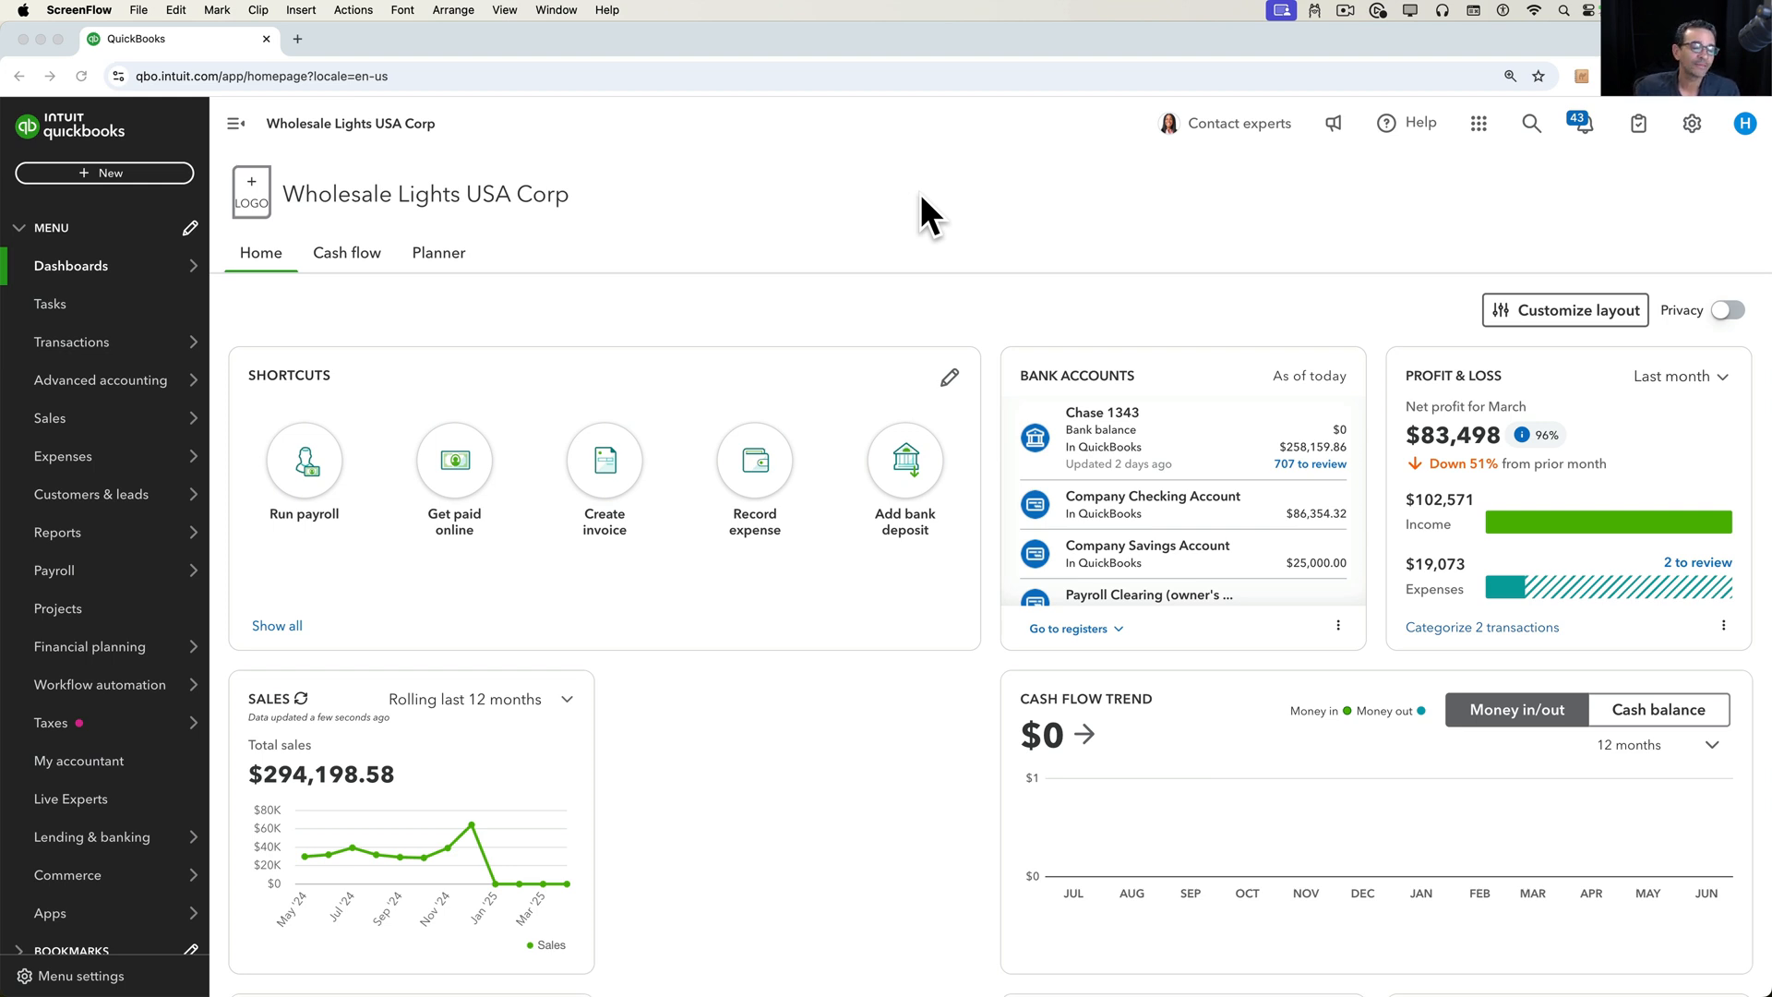
pyautogui.moveTo(1595, 229)
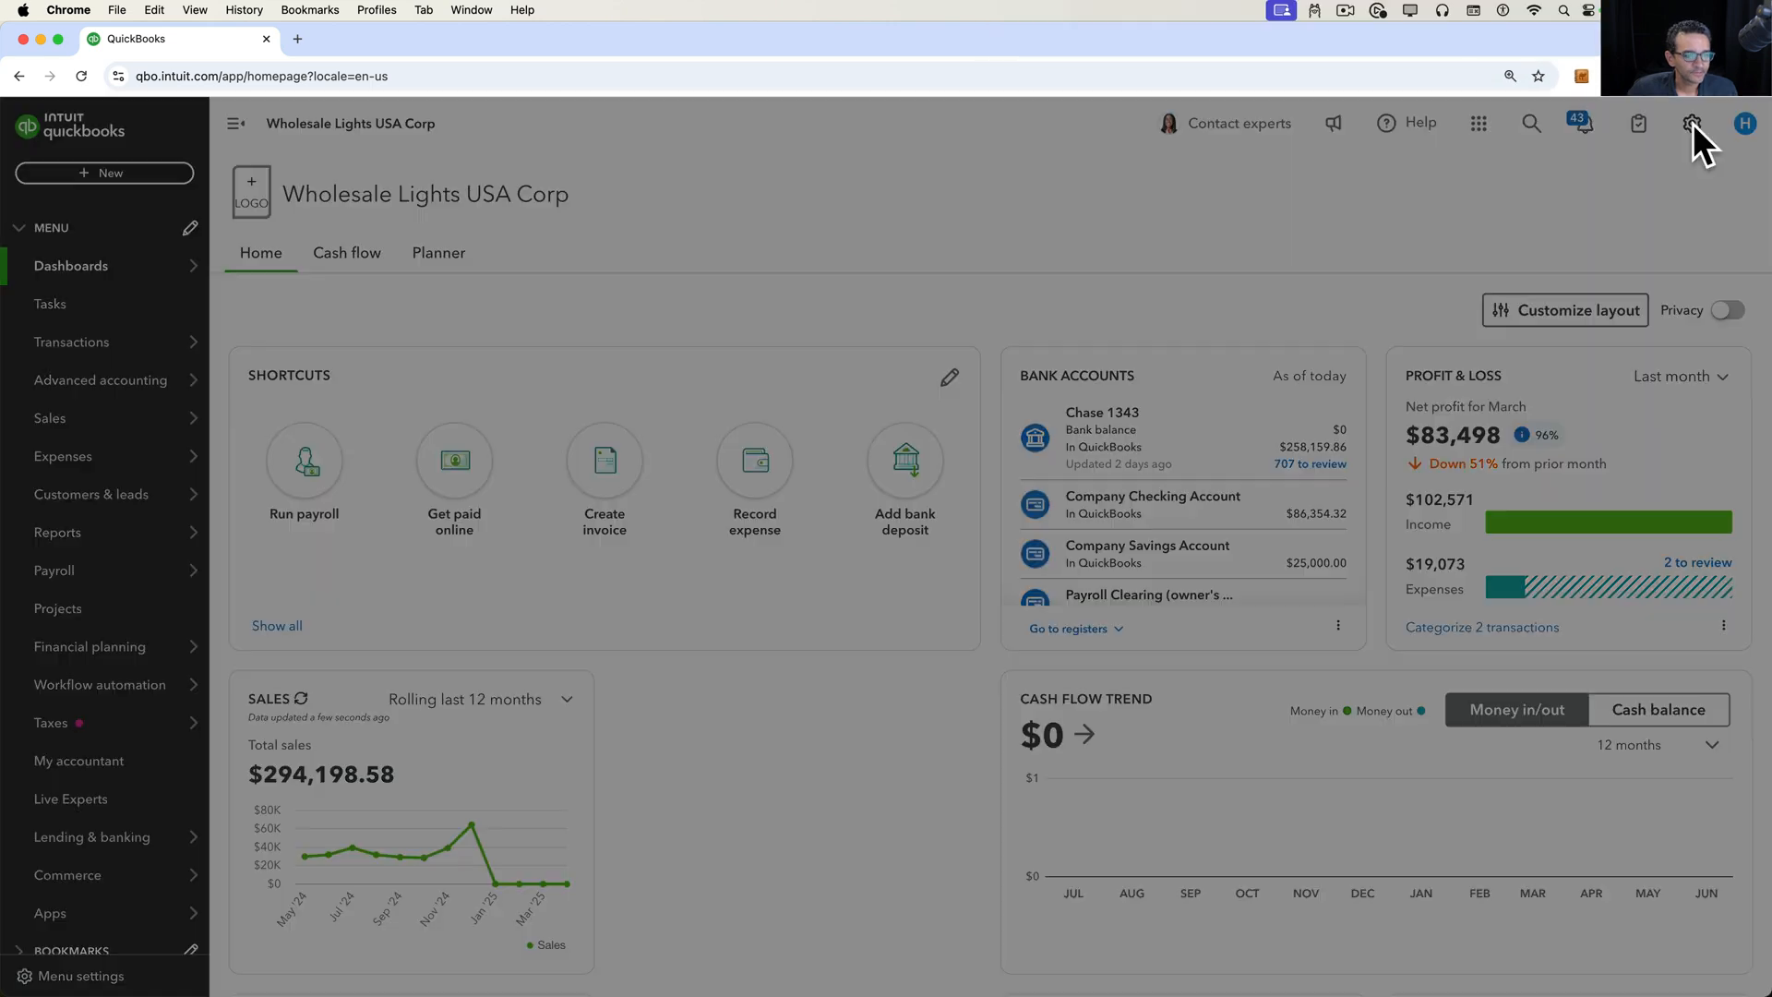
# - View Subscriptions and billing from the gear menu, confirming the QuickBooks Advanced plan
pyautogui.click(1692, 123)
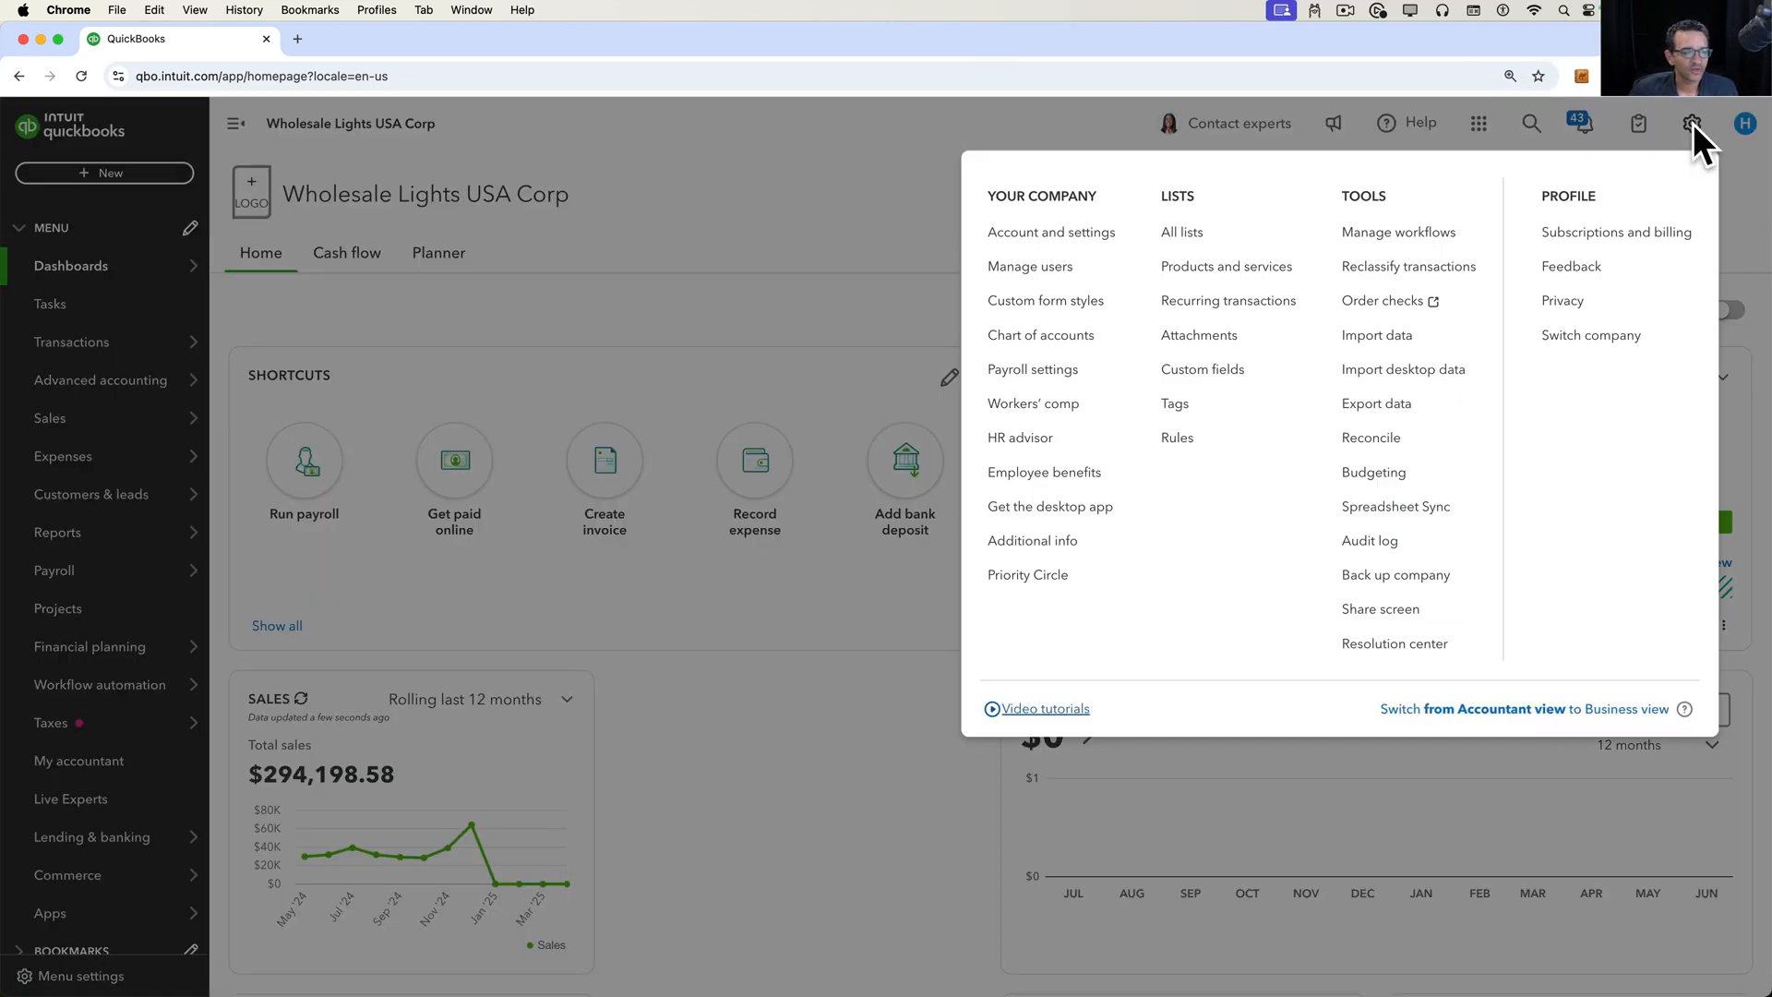
pyautogui.moveTo(1375, 405)
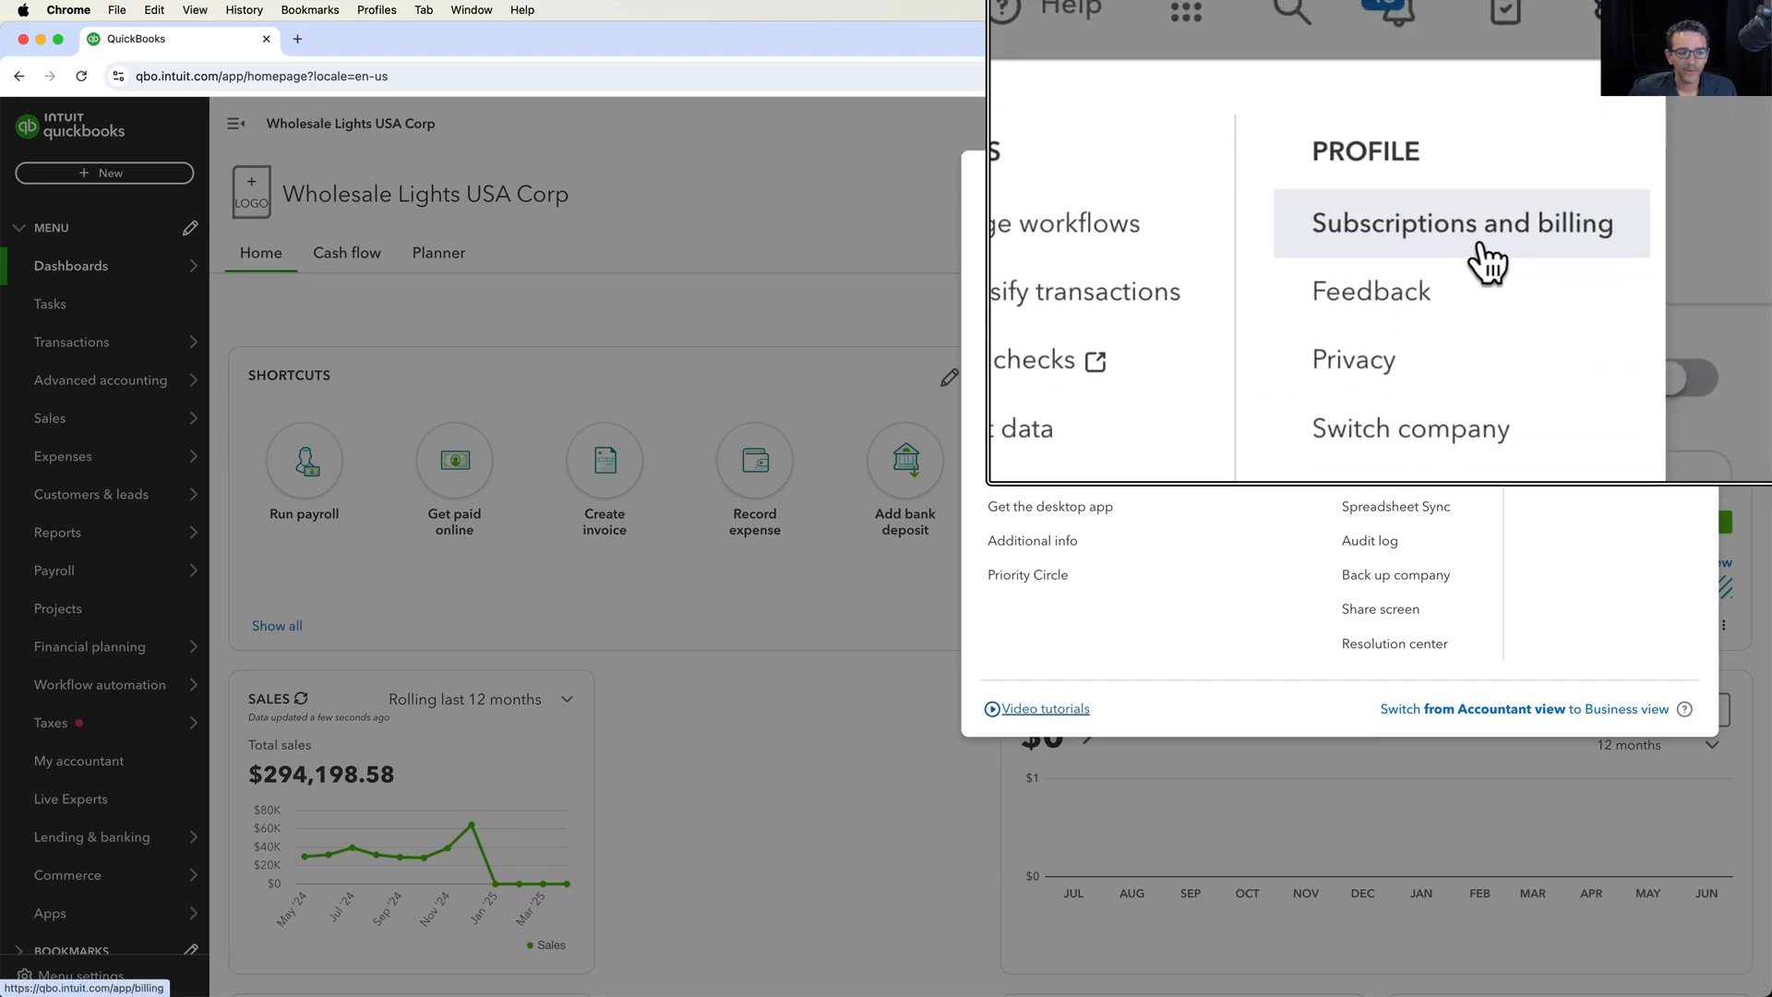
pyautogui.click(1462, 223)
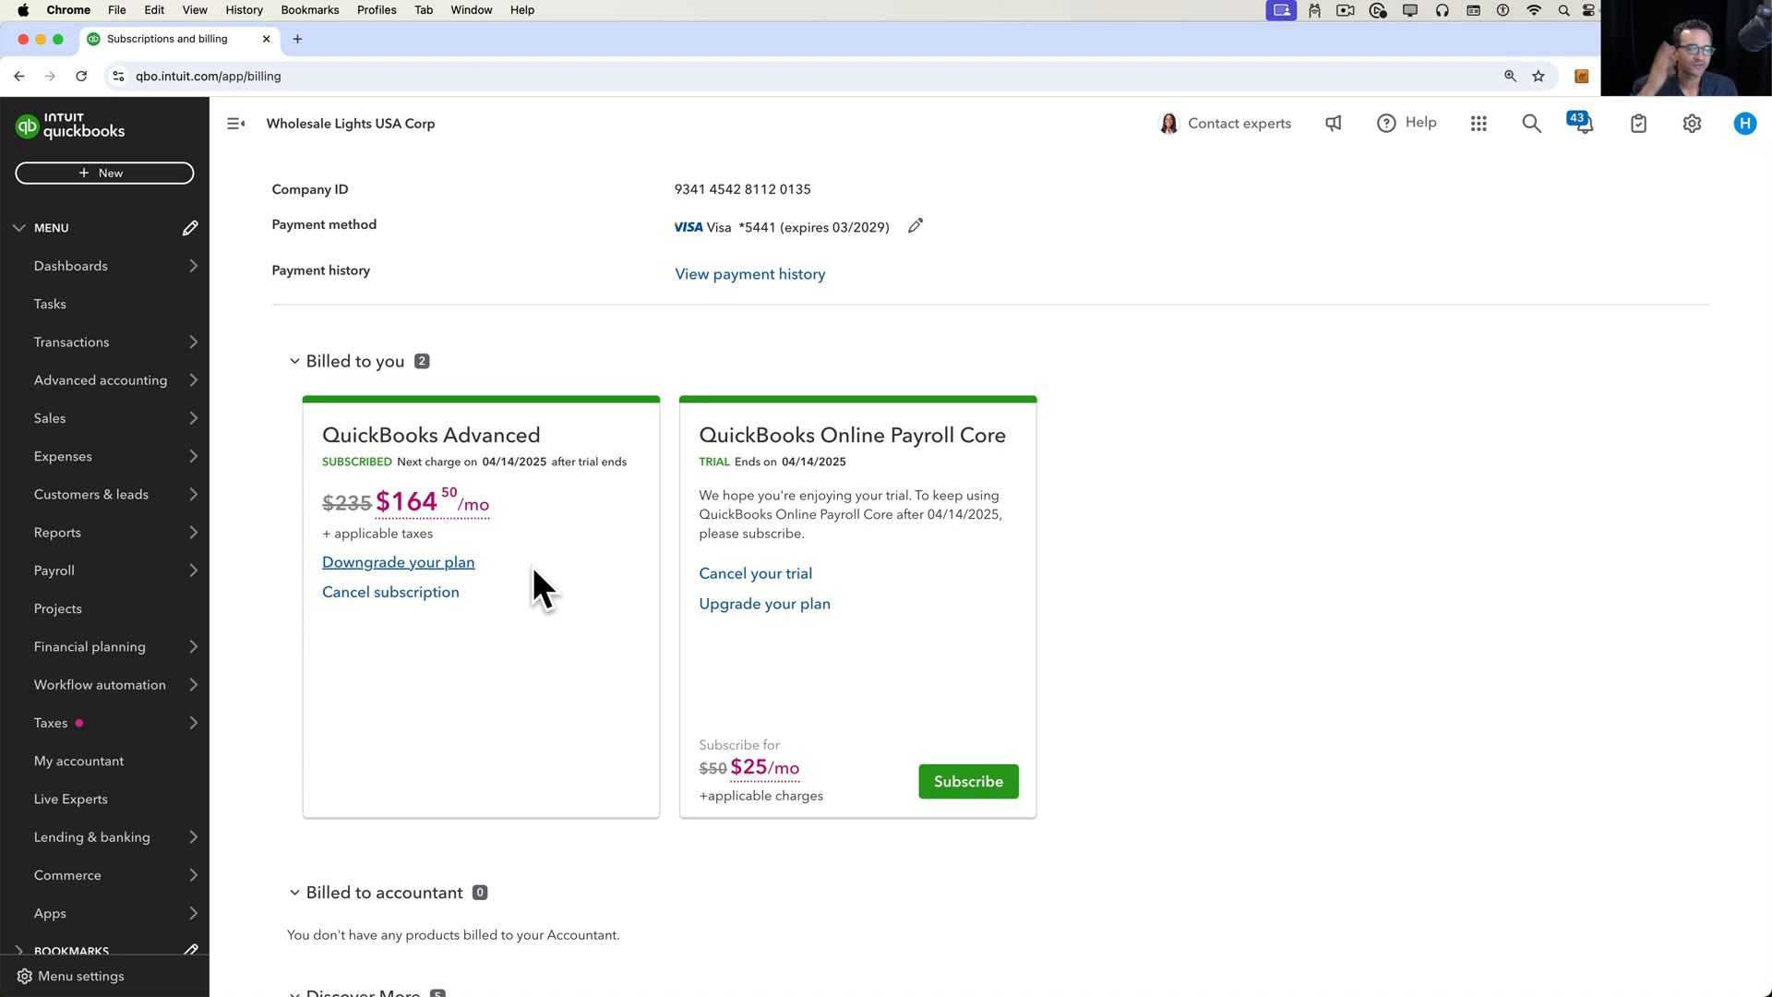
pyautogui.moveTo(463, 570)
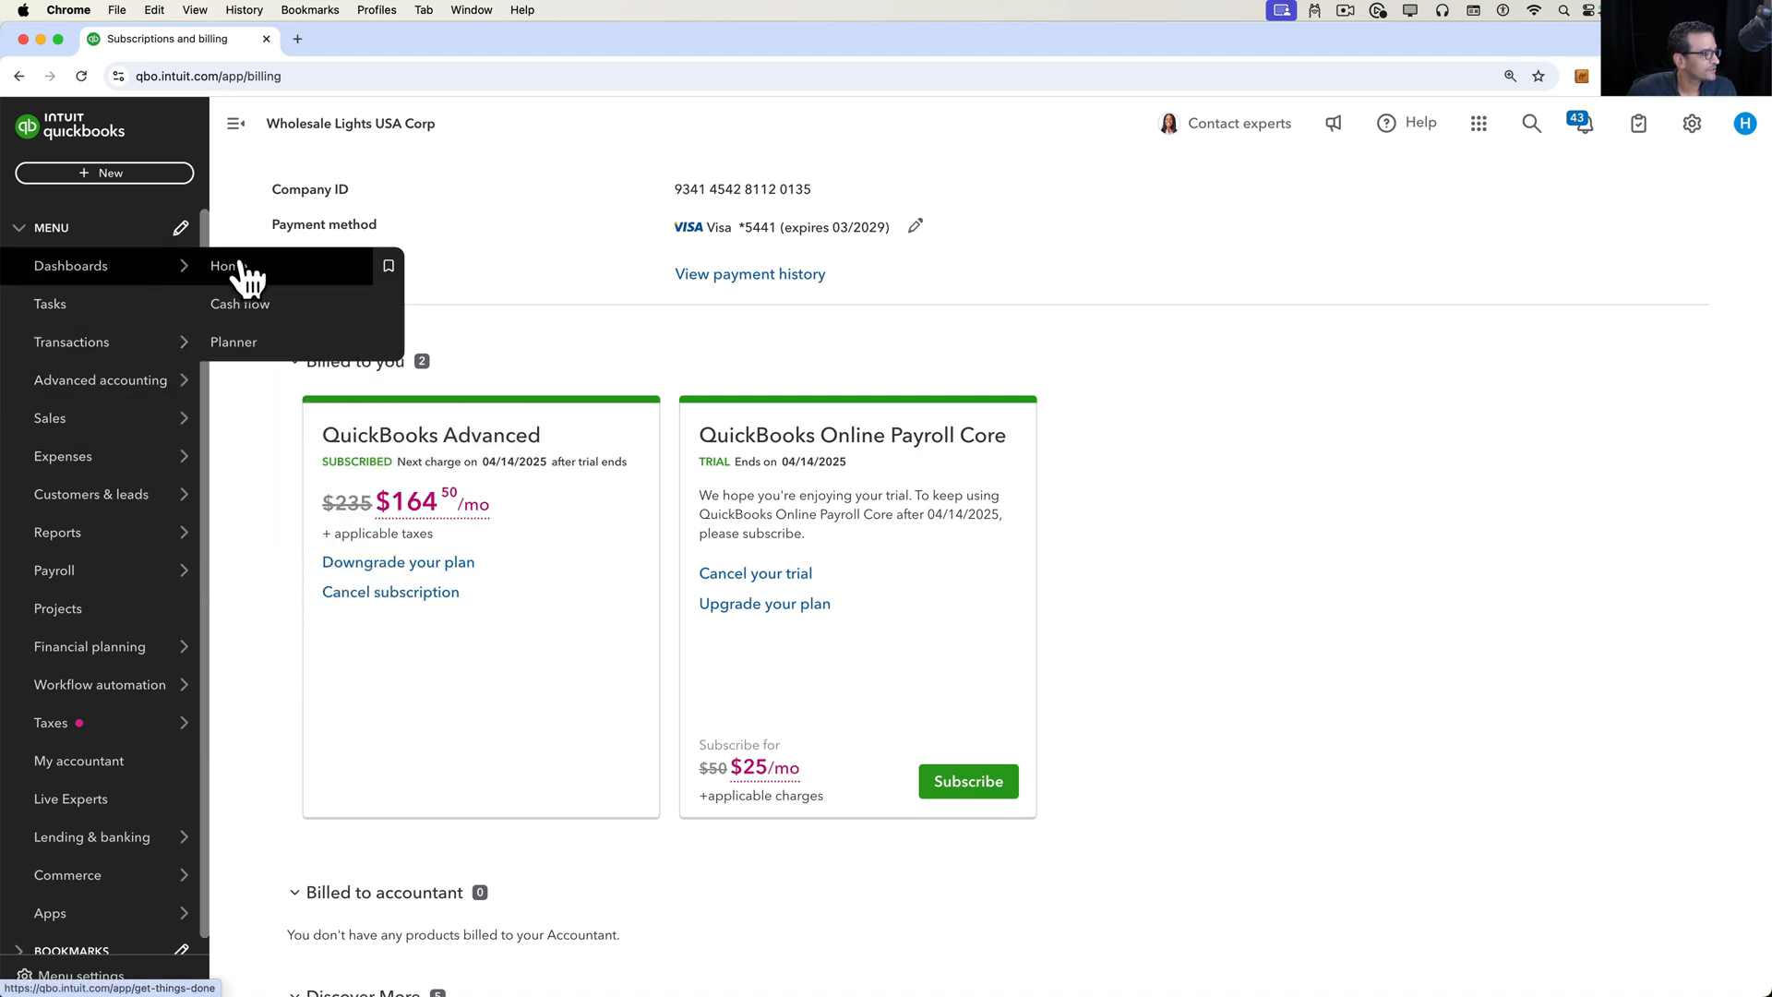
# - From Home, back up the company via Onboard, queue a manual backup, and go to the Copy section
pyautogui.click(223, 266)
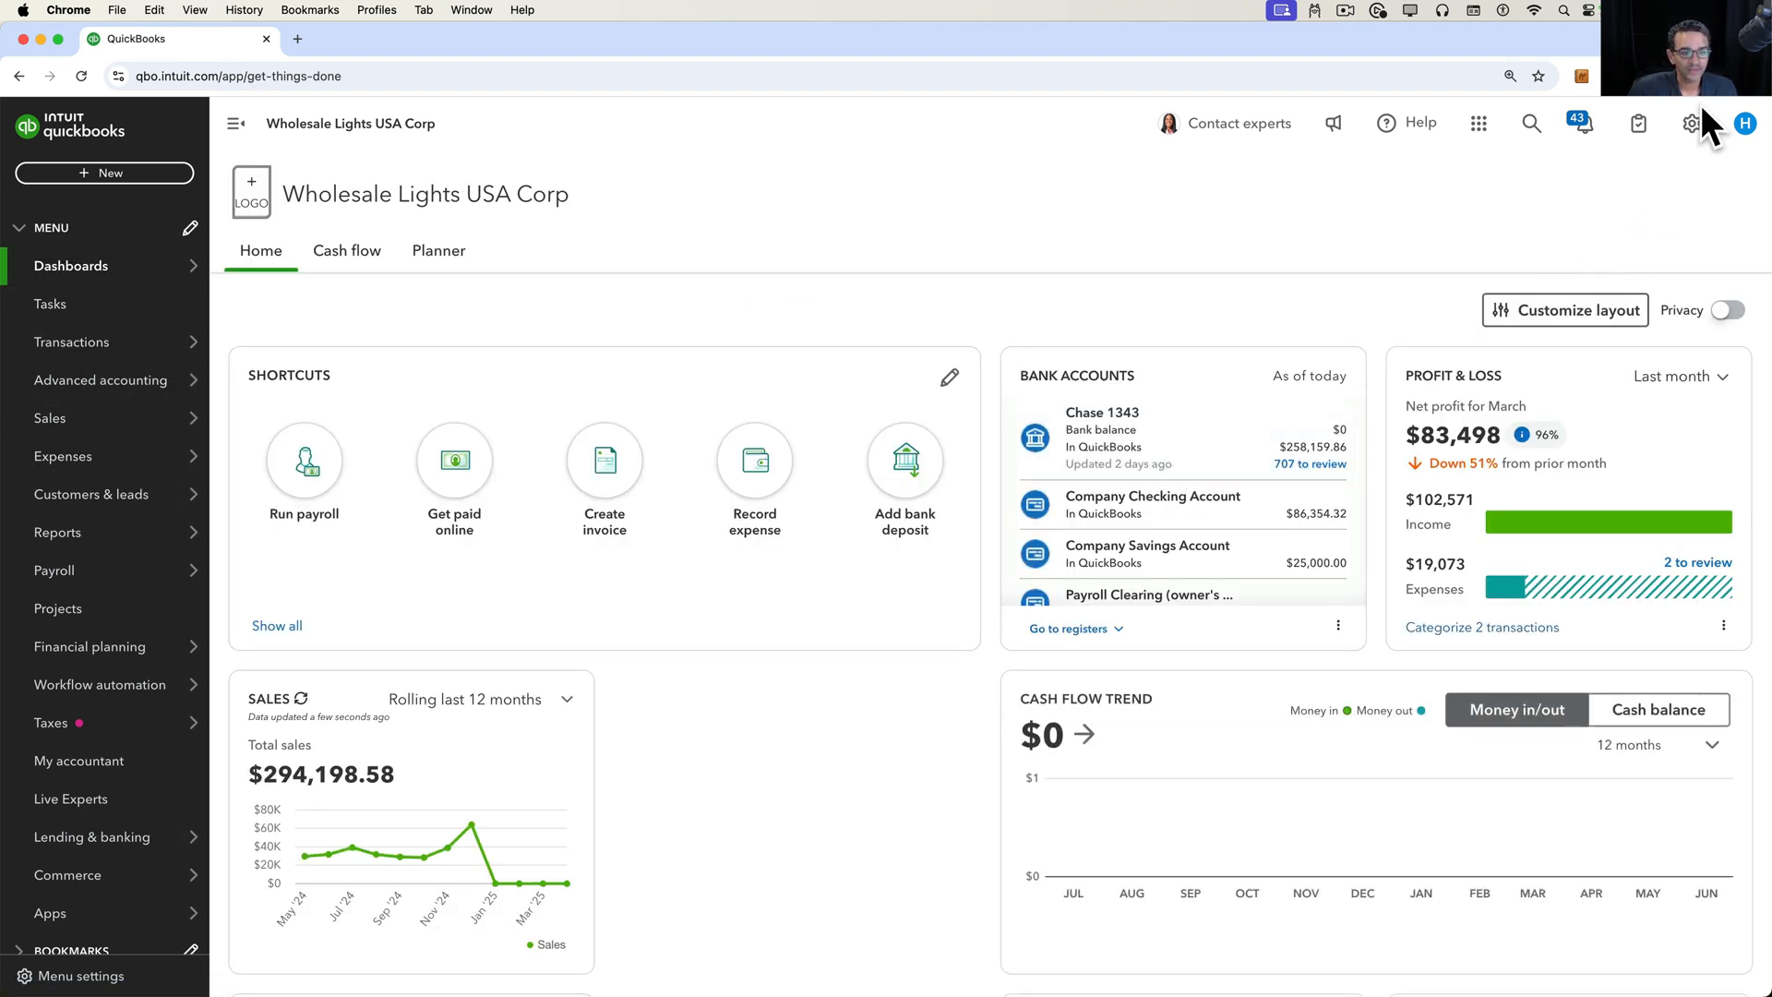
pyautogui.click(1692, 124)
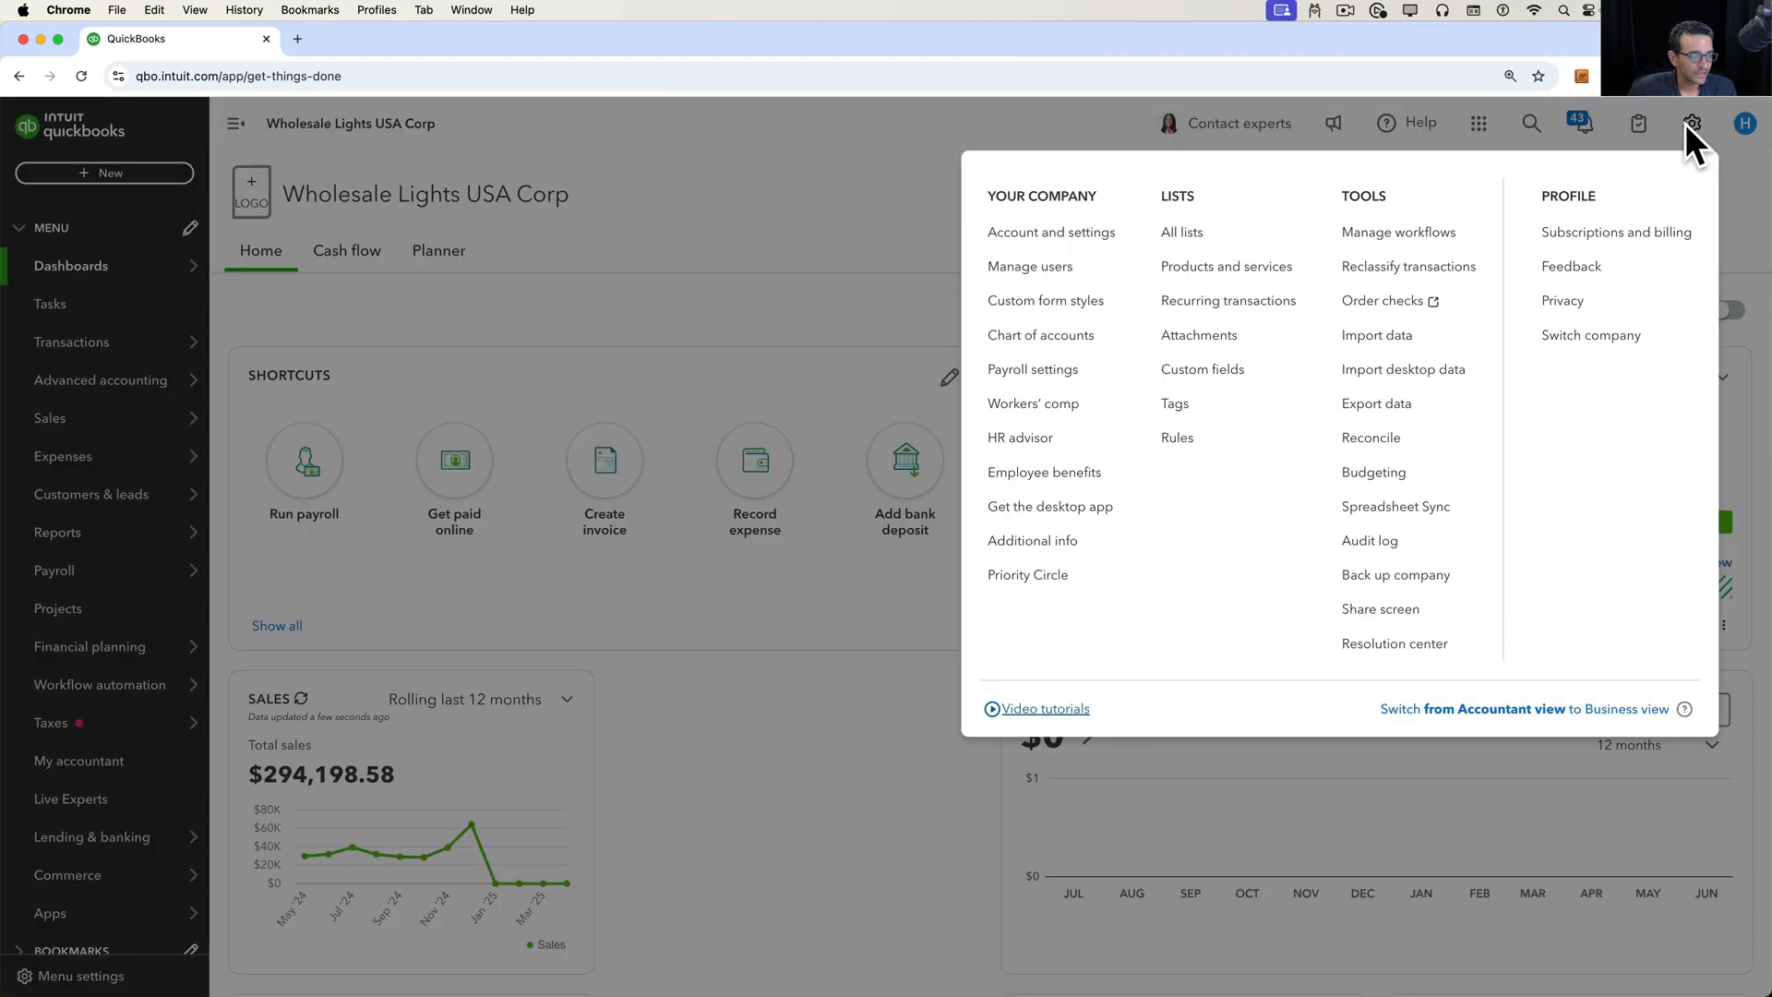
pyautogui.moveTo(1367, 540)
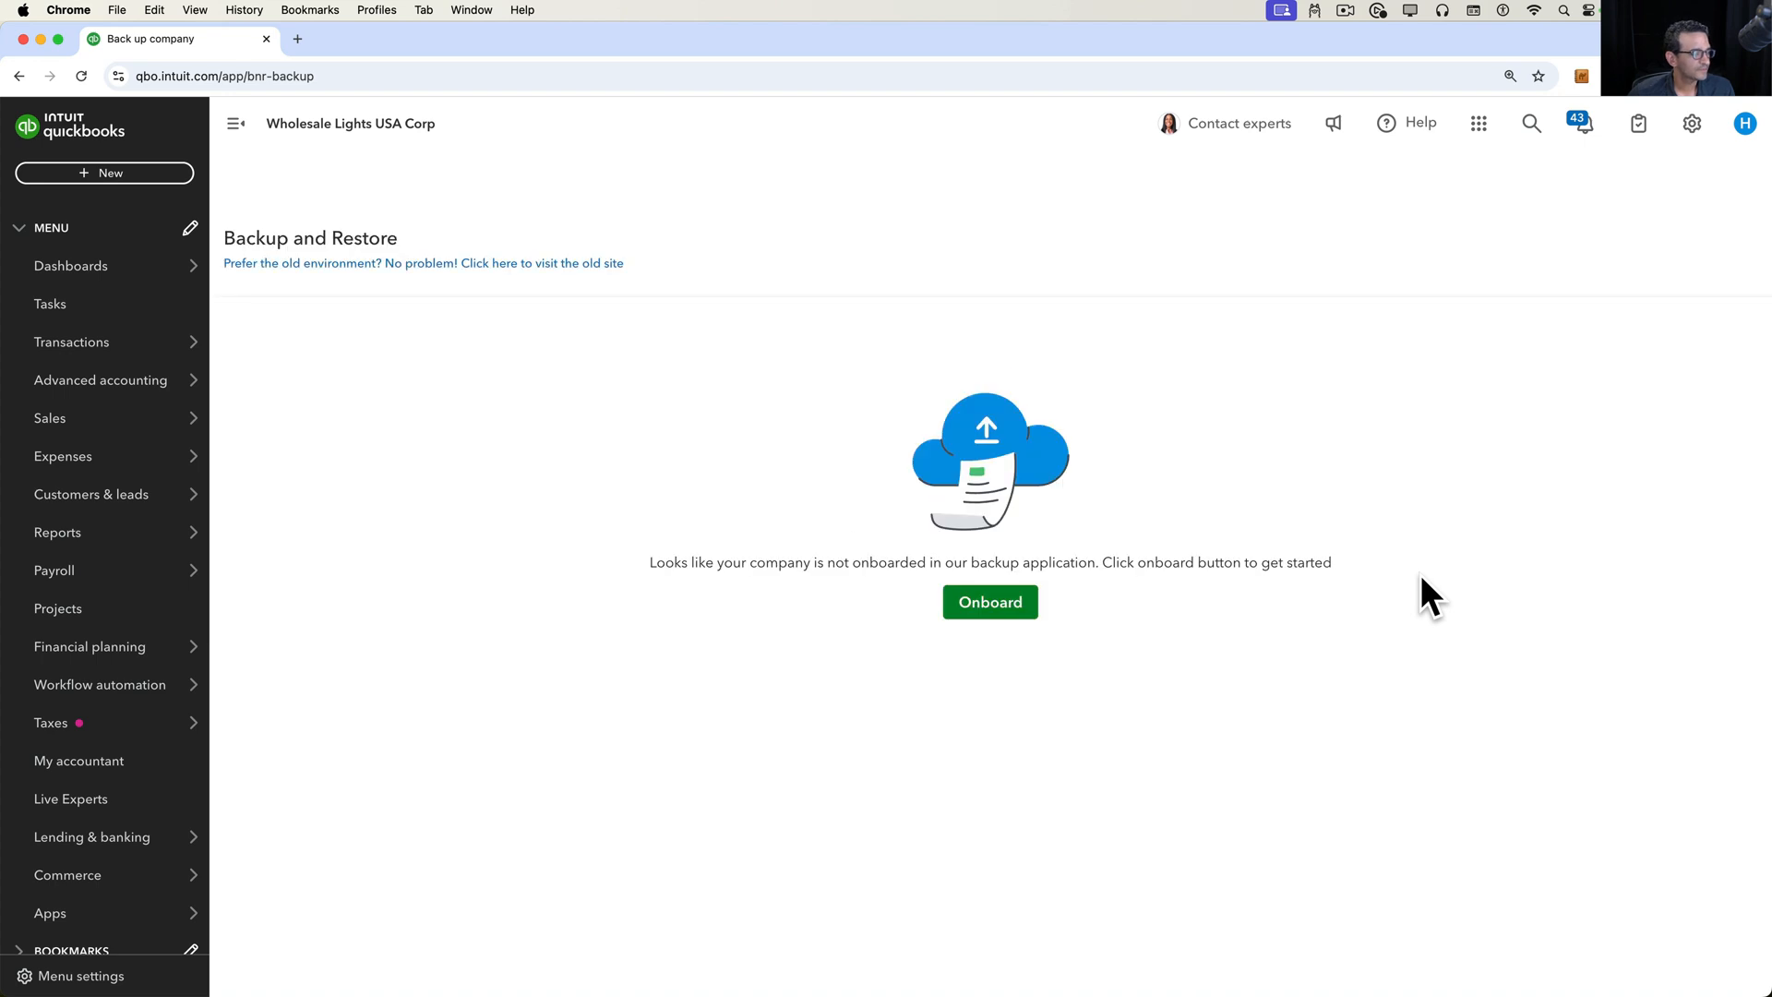
pyautogui.moveTo(380, 336)
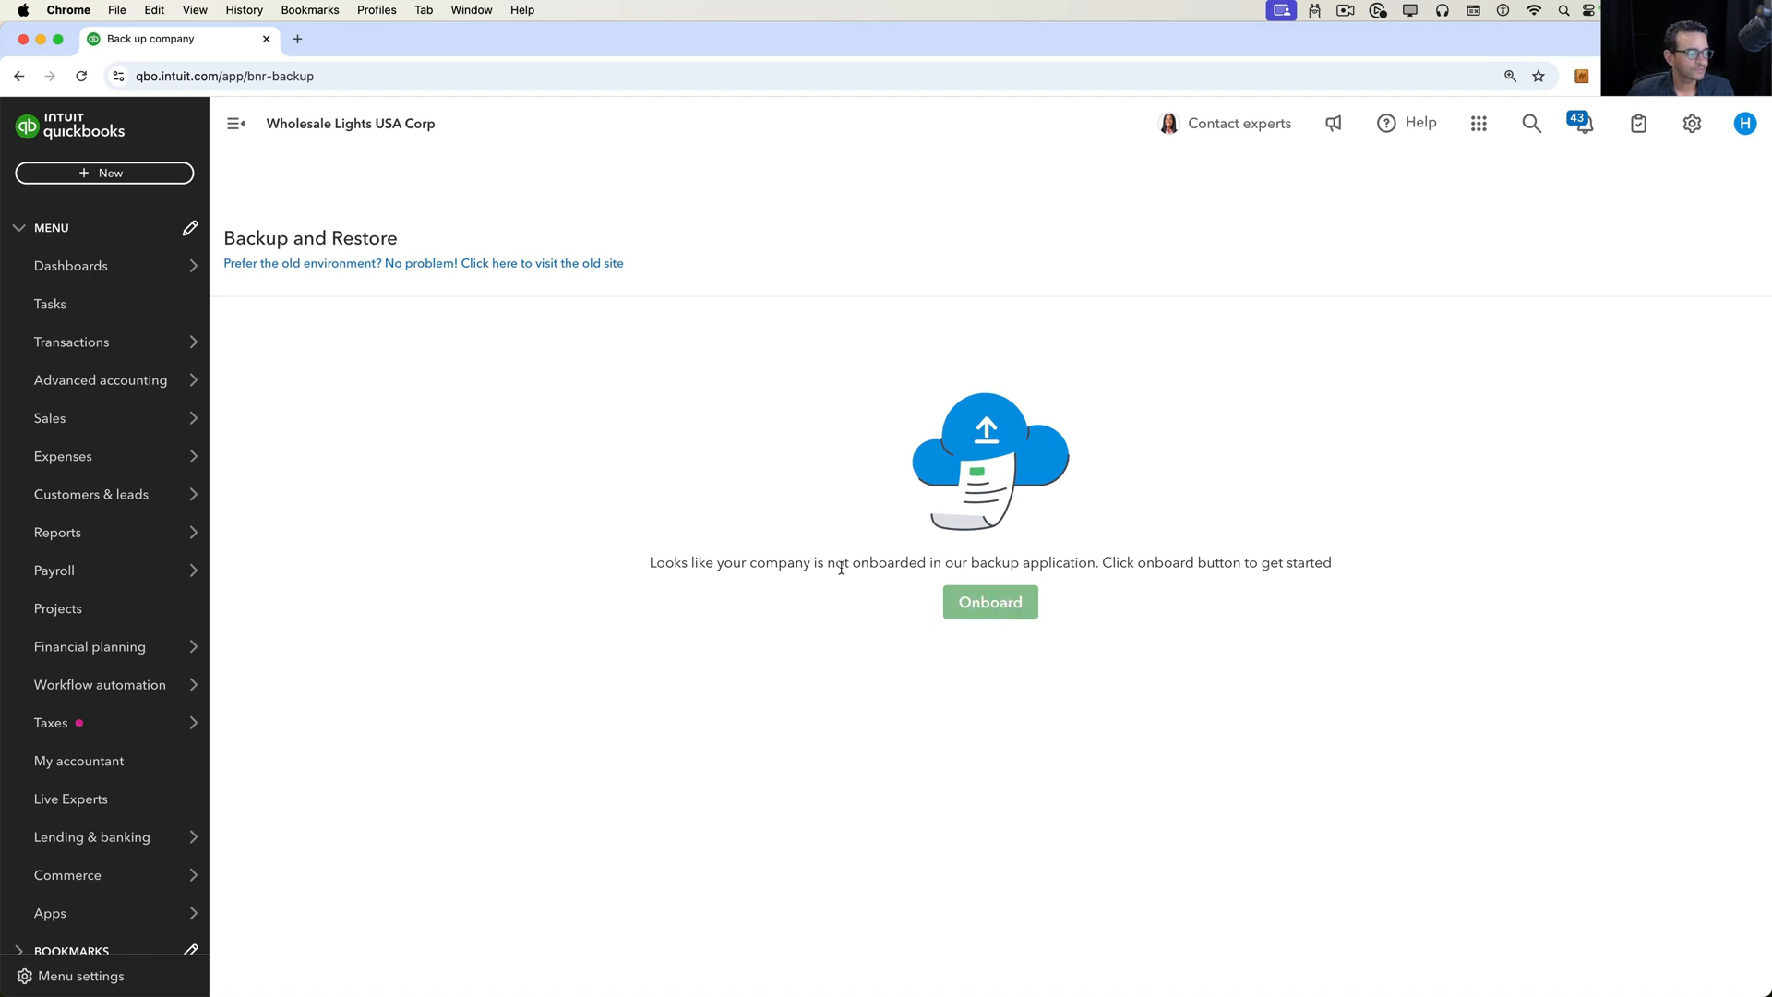
pyautogui.click(988, 602)
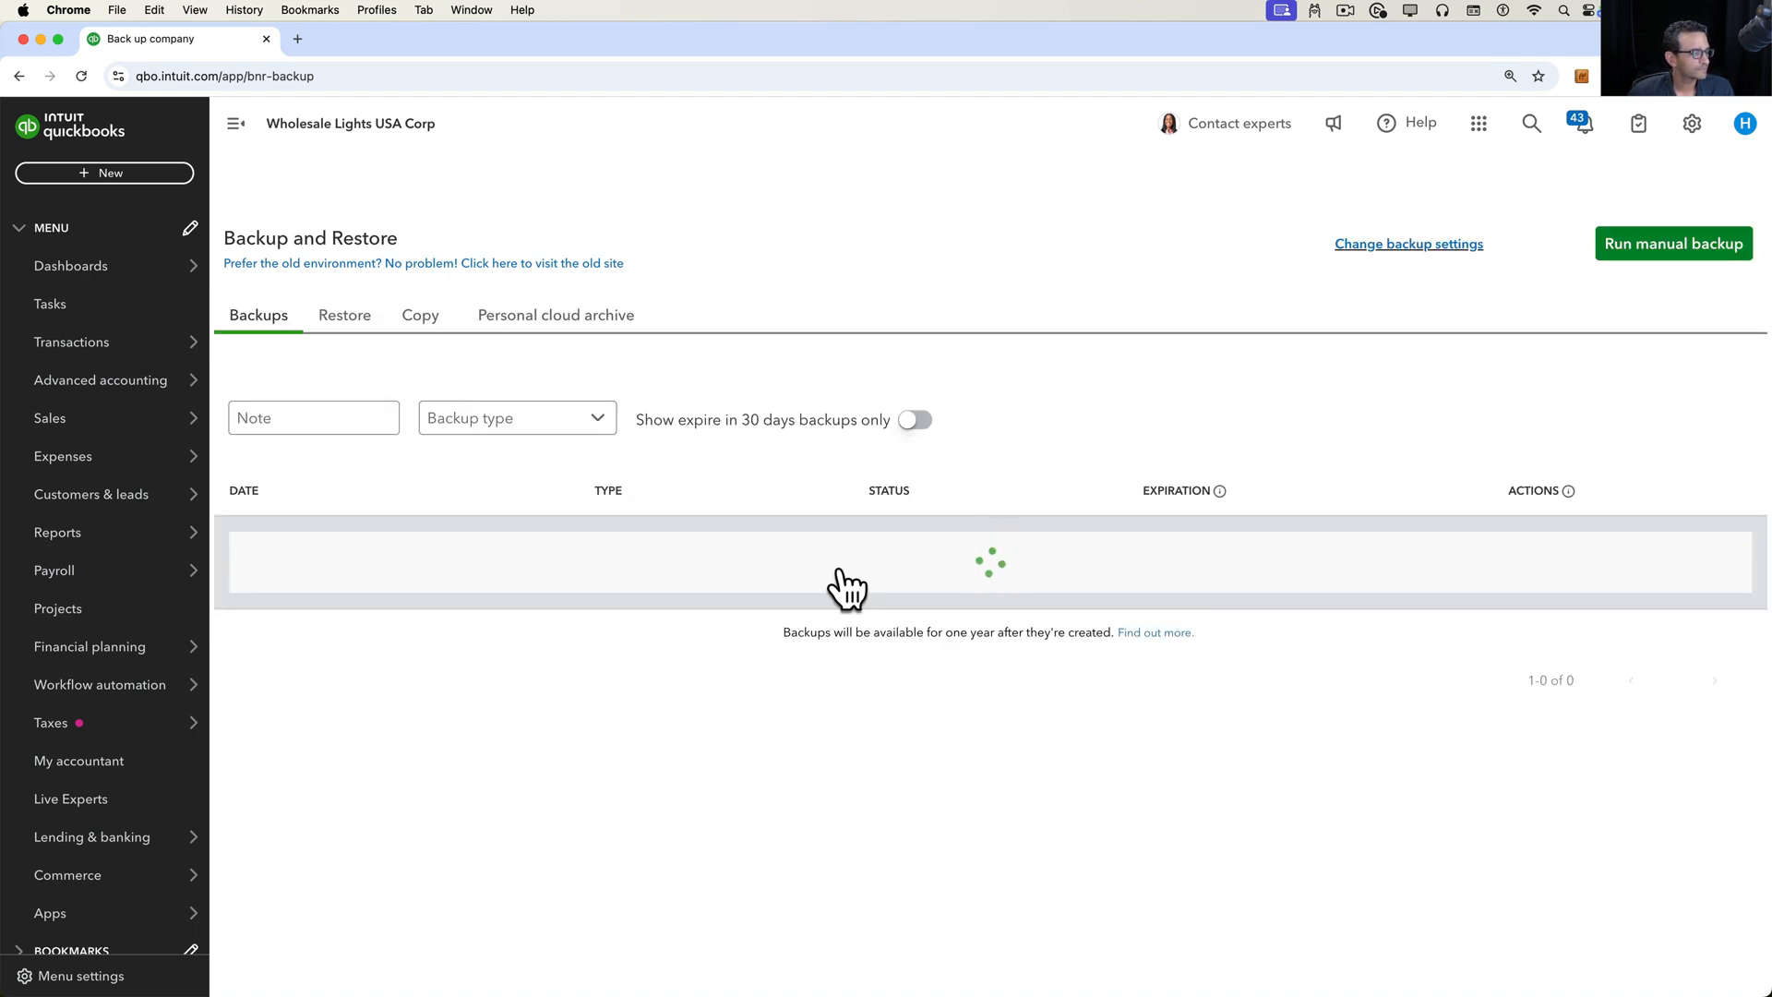
pyautogui.click(1674, 244)
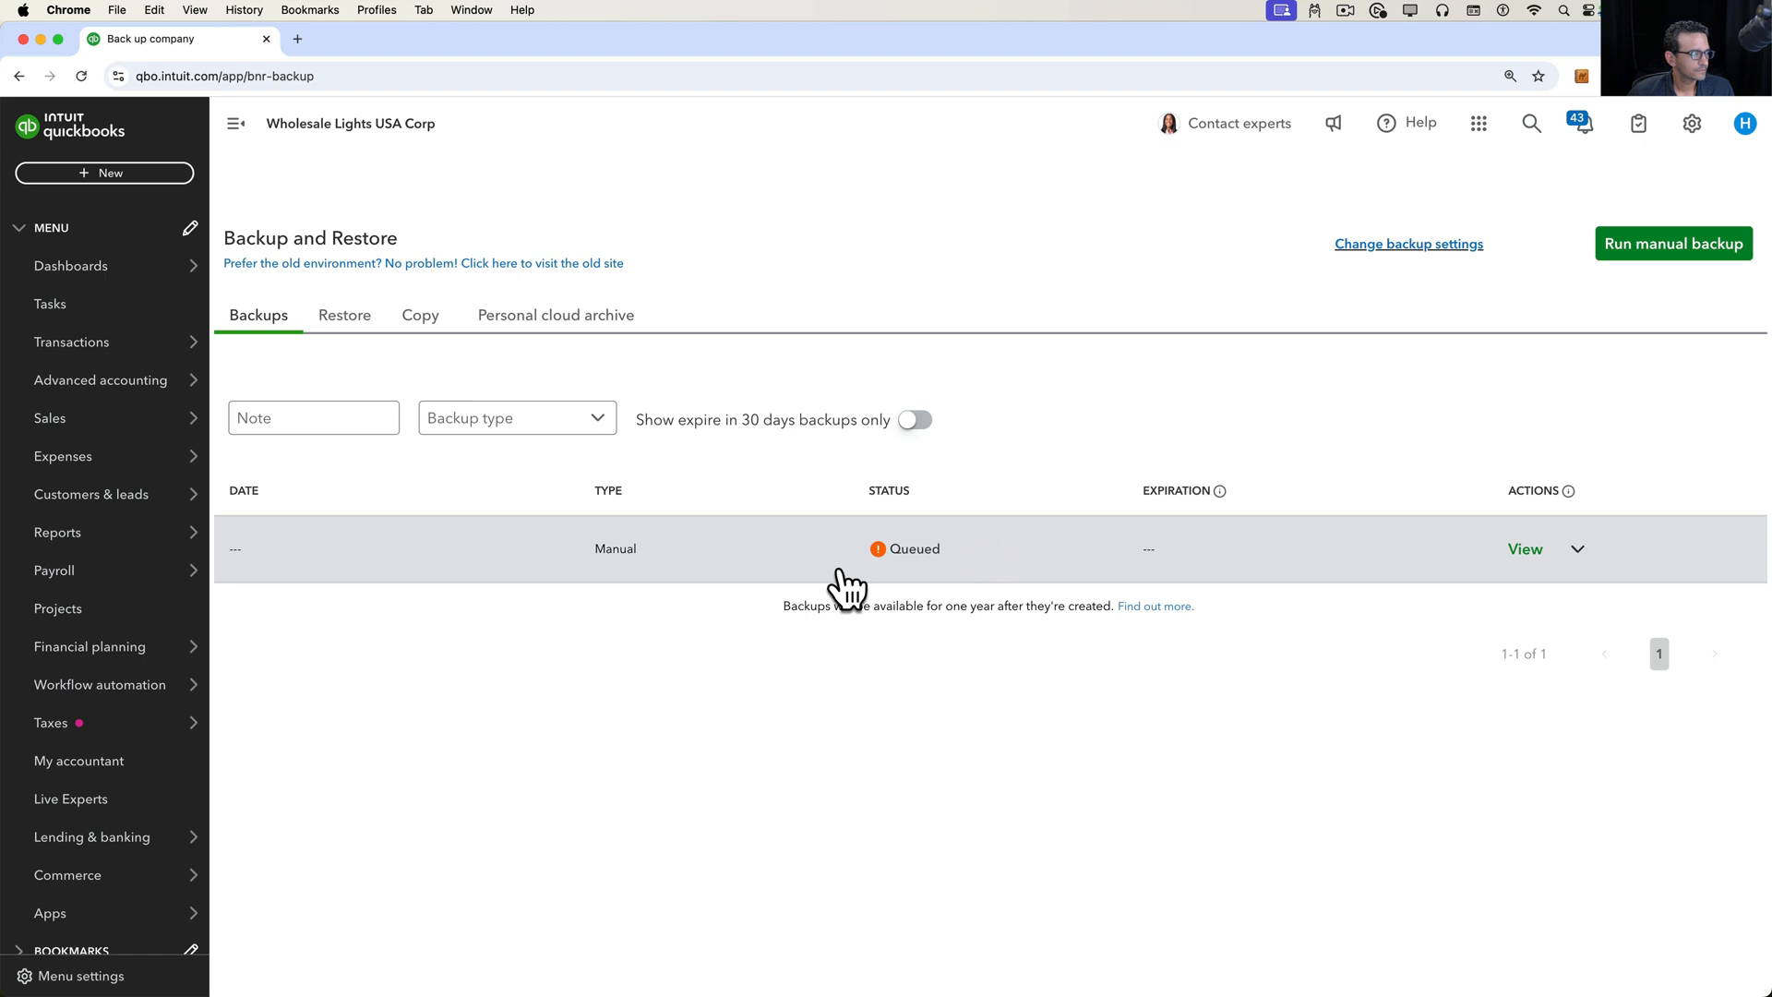
pyautogui.moveTo(63, 456)
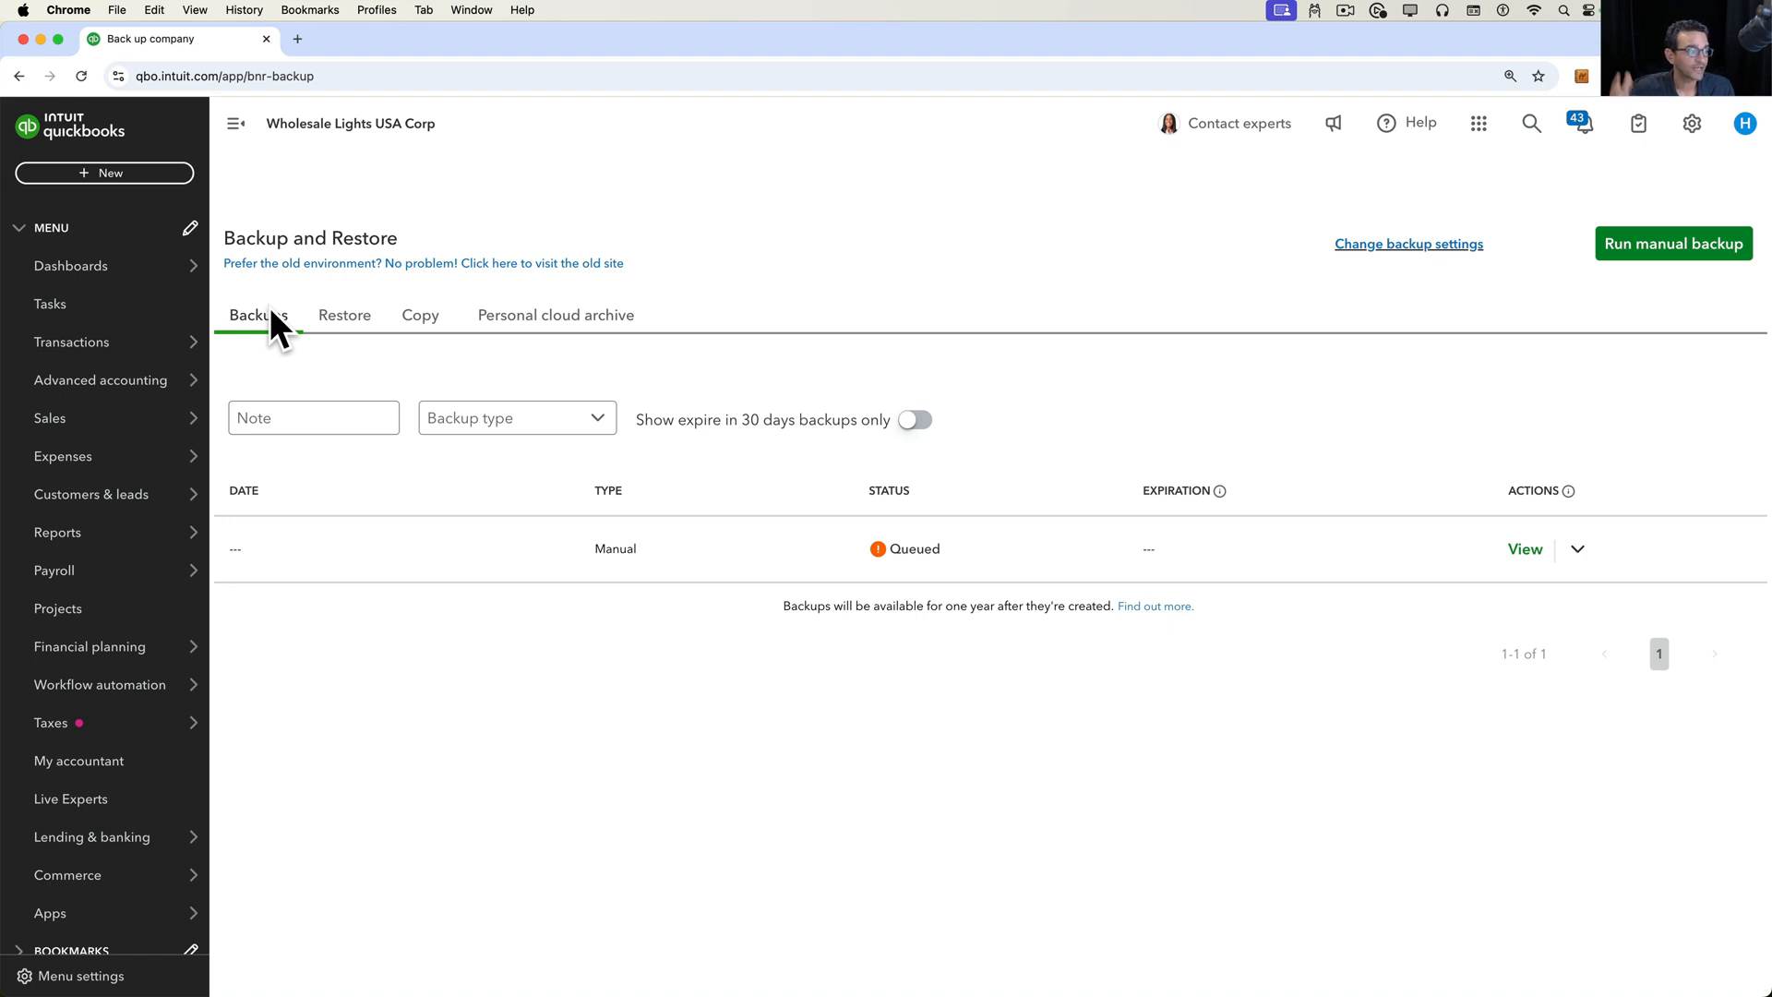
pyautogui.click(419, 316)
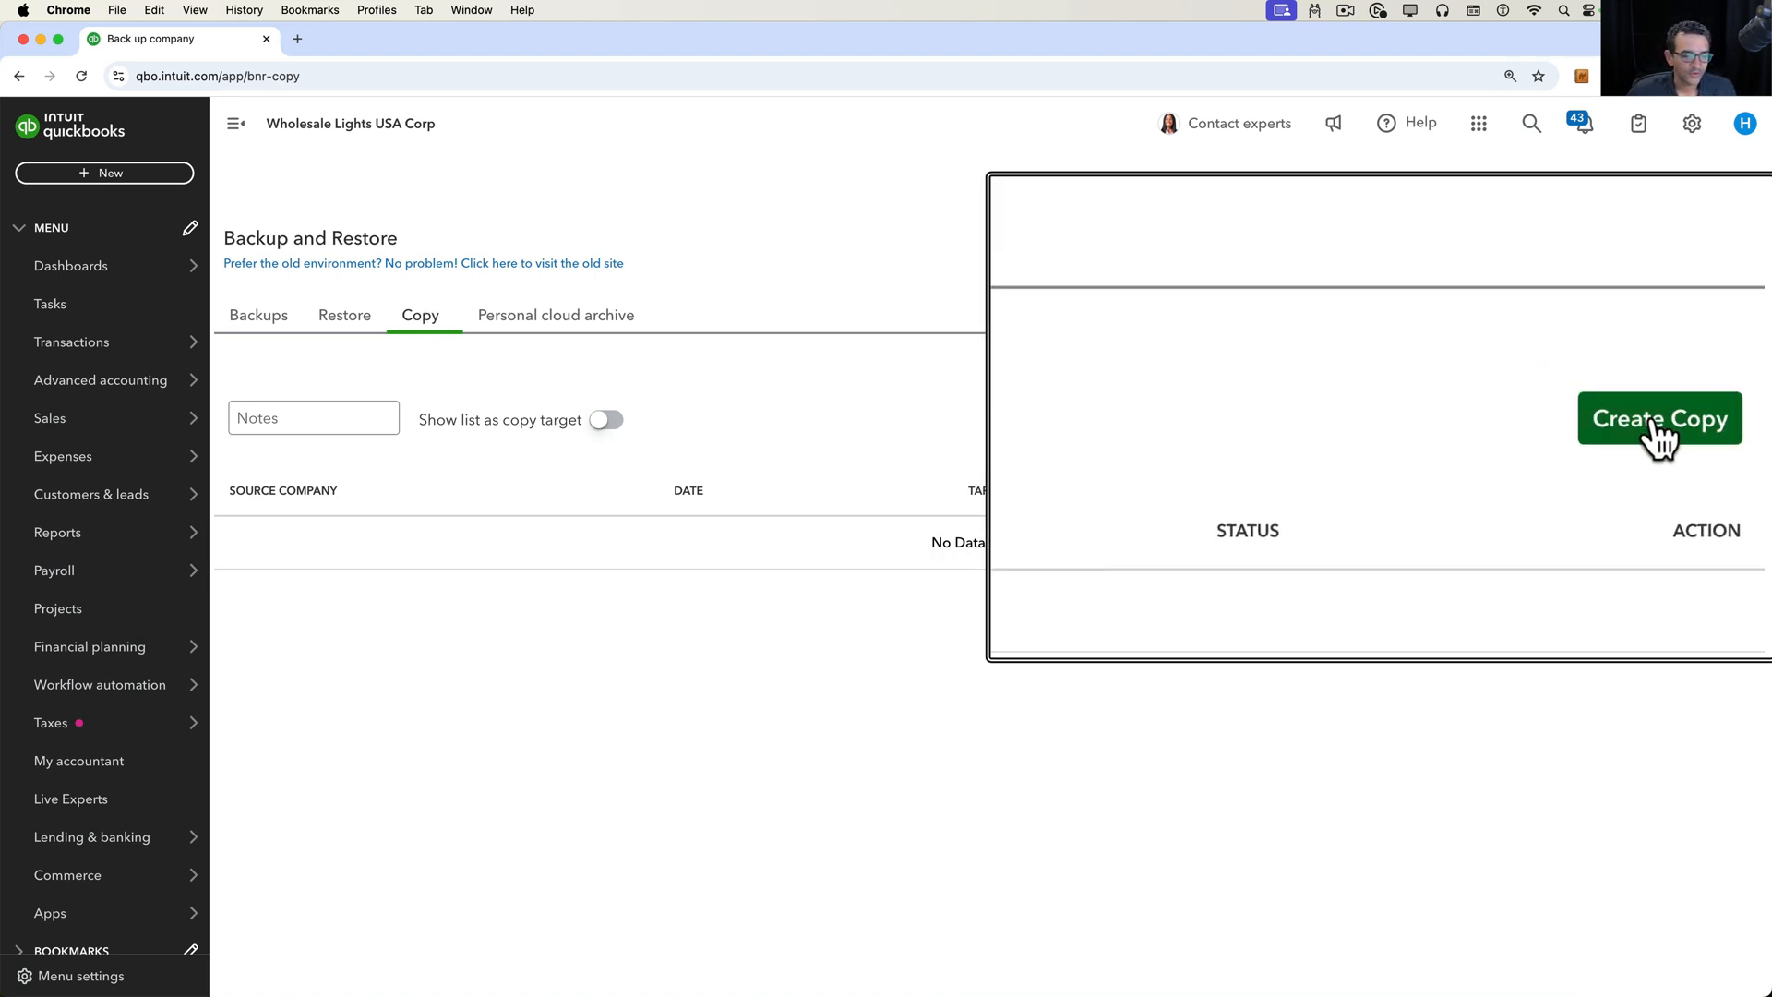
# - Create a new copy and browse the Copy To and Add company target lists
pyautogui.click(1657, 419)
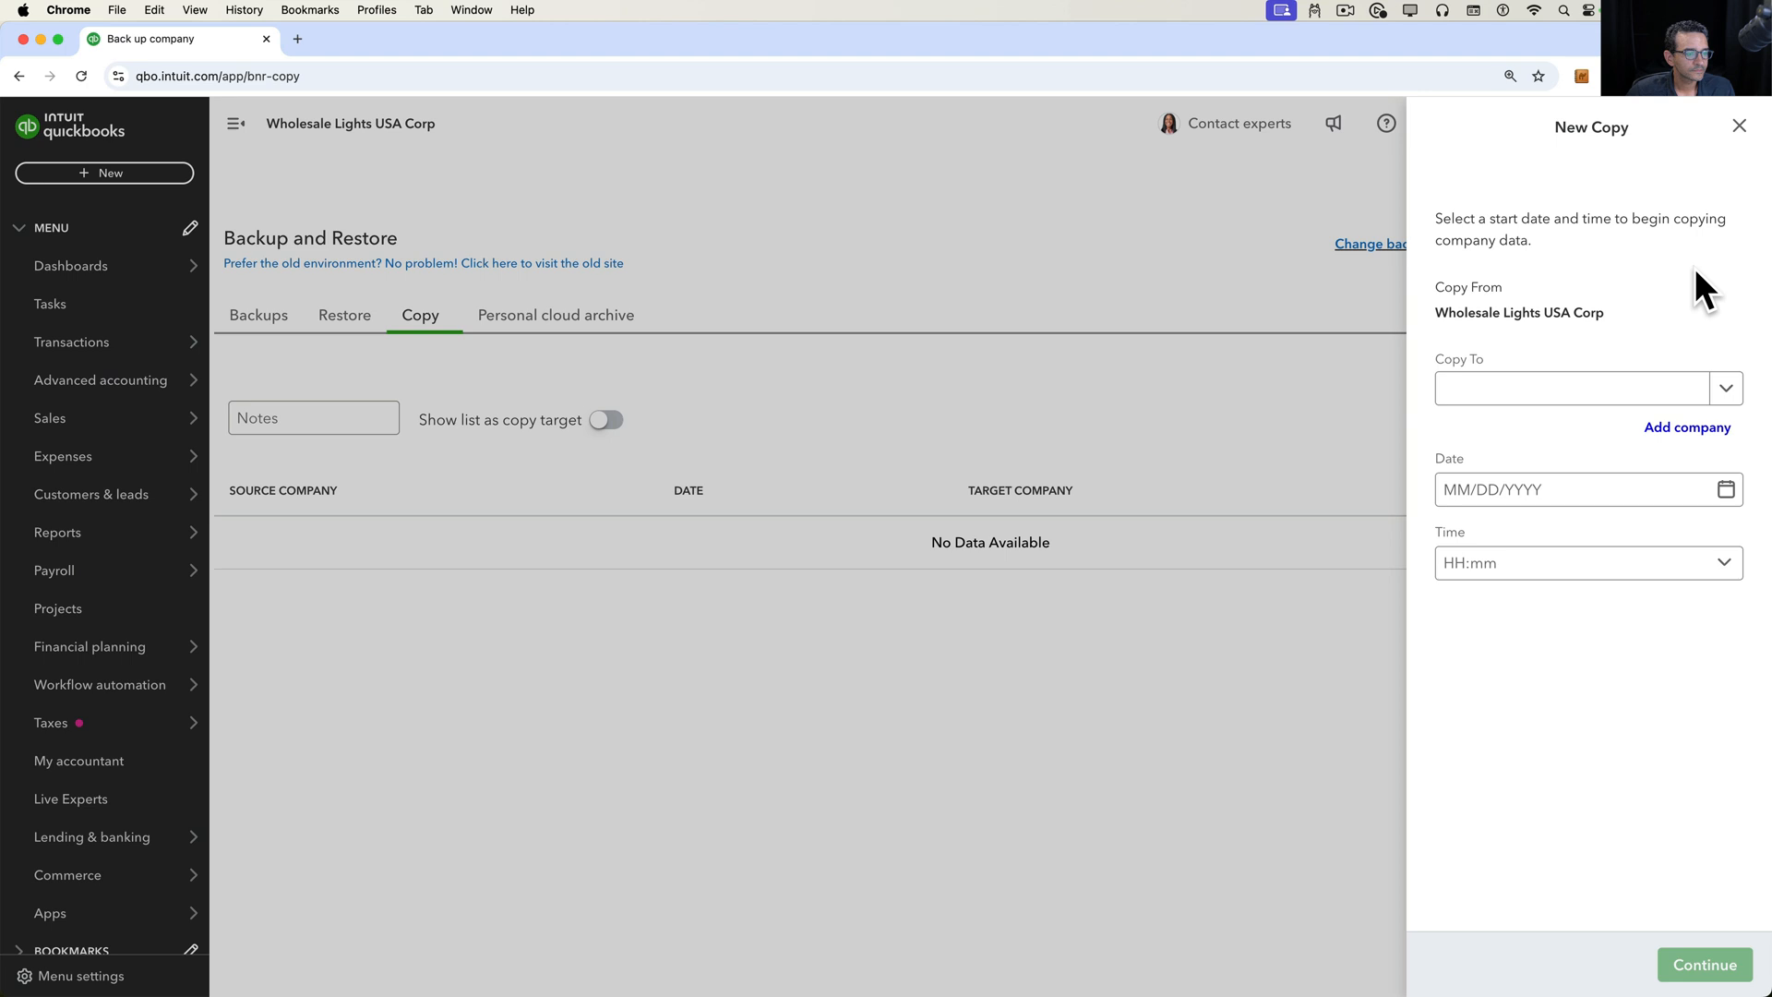
pyautogui.click(1571, 387)
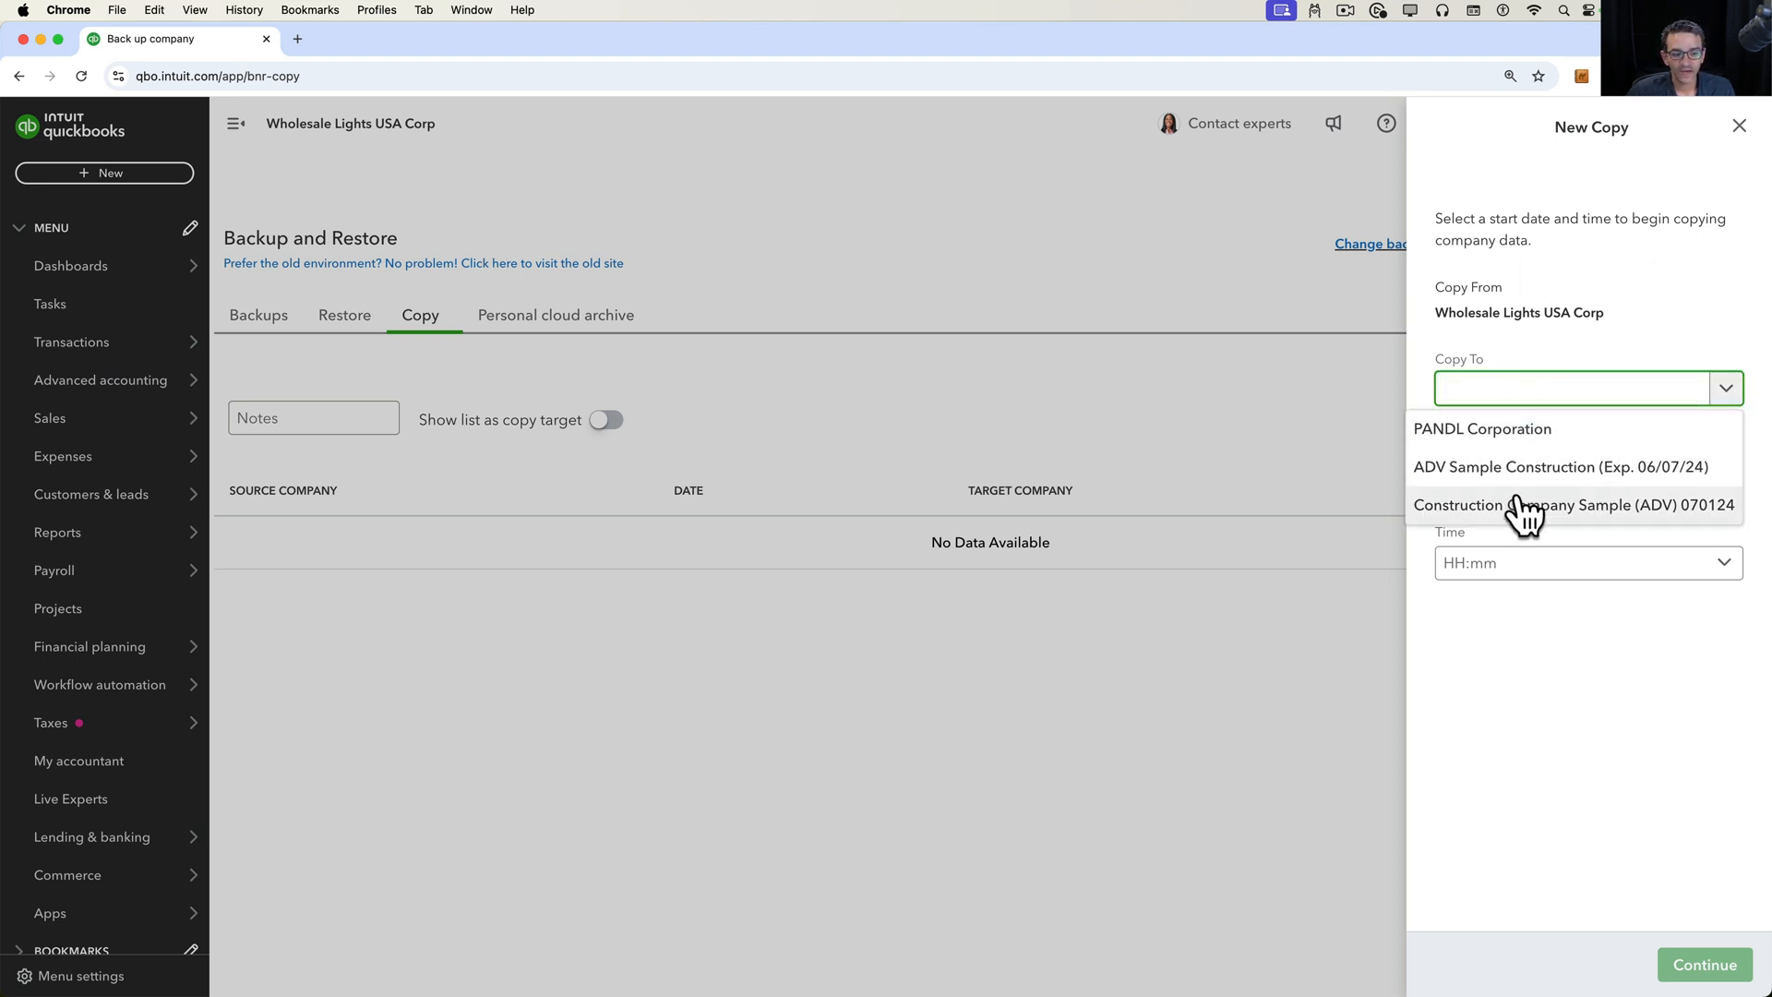
pyautogui.moveTo(1532, 532)
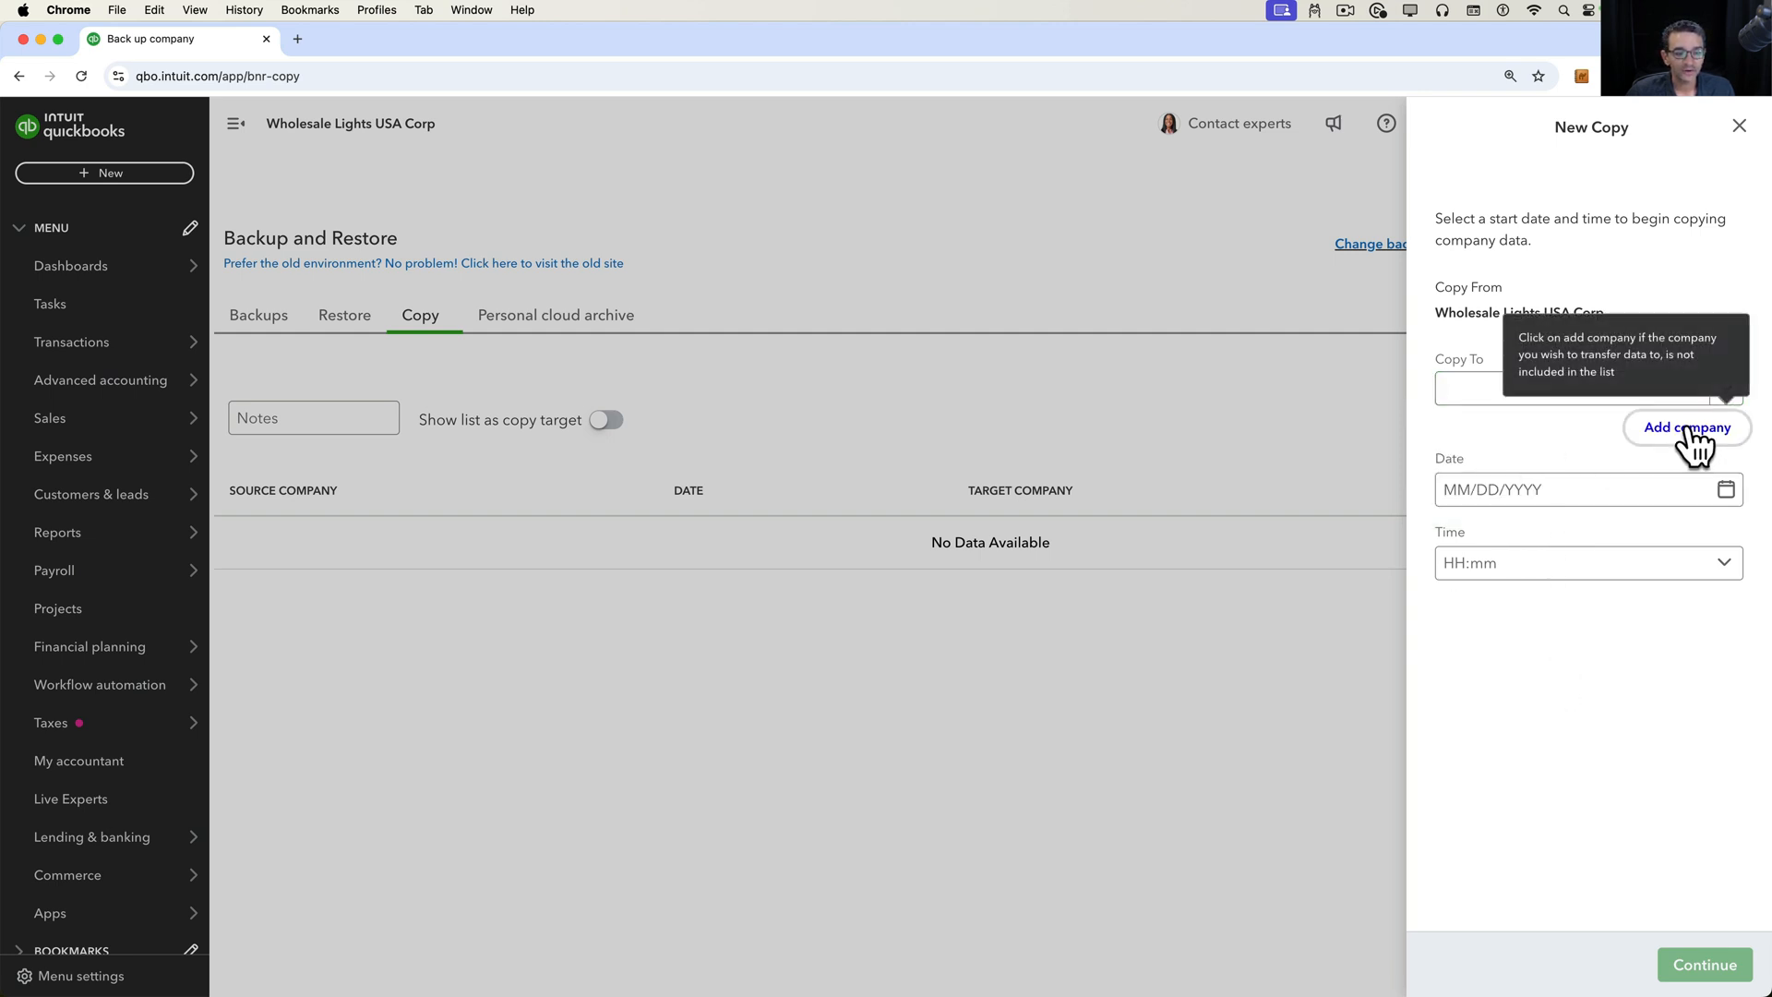
pyautogui.click(1685, 426)
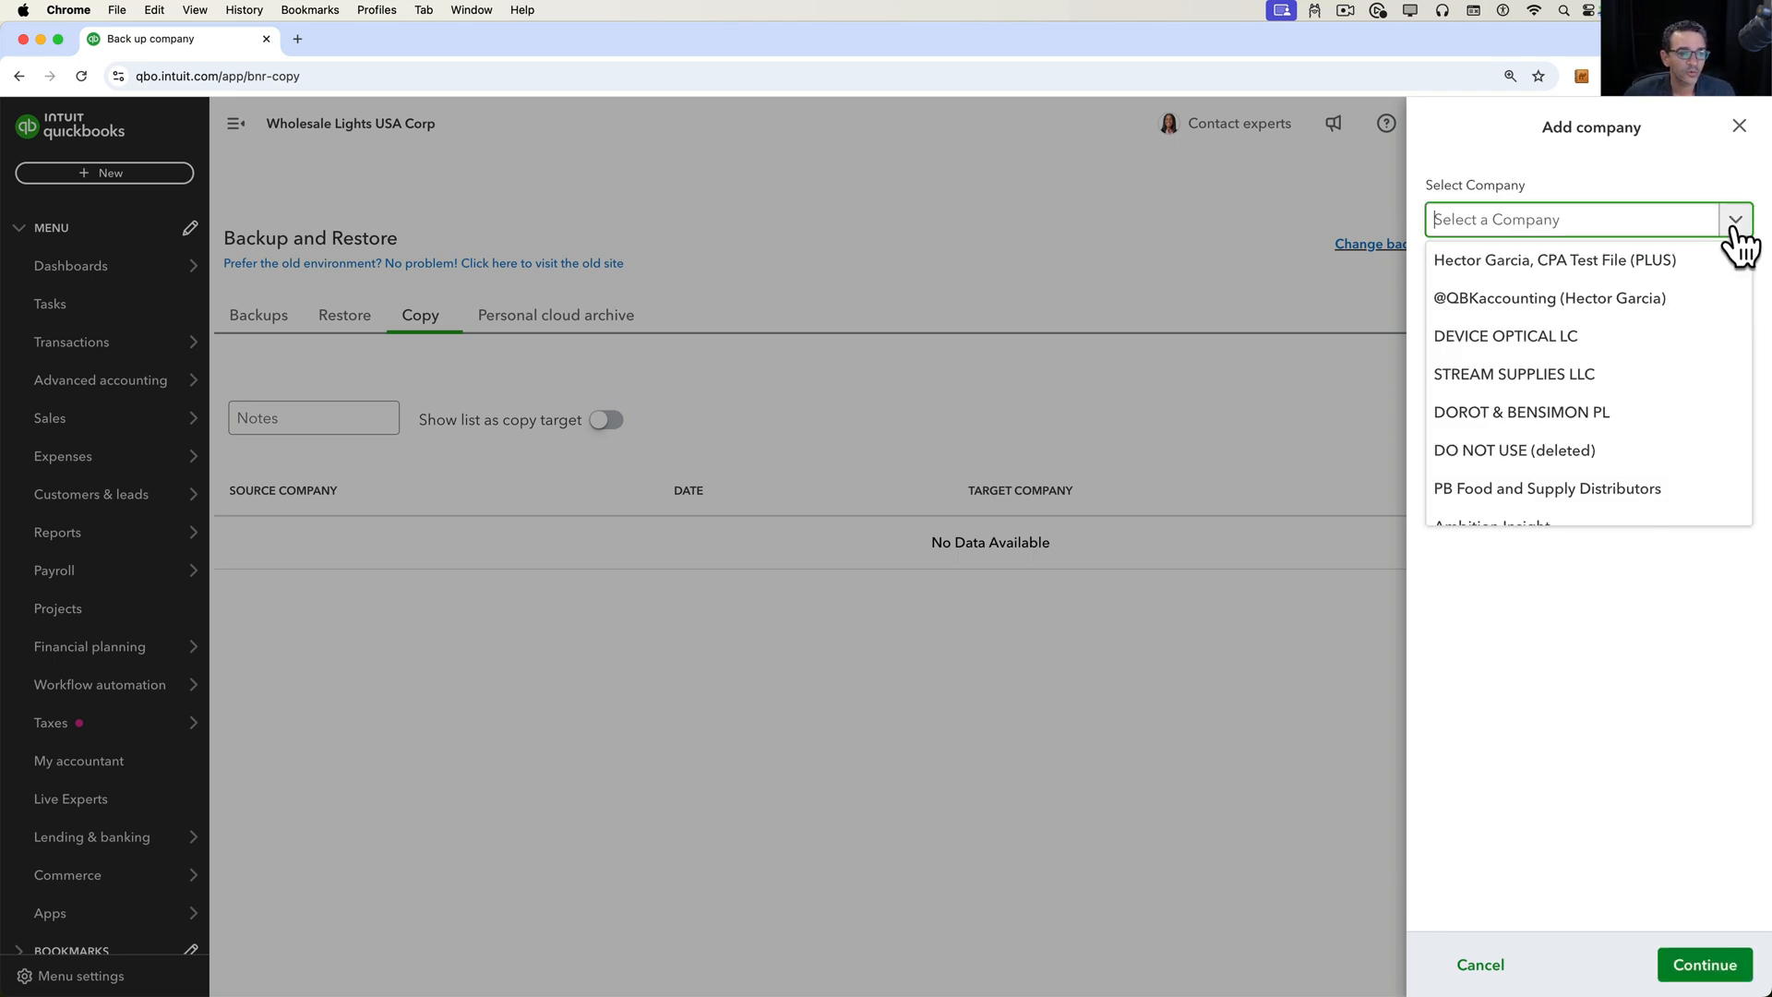
pyautogui.scroll(-3)
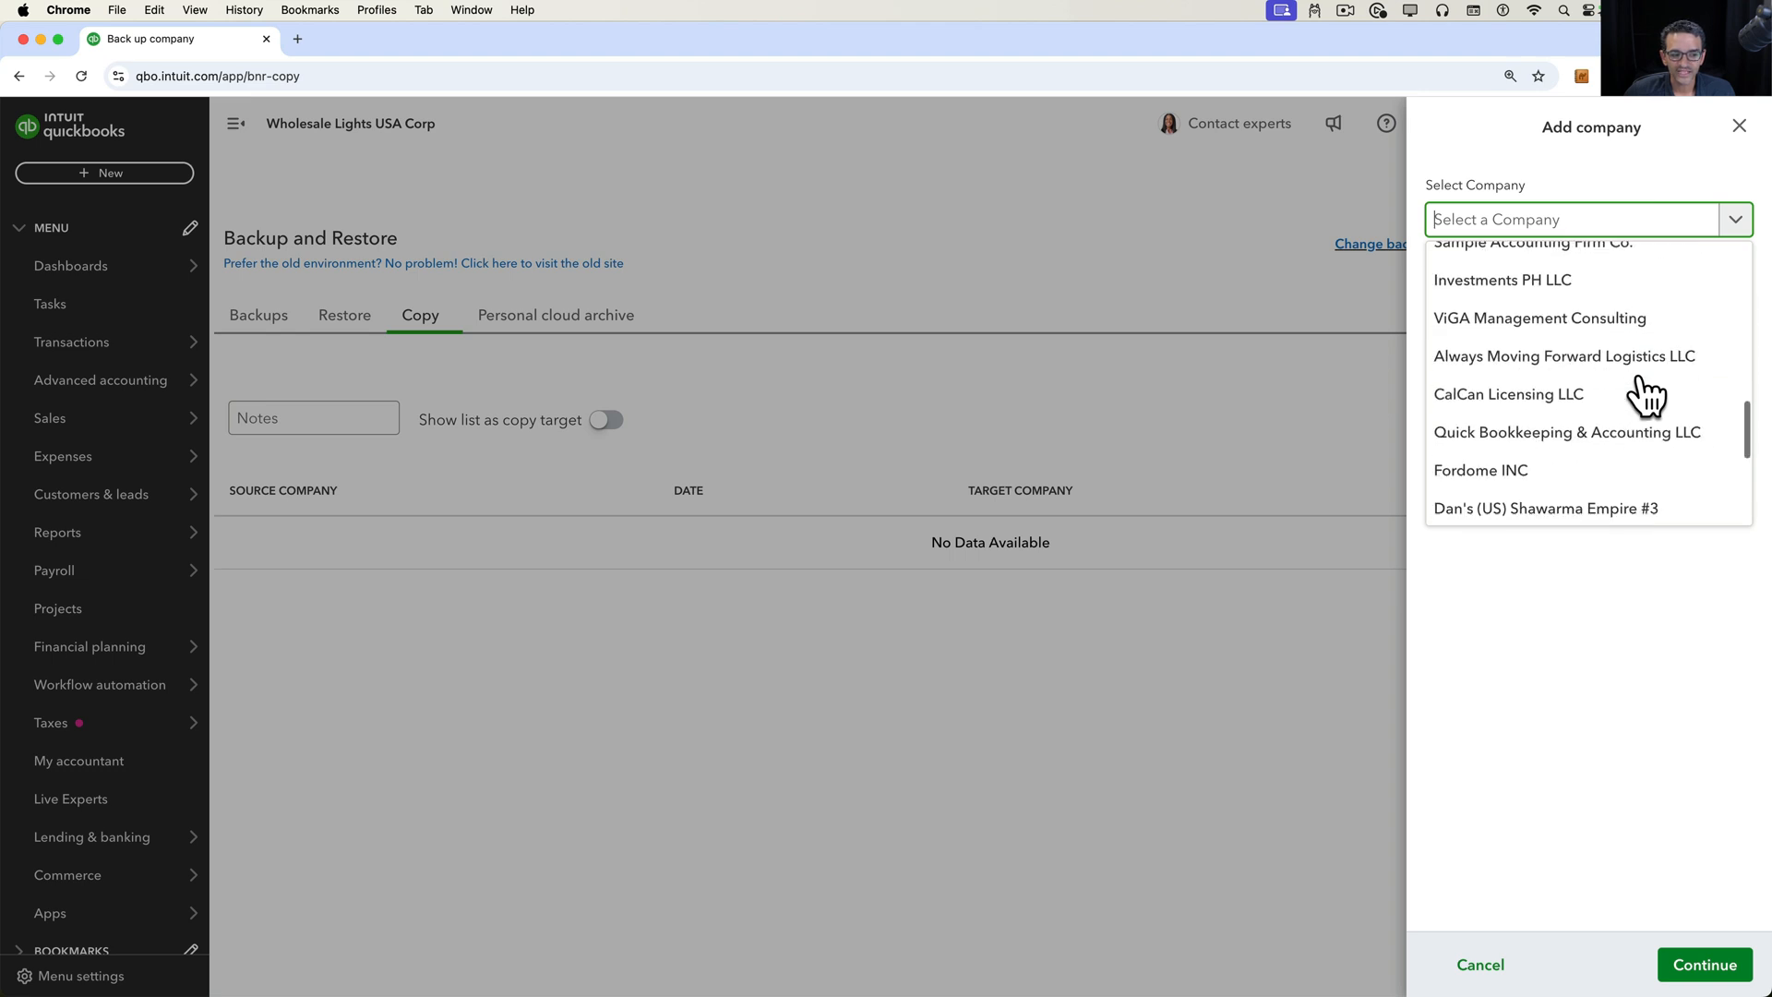
pyautogui.scroll(-3)
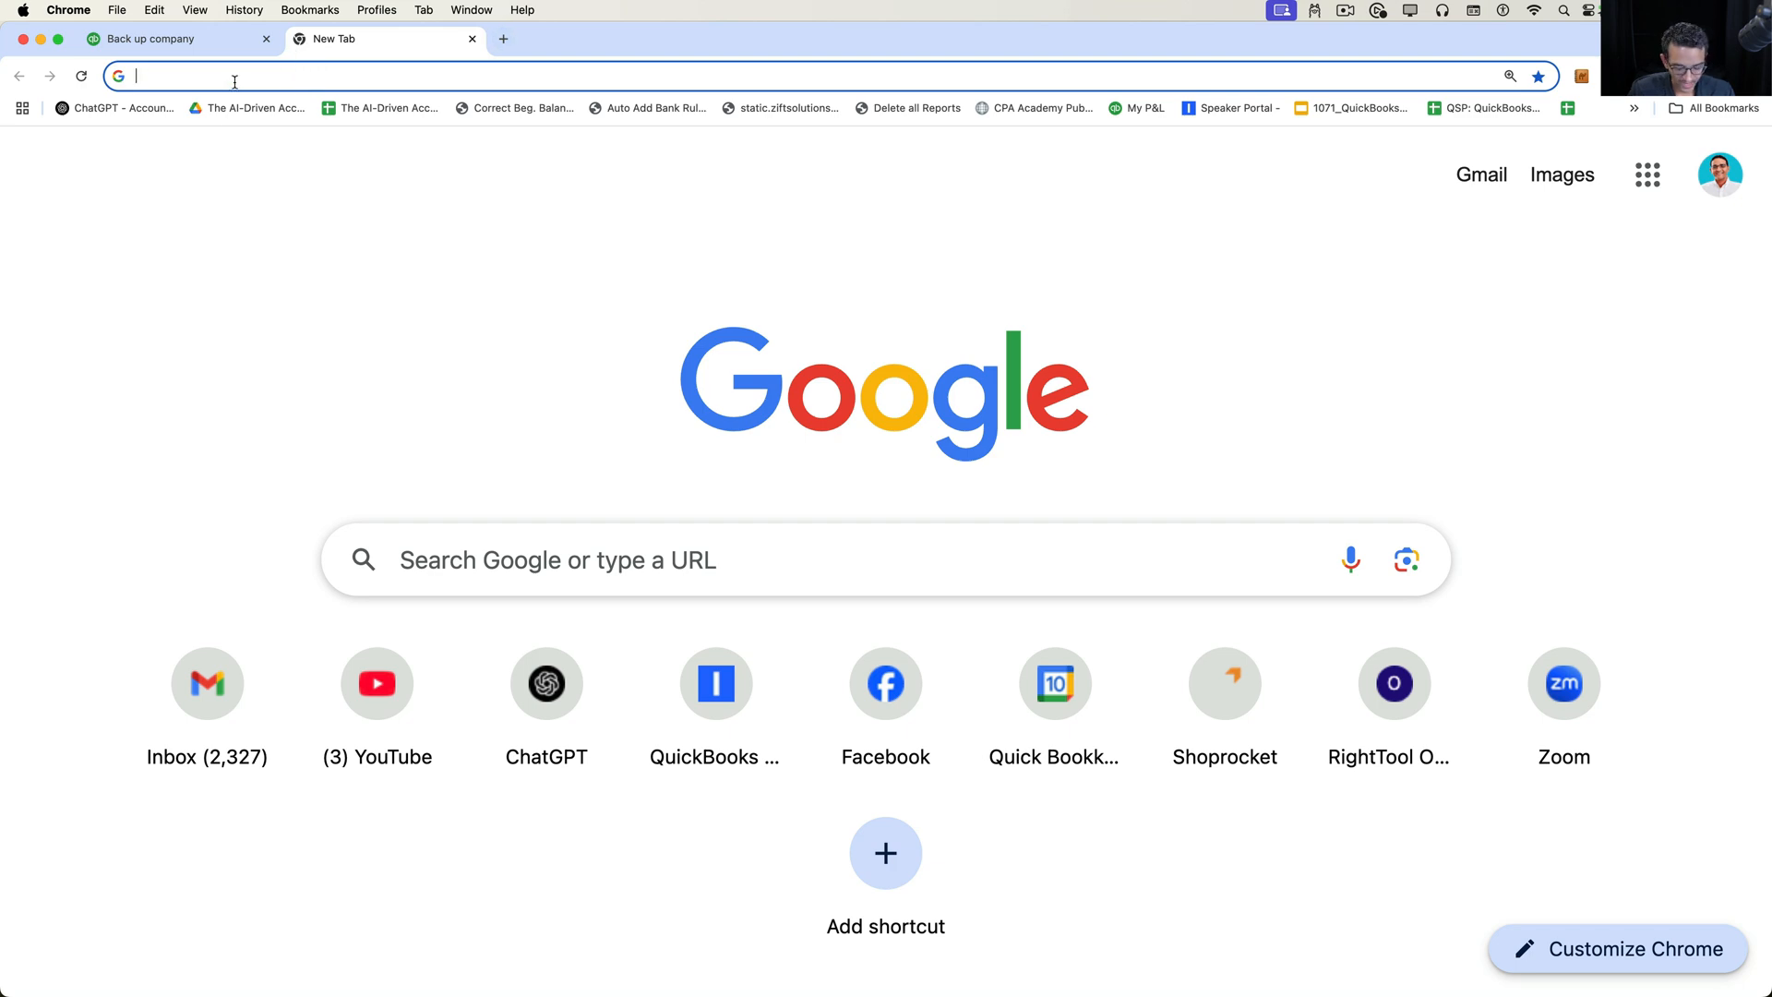
# - Go to hectorgarcia.com/qb pricing and start a free trial of the Advanced plan
pyautogui.write('hectorgarcia.com/qb')
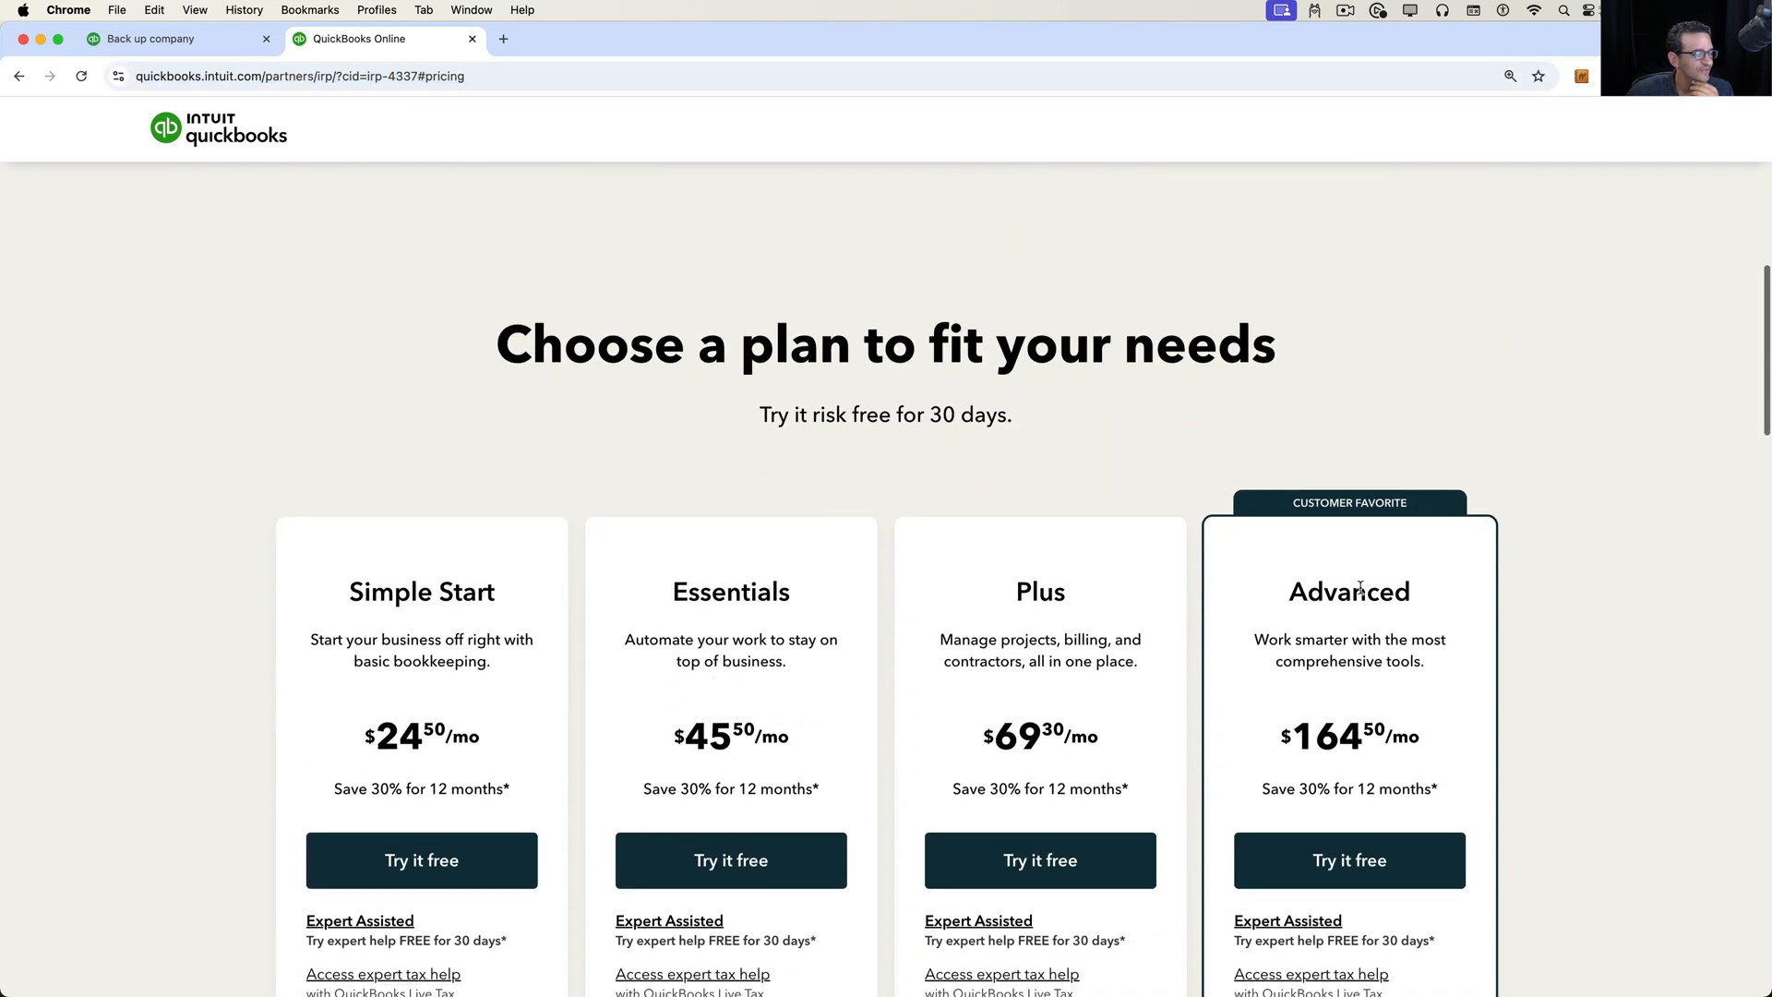
pyautogui.scroll(-3)
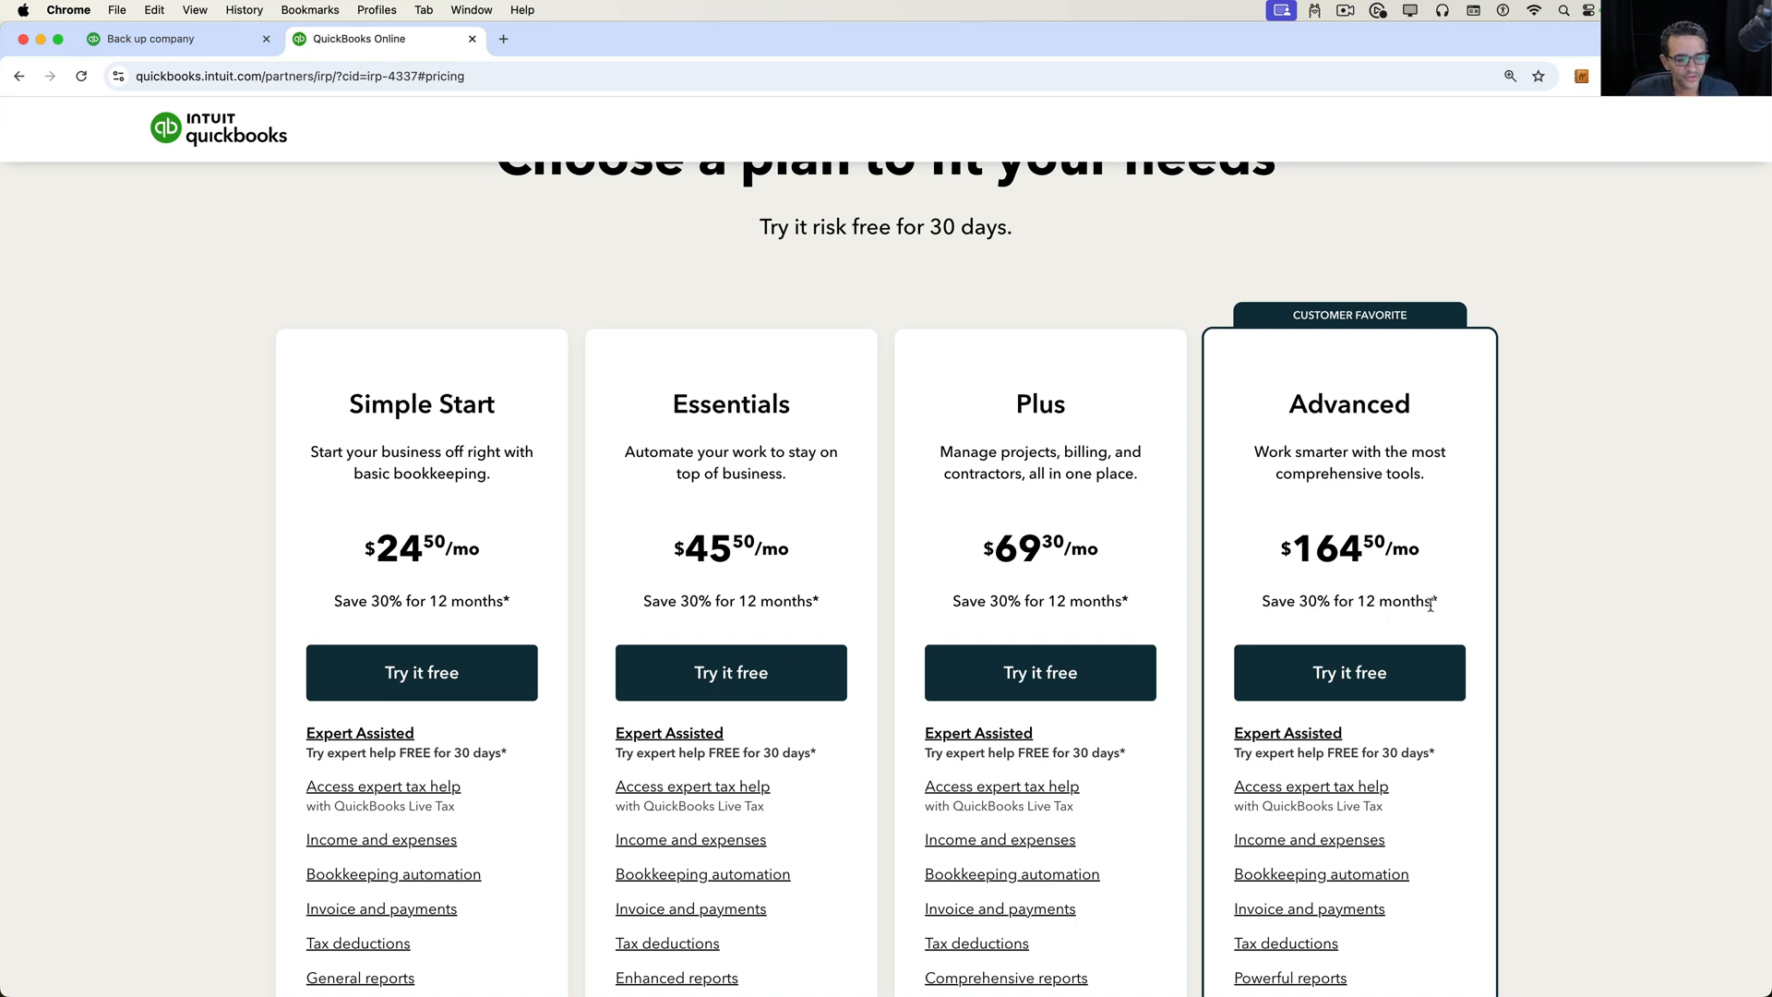
pyautogui.scroll(-3)
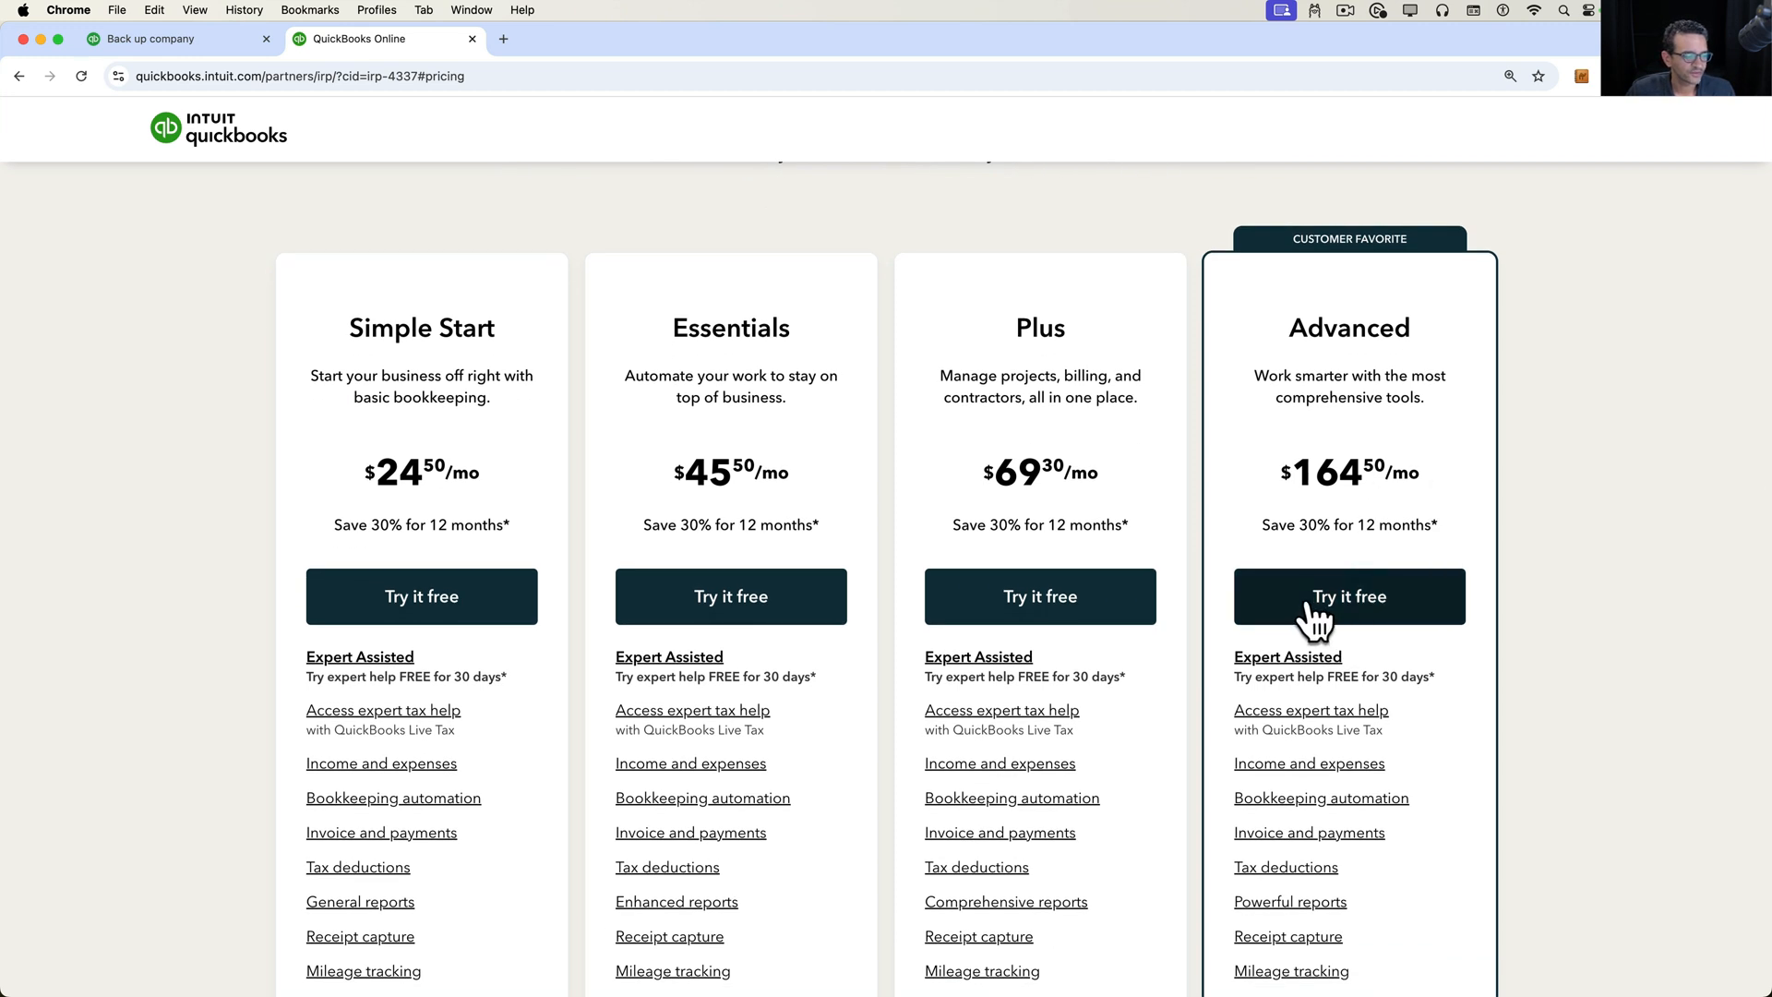
pyautogui.moveTo(1539, 364)
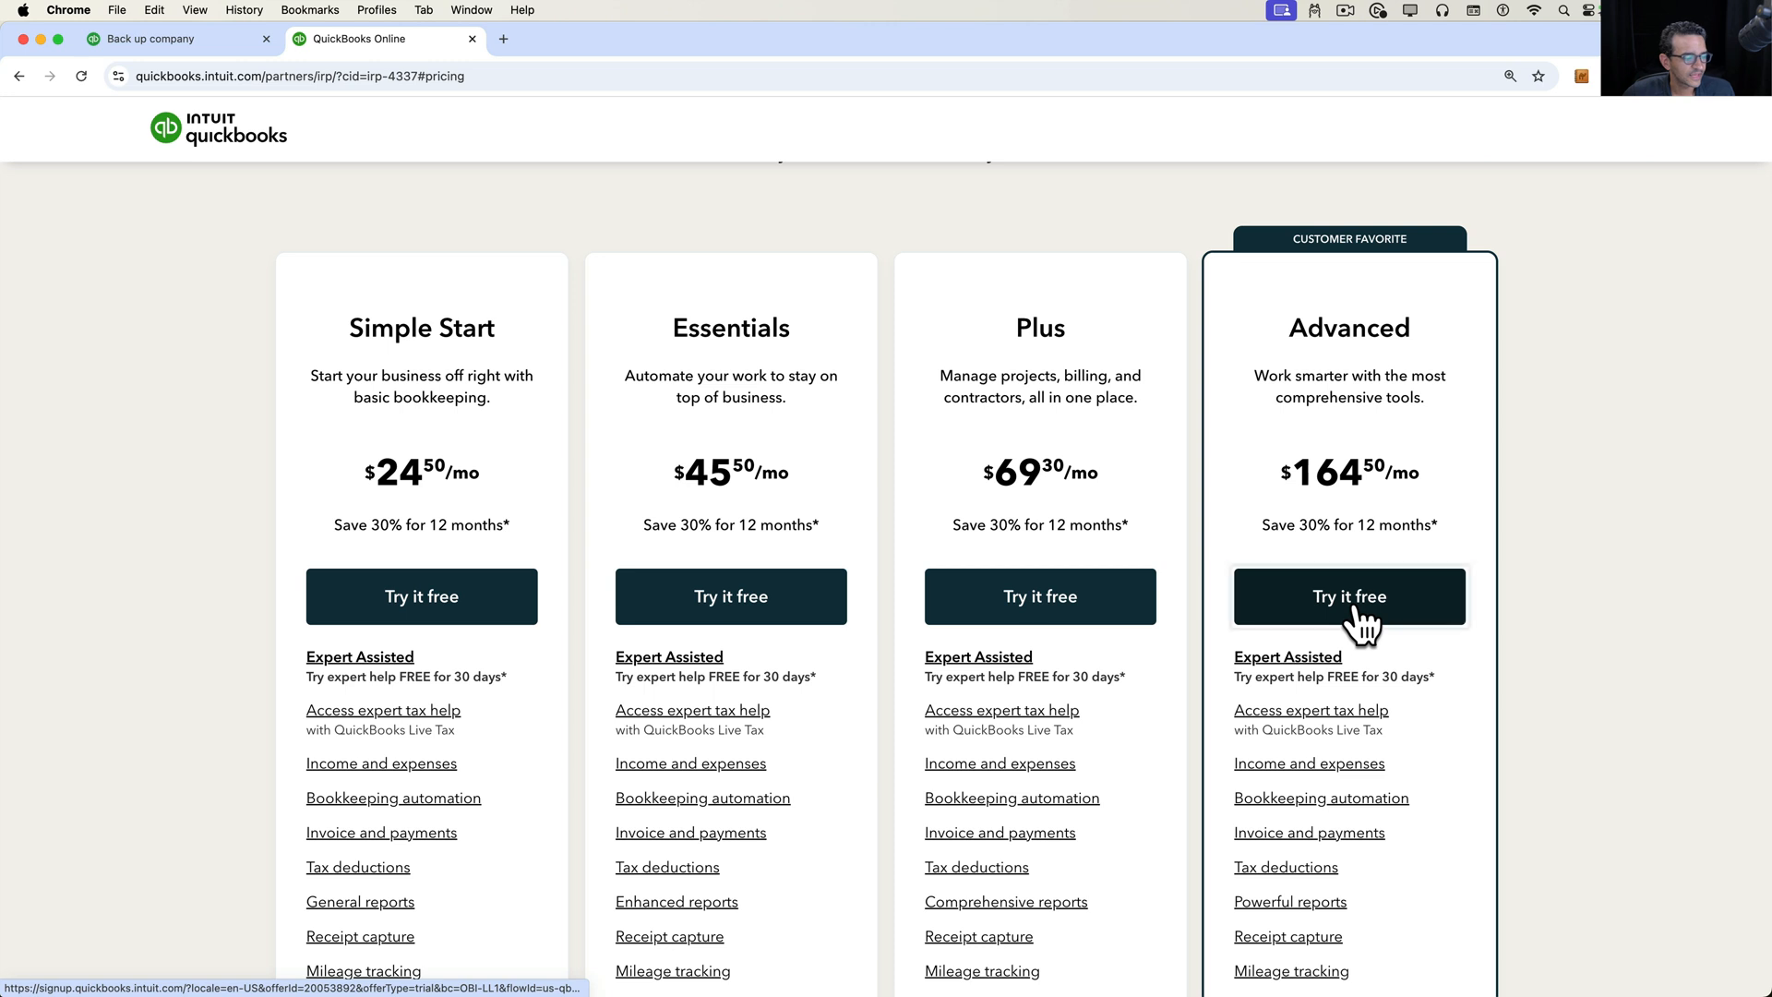
pyautogui.click(1347, 596)
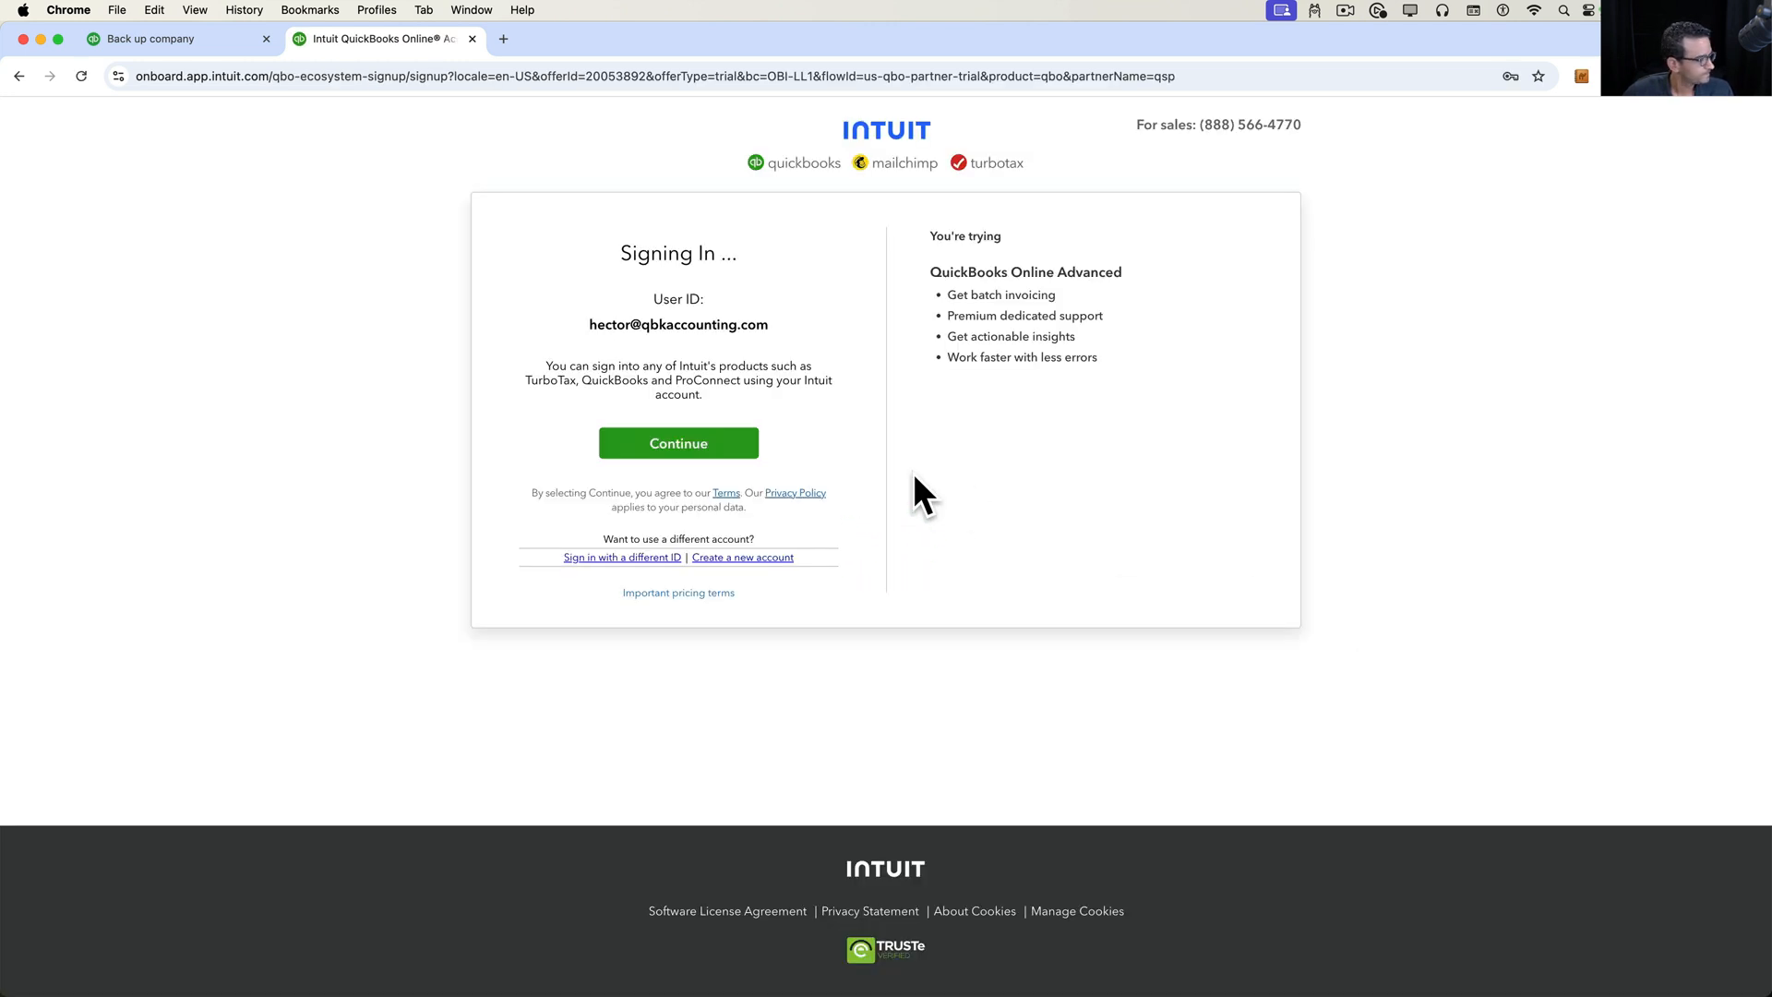
# - Continue the Intuit sign-in with the current account to reach new company setup
pyautogui.click(678, 441)
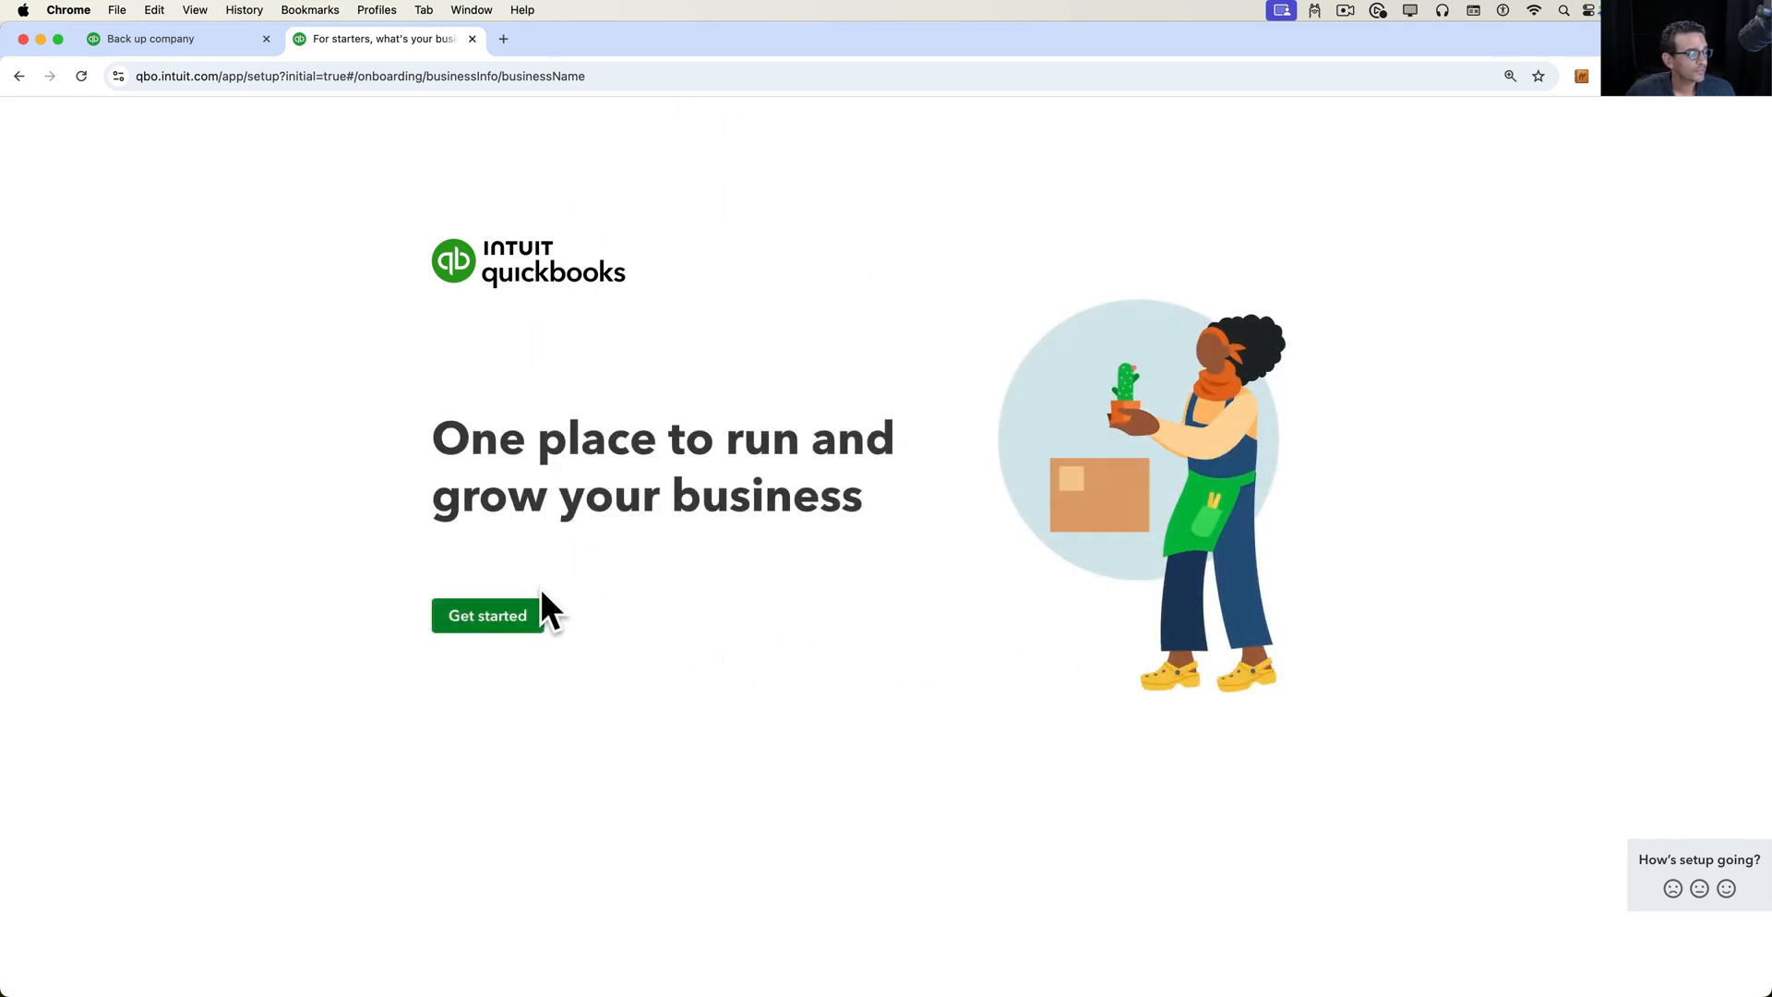
# - Begin setup and name the new business 'Destination File'
pyautogui.click(487, 614)
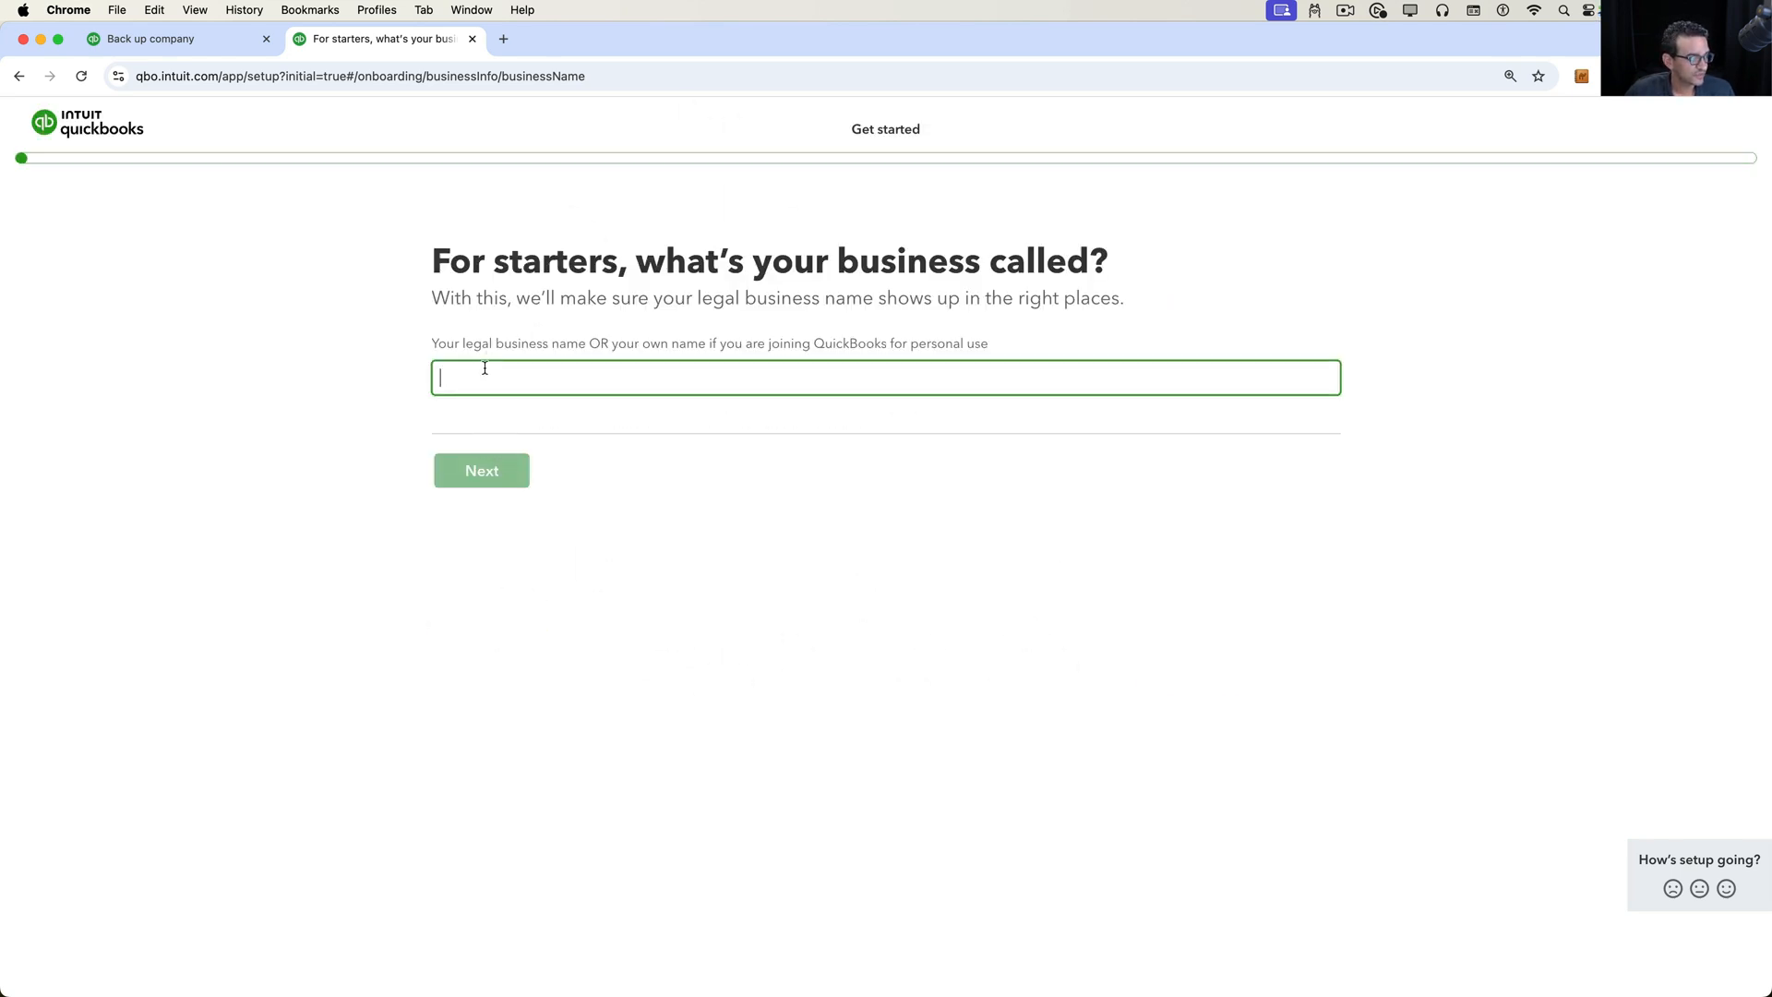
pyautogui.write('Destination')
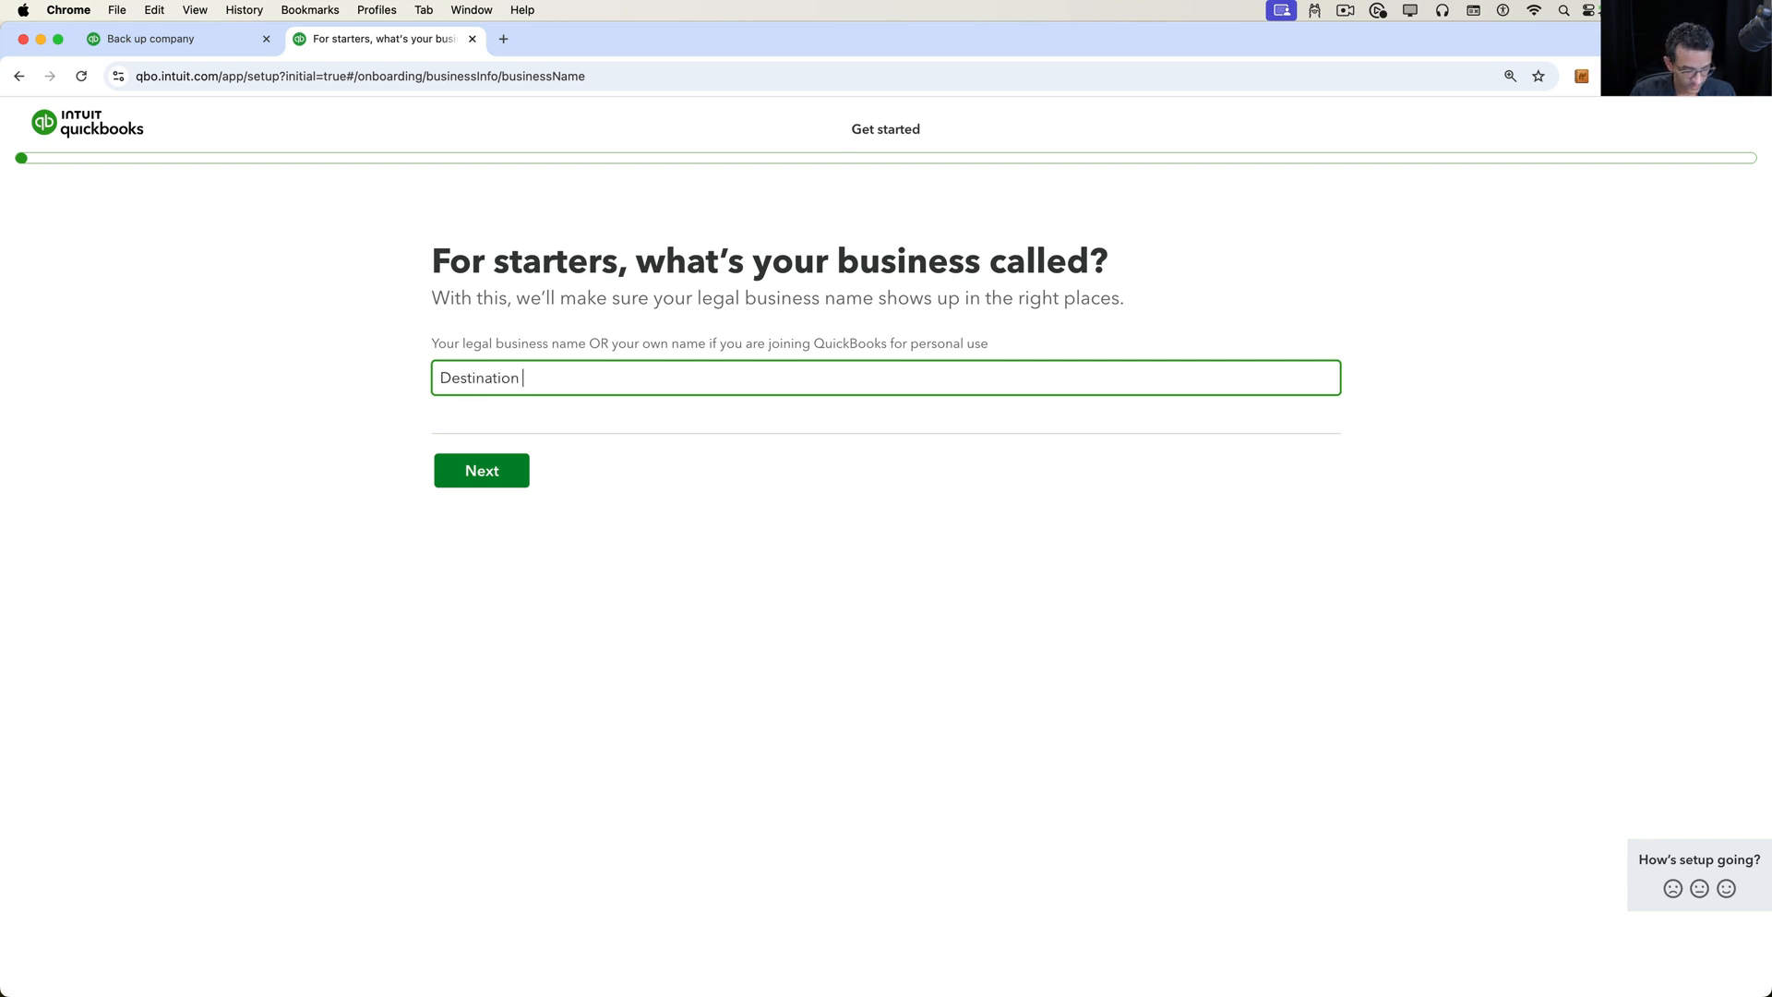
pyautogui.write('File')
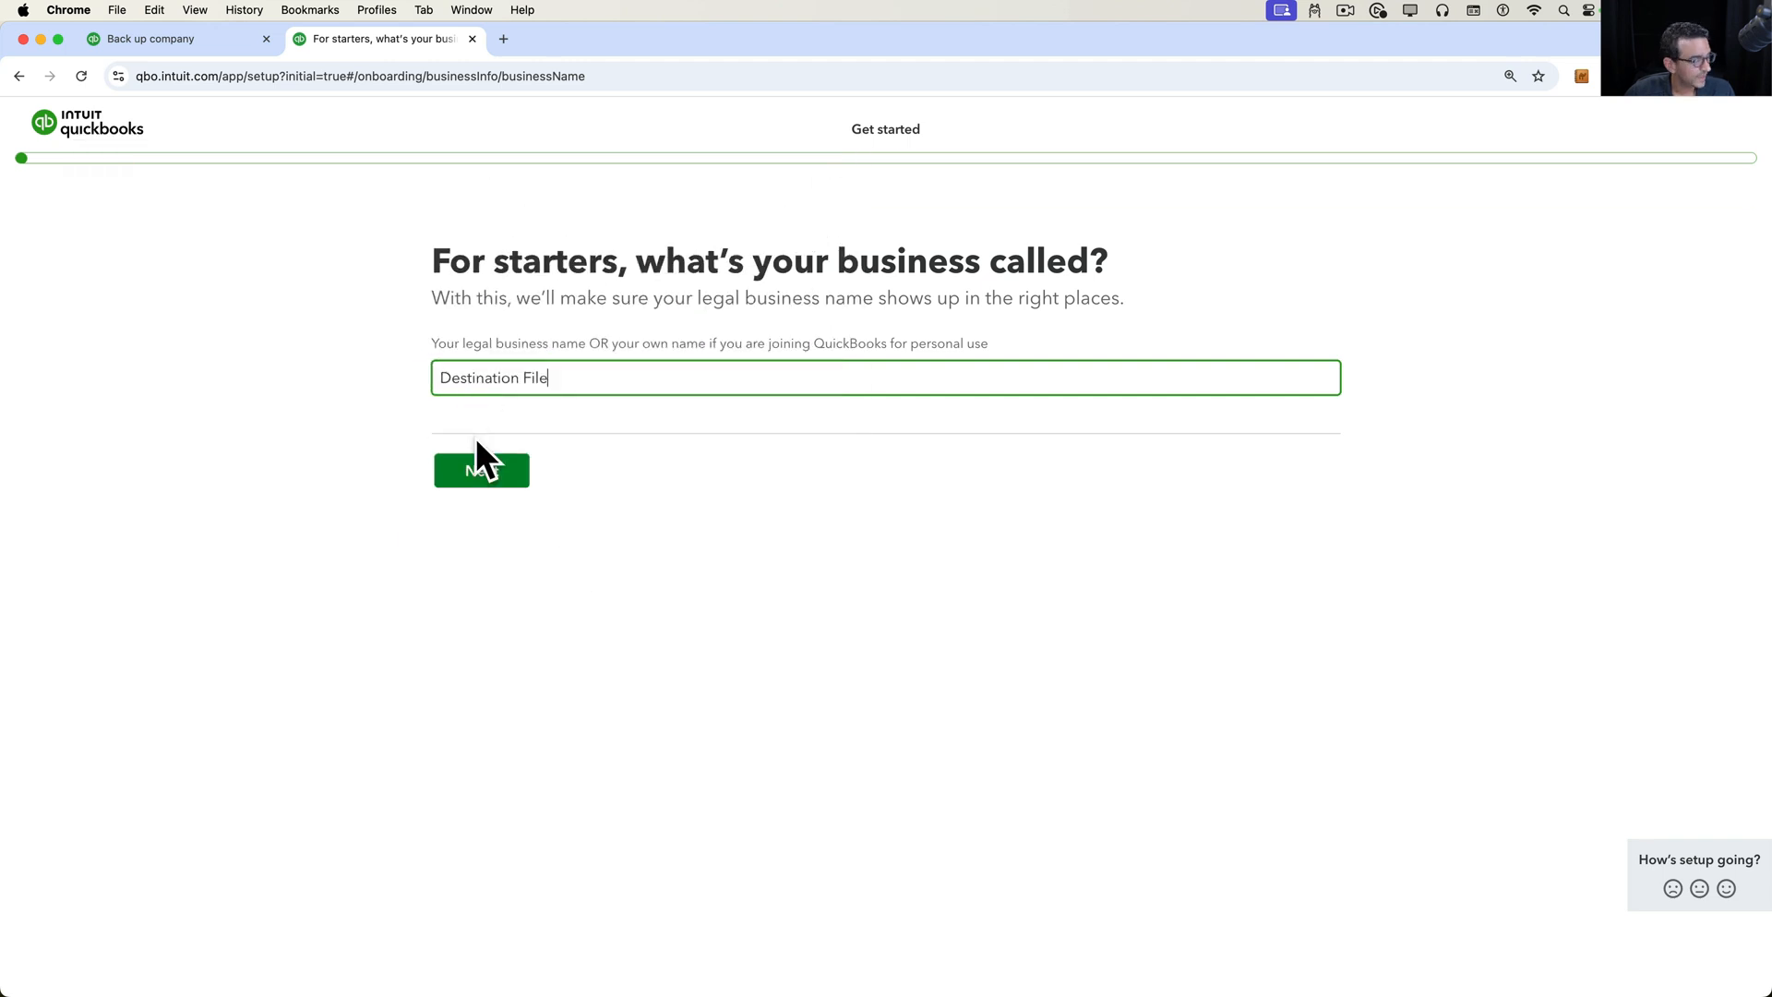
pyautogui.click(480, 467)
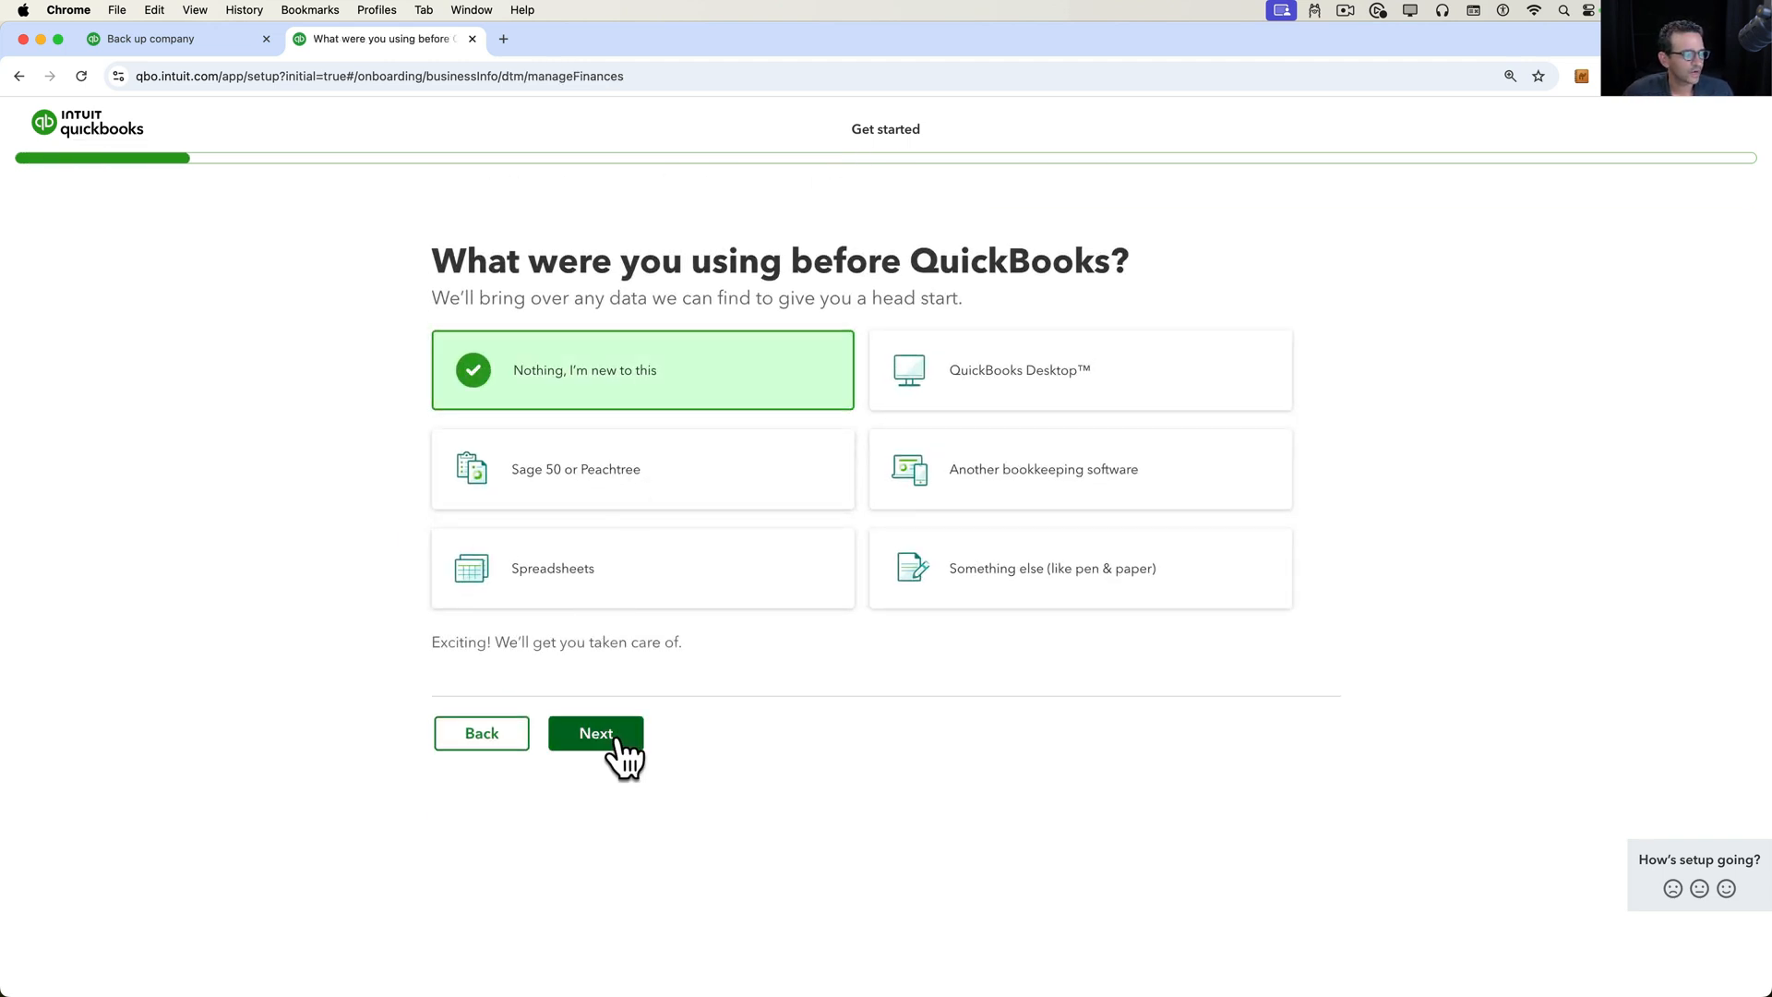
# - Answer new-to-bookkeeping, keep Sole proprietor, CEO or Owner and 1 employee, and continue
pyautogui.click(594, 733)
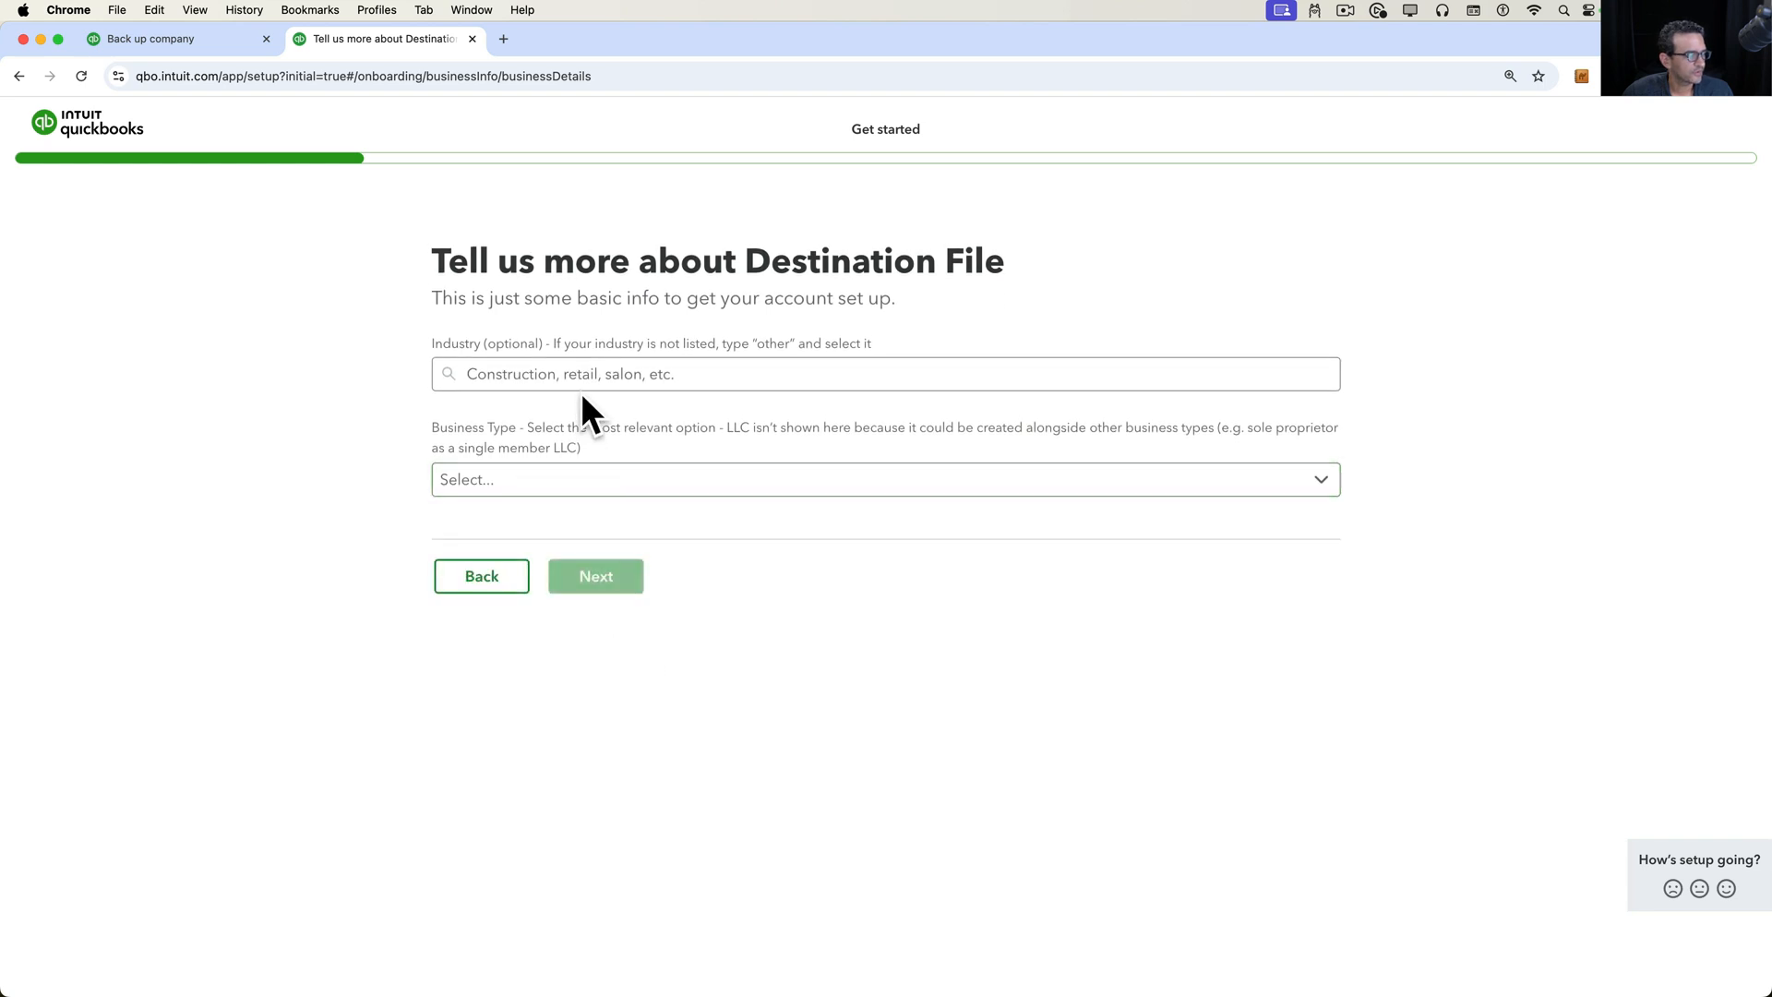
pyautogui.click(596, 576)
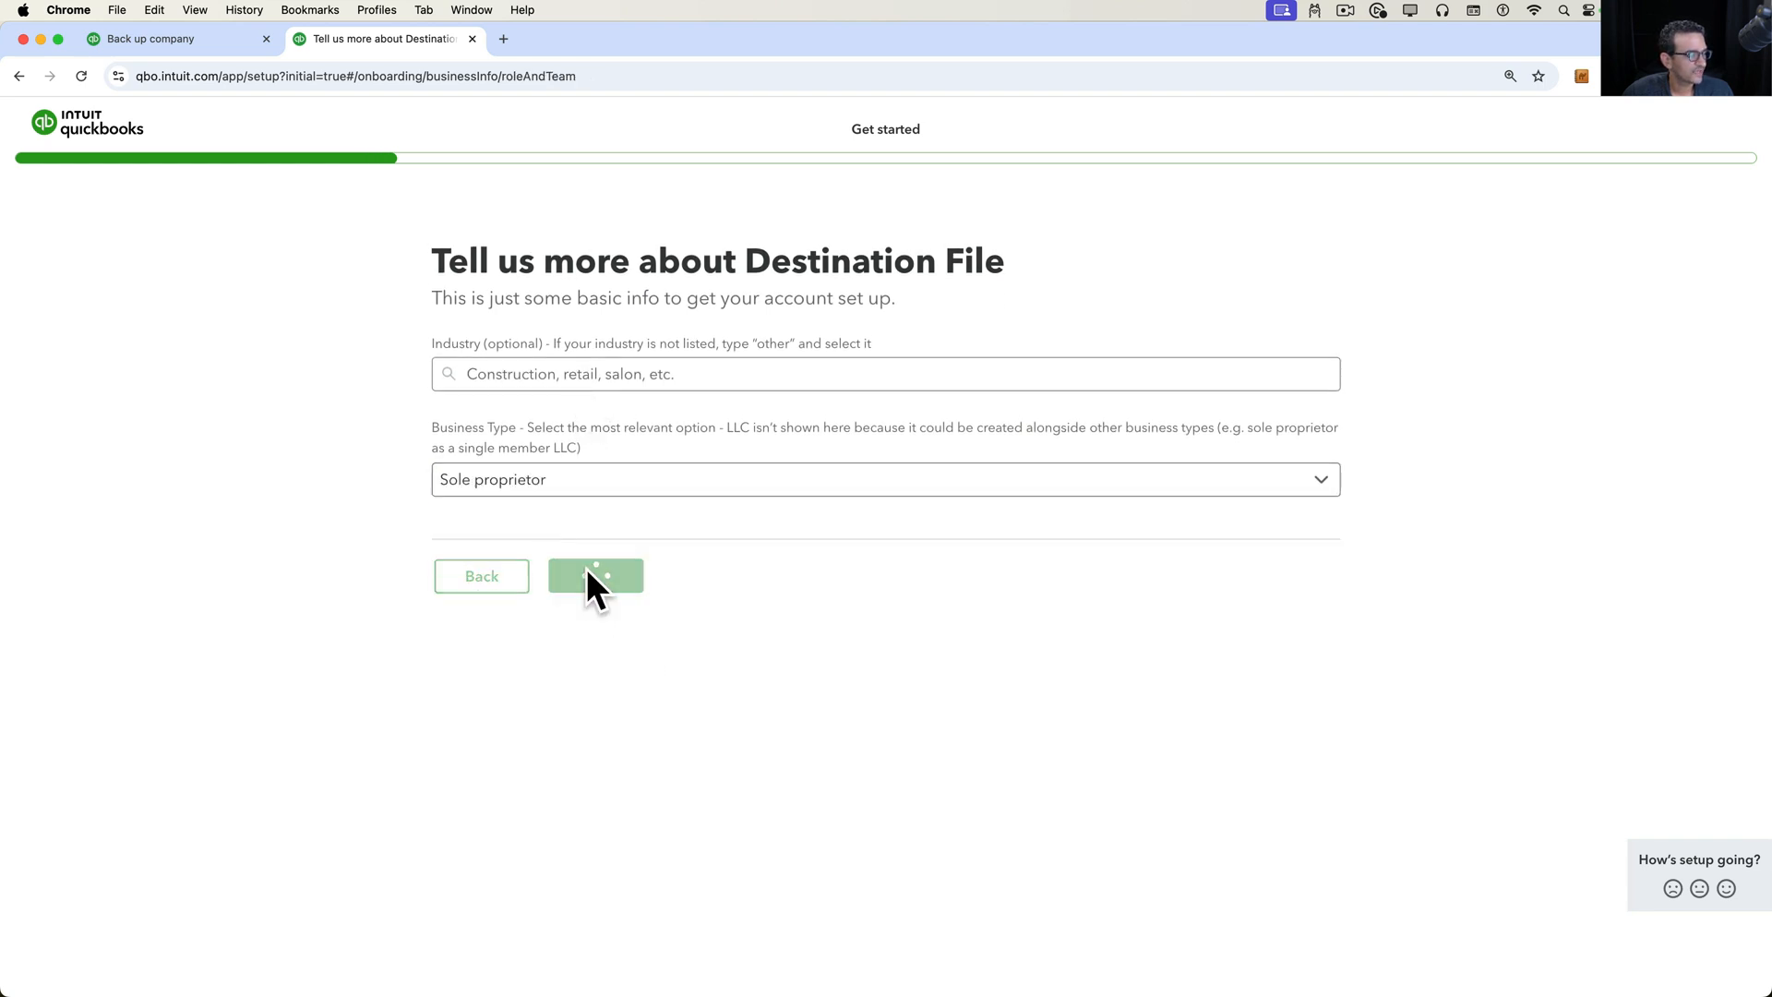
pyautogui.click(596, 576)
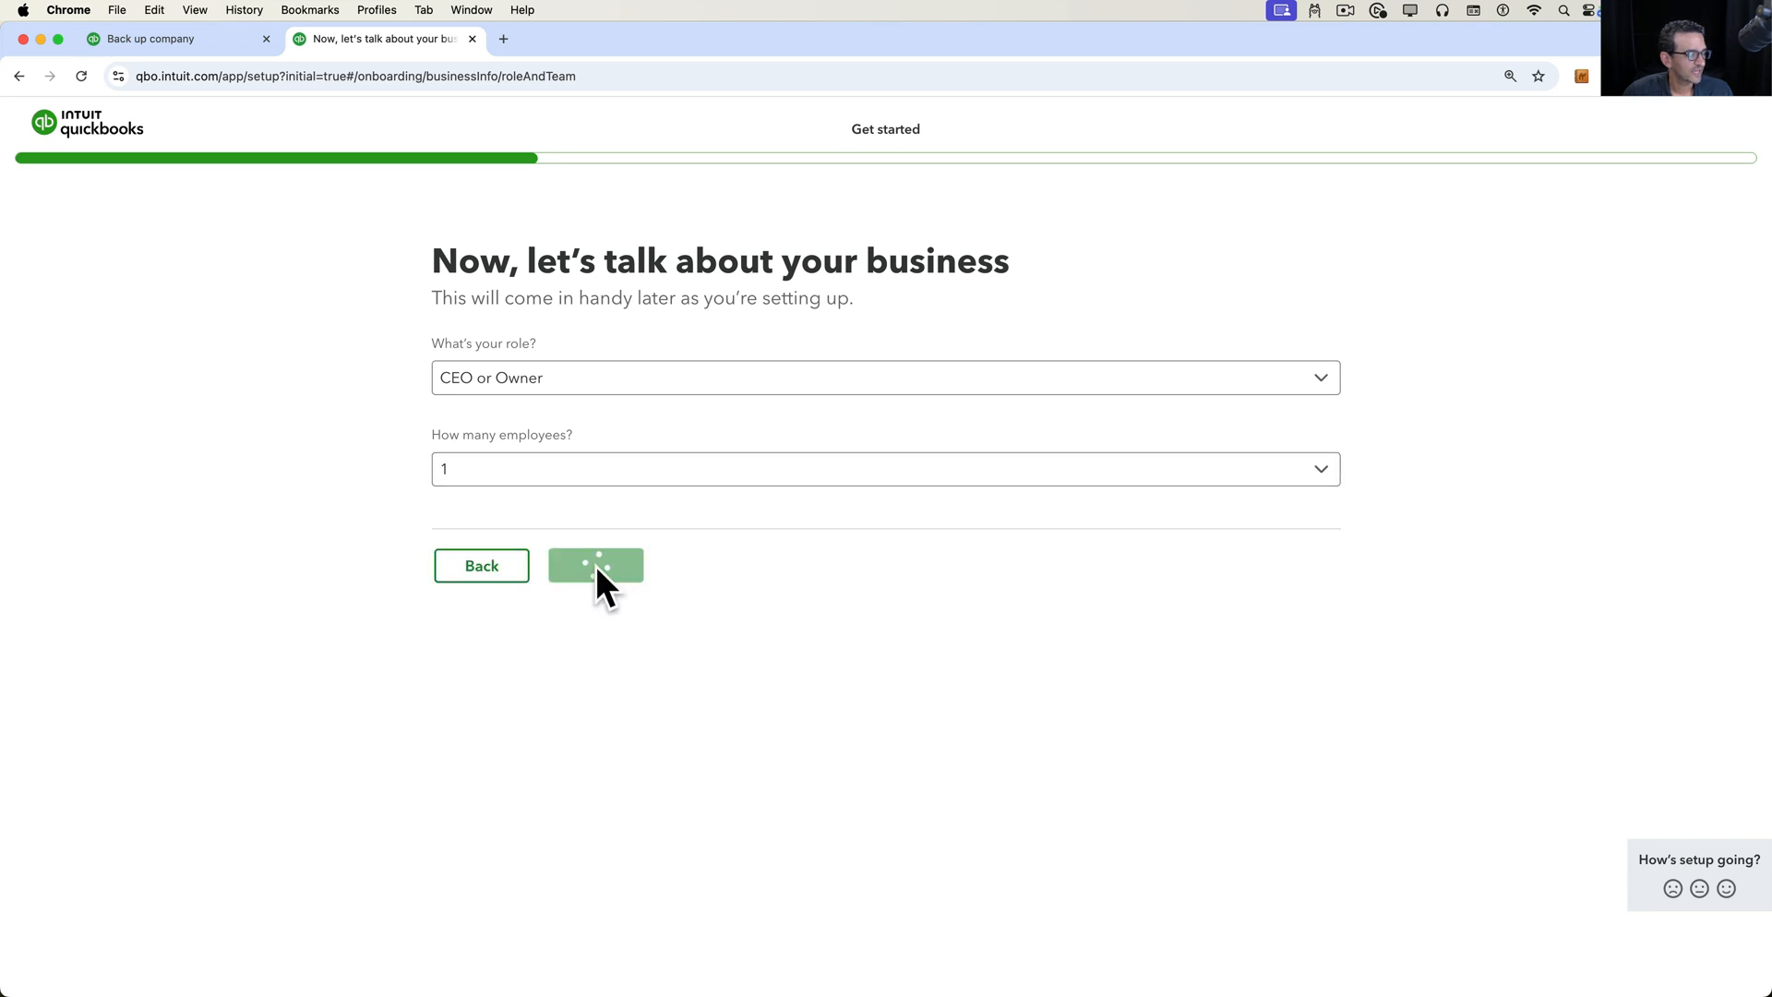
pyautogui.click(596, 564)
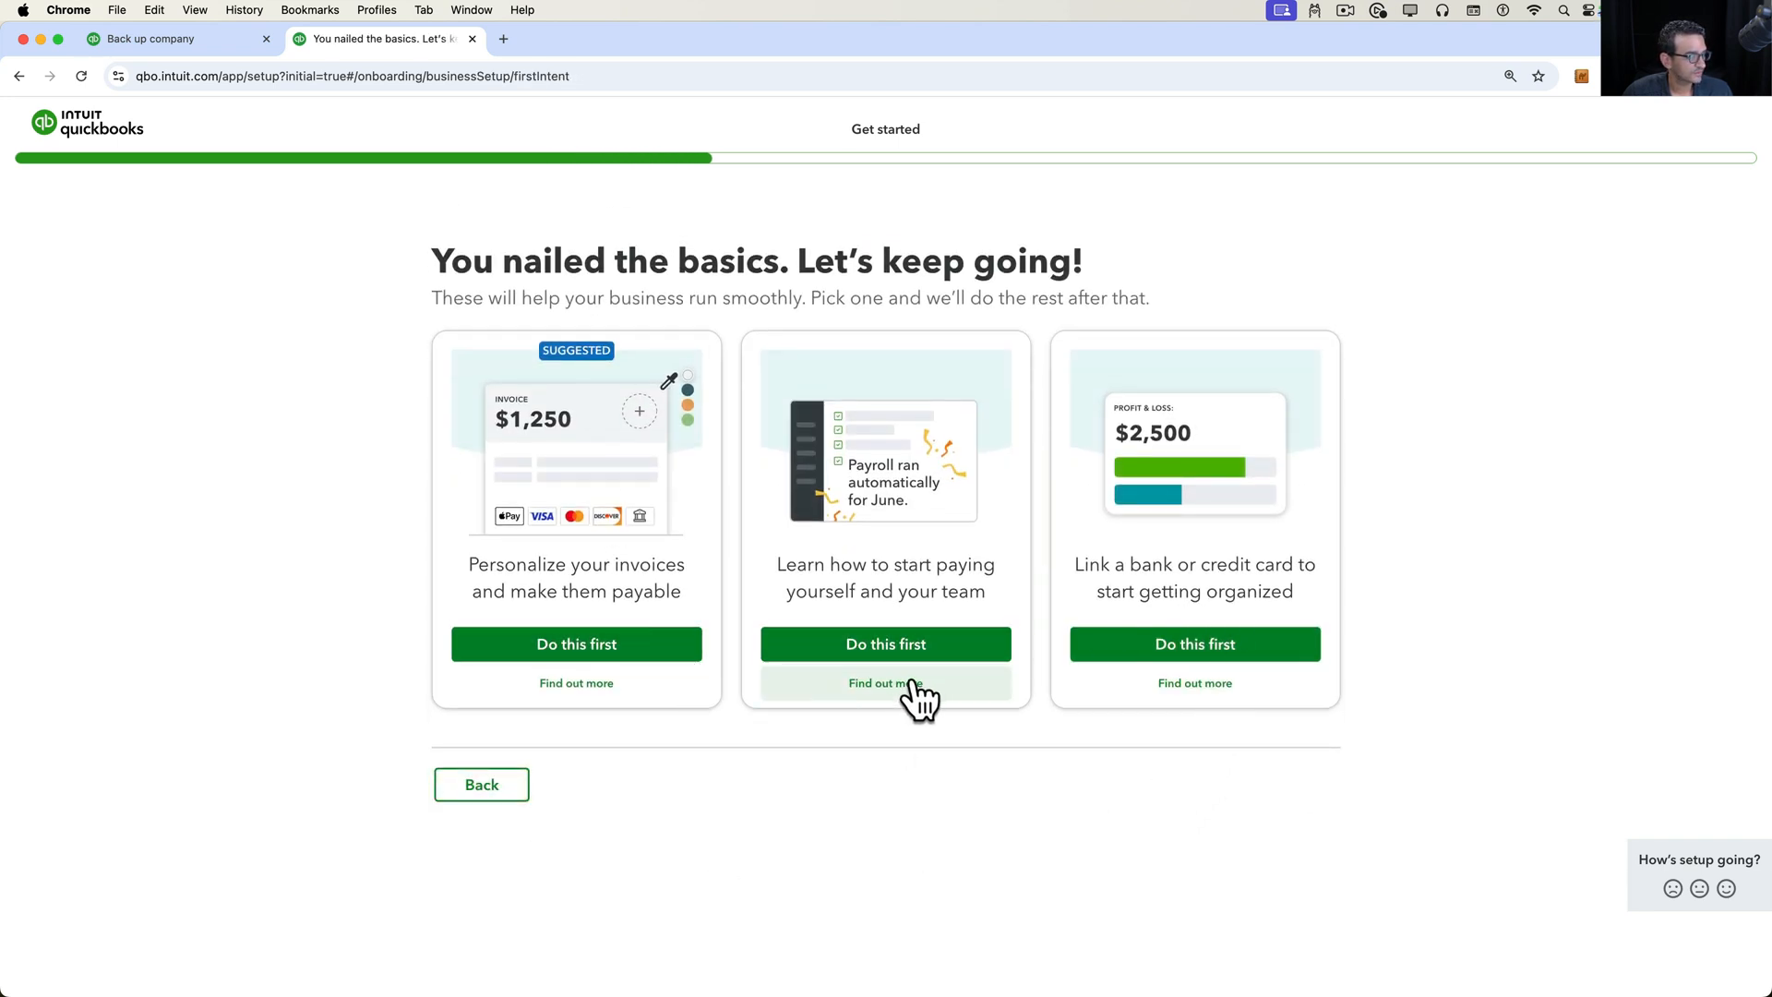
# - Pick invoicing first, set up payments, decline payroll, skip extra tasks and enter the home page
pyautogui.click(576, 644)
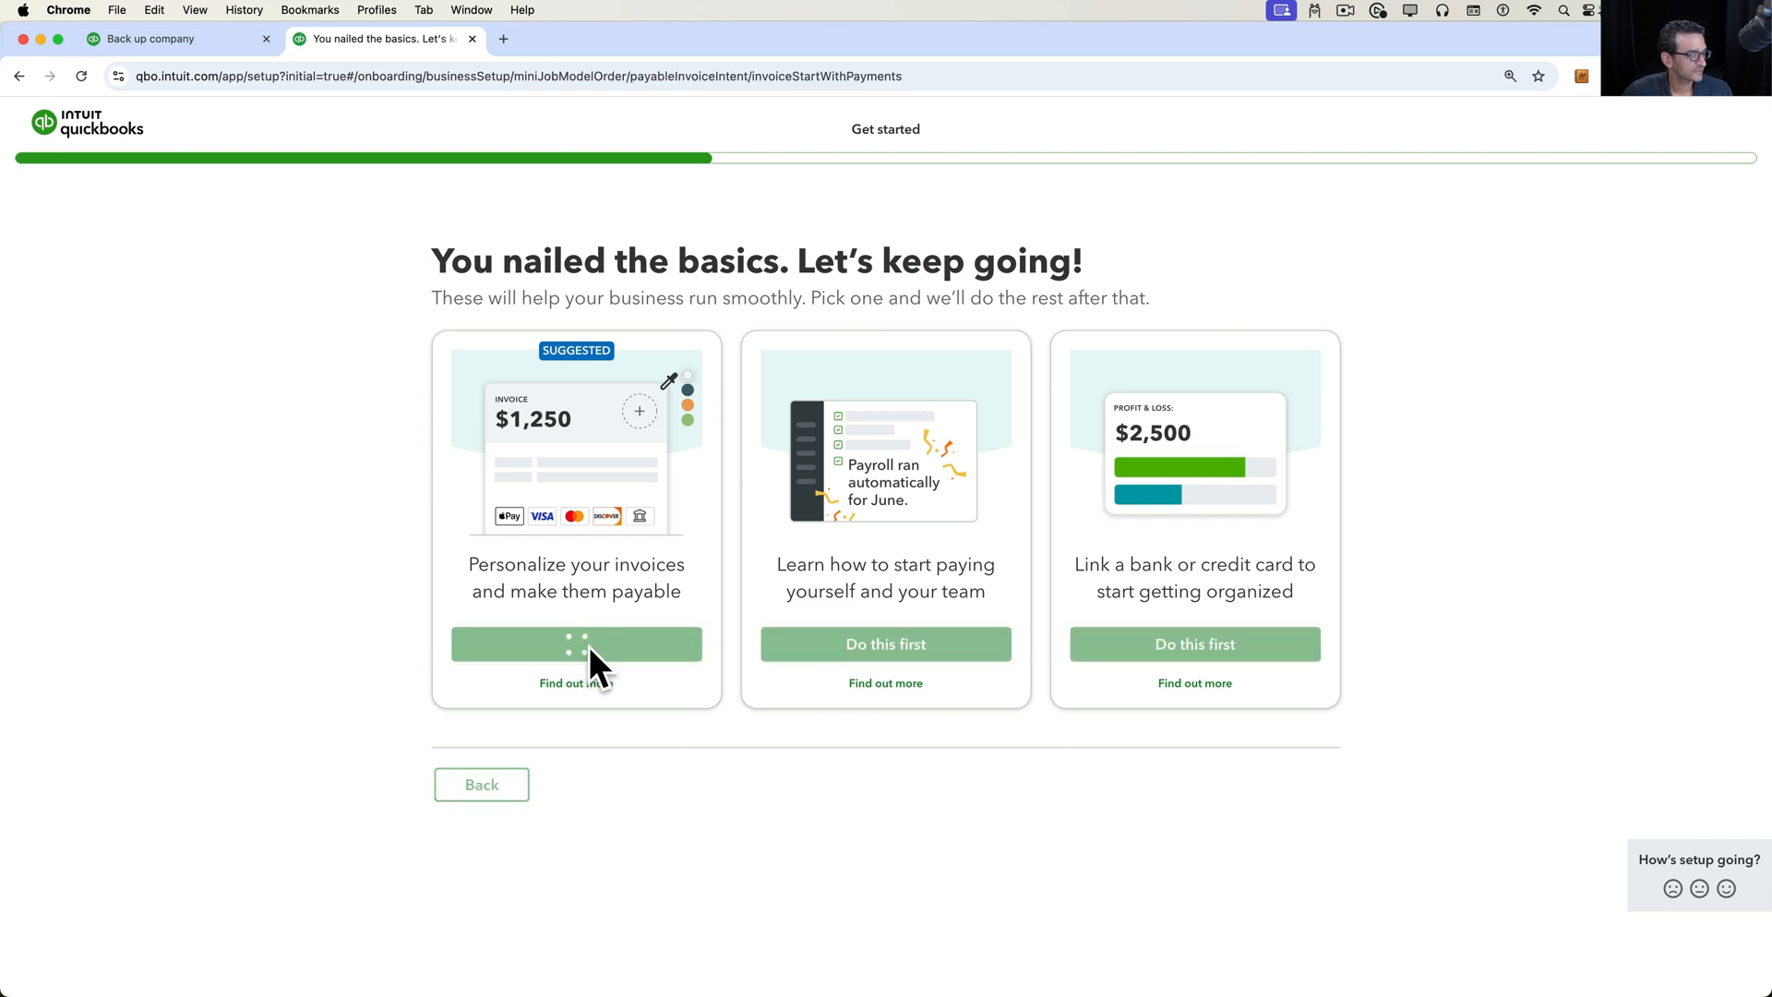
pyautogui.click(576, 644)
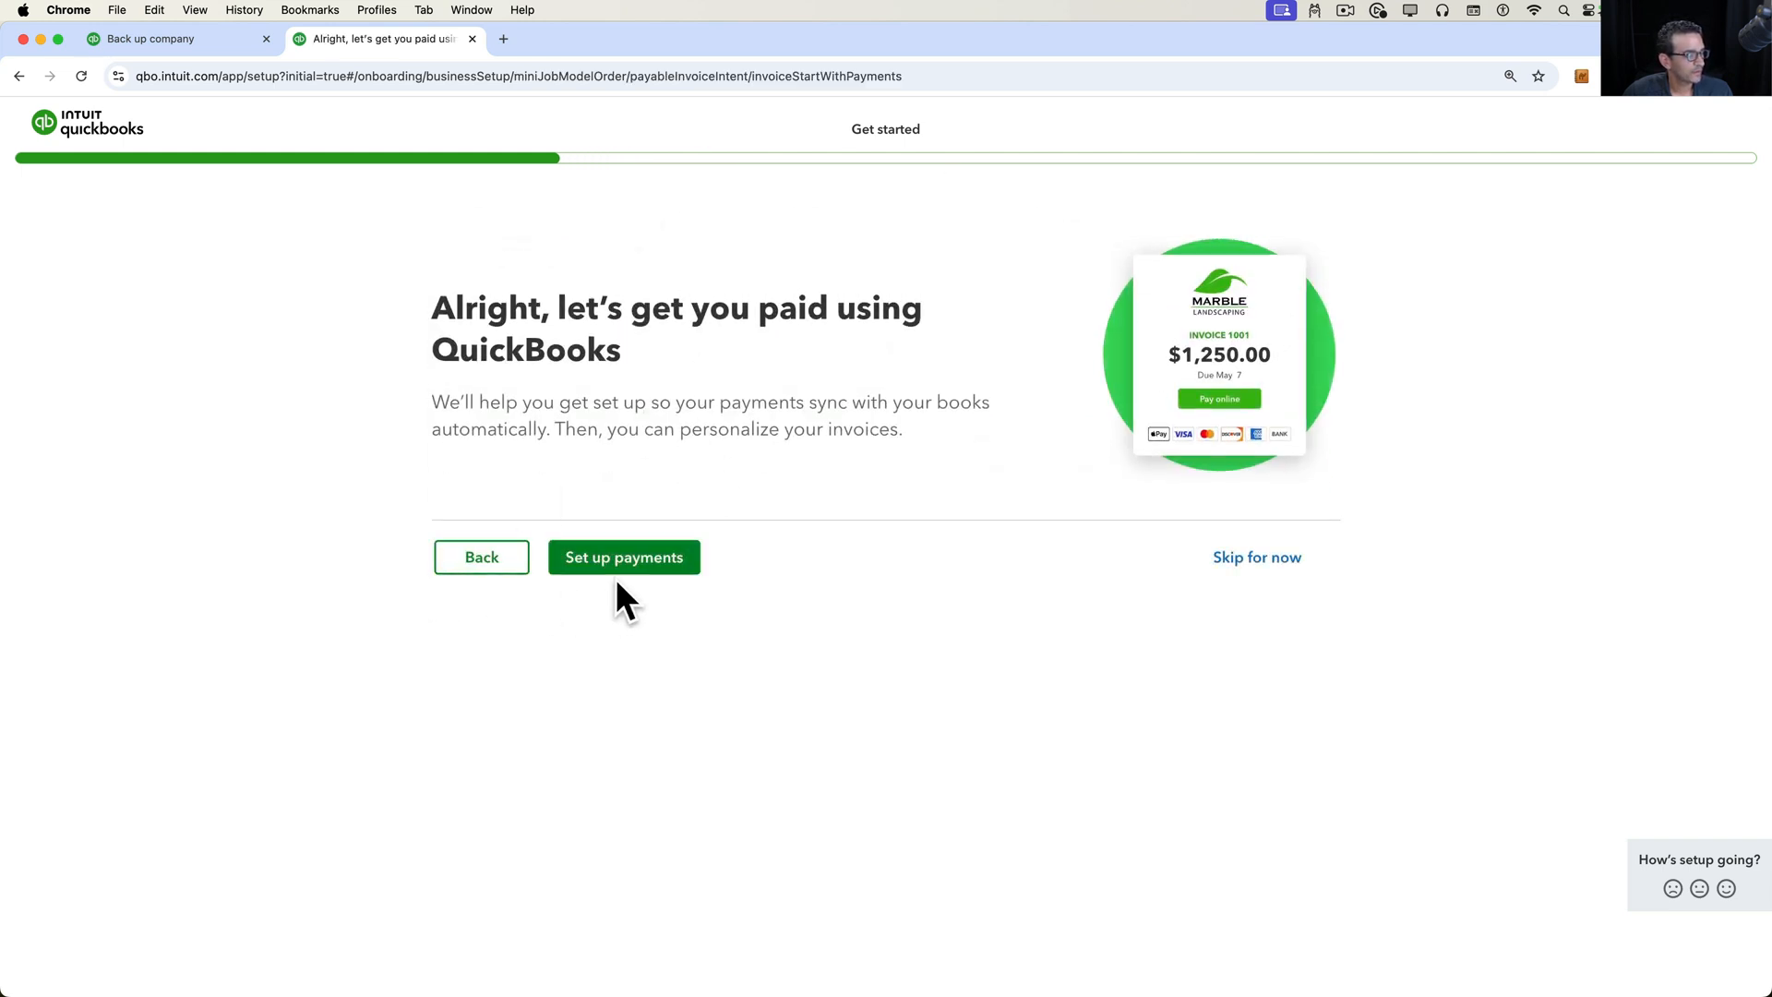
pyautogui.click(622, 556)
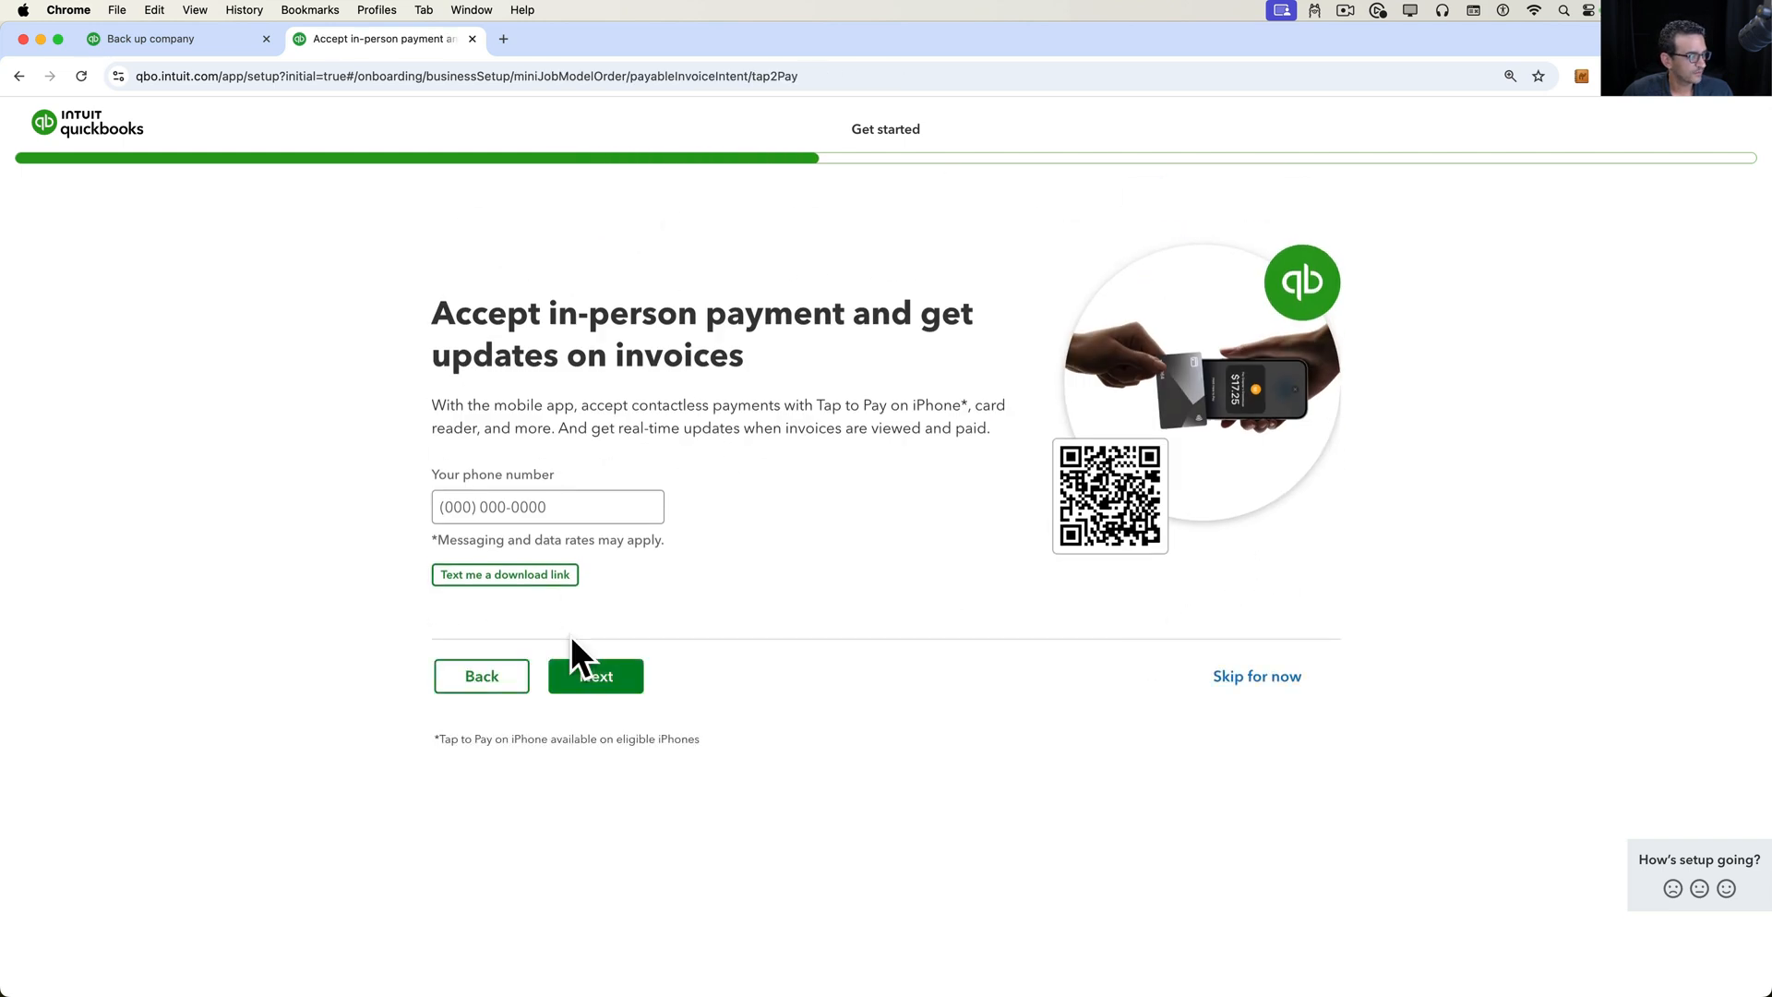
pyautogui.click(594, 675)
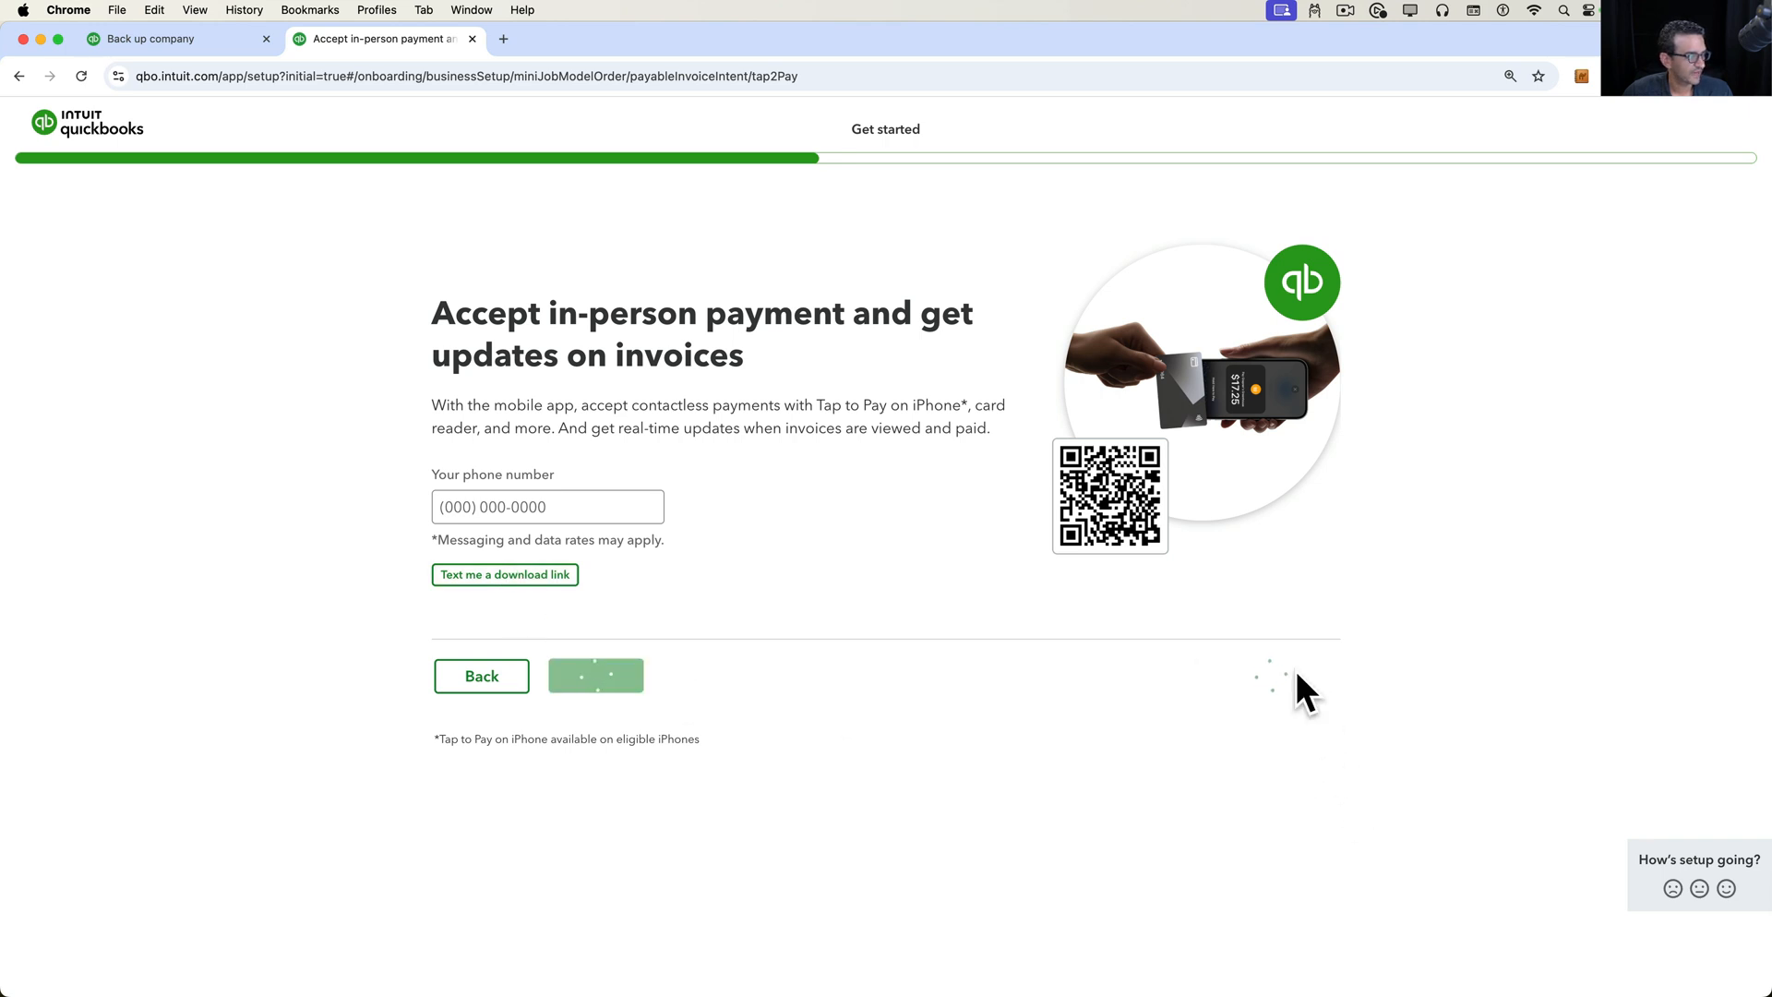
pyautogui.click(596, 676)
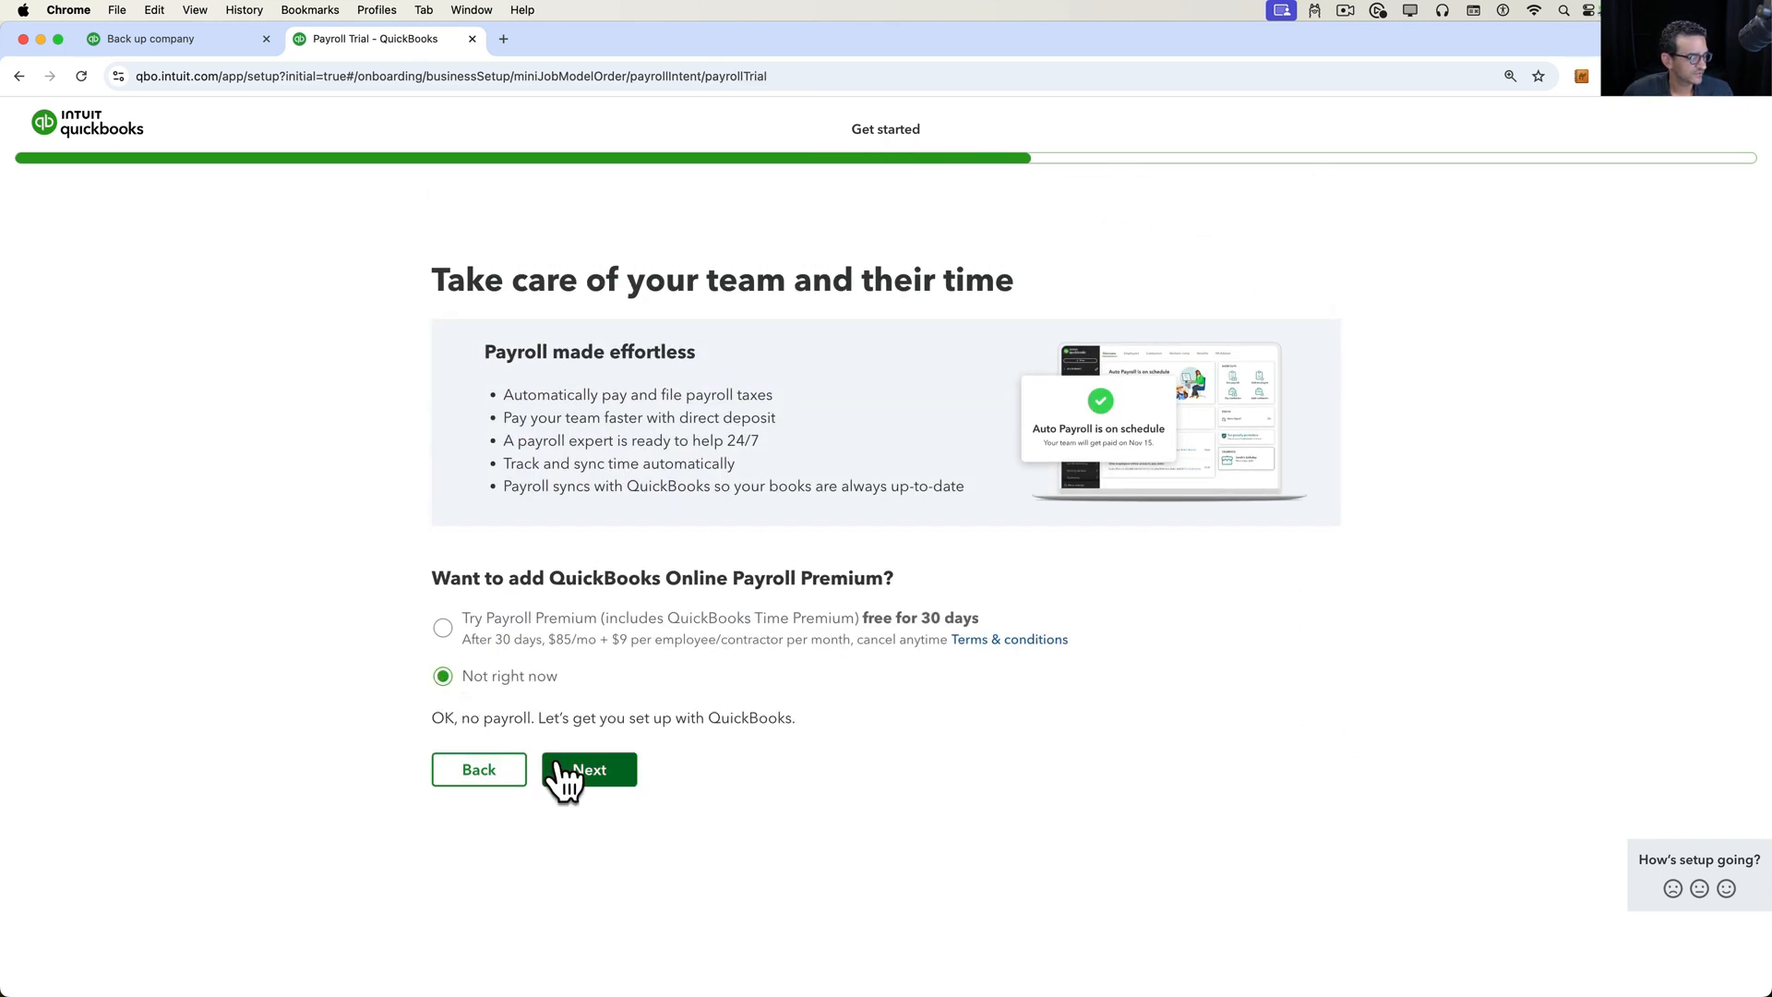
pyautogui.click(587, 769)
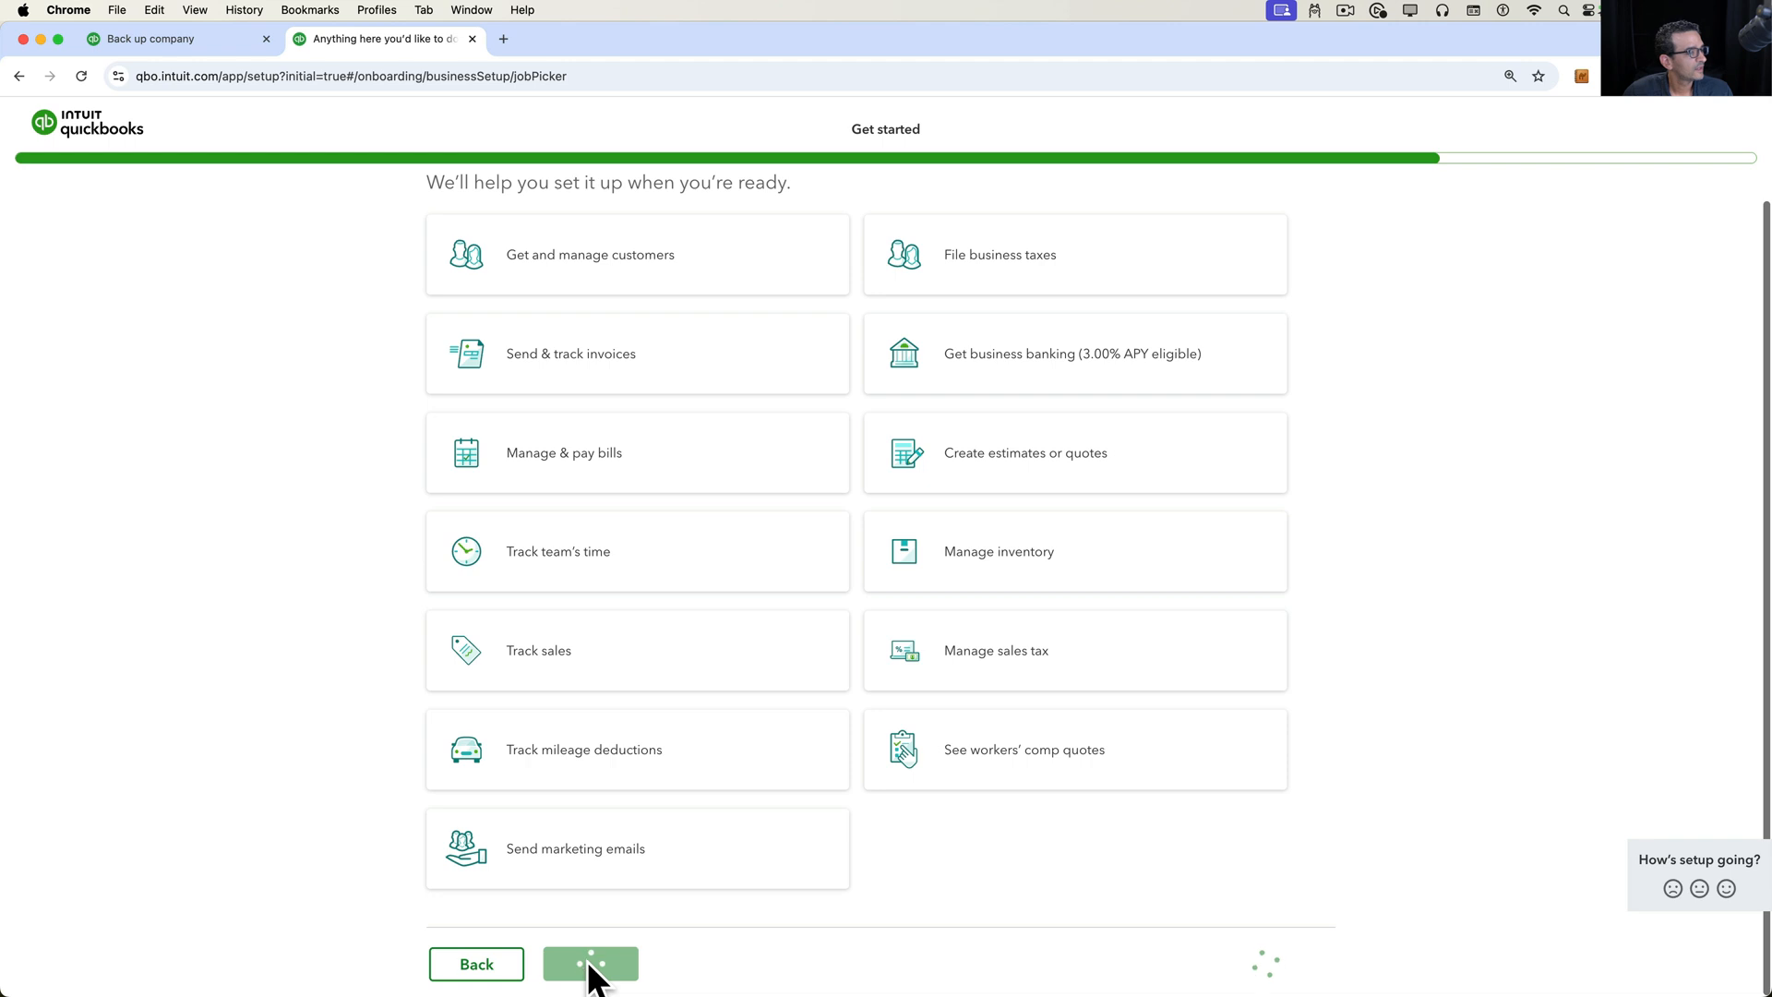
pyautogui.click(590, 963)
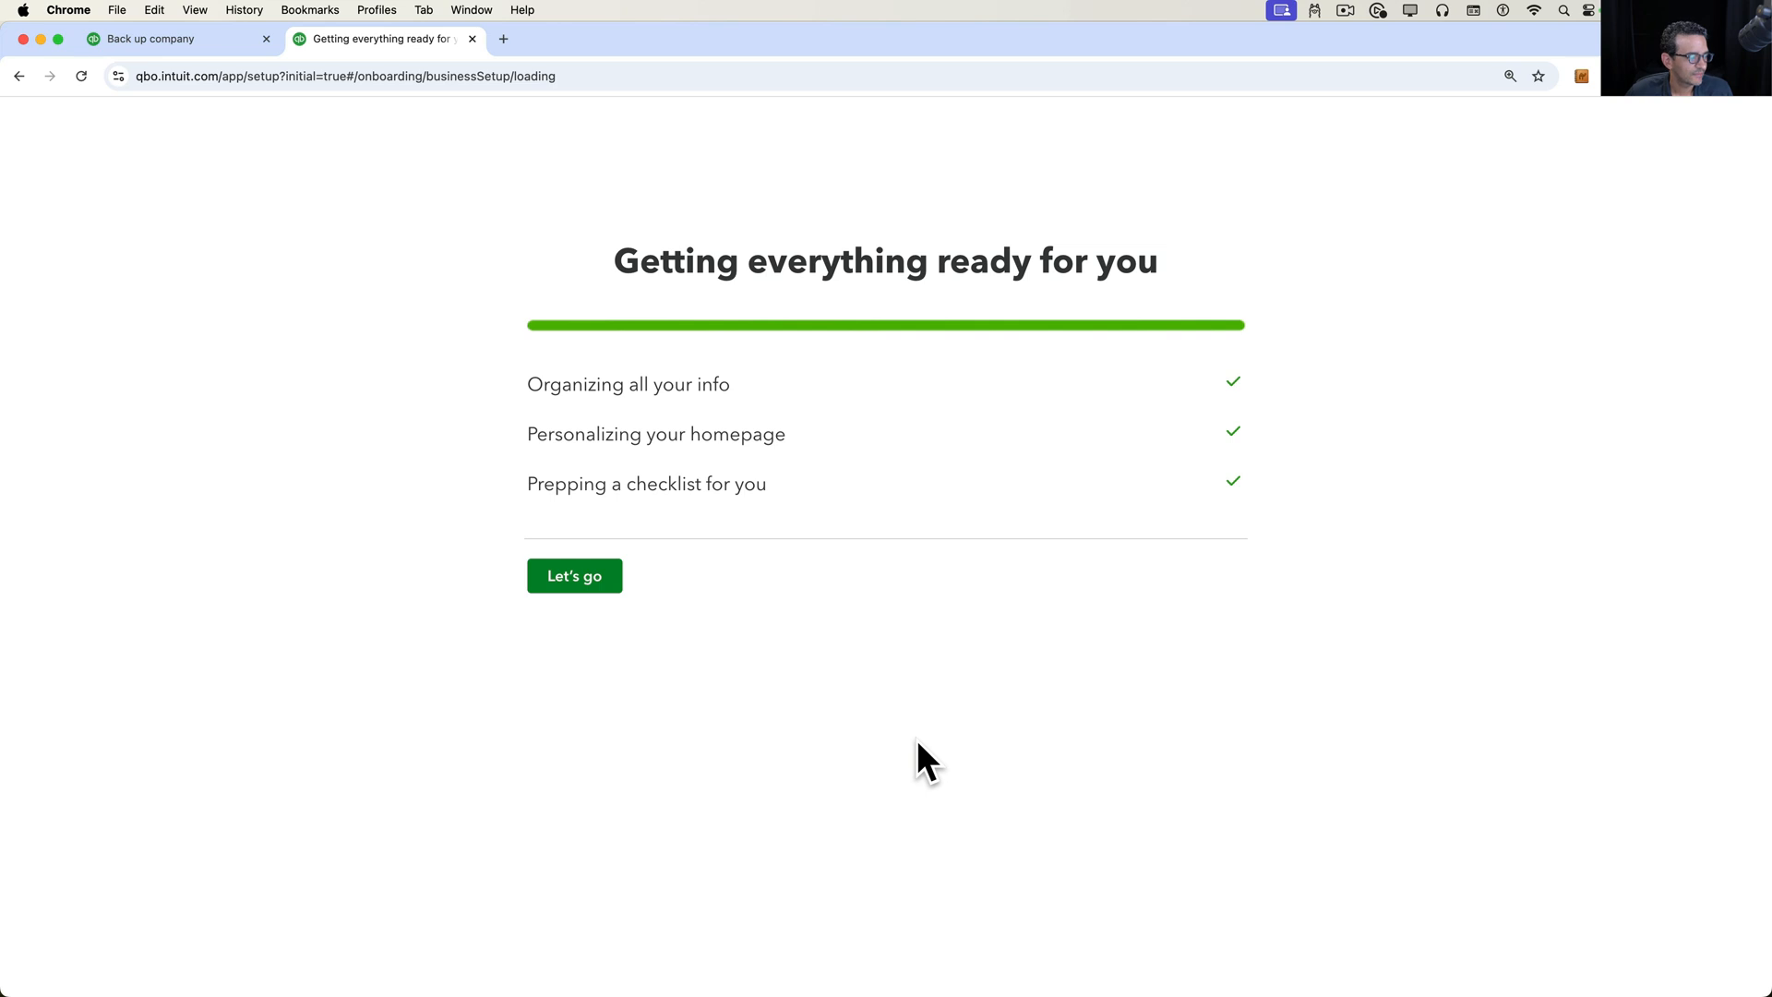
pyautogui.click(574, 576)
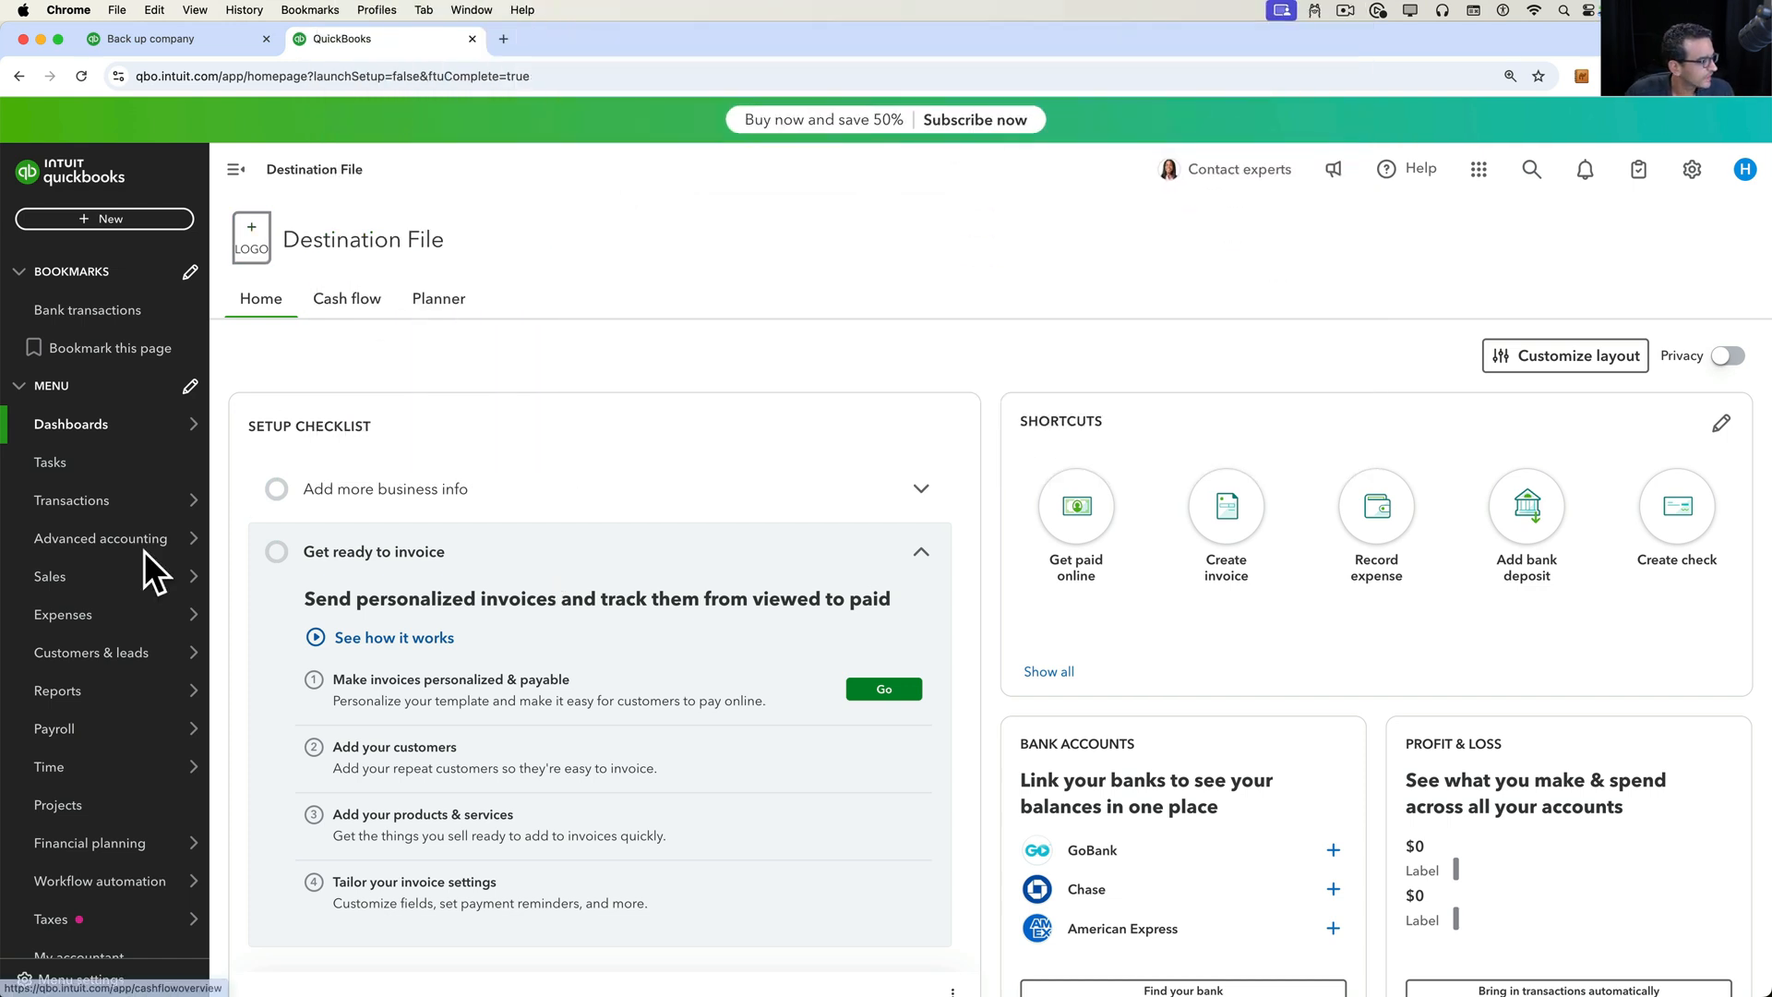
# - Run Destination File's Profit and Loss for All Dates, showing no data
pyautogui.click(57, 688)
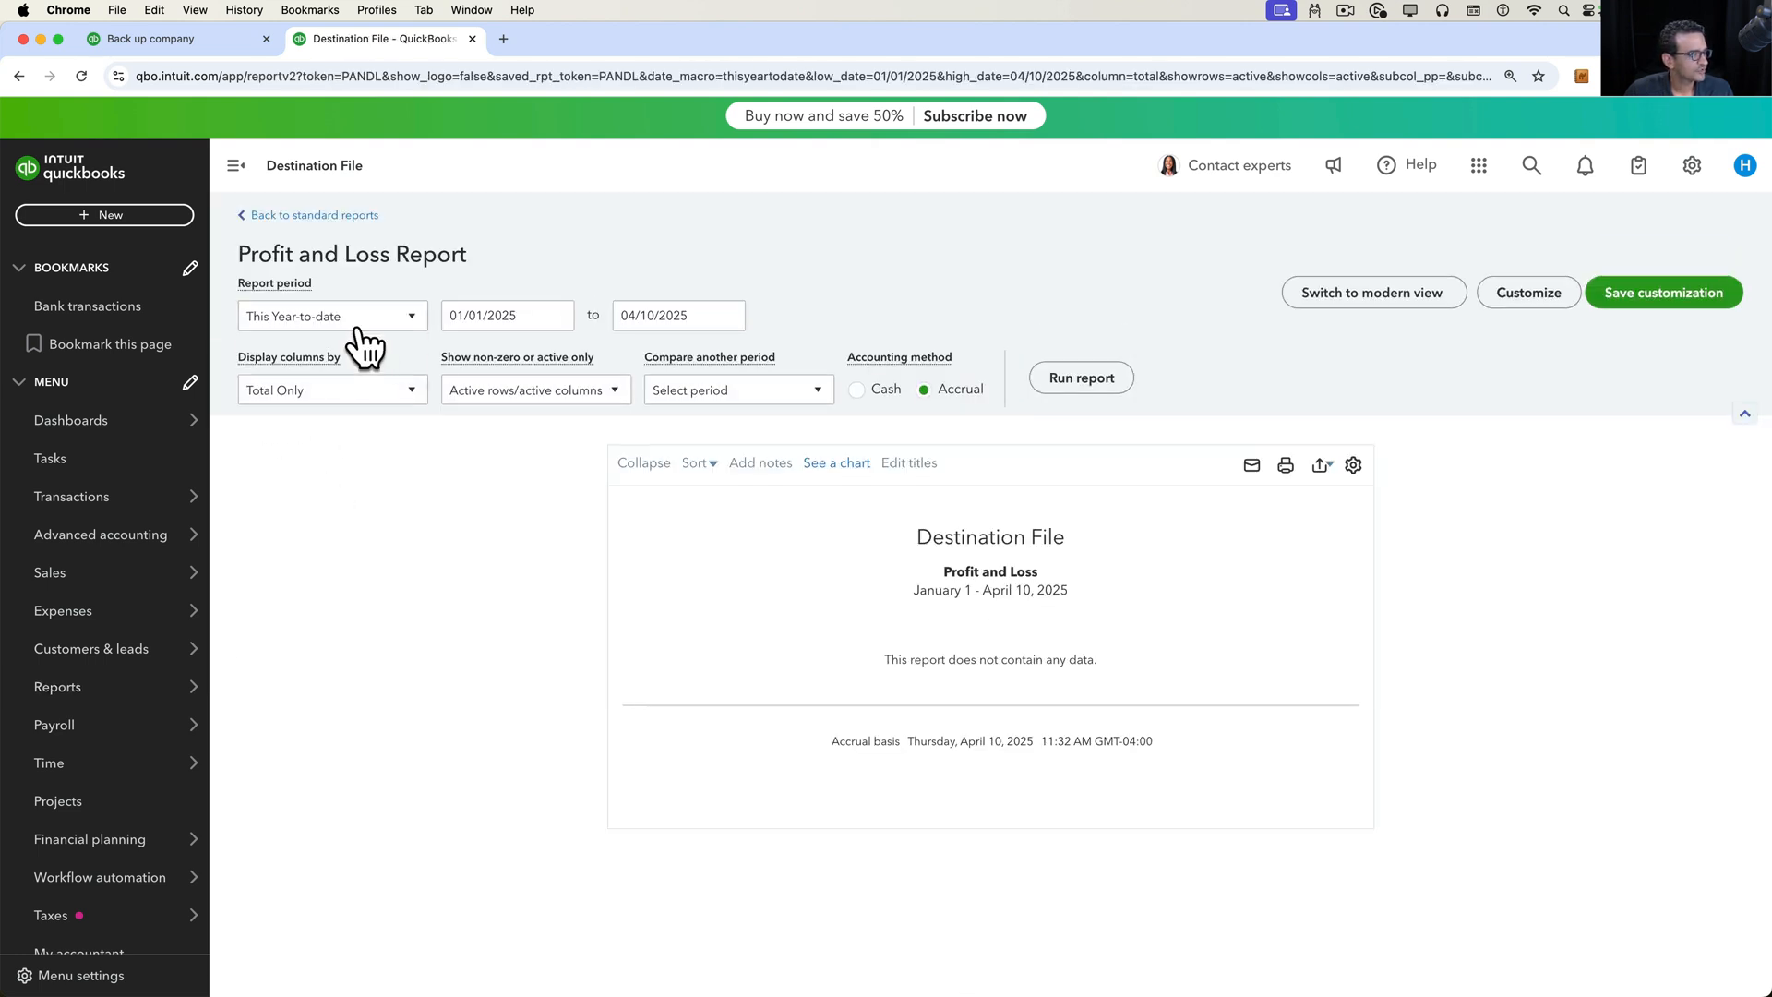
pyautogui.click(331, 316)
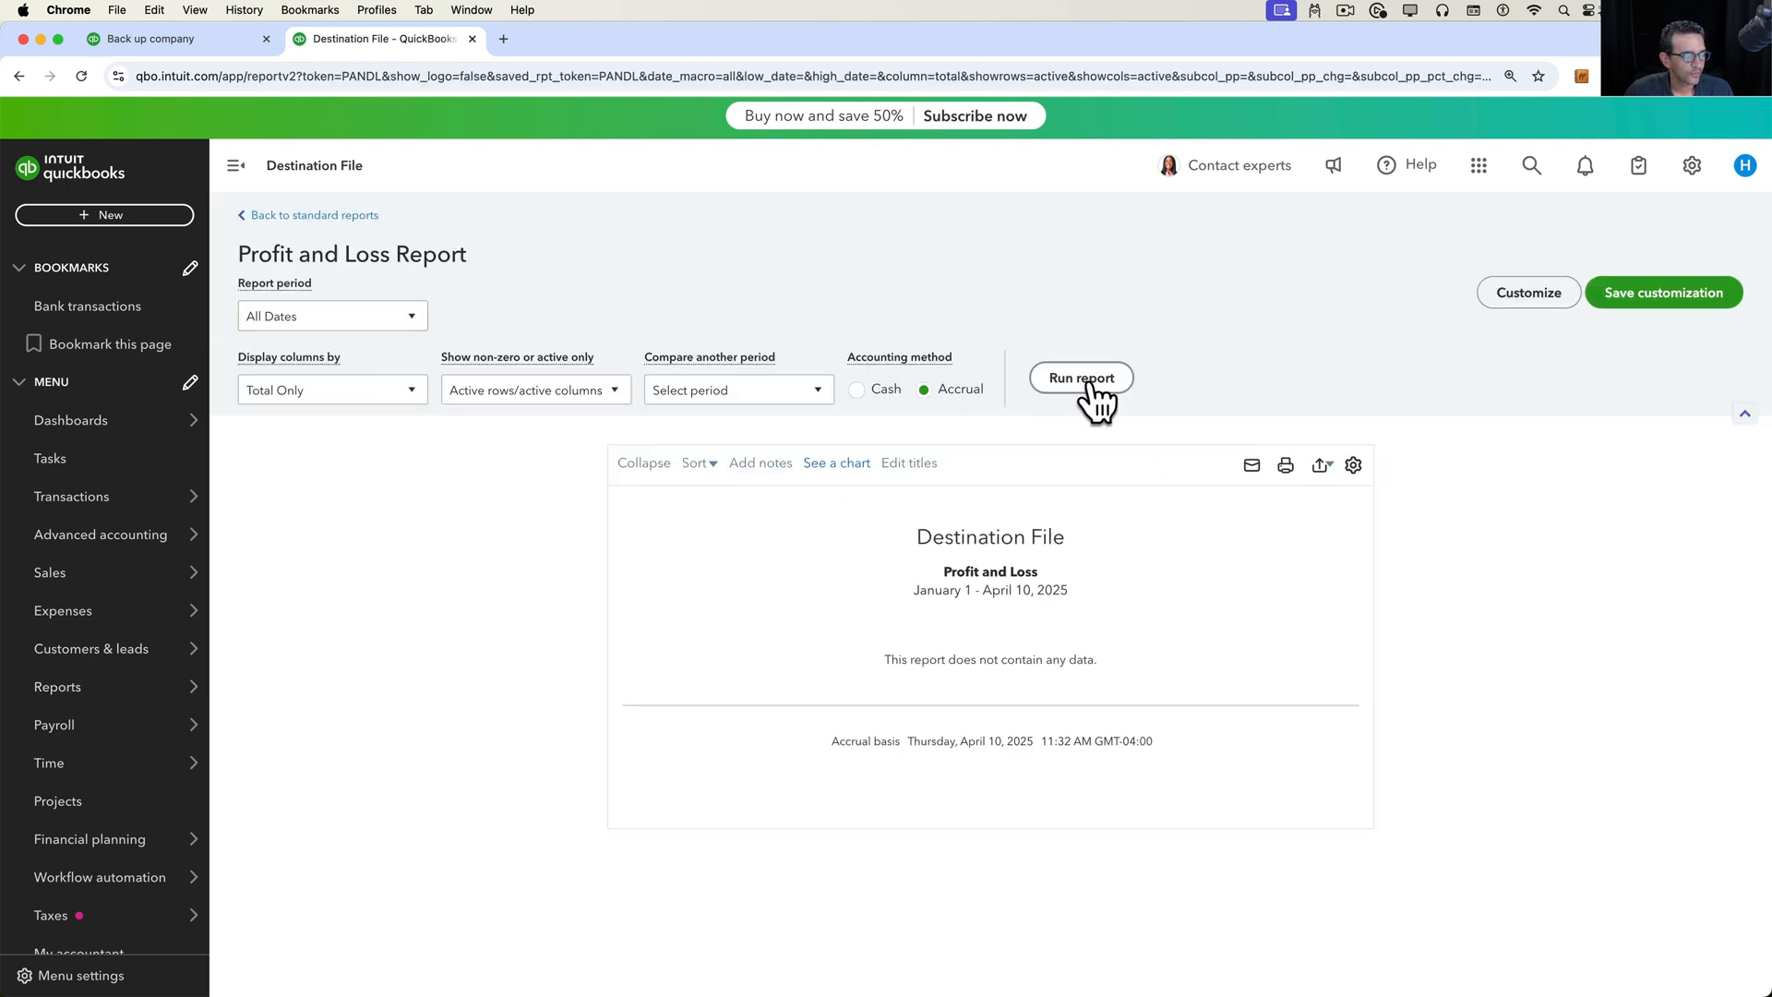
pyautogui.click(1080, 376)
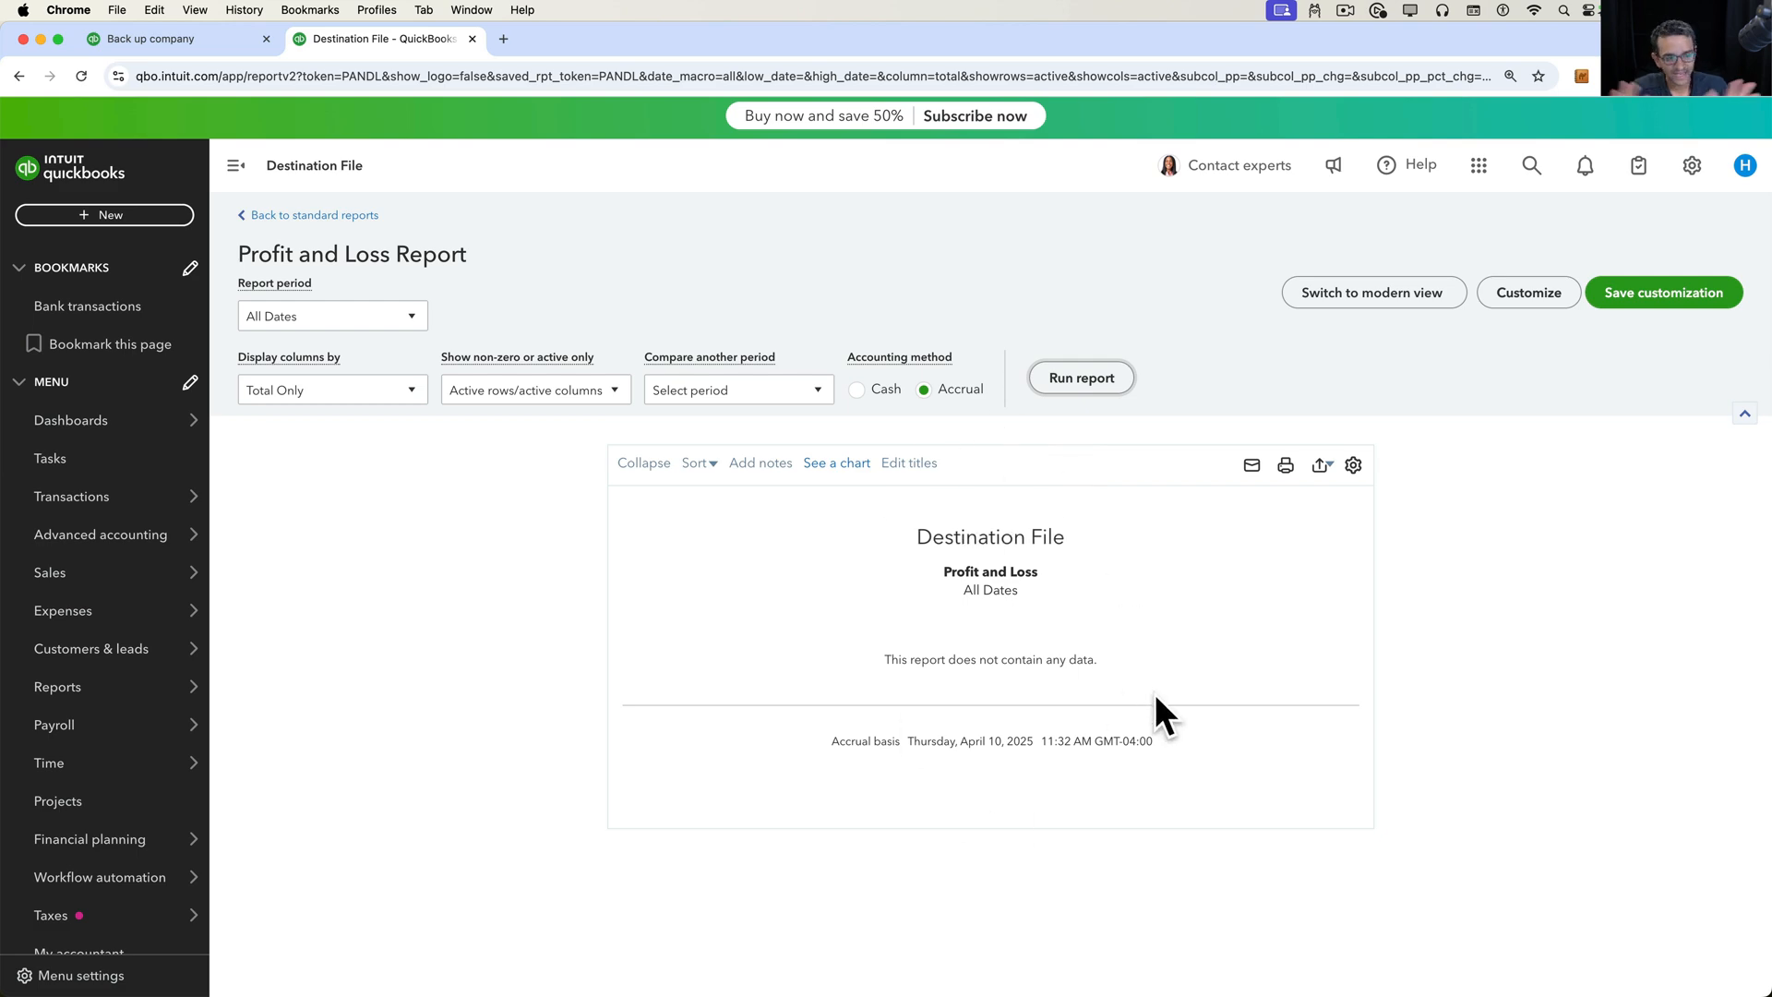
pyautogui.moveTo(251, 16)
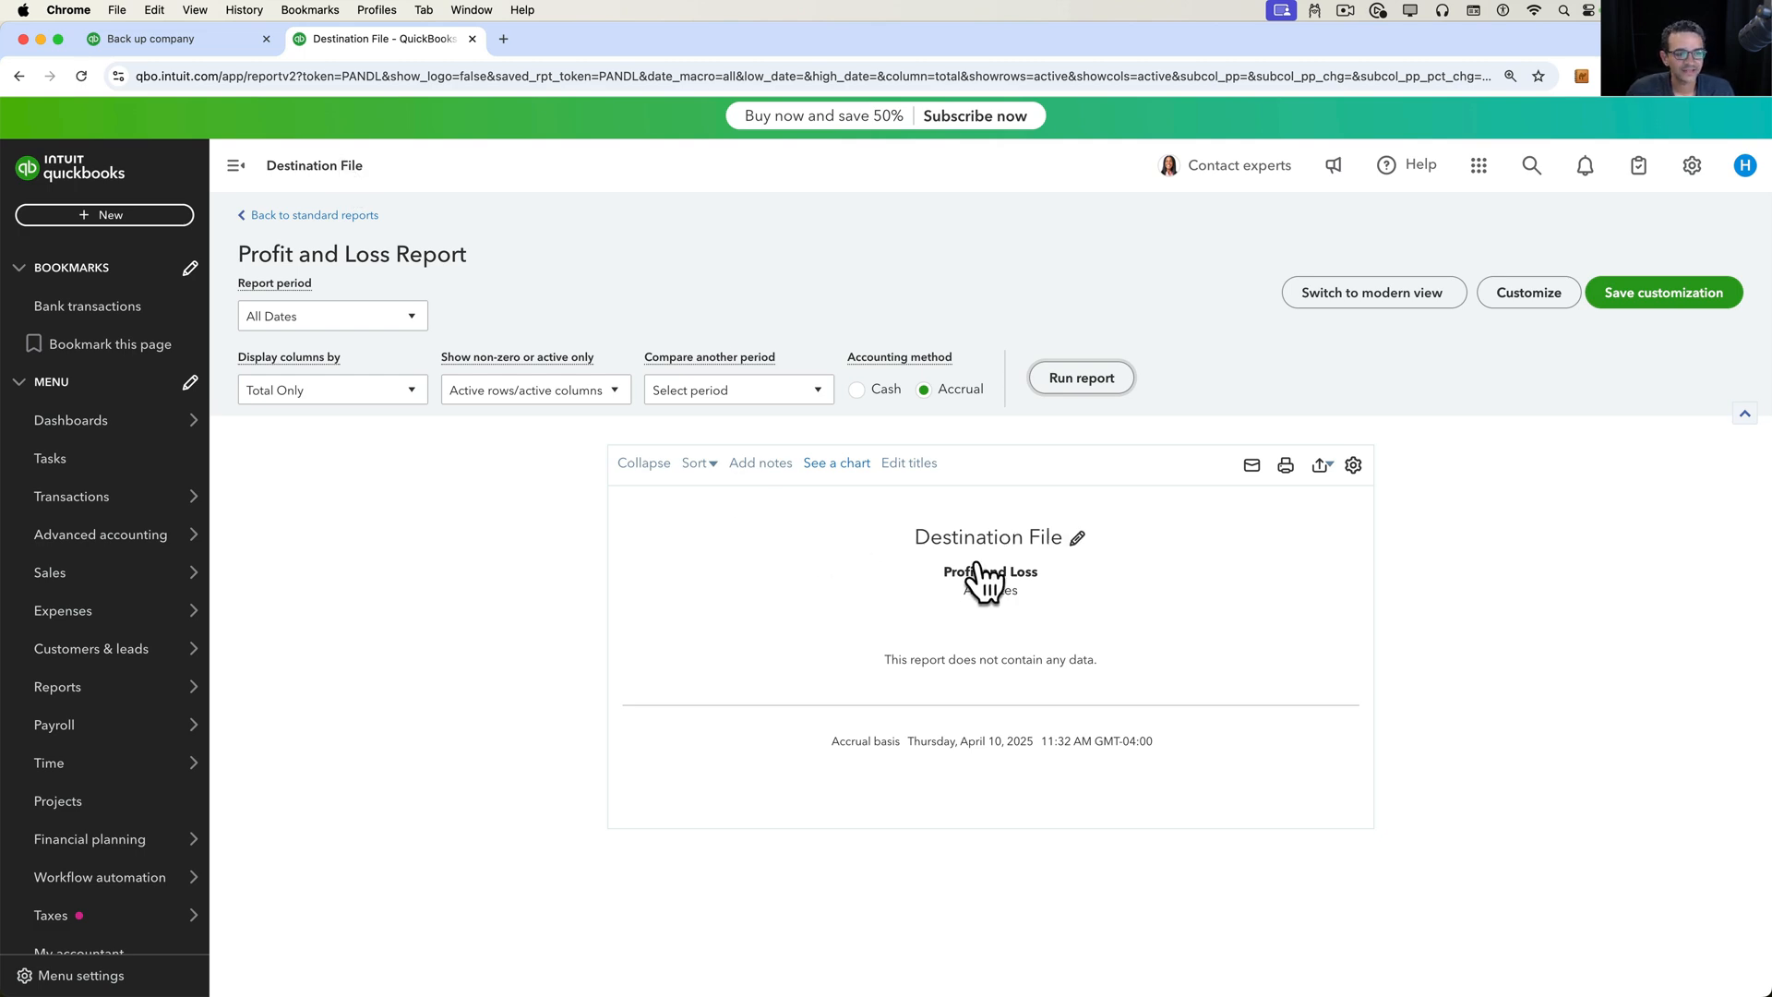
pyautogui.click(1693, 164)
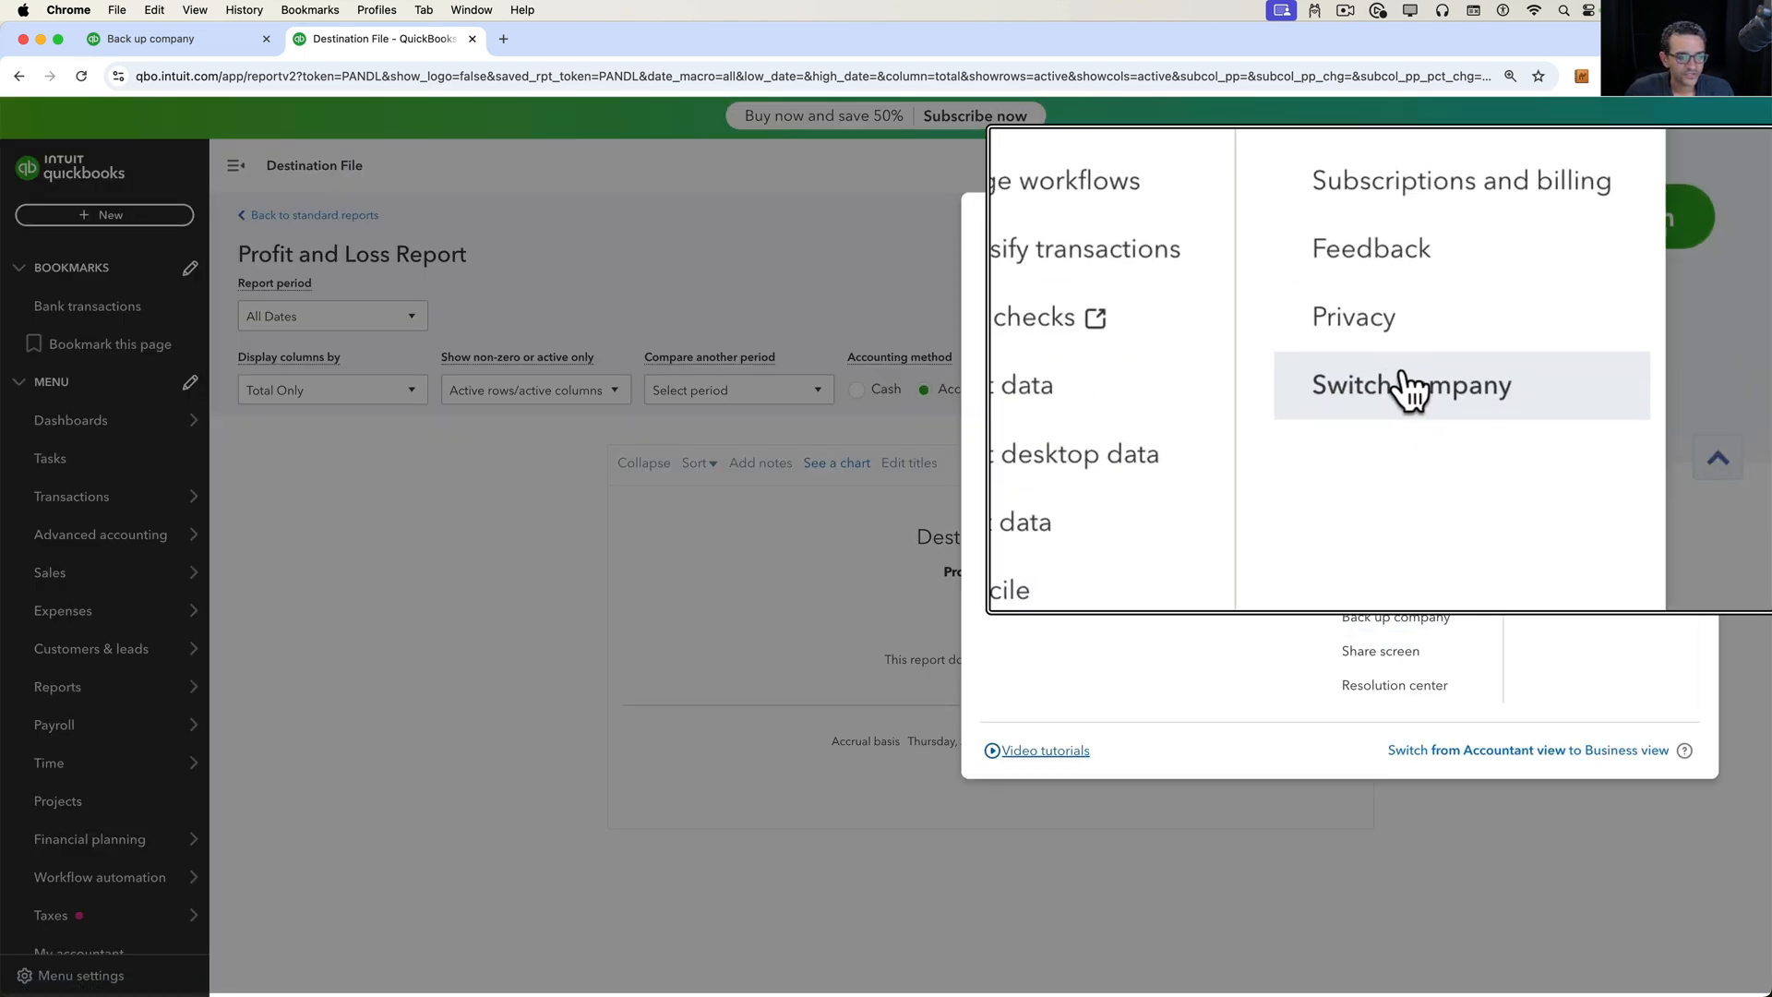
# - Switch company, searching 'wh' and choosing Wholesale Lights USA Corp
pyautogui.click(1411, 384)
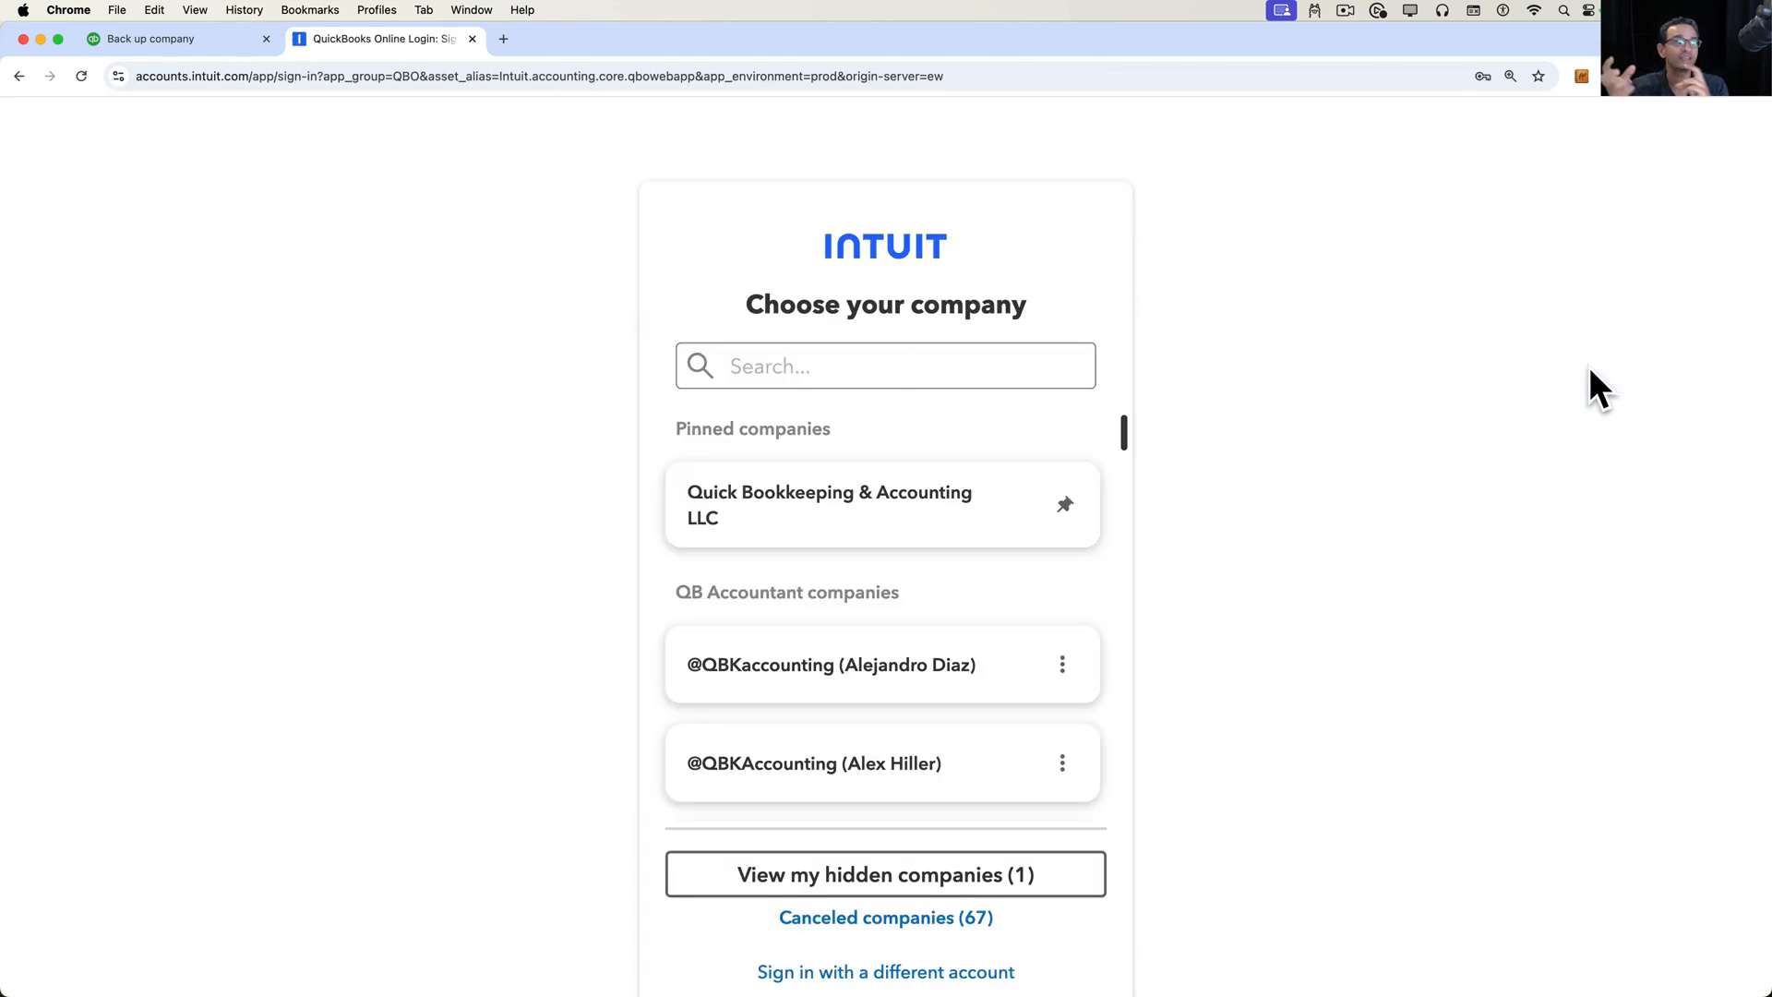
pyautogui.write('who')
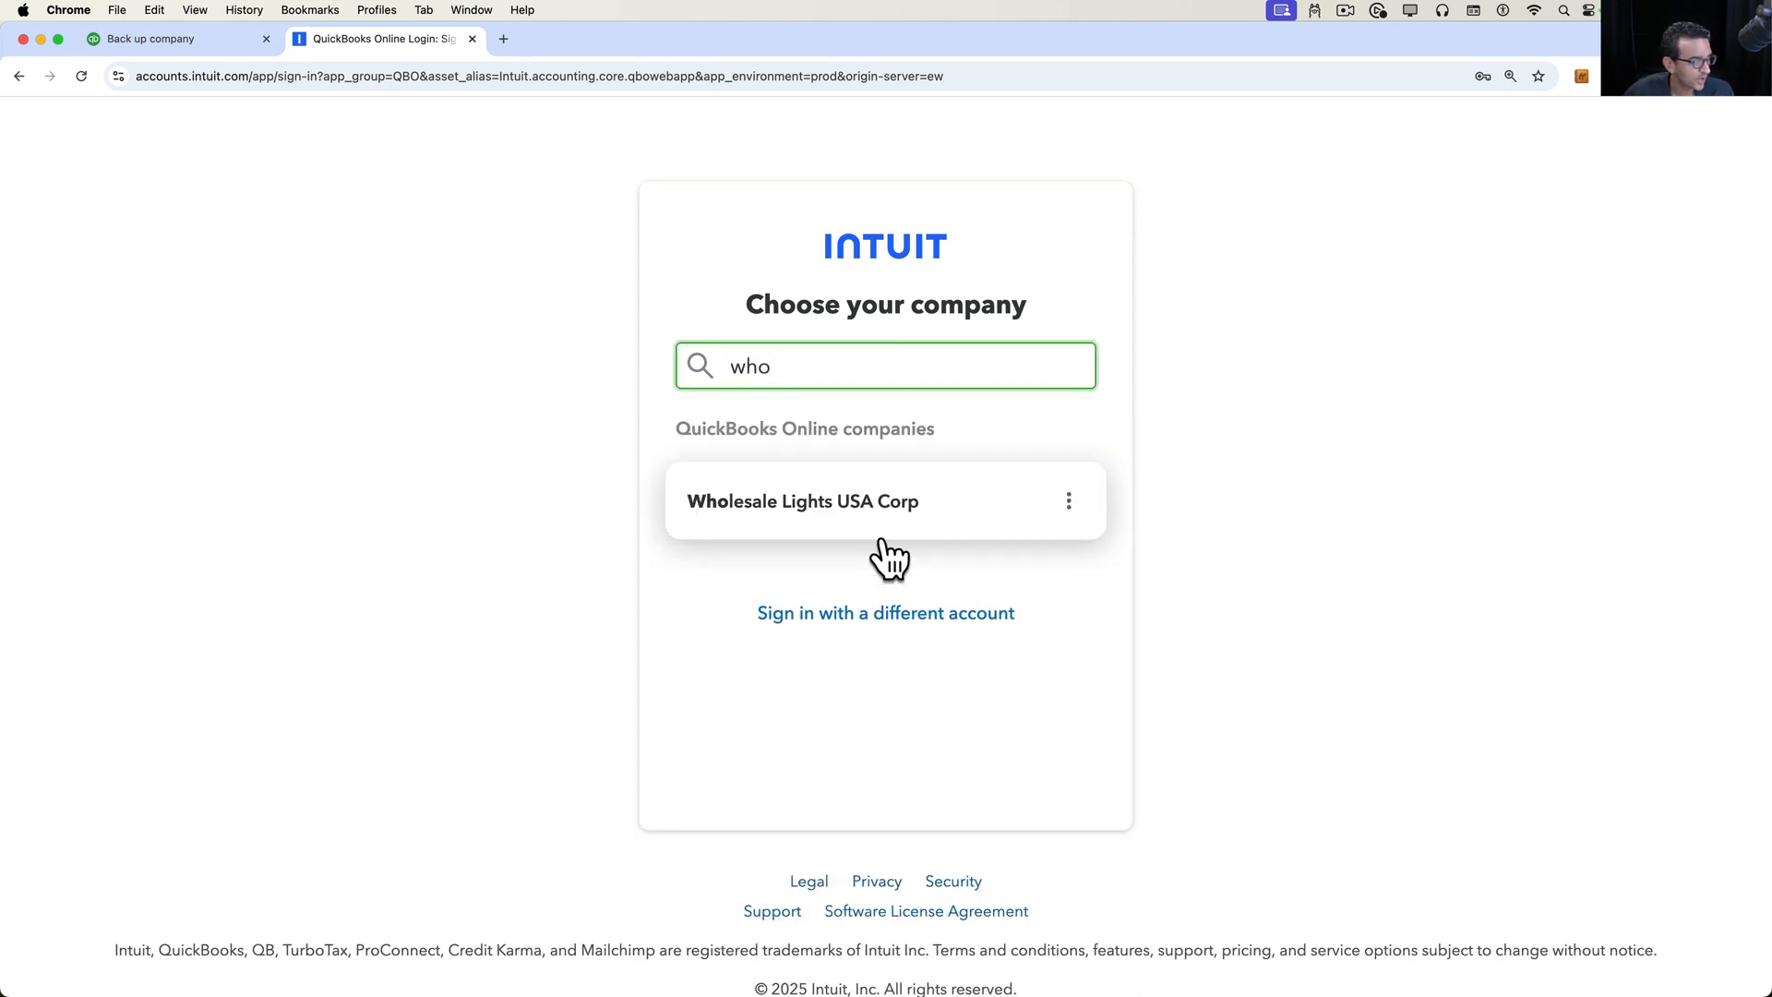
pyautogui.click(803, 500)
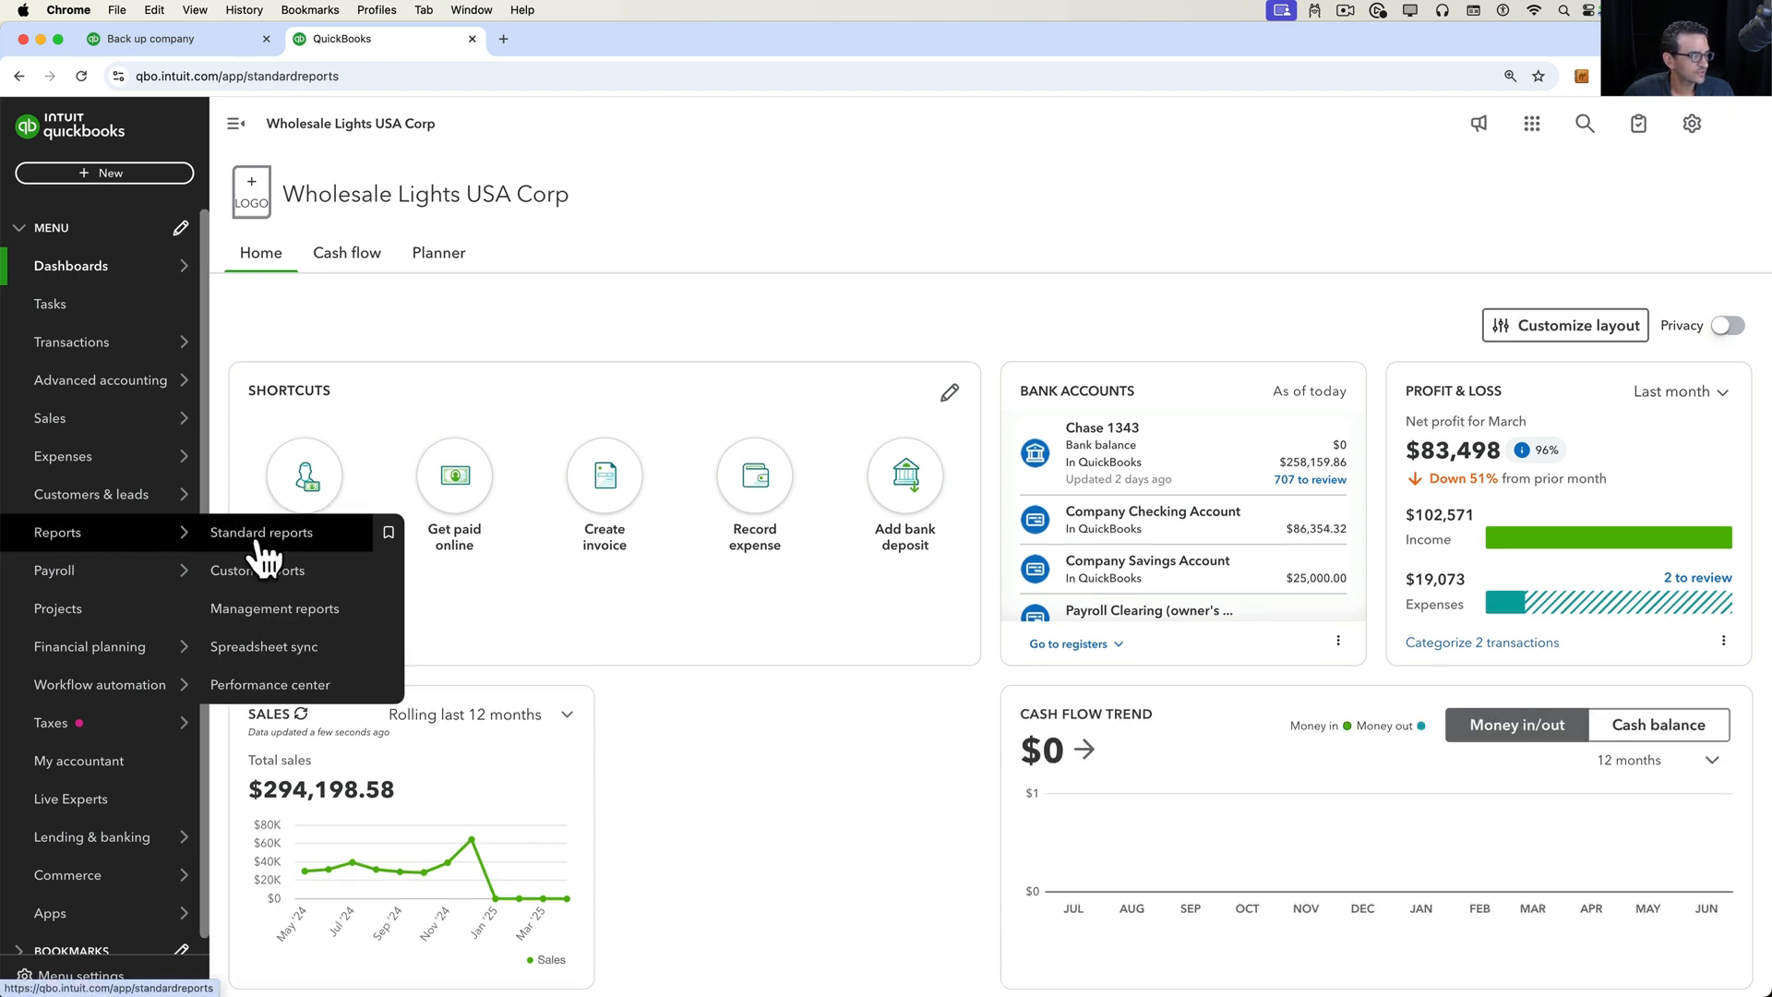
# - Run Wholesale Lights Profit and Loss for All Dates and review net income of $670,434.86
pyautogui.click(260, 531)
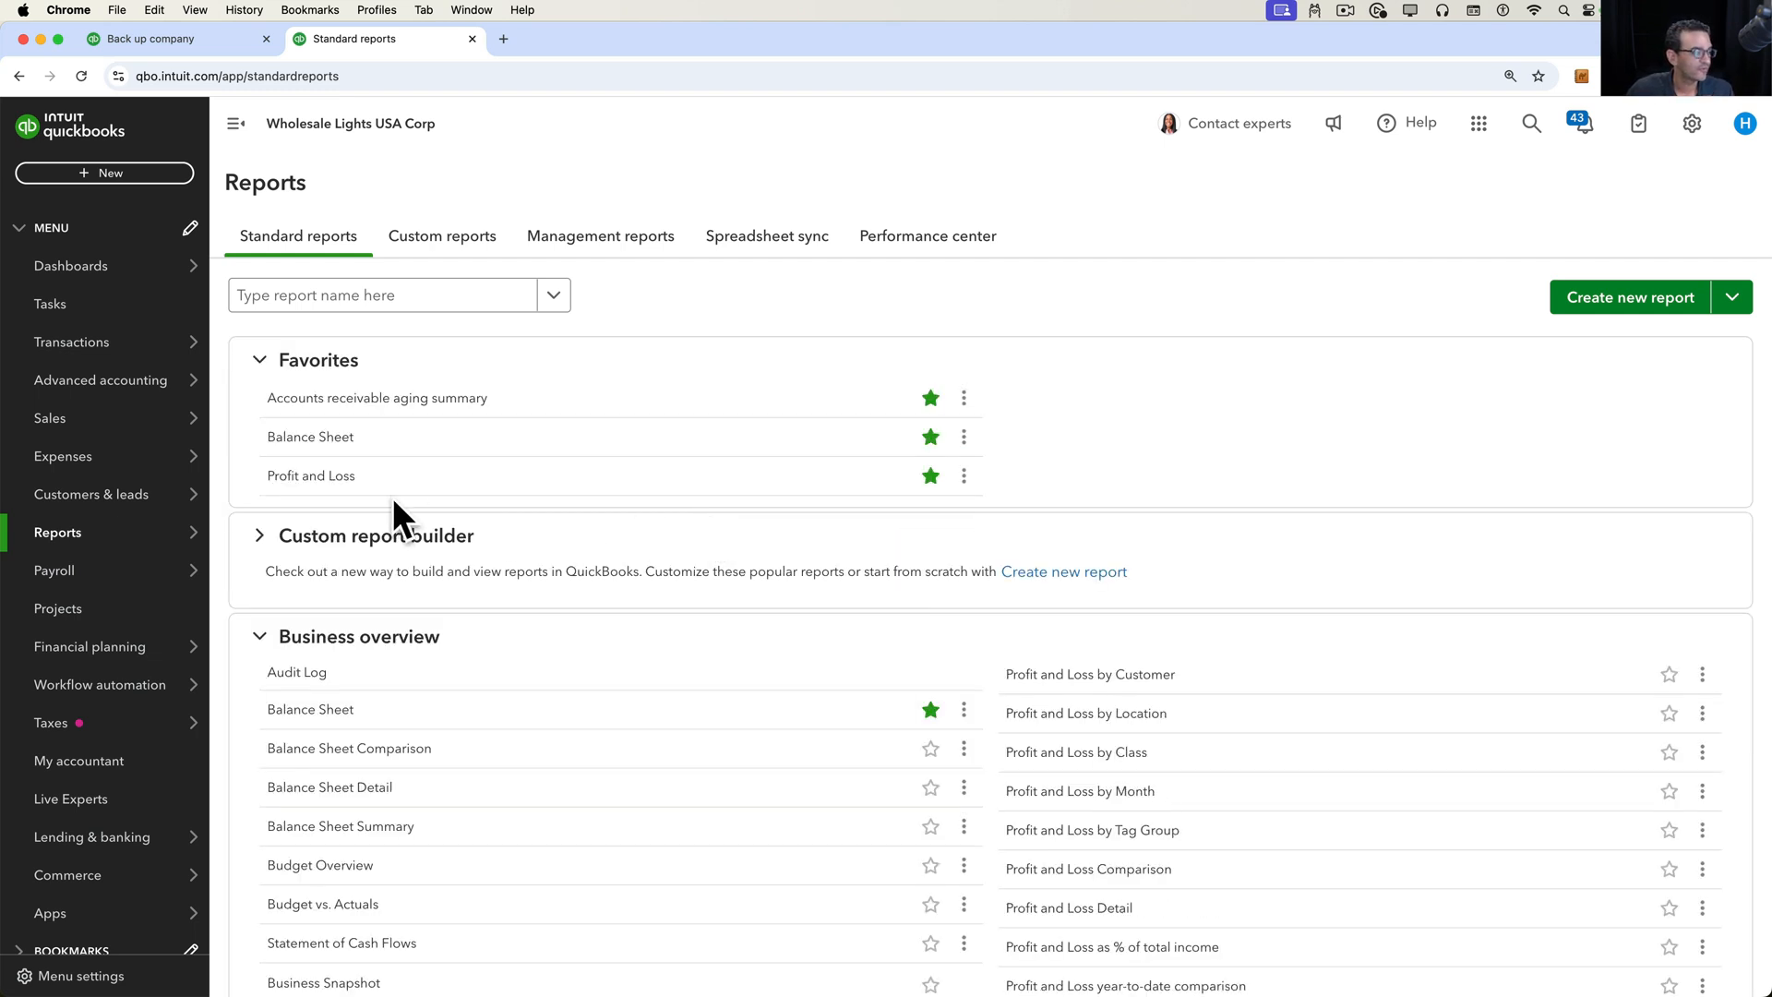
pyautogui.click(310, 474)
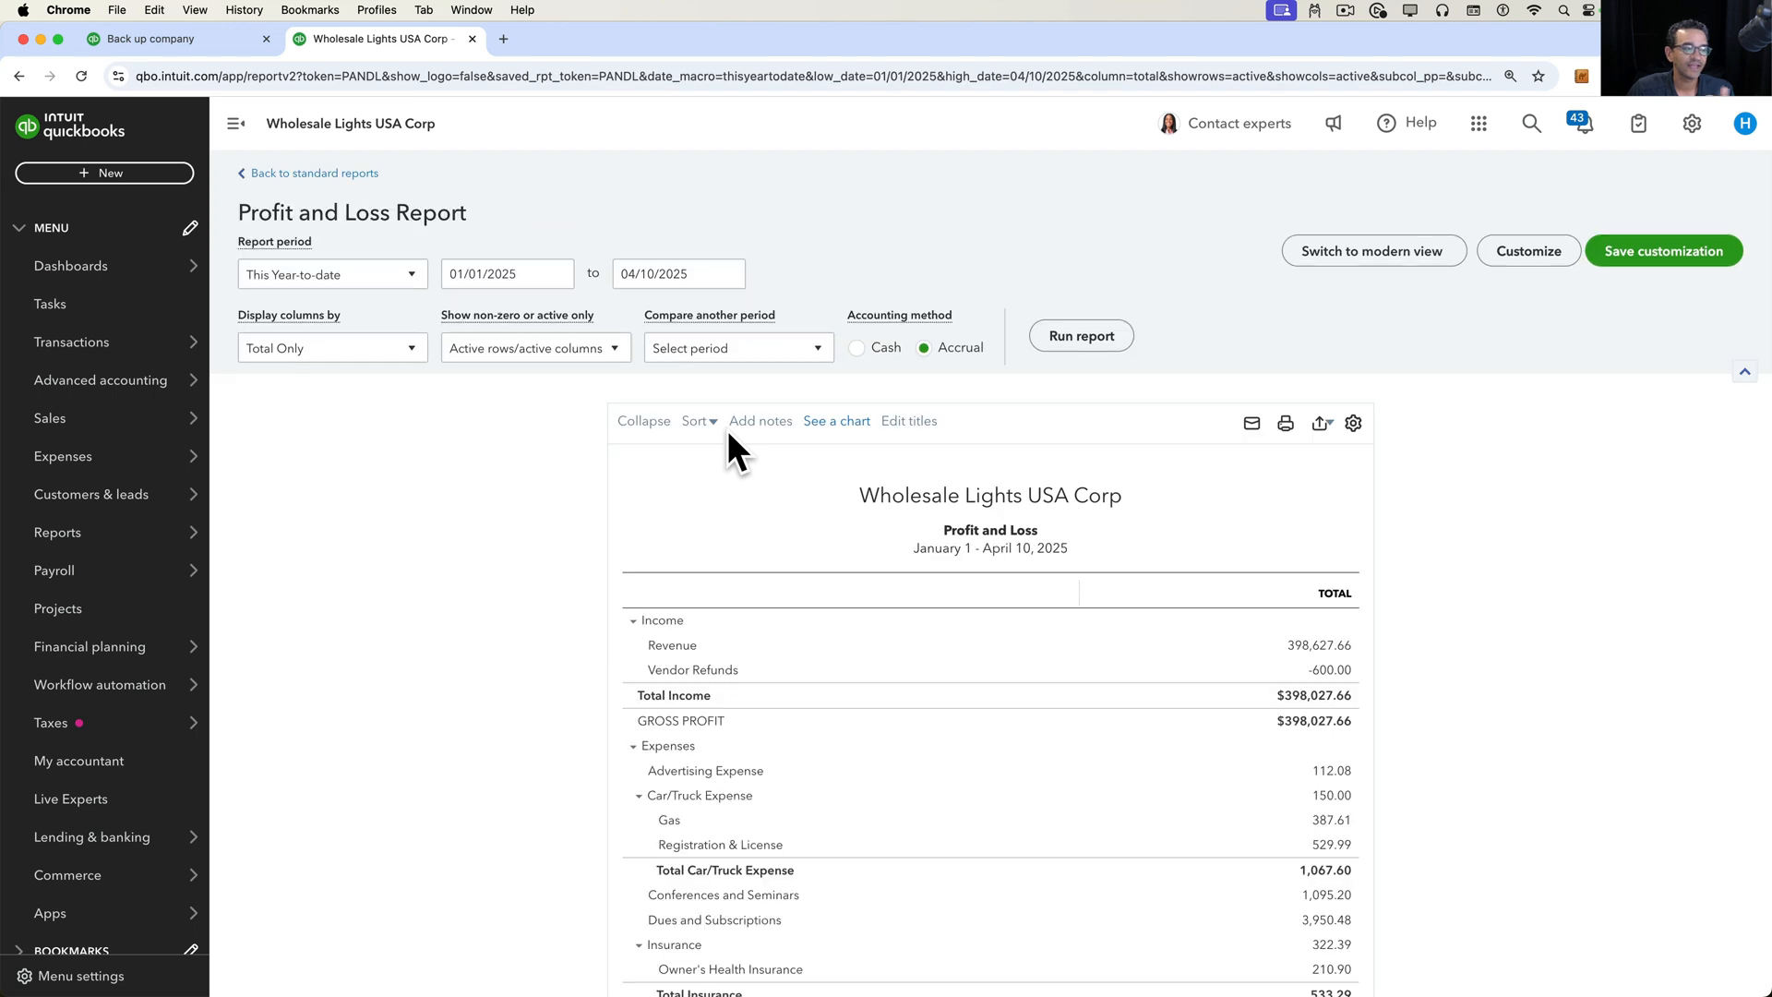
pyautogui.click(330, 274)
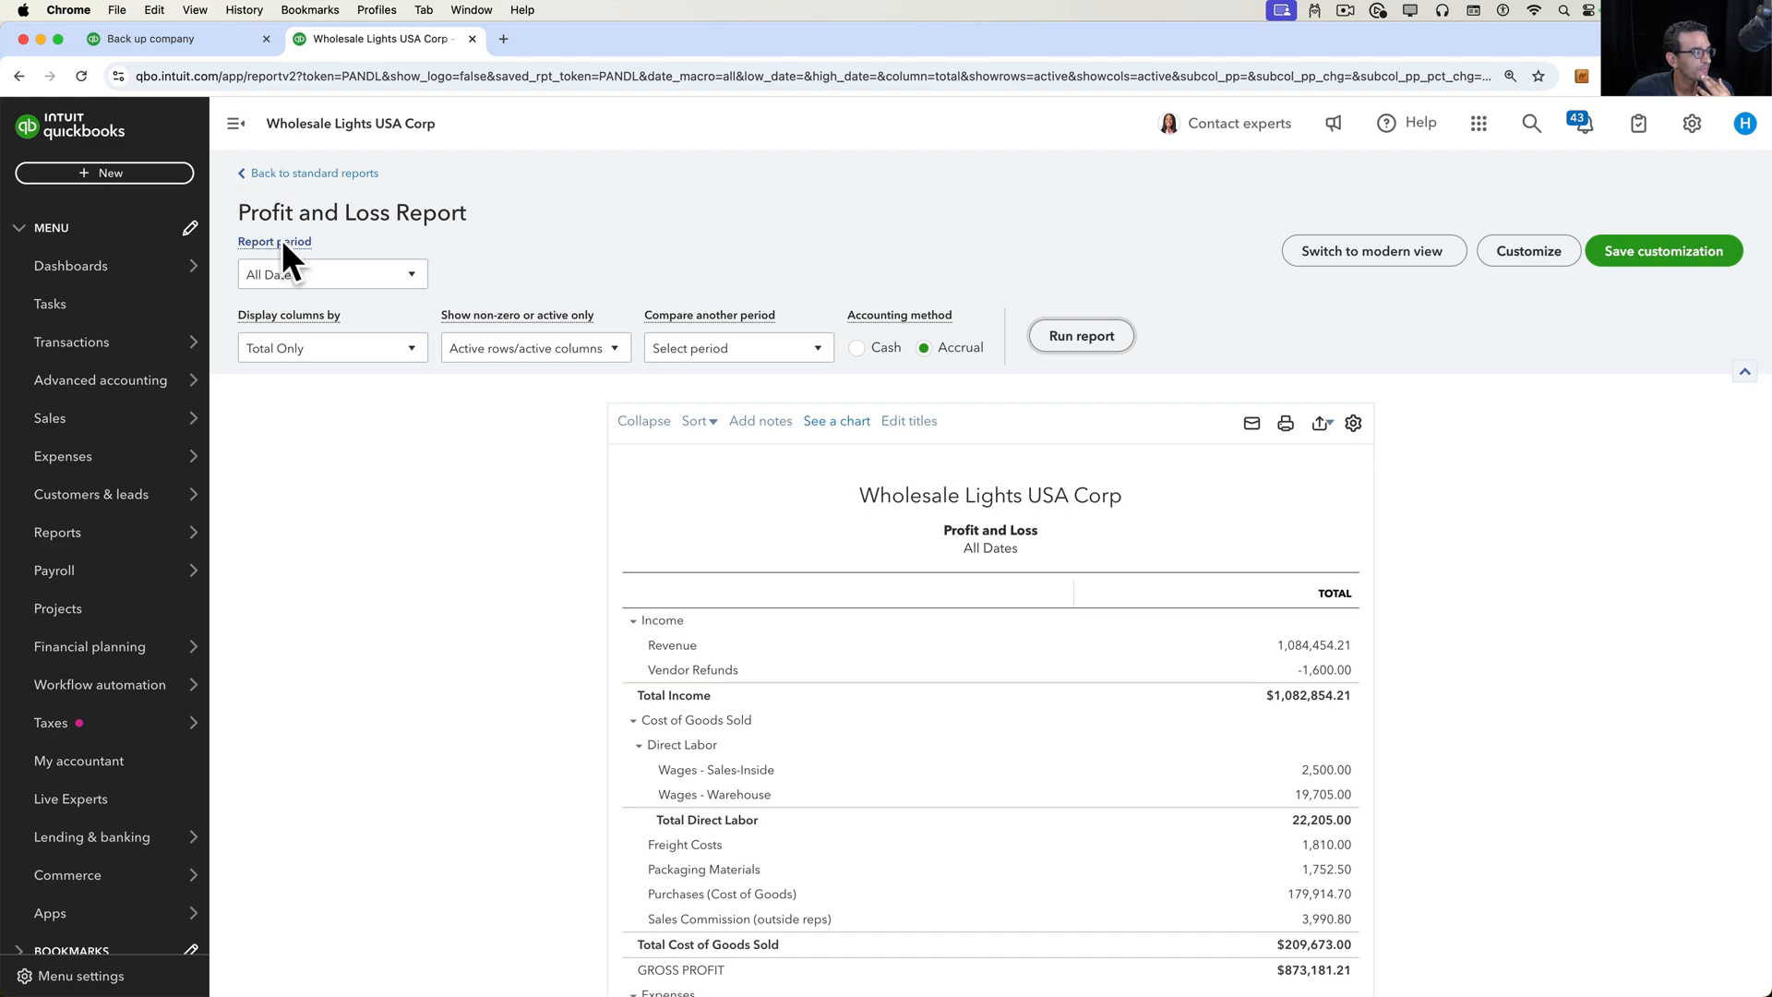
pyautogui.scroll(-3)
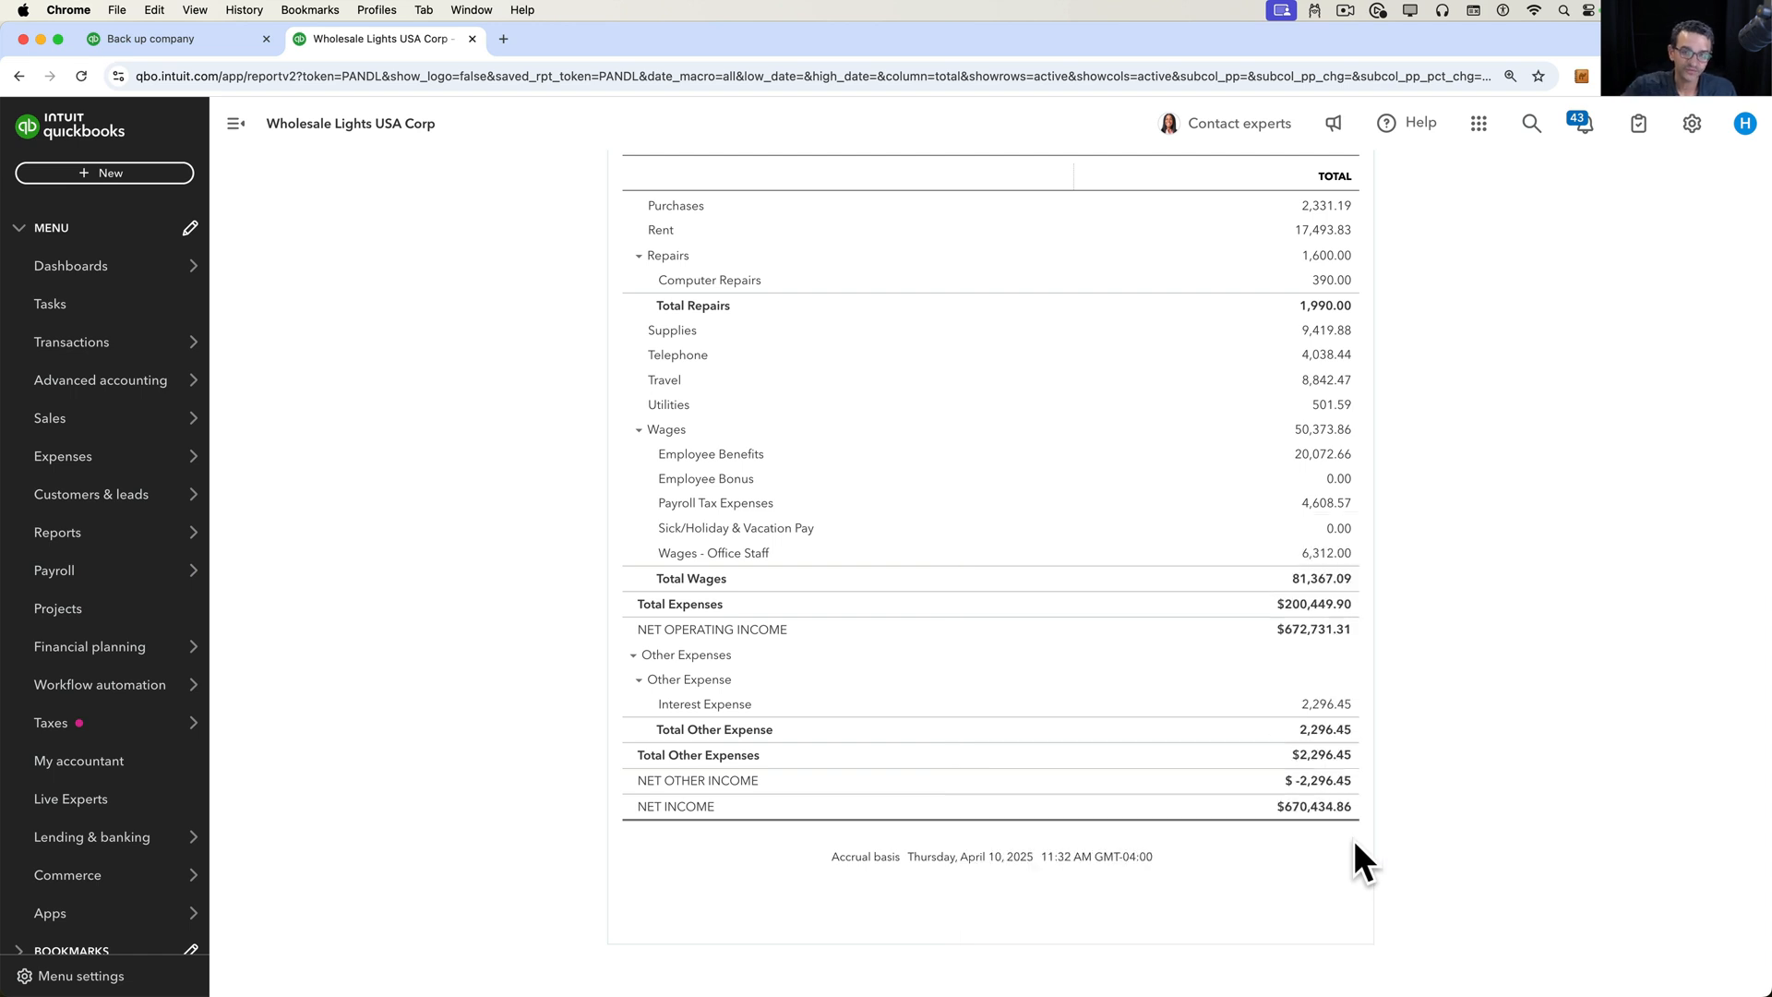
pyautogui.moveTo(1428, 561)
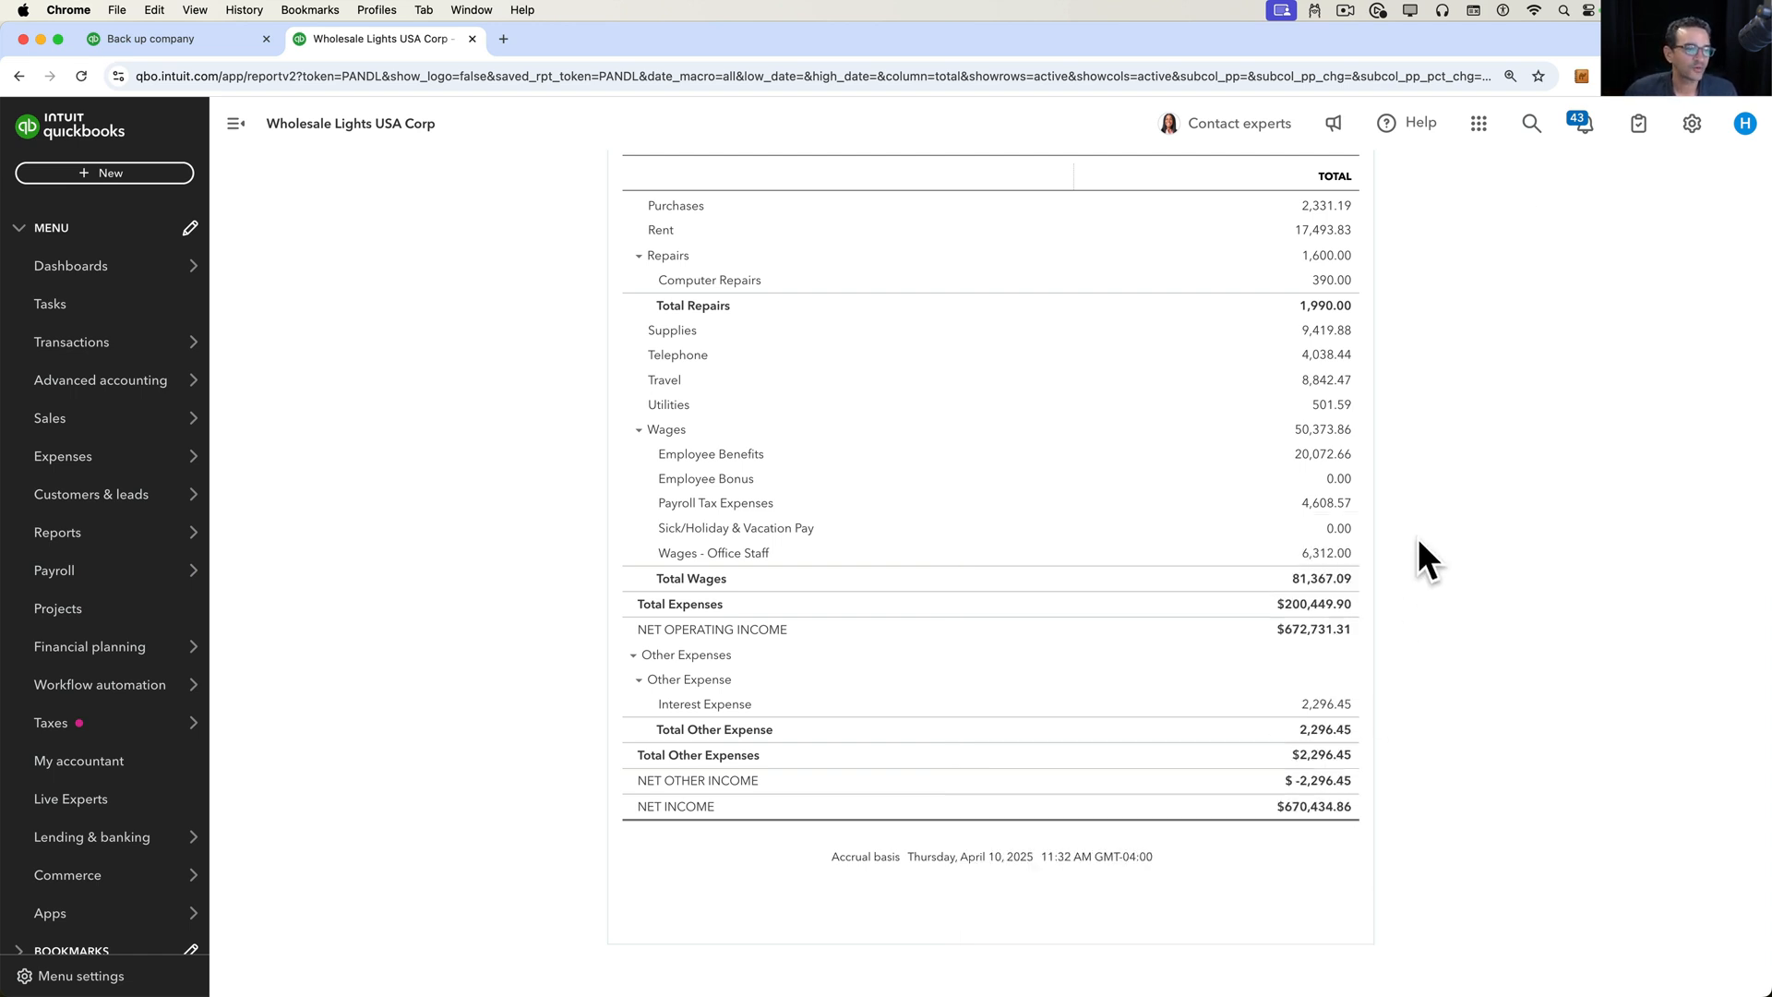
pyautogui.click(1692, 124)
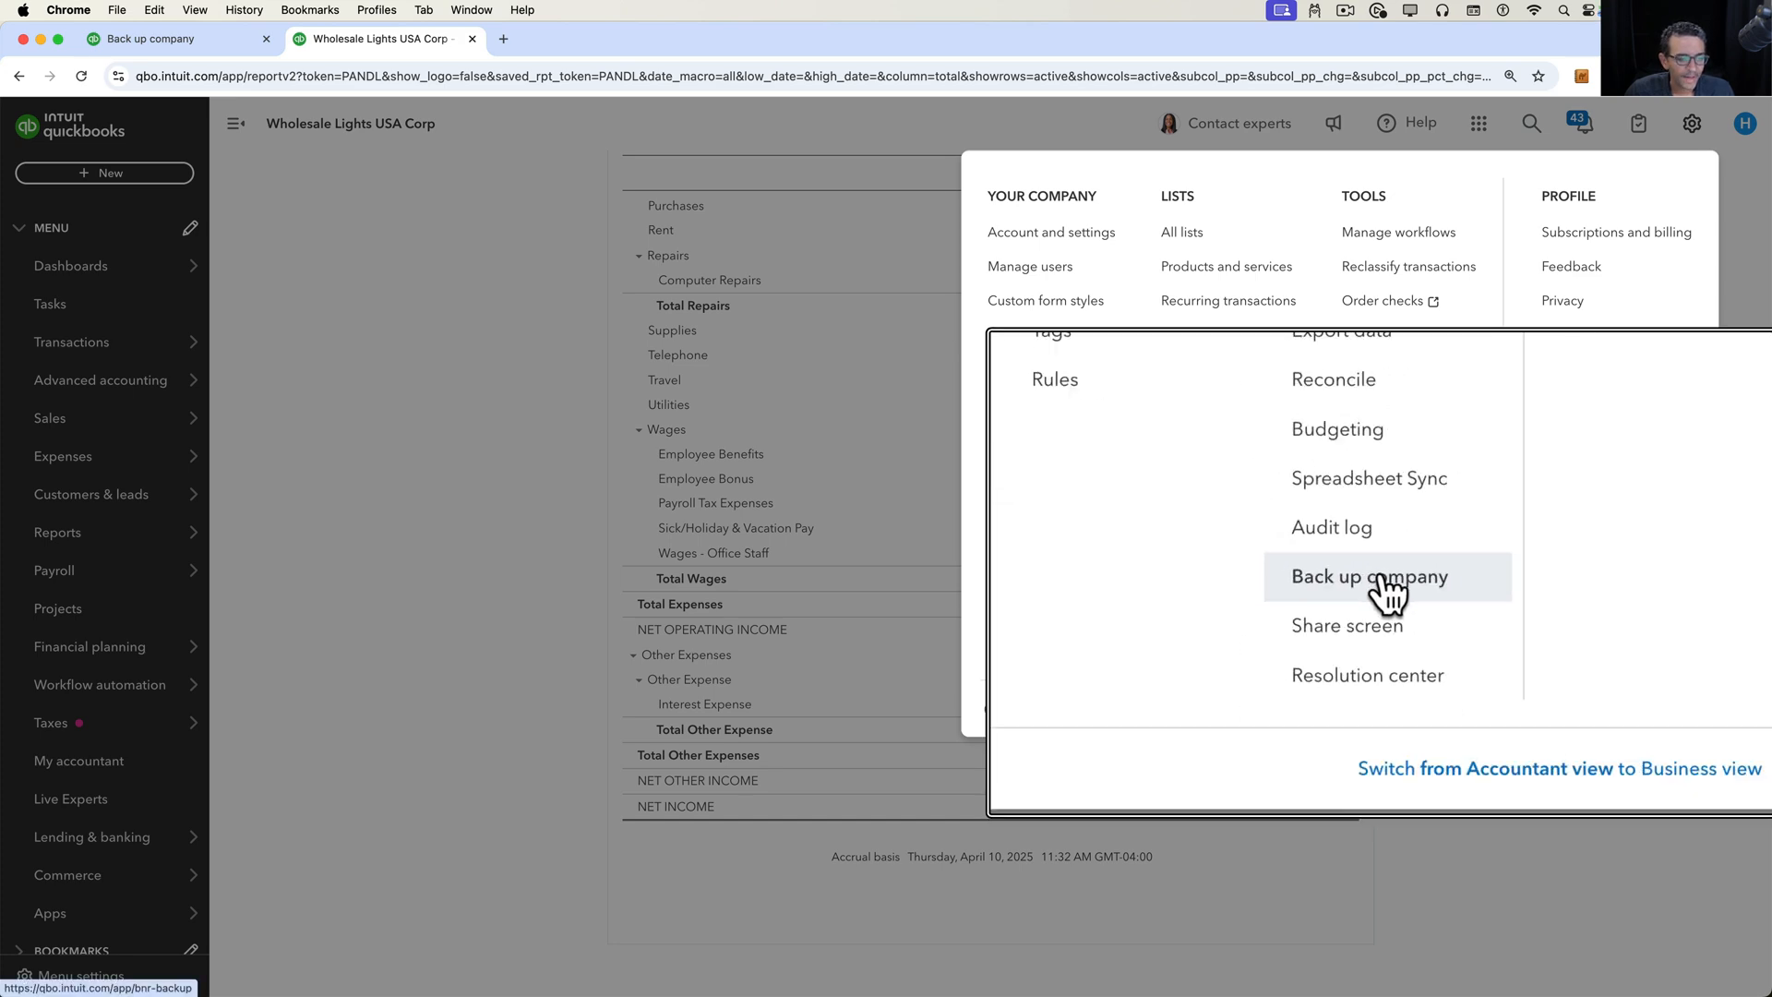
# - Start a new copy of Wholesale Lights USA Corp from the Backup and Restore Copy section
pyautogui.click(1368, 576)
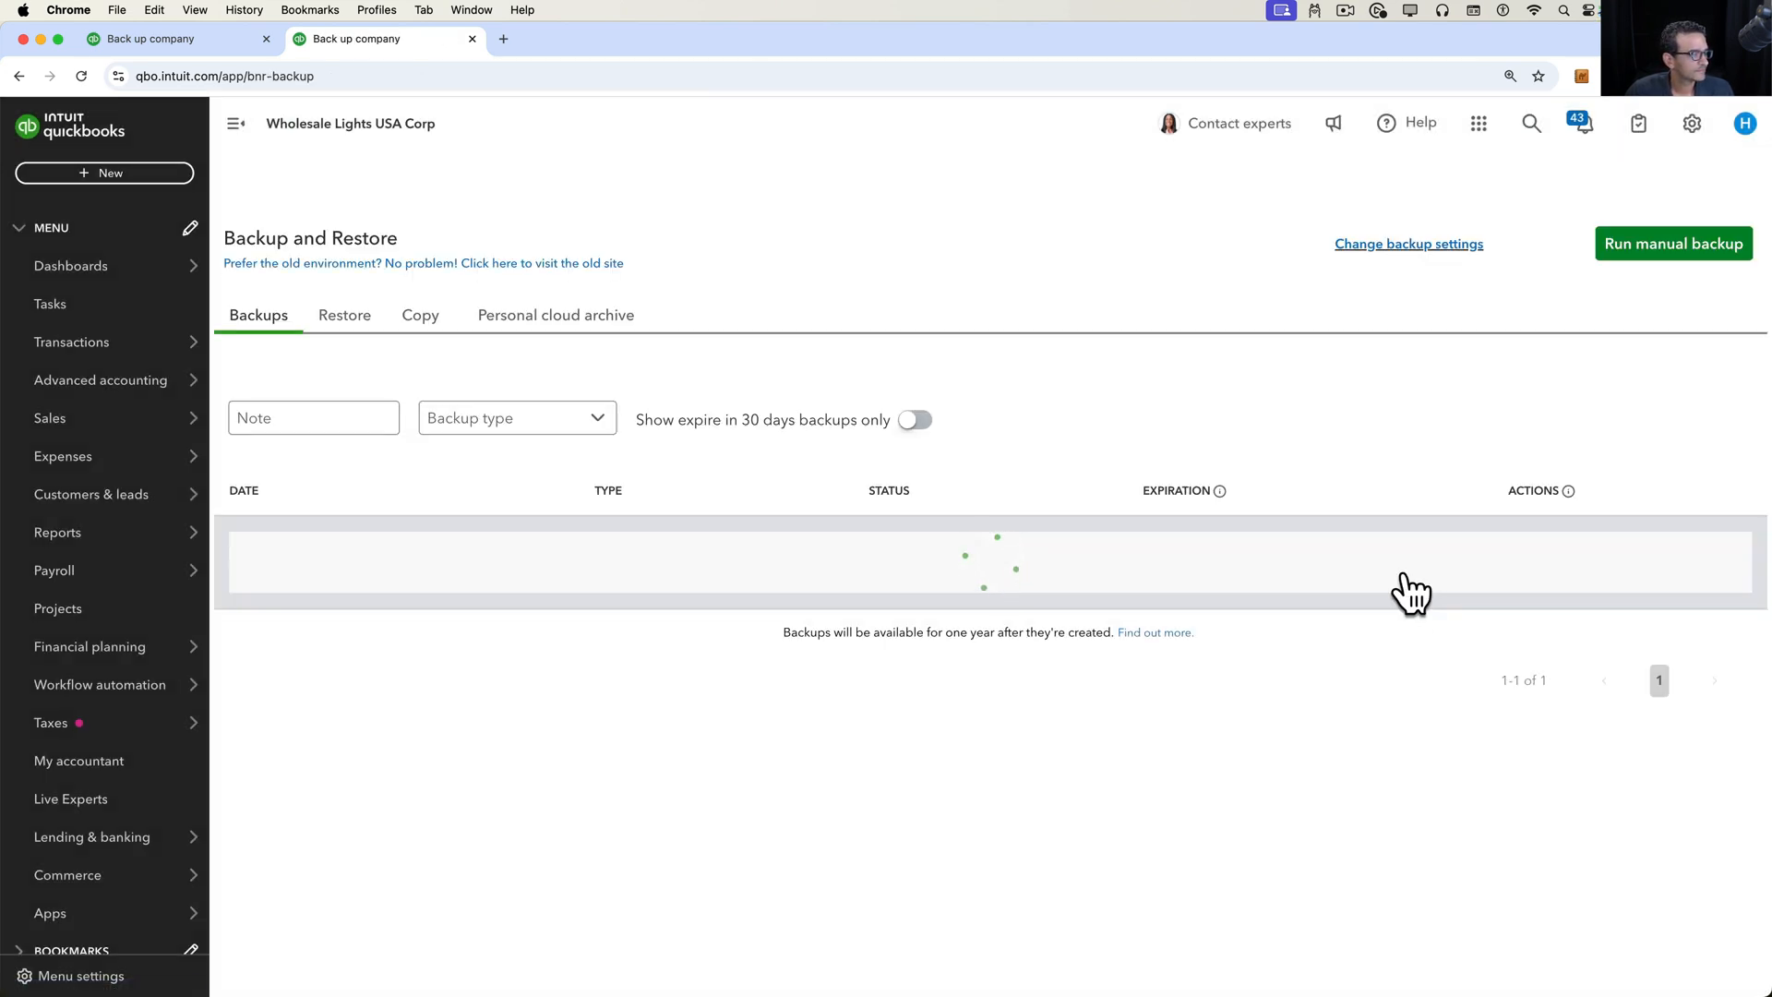
pyautogui.click(419, 314)
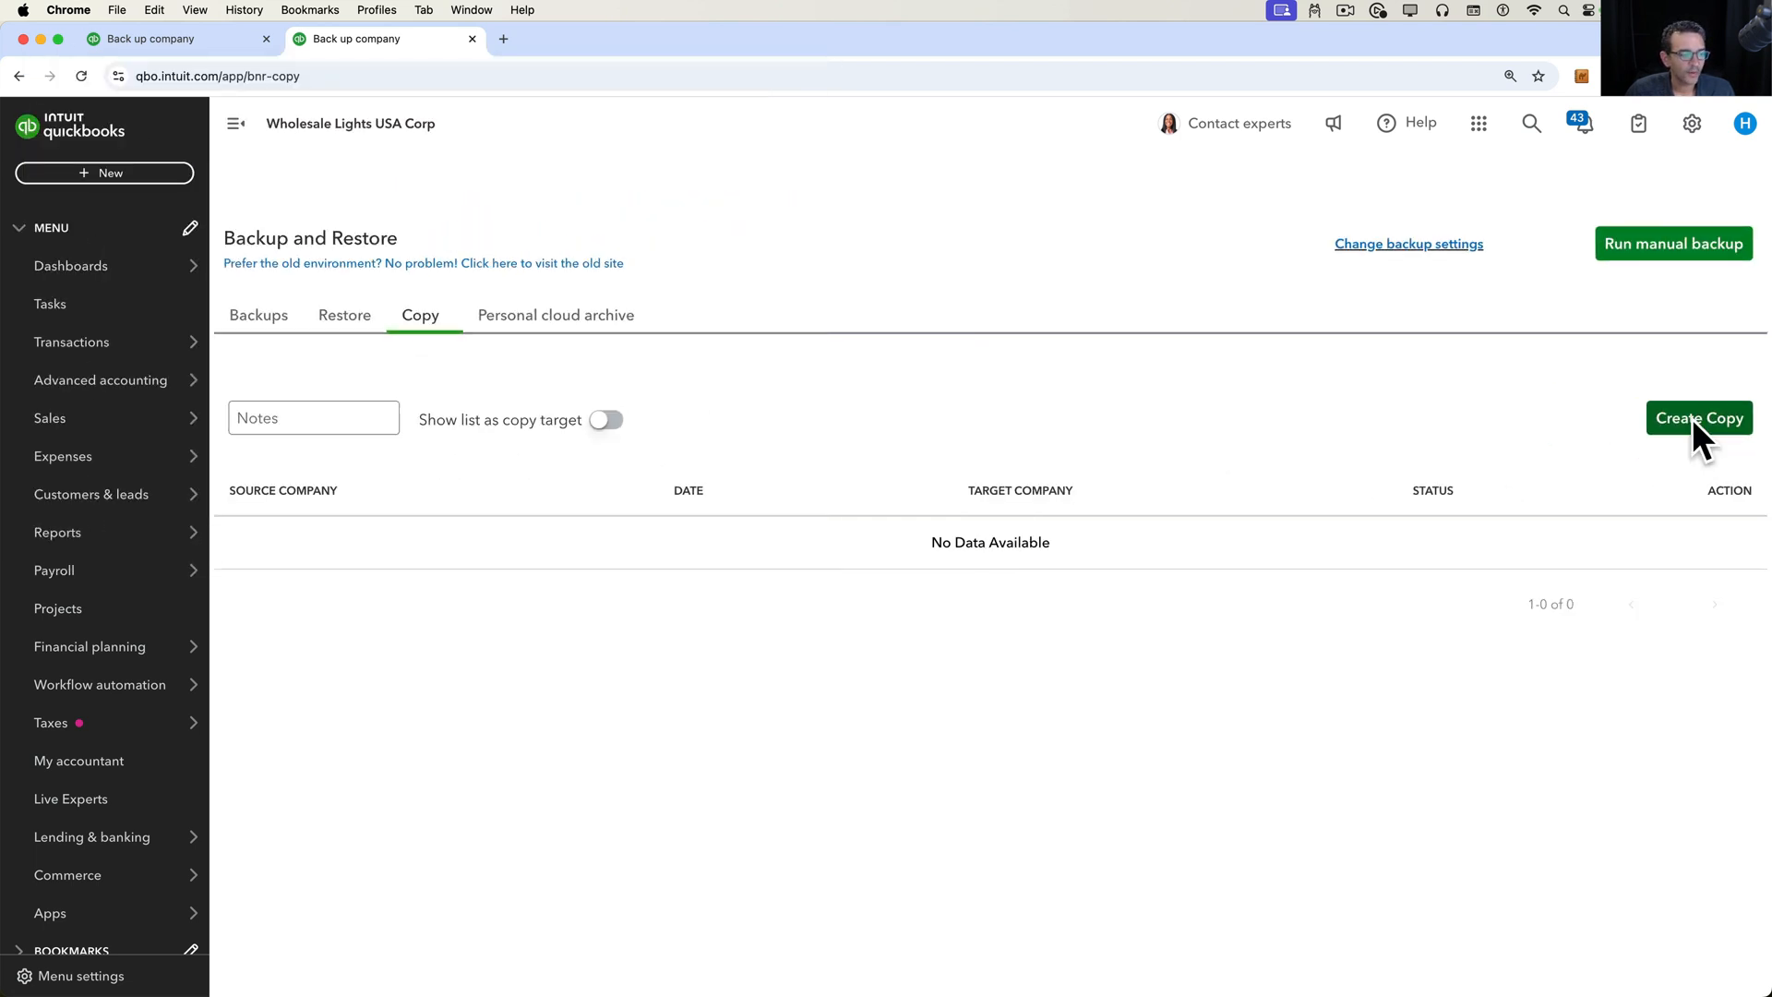
pyautogui.click(1698, 419)
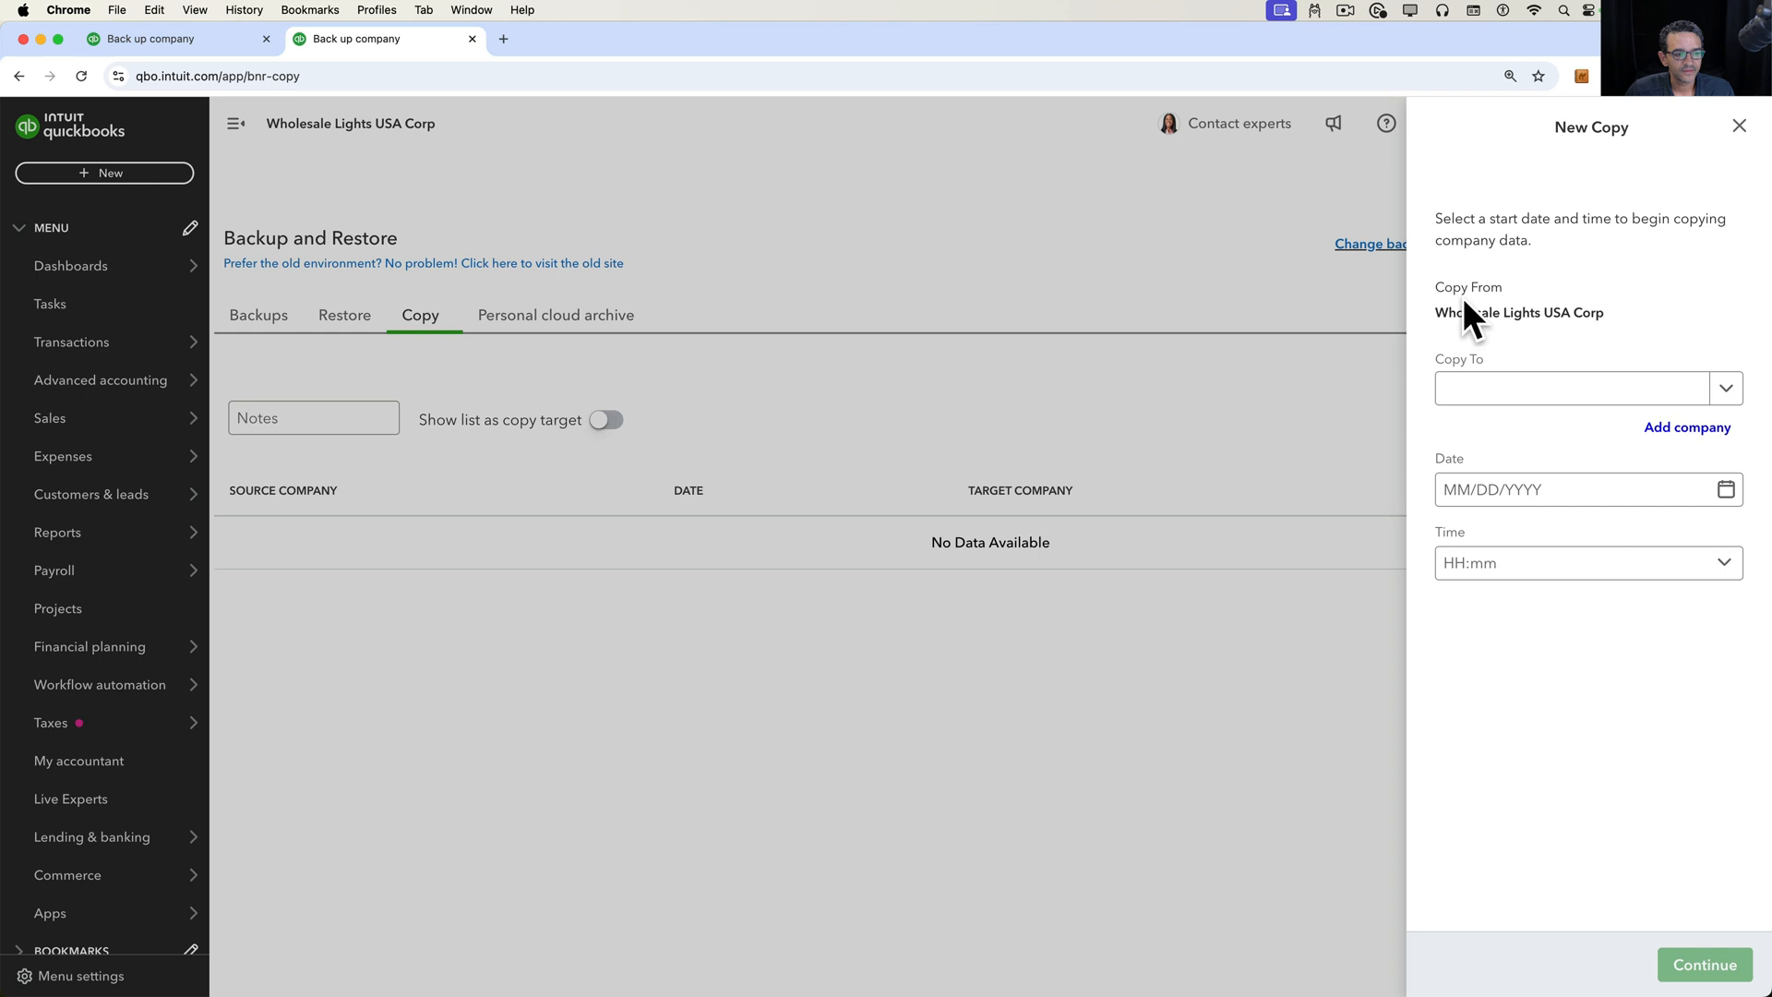
# - Add Destination File to the list of companies available as copy targets
pyautogui.click(1568, 387)
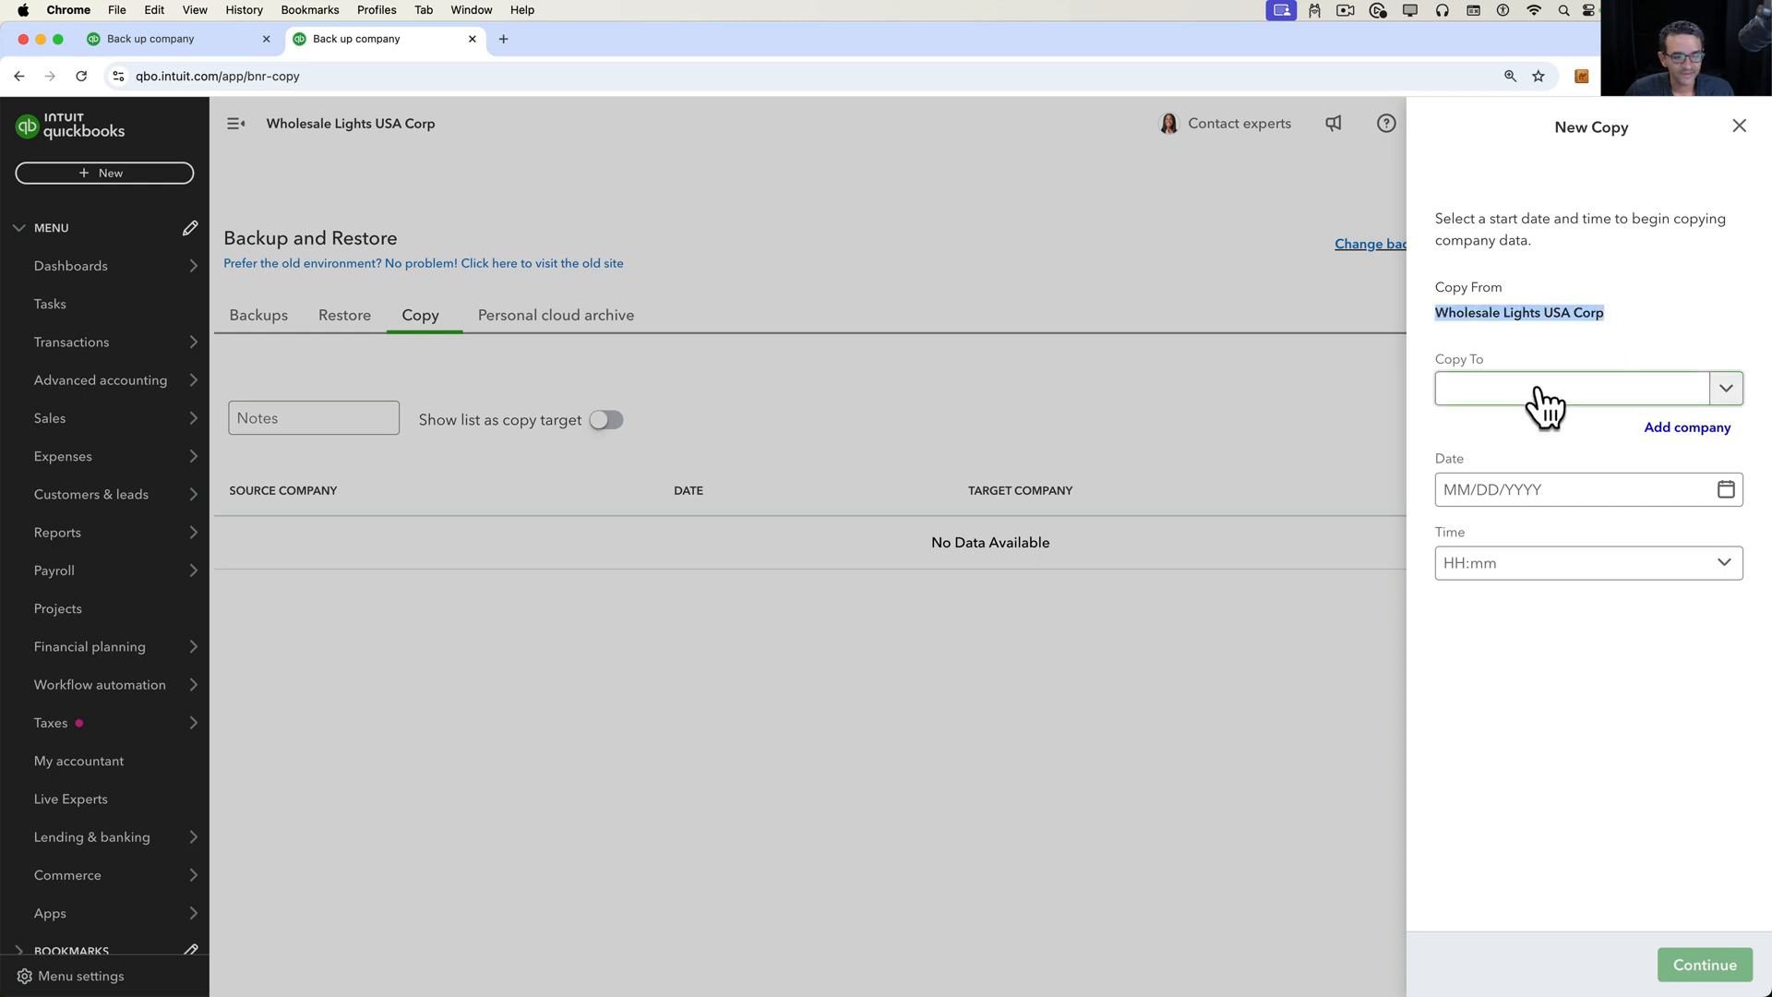
pyautogui.moveTo(1687, 439)
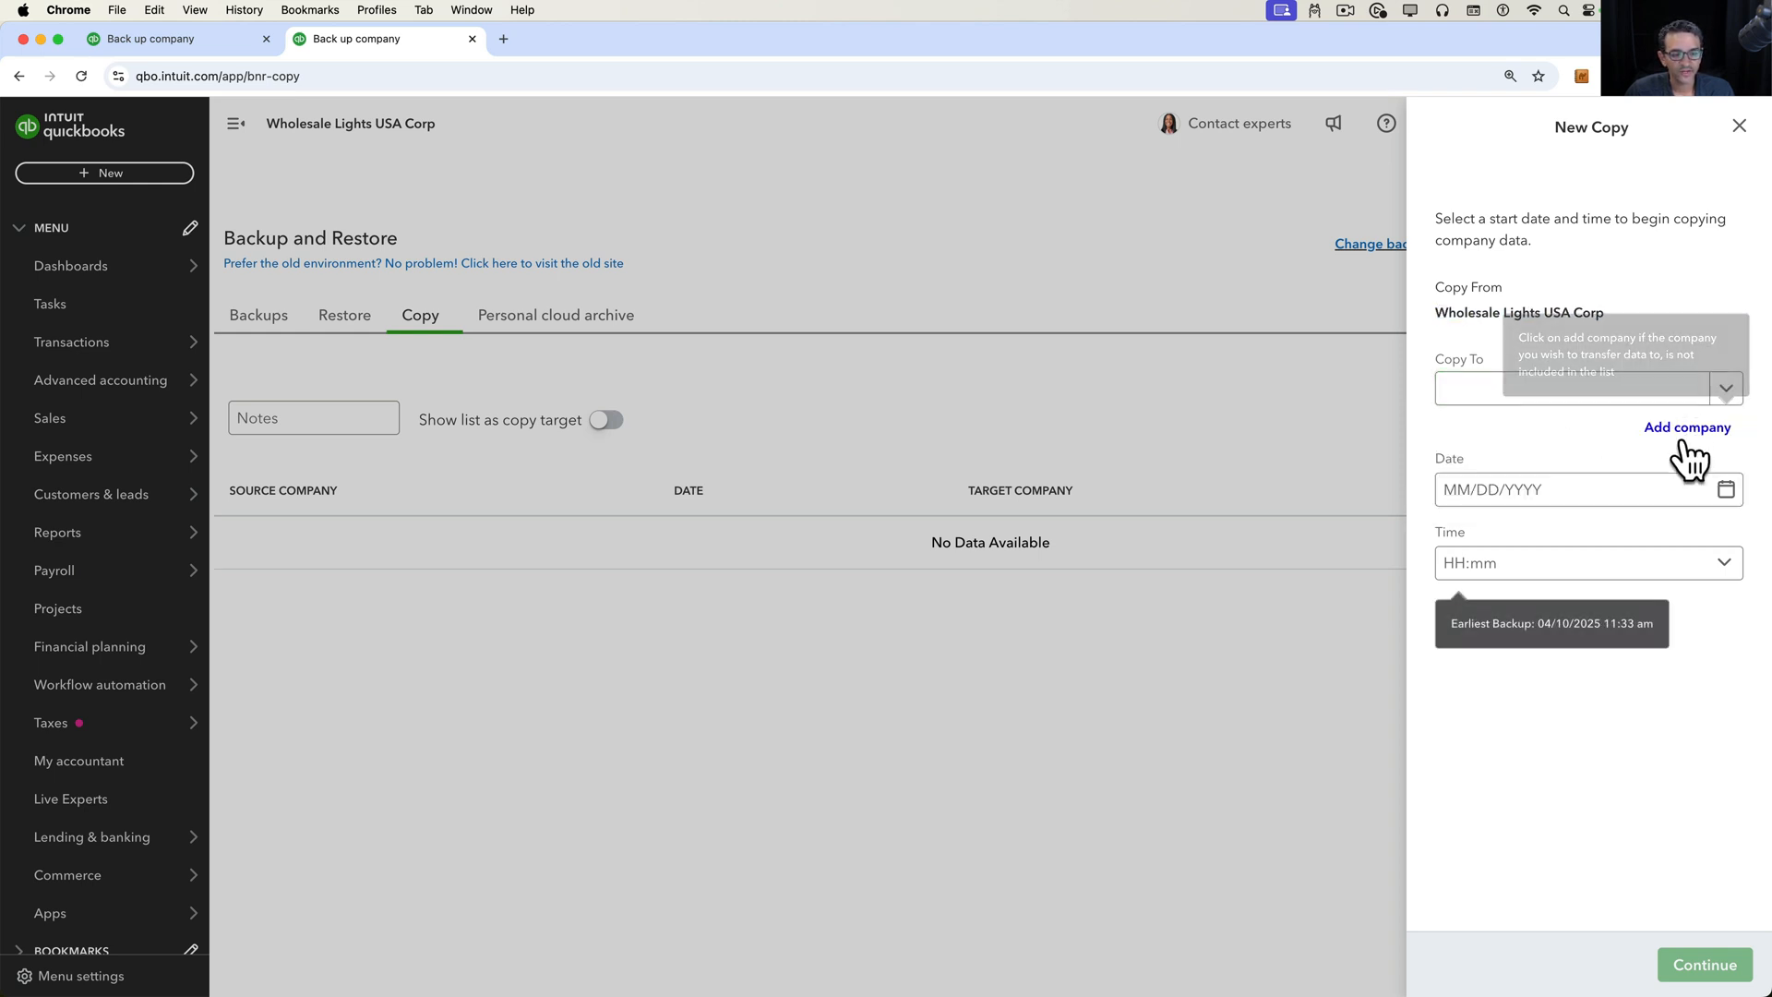
pyautogui.click(1685, 426)
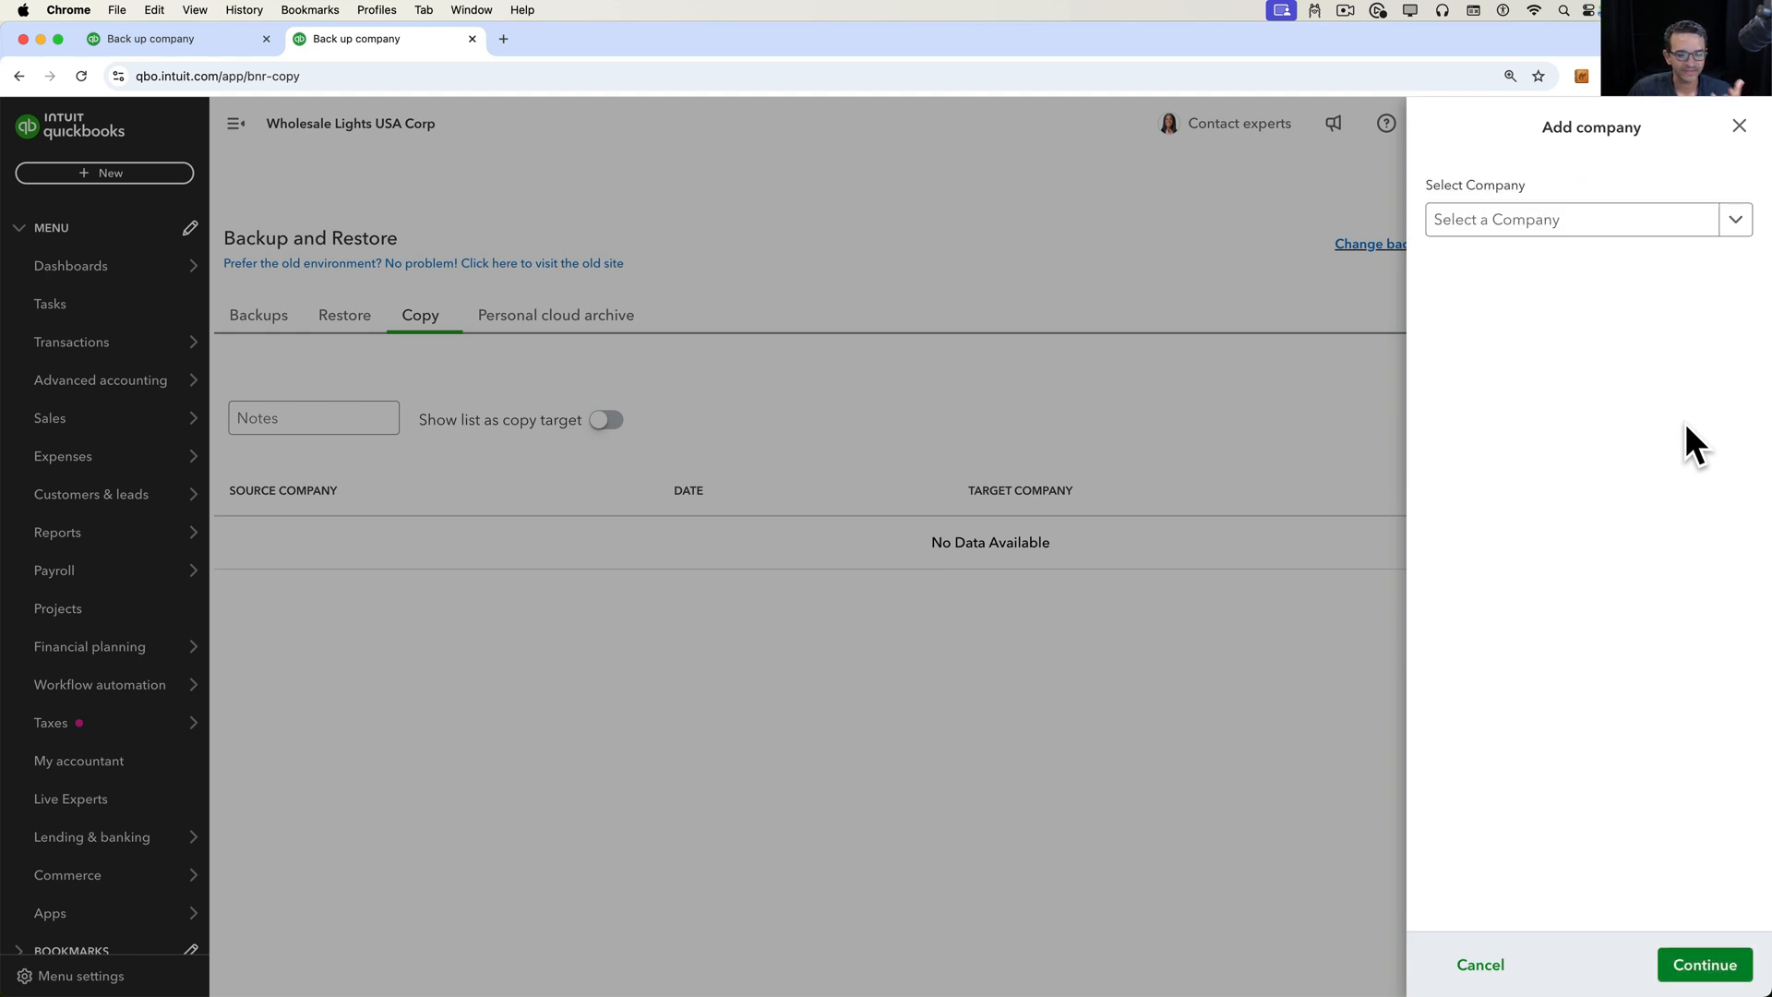
pyautogui.write('de')
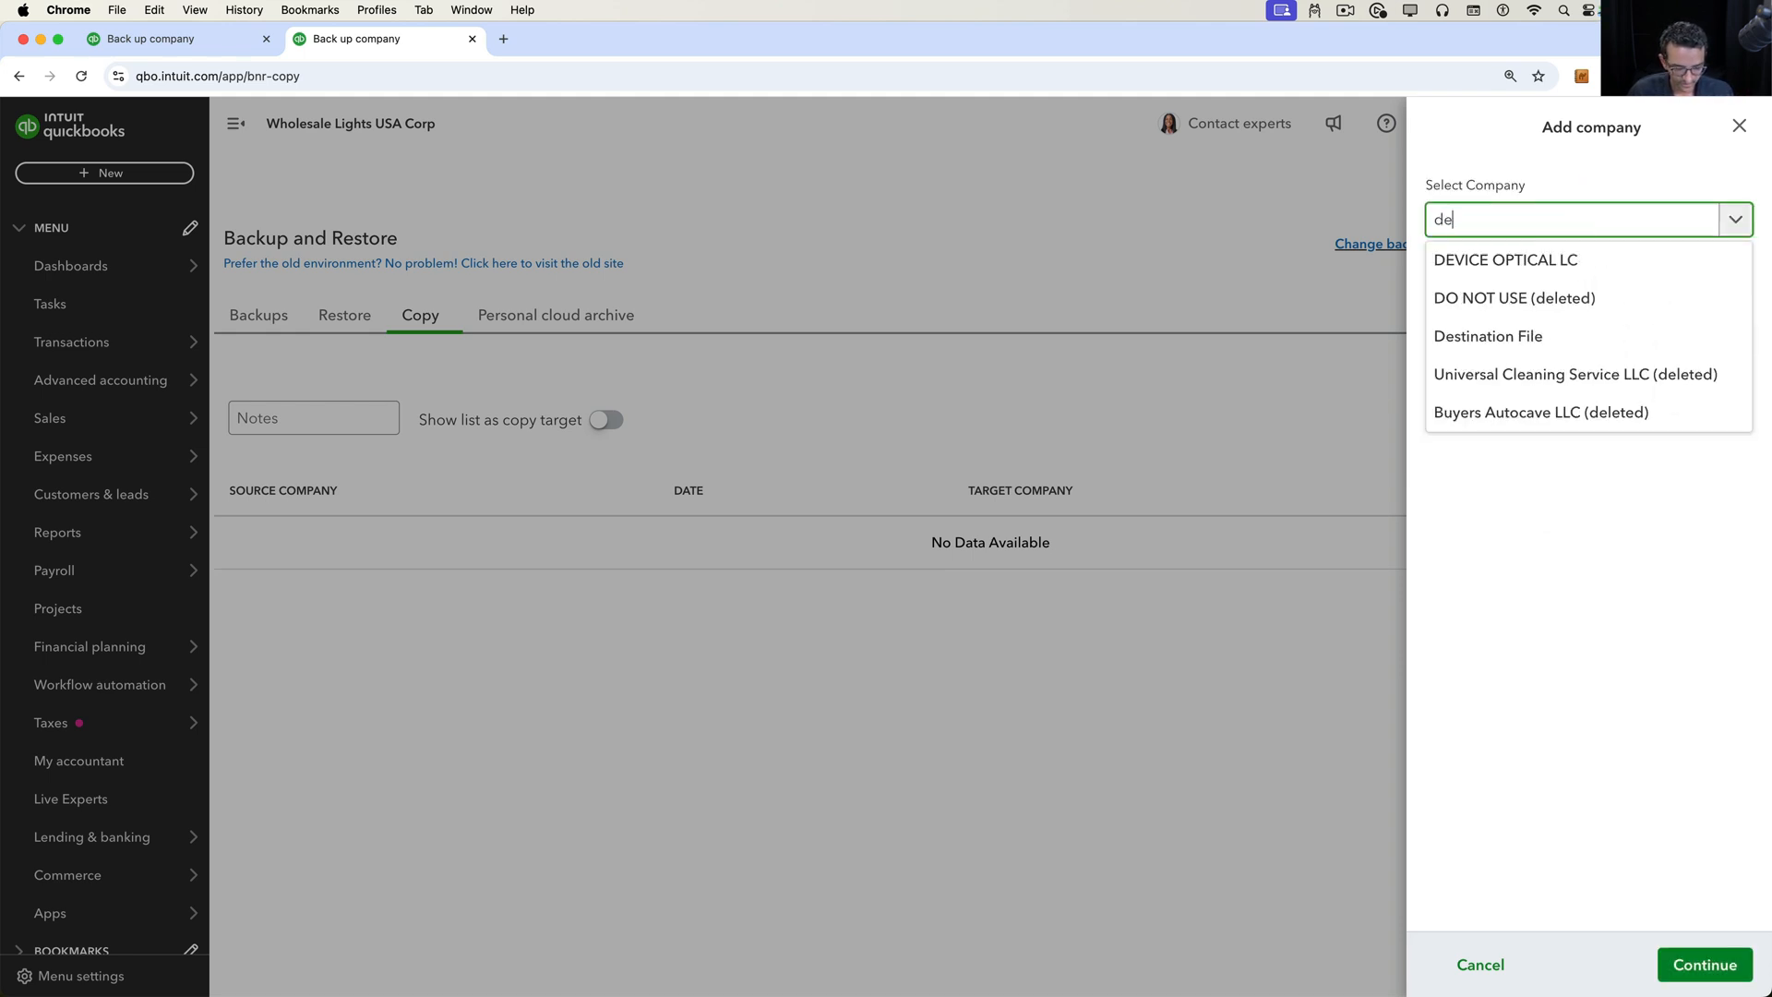
pyautogui.click(1488, 336)
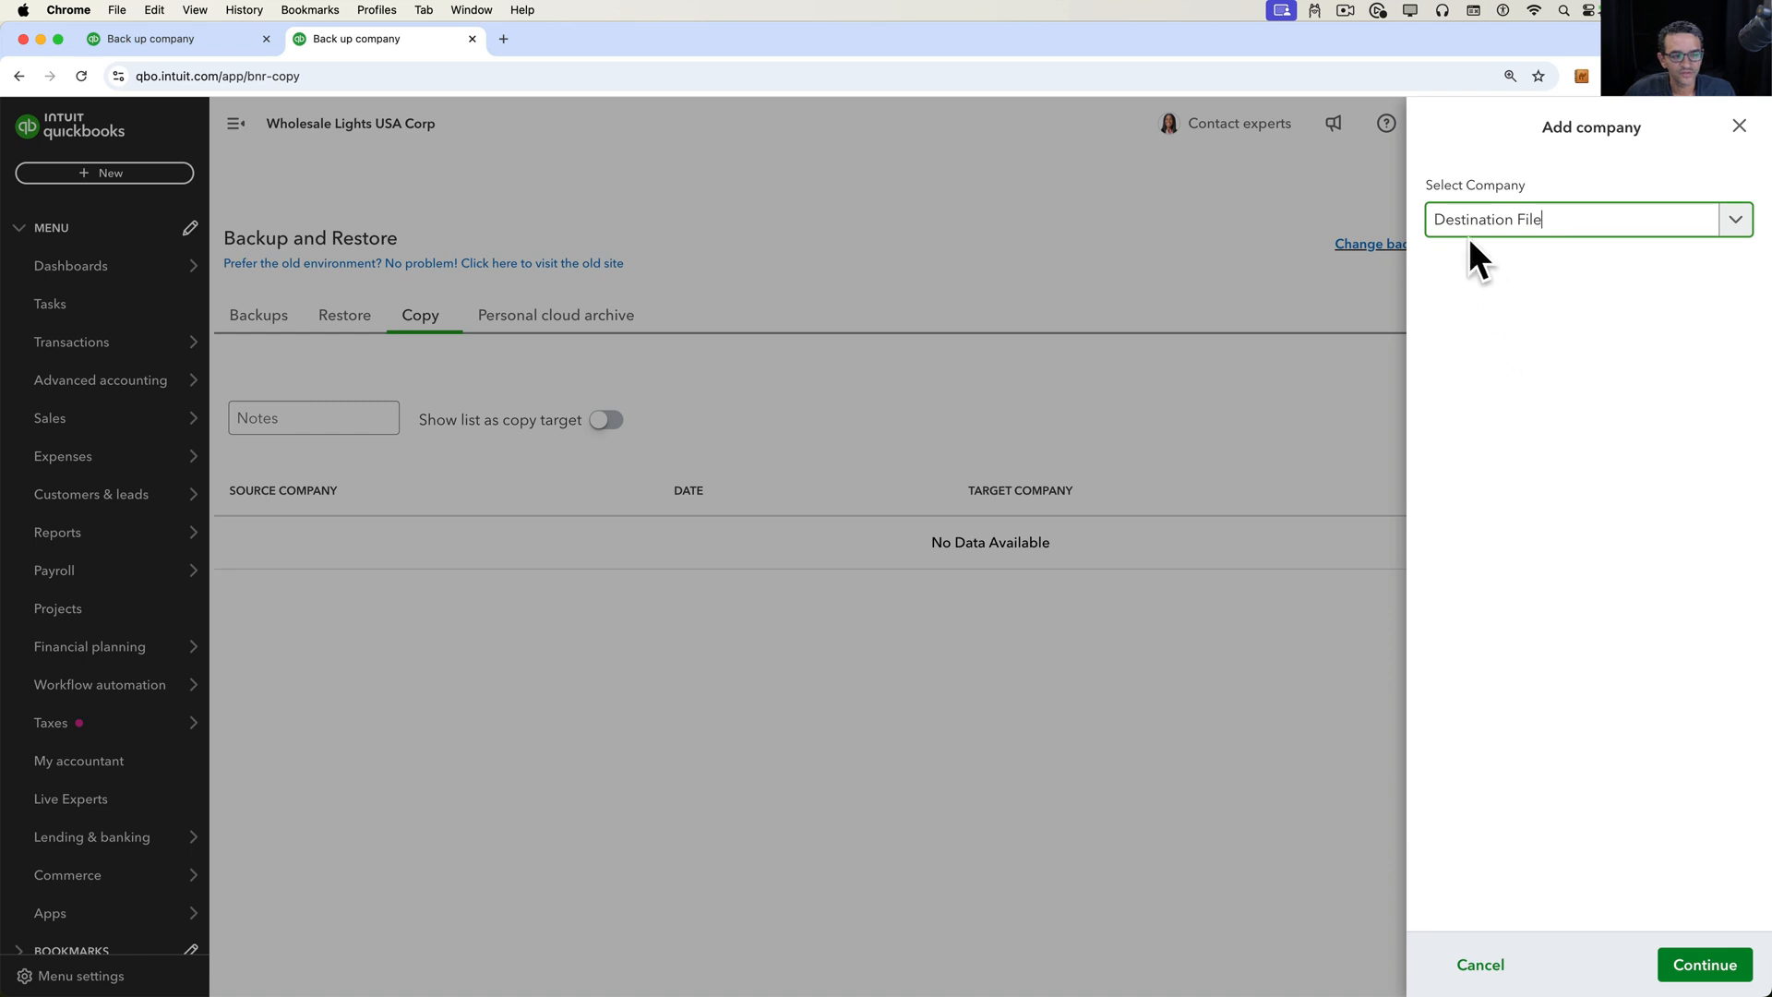
pyautogui.moveTo(1552, 279)
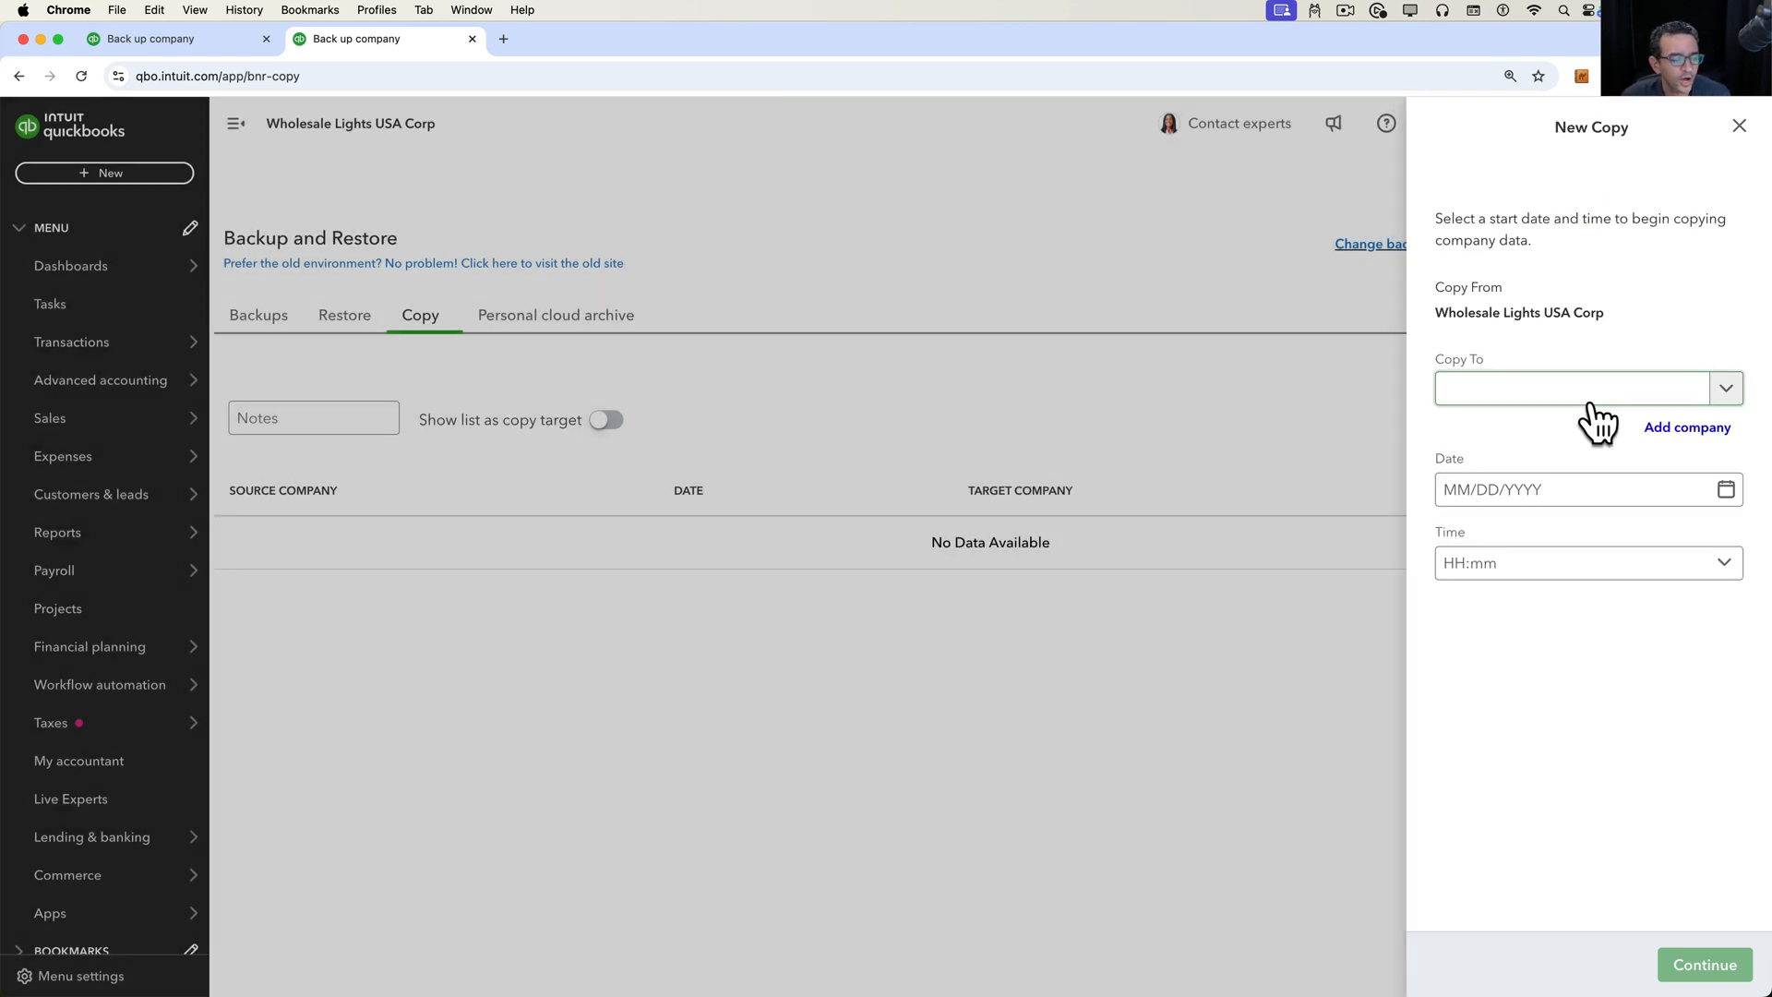
# - Choose Destination File under Copy To, begin the start date, then abandon the new copy
pyautogui.click(1570, 387)
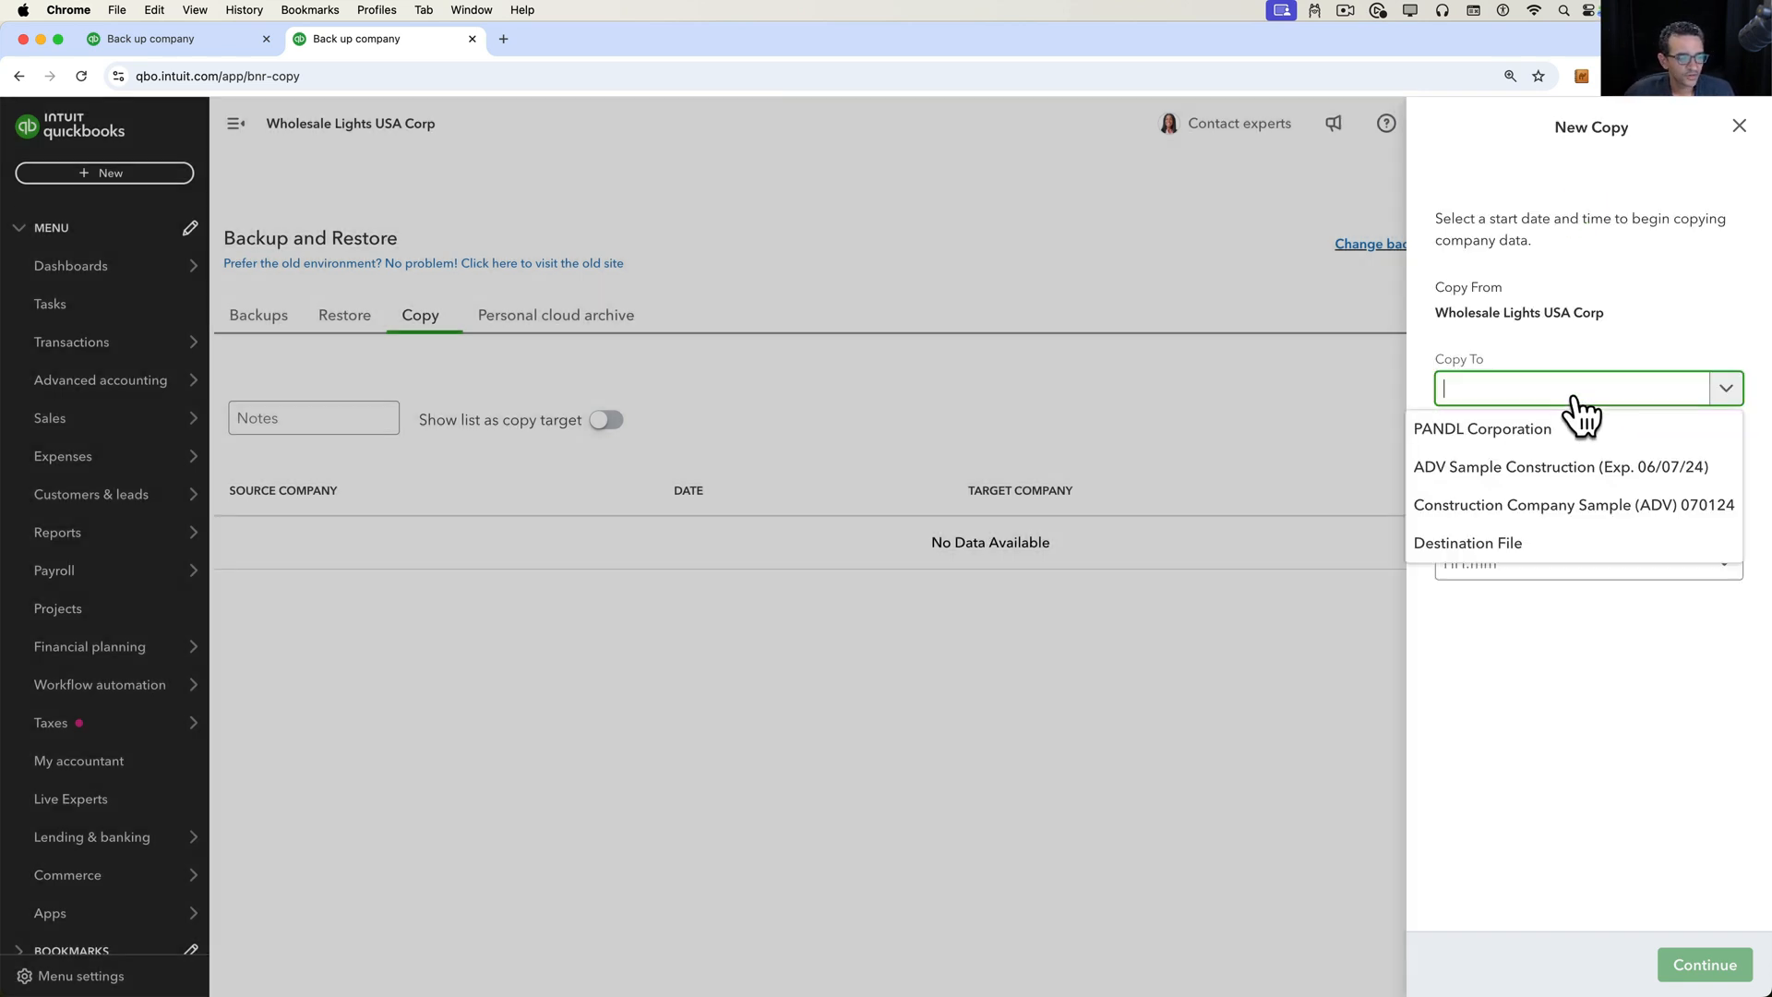
pyautogui.click(1467, 543)
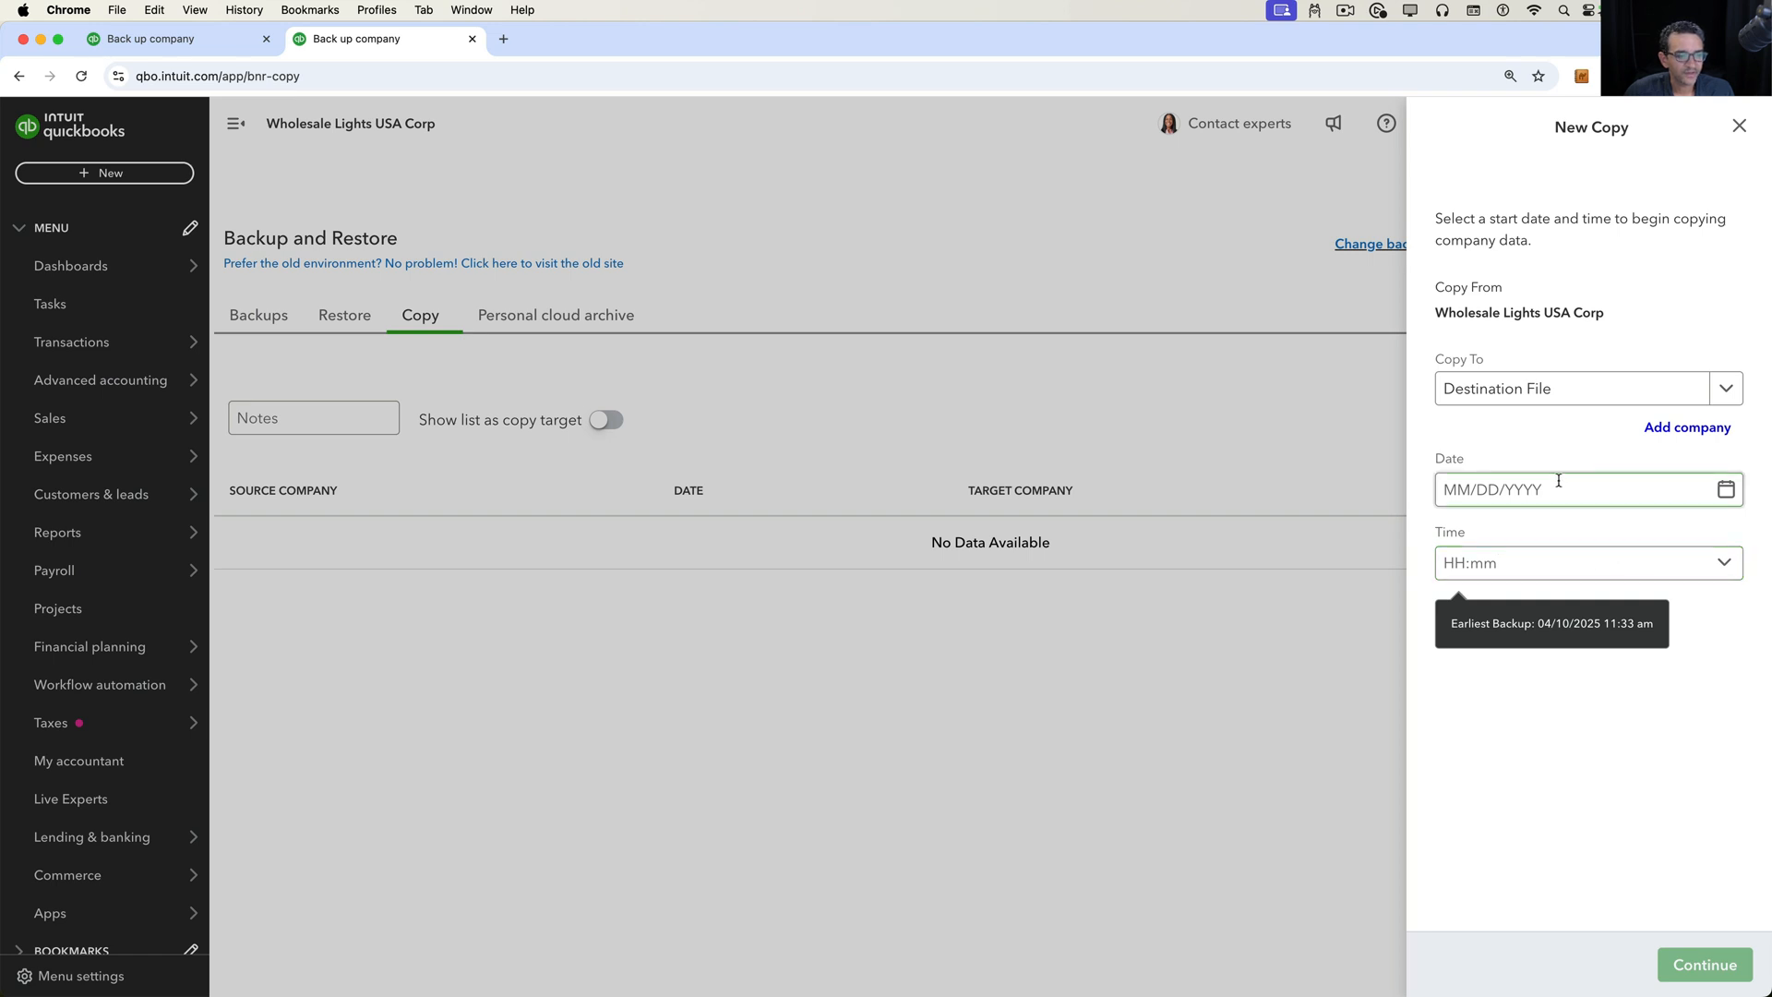
pyautogui.click(1570, 487)
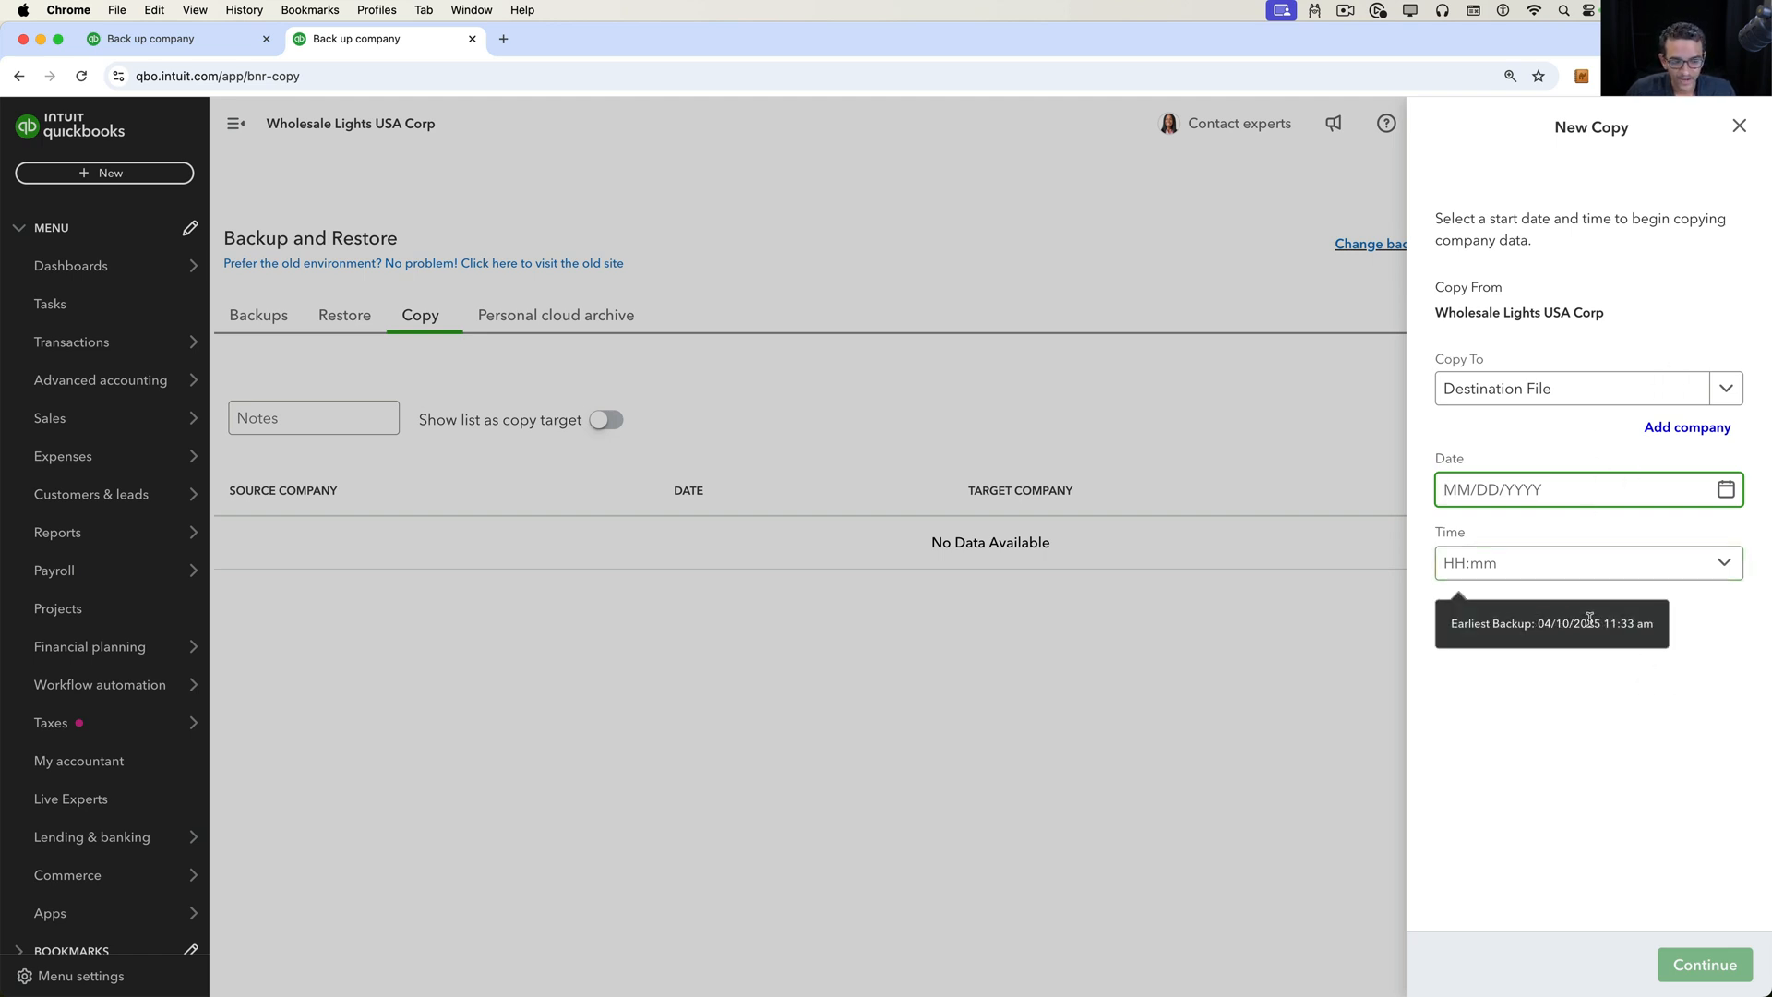
pyautogui.click(1738, 125)
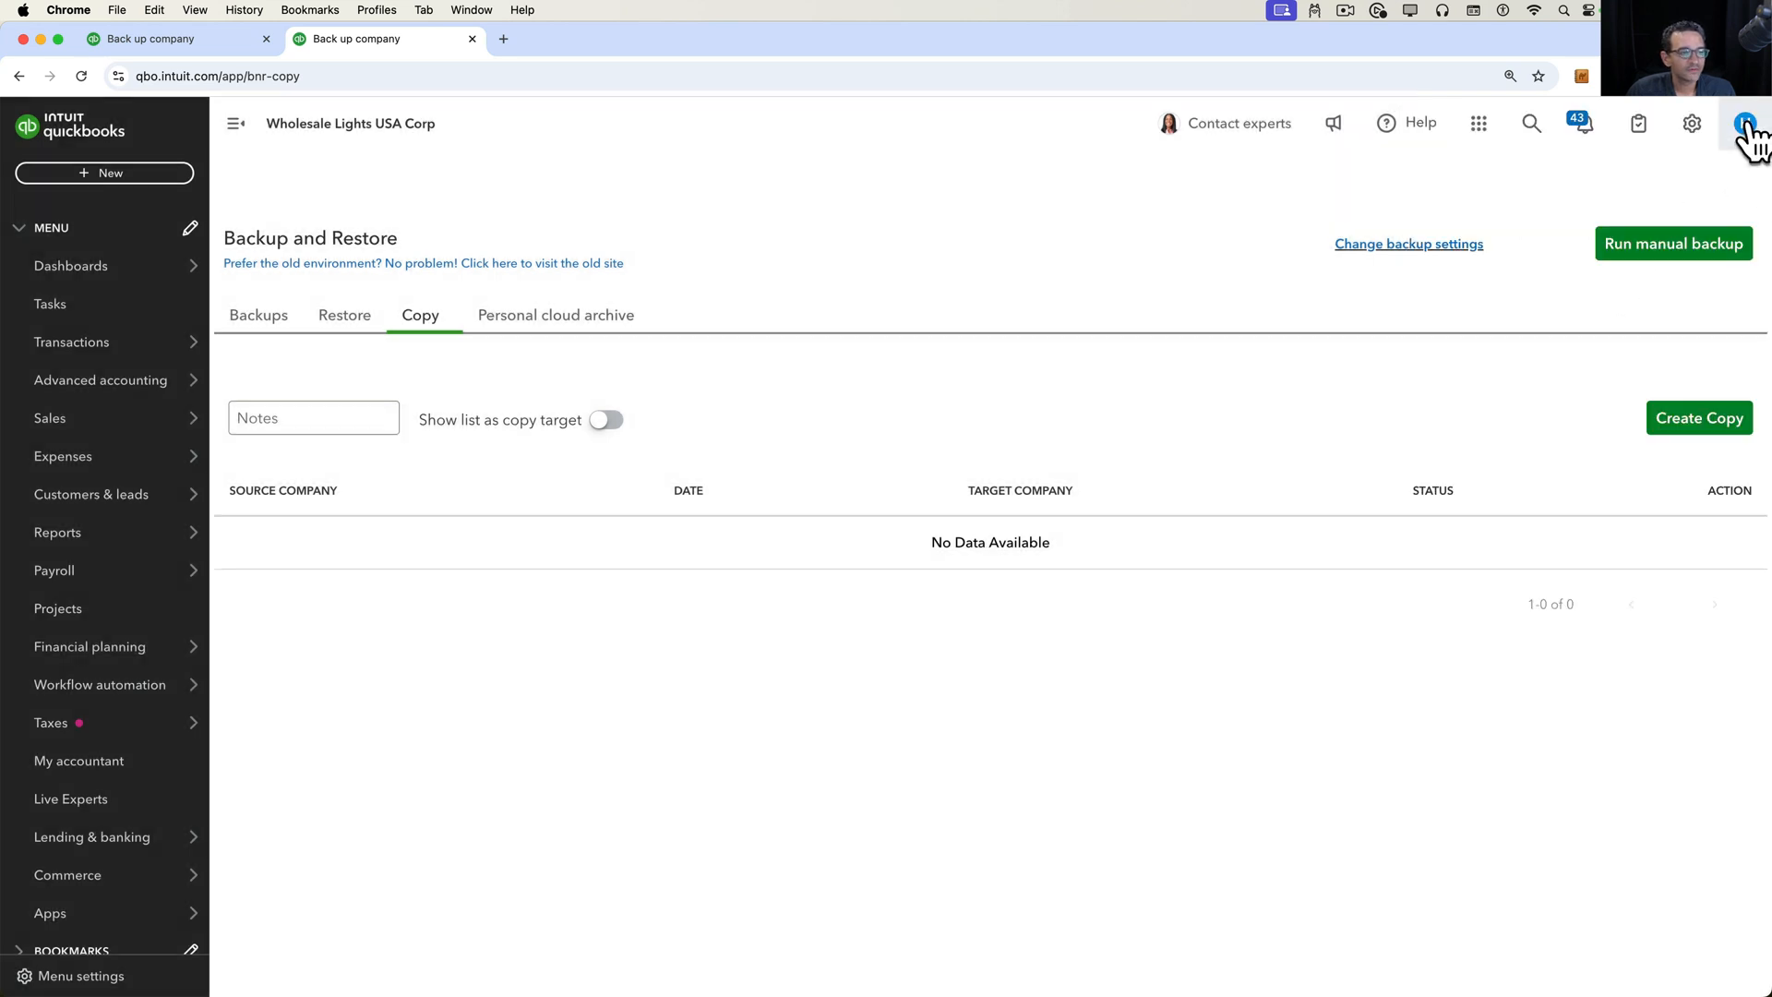
# - Run a Complete manual backup of Wholesale Lights USA Corp and view the successful backup's details
pyautogui.click(1674, 244)
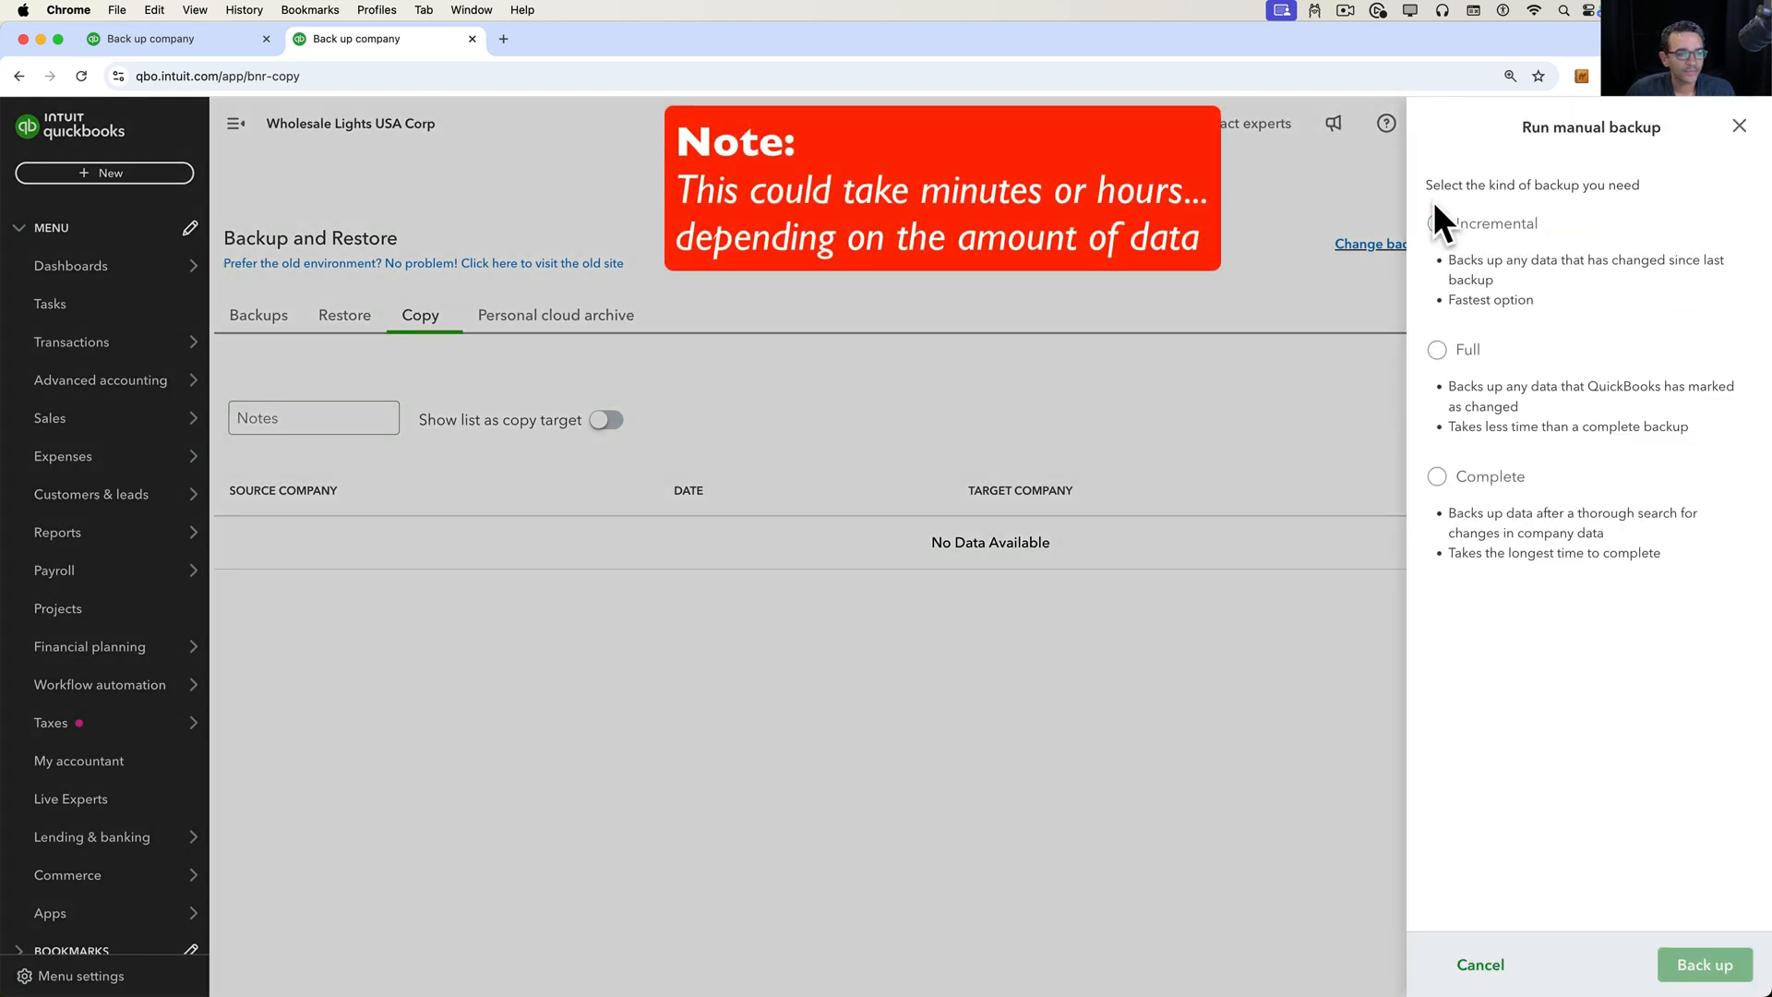
pyautogui.click(1437, 349)
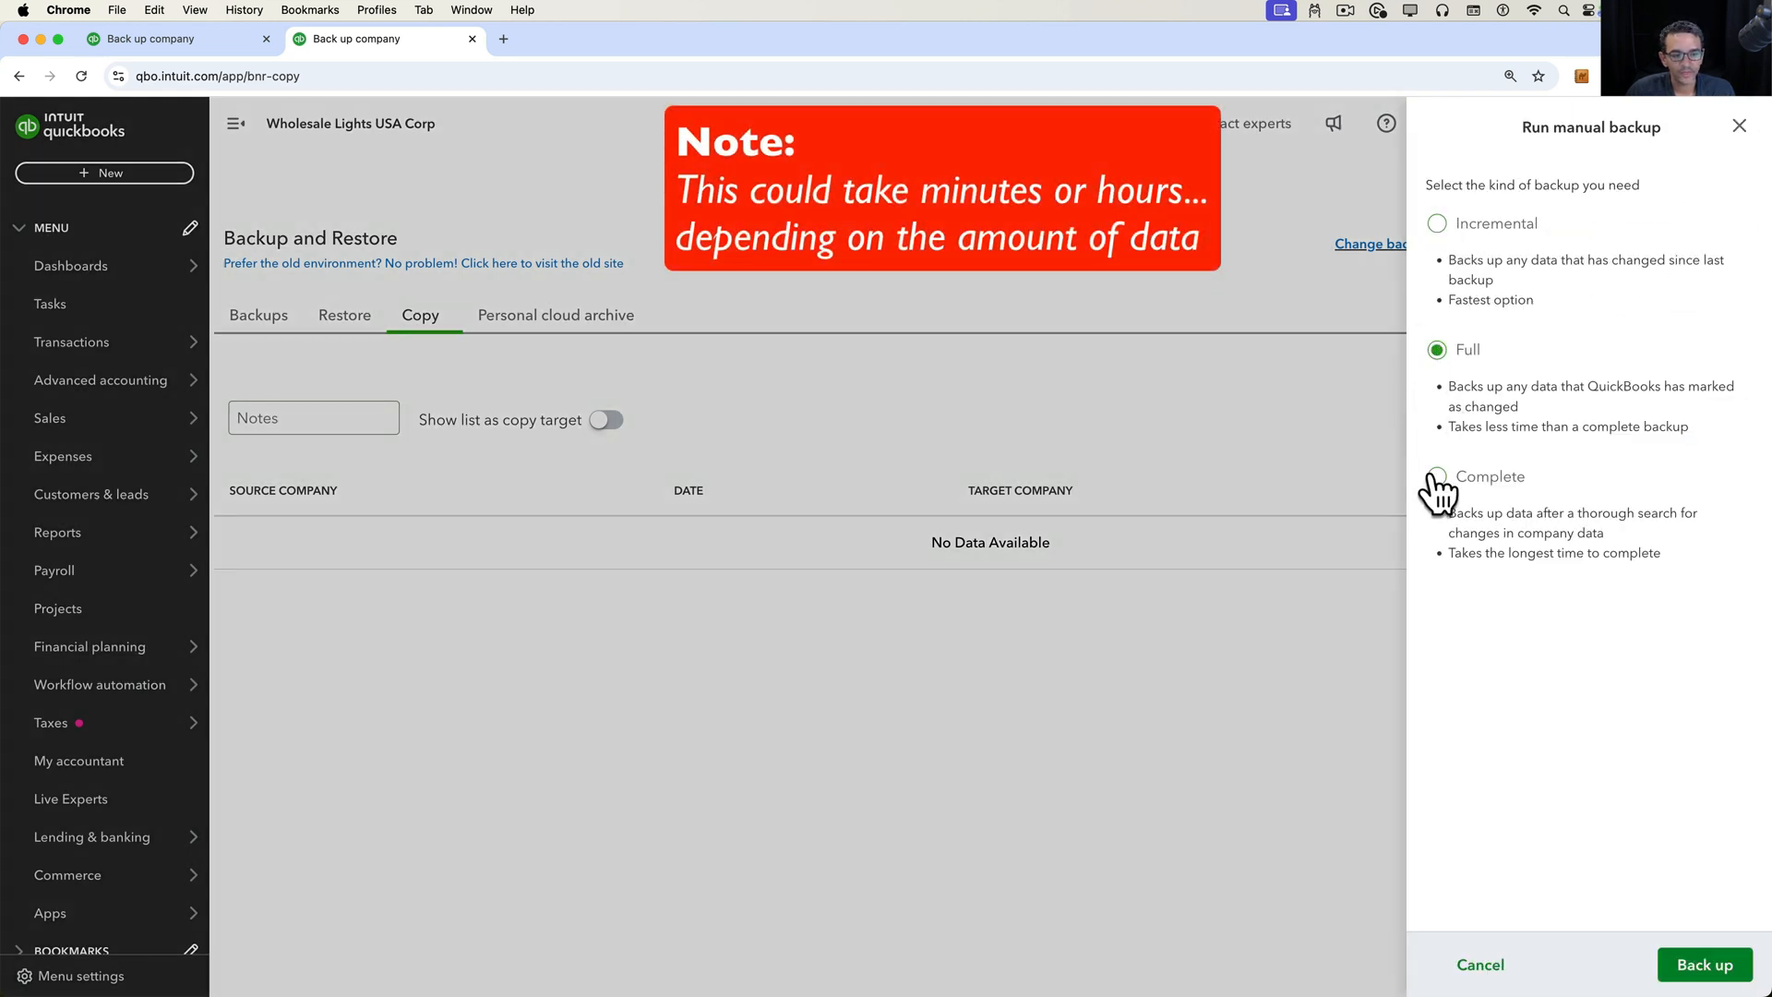
pyautogui.click(1436, 476)
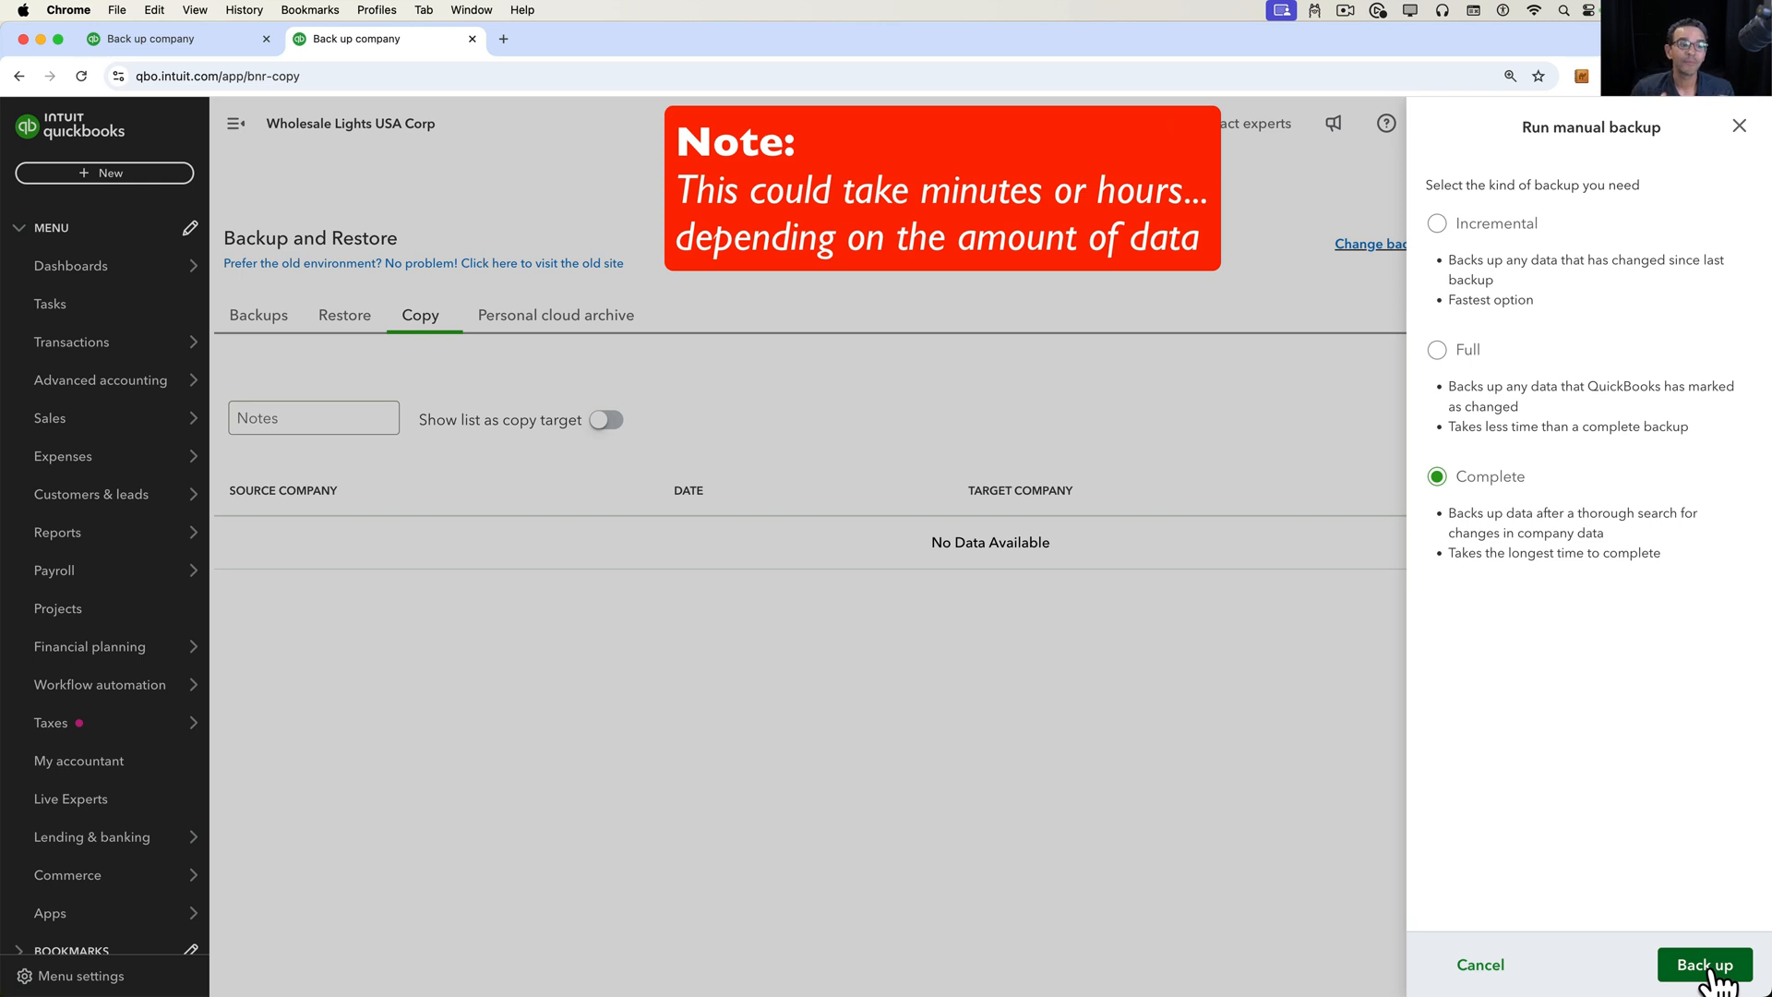
pyautogui.click(1436, 223)
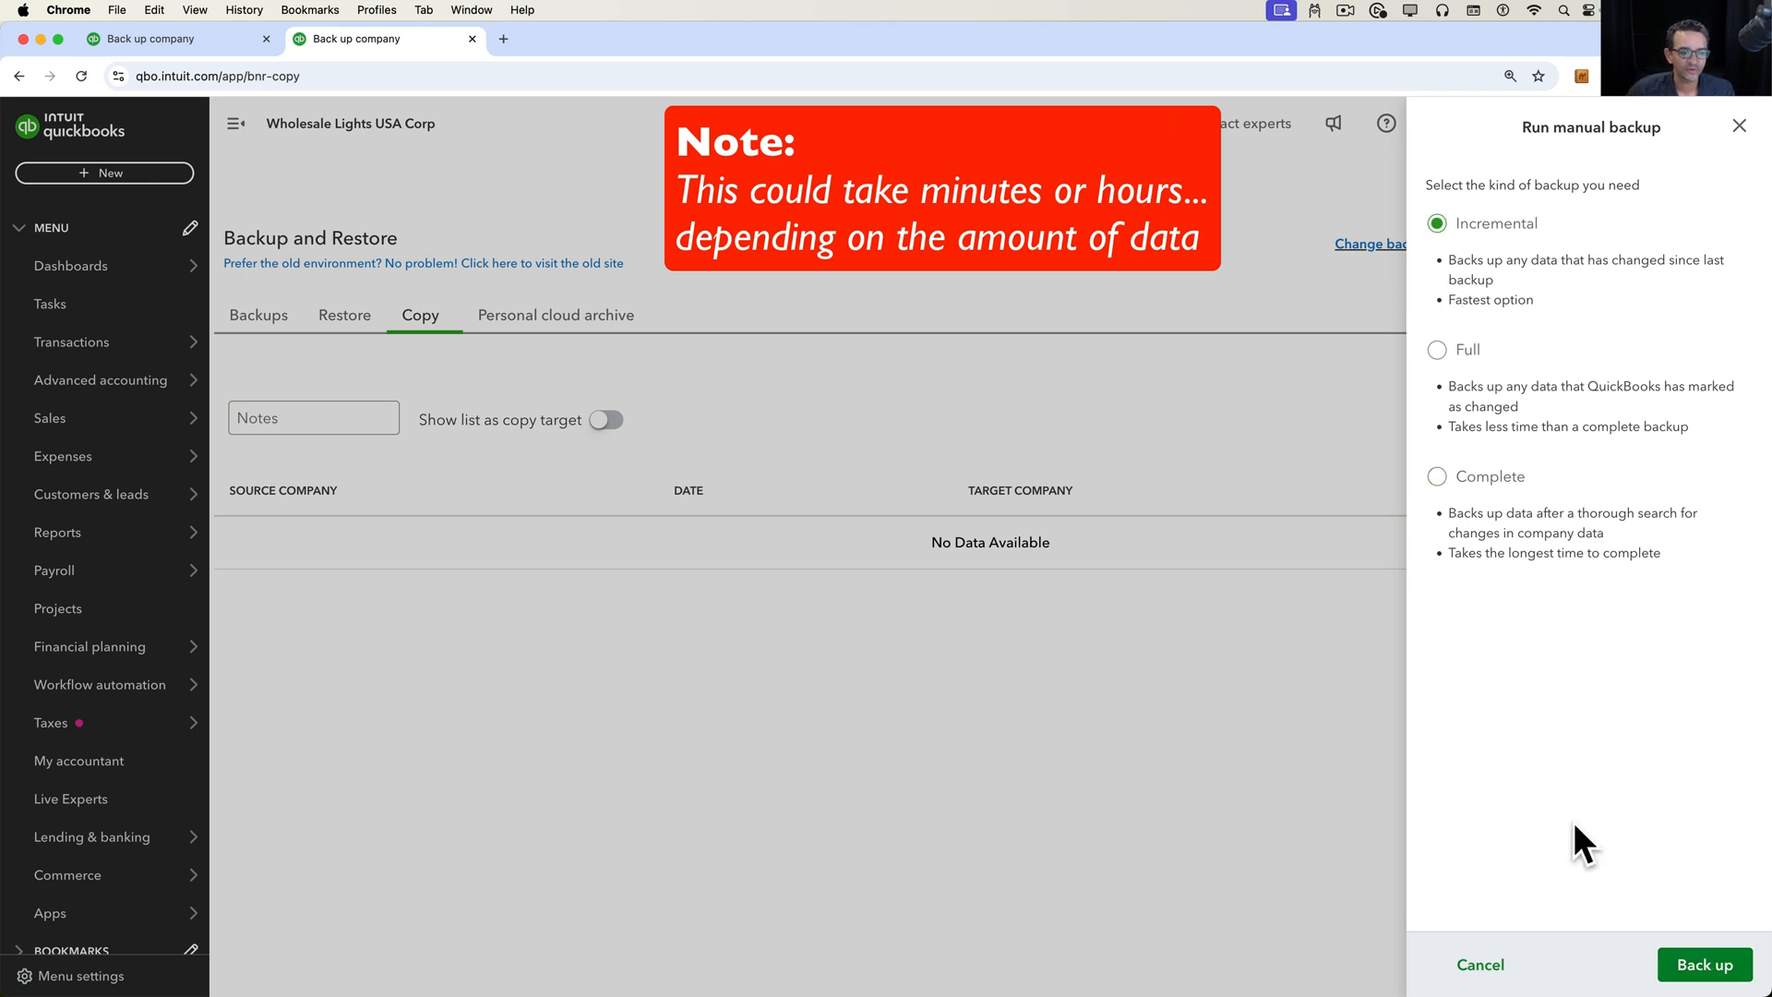
pyautogui.click(1701, 964)
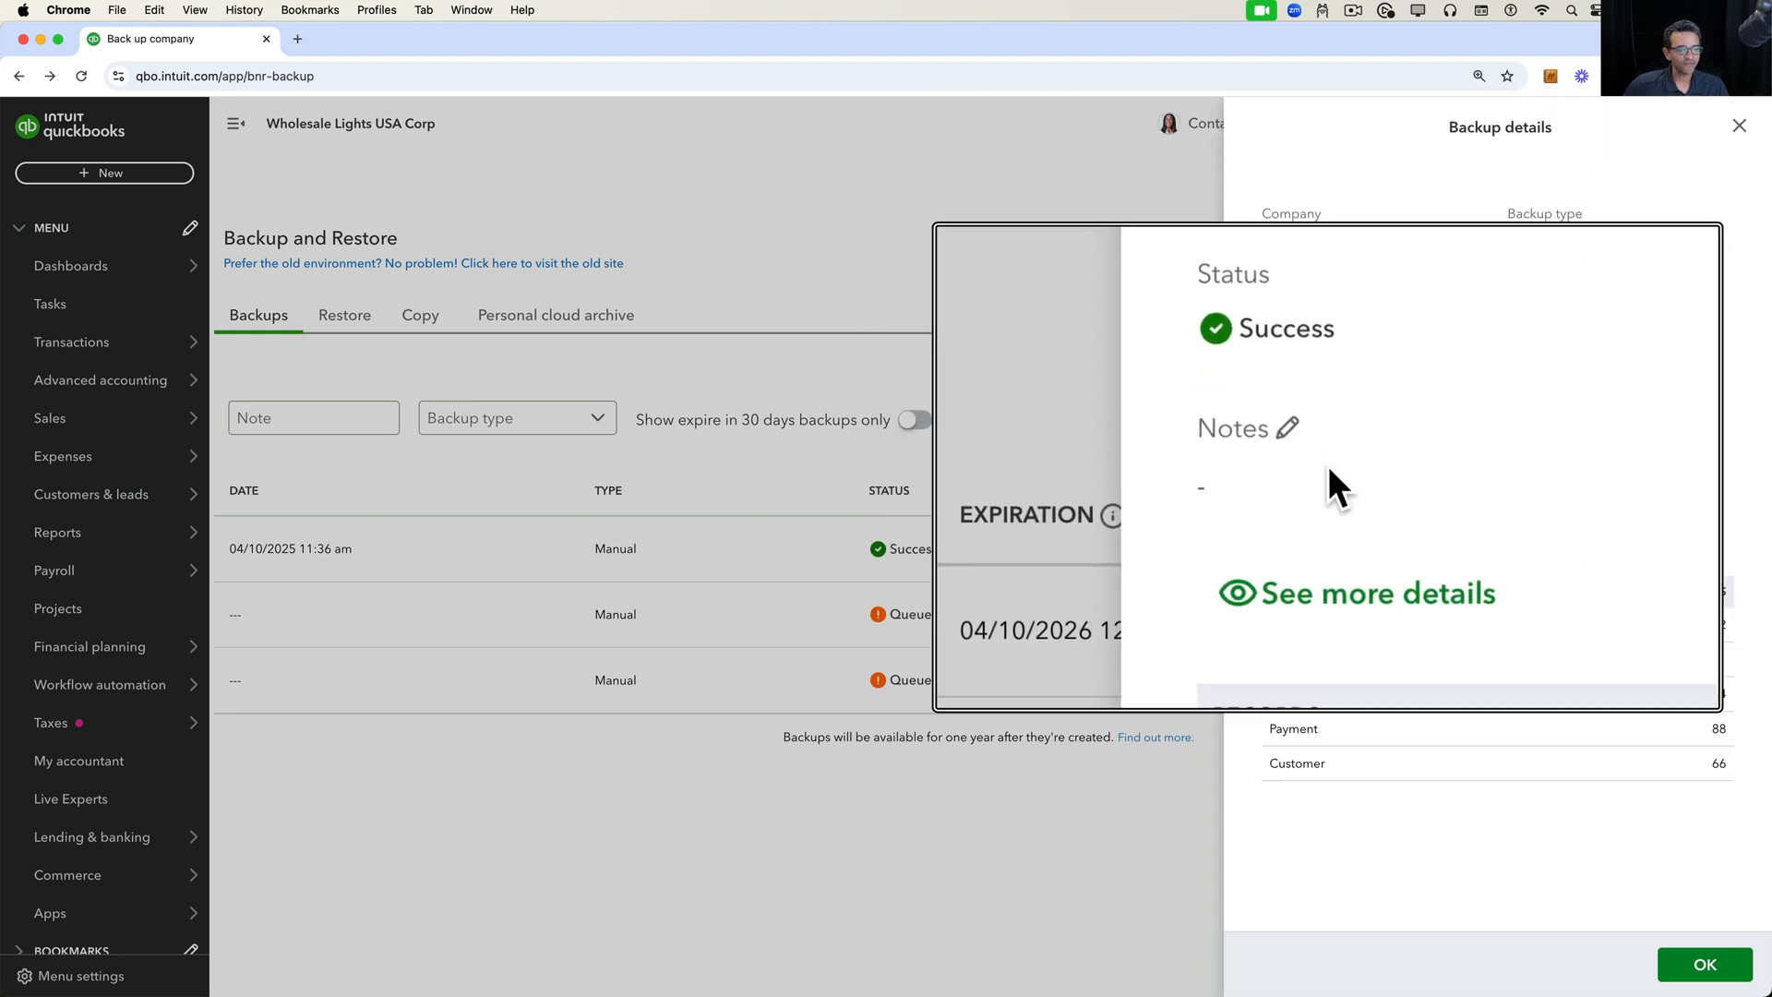
# - Review the successful backup's full Backup Status Report, then return to the Backups list
pyautogui.click(1354, 593)
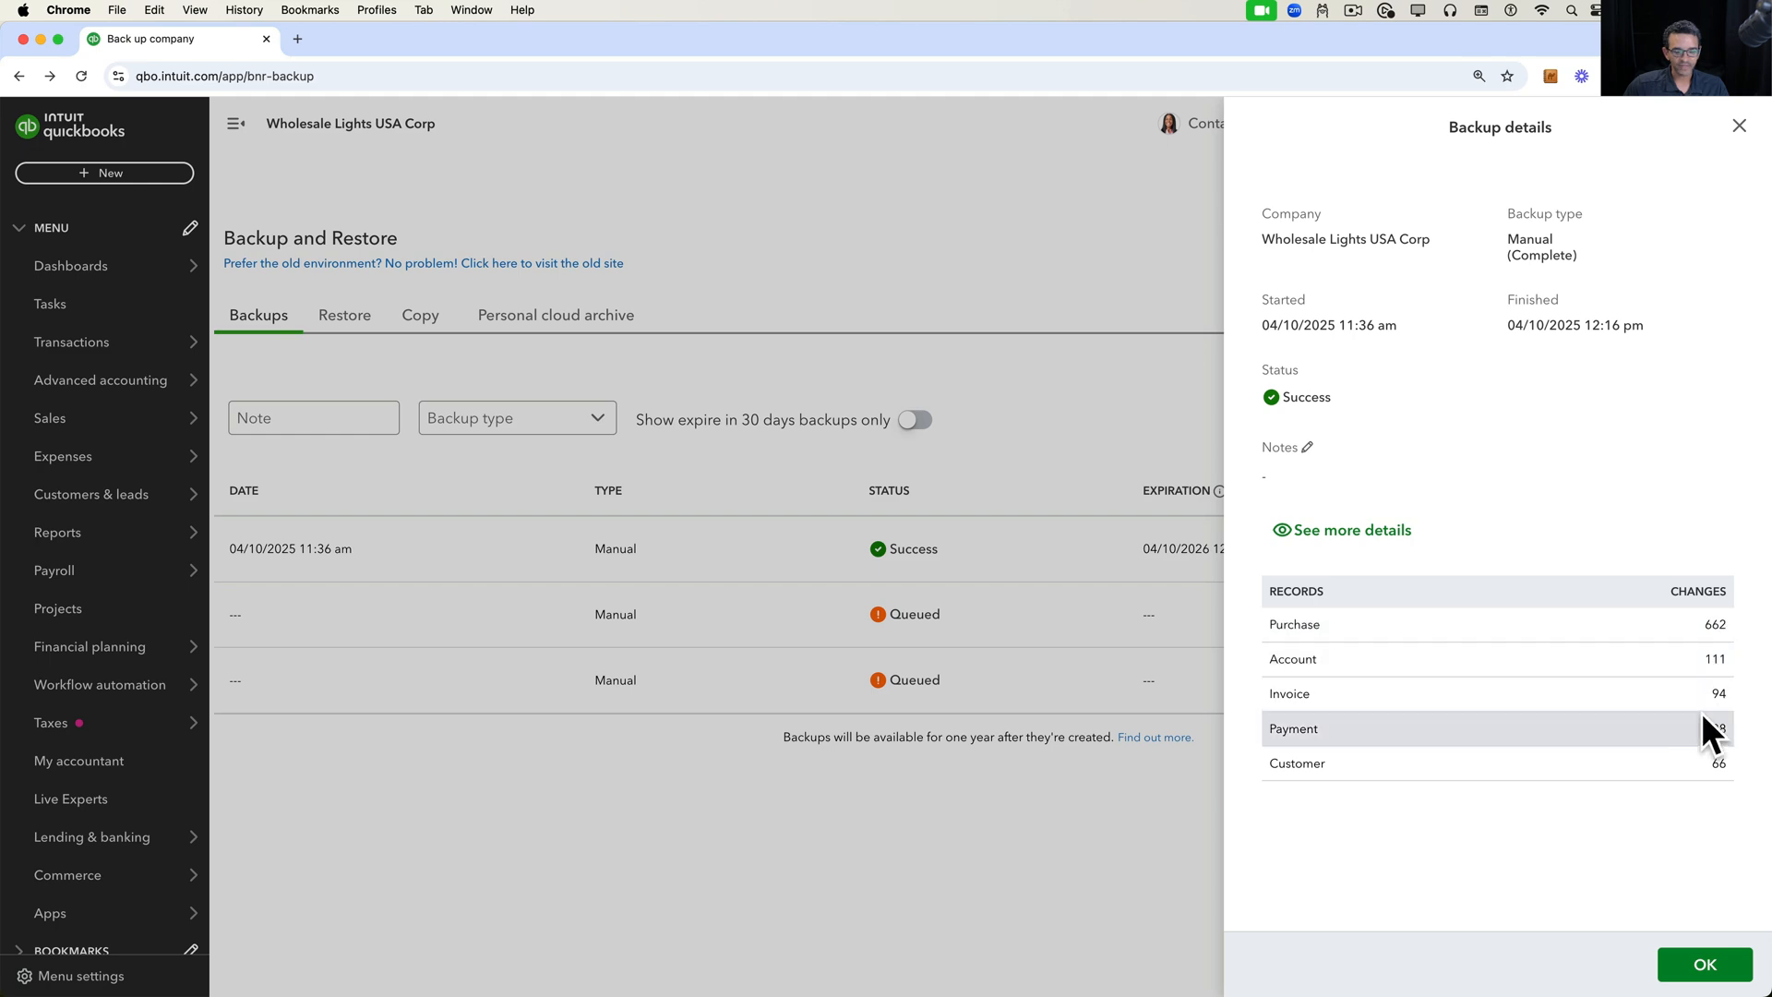
pyautogui.moveTo(1562, 677)
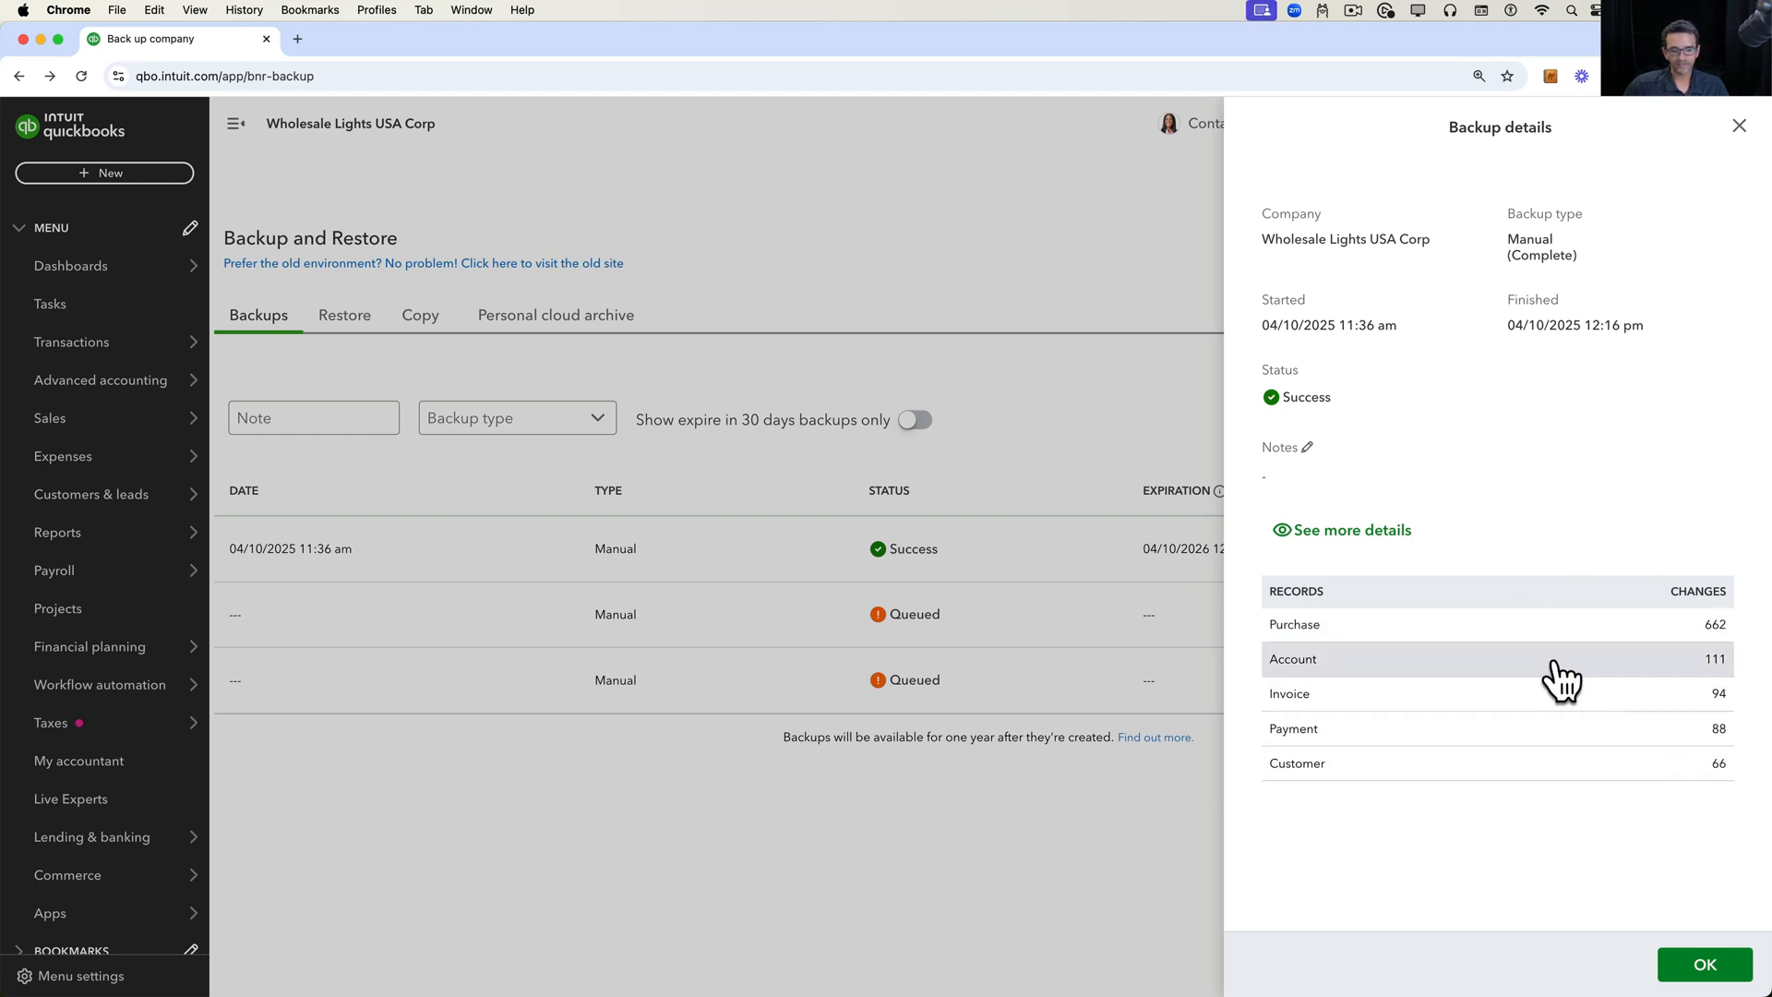
pyautogui.click(1348, 530)
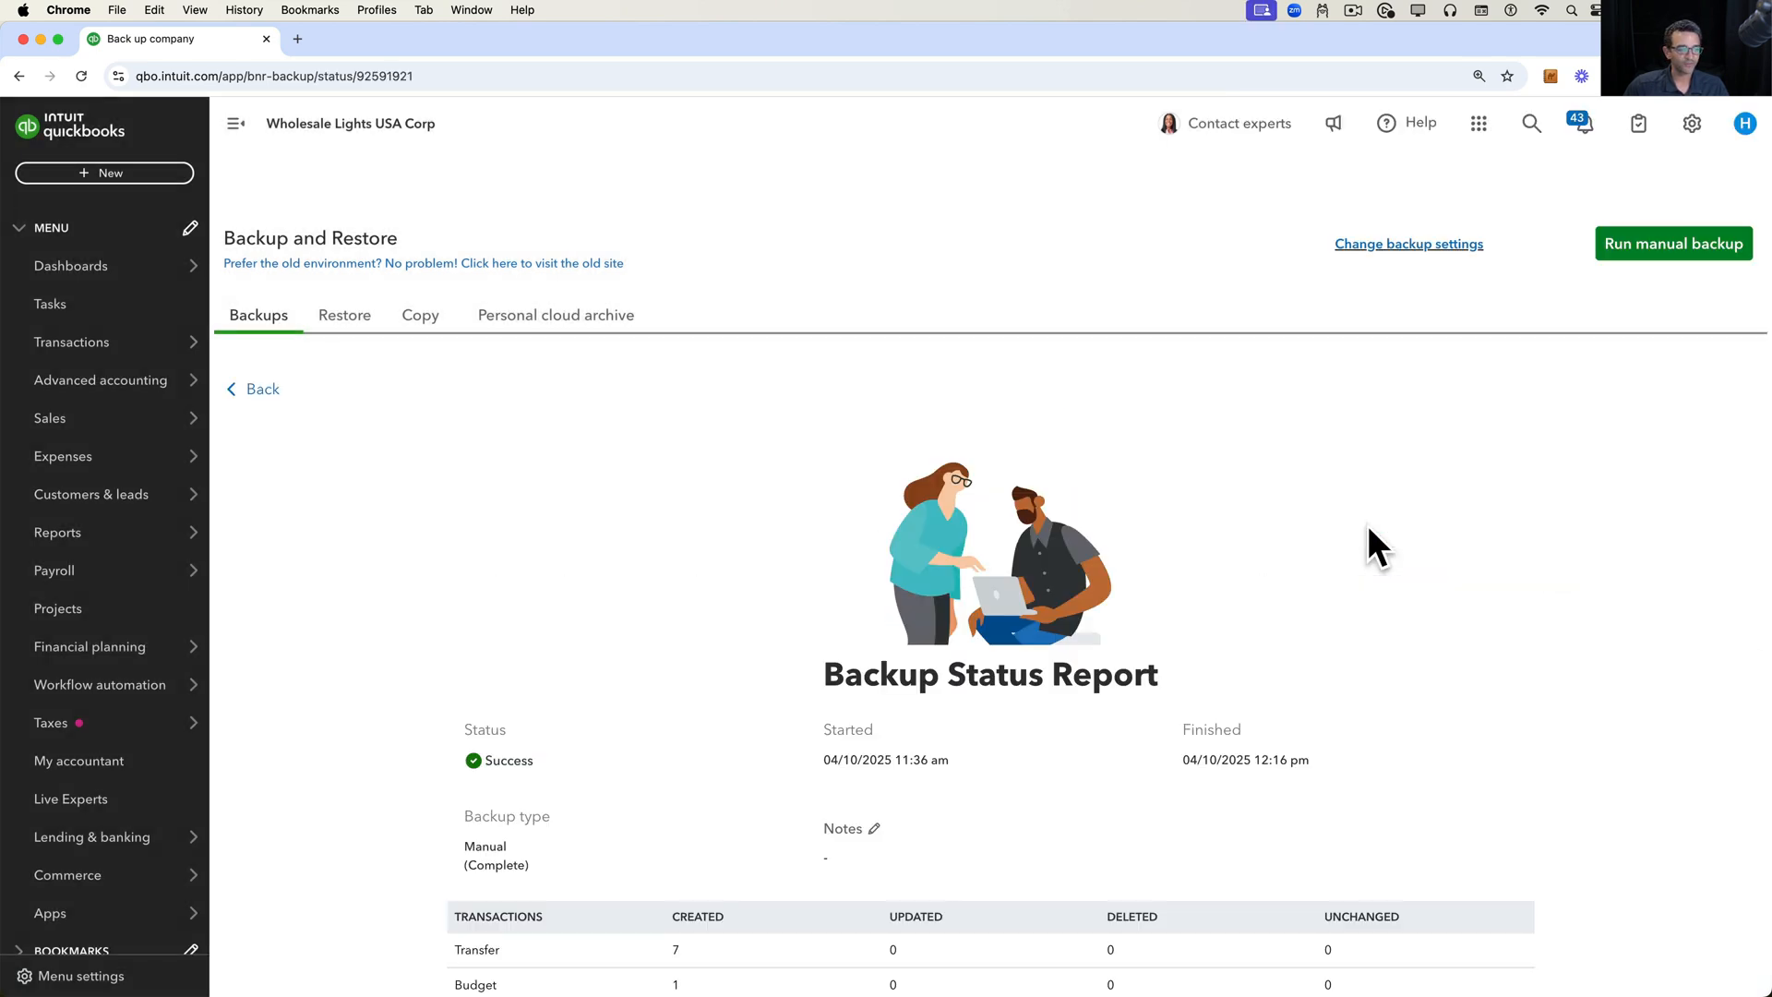
pyautogui.scroll(-3)
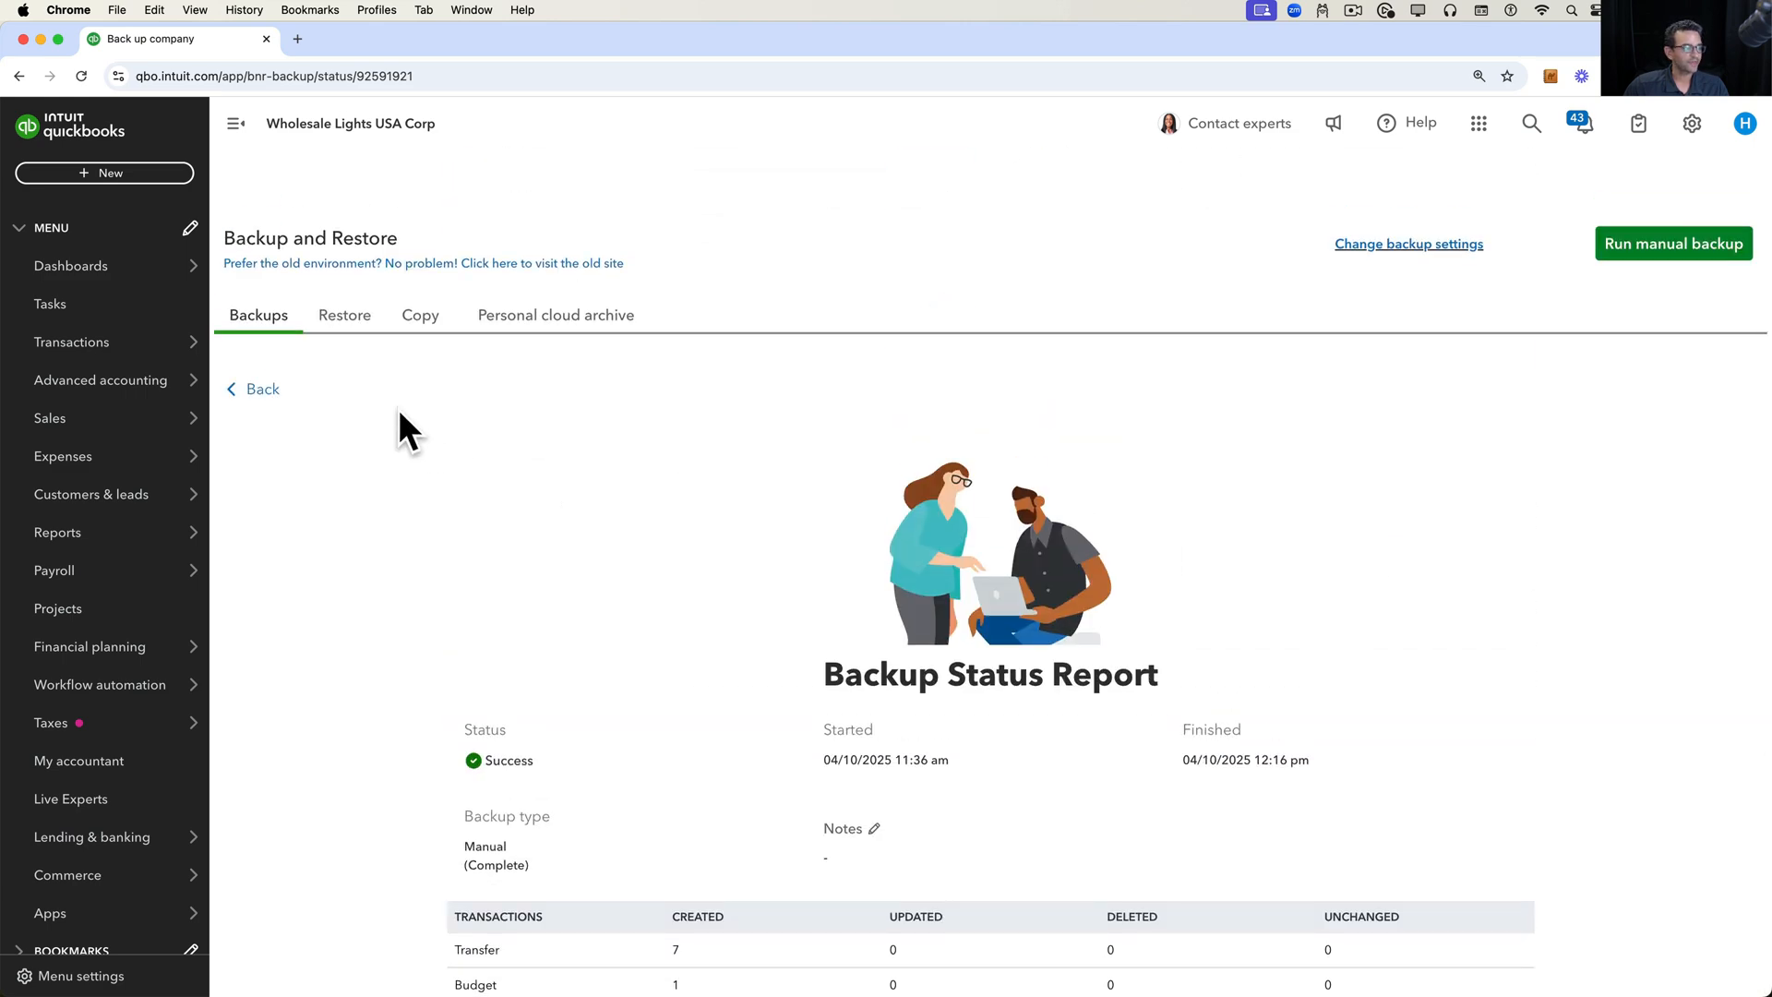
pyautogui.click(260, 389)
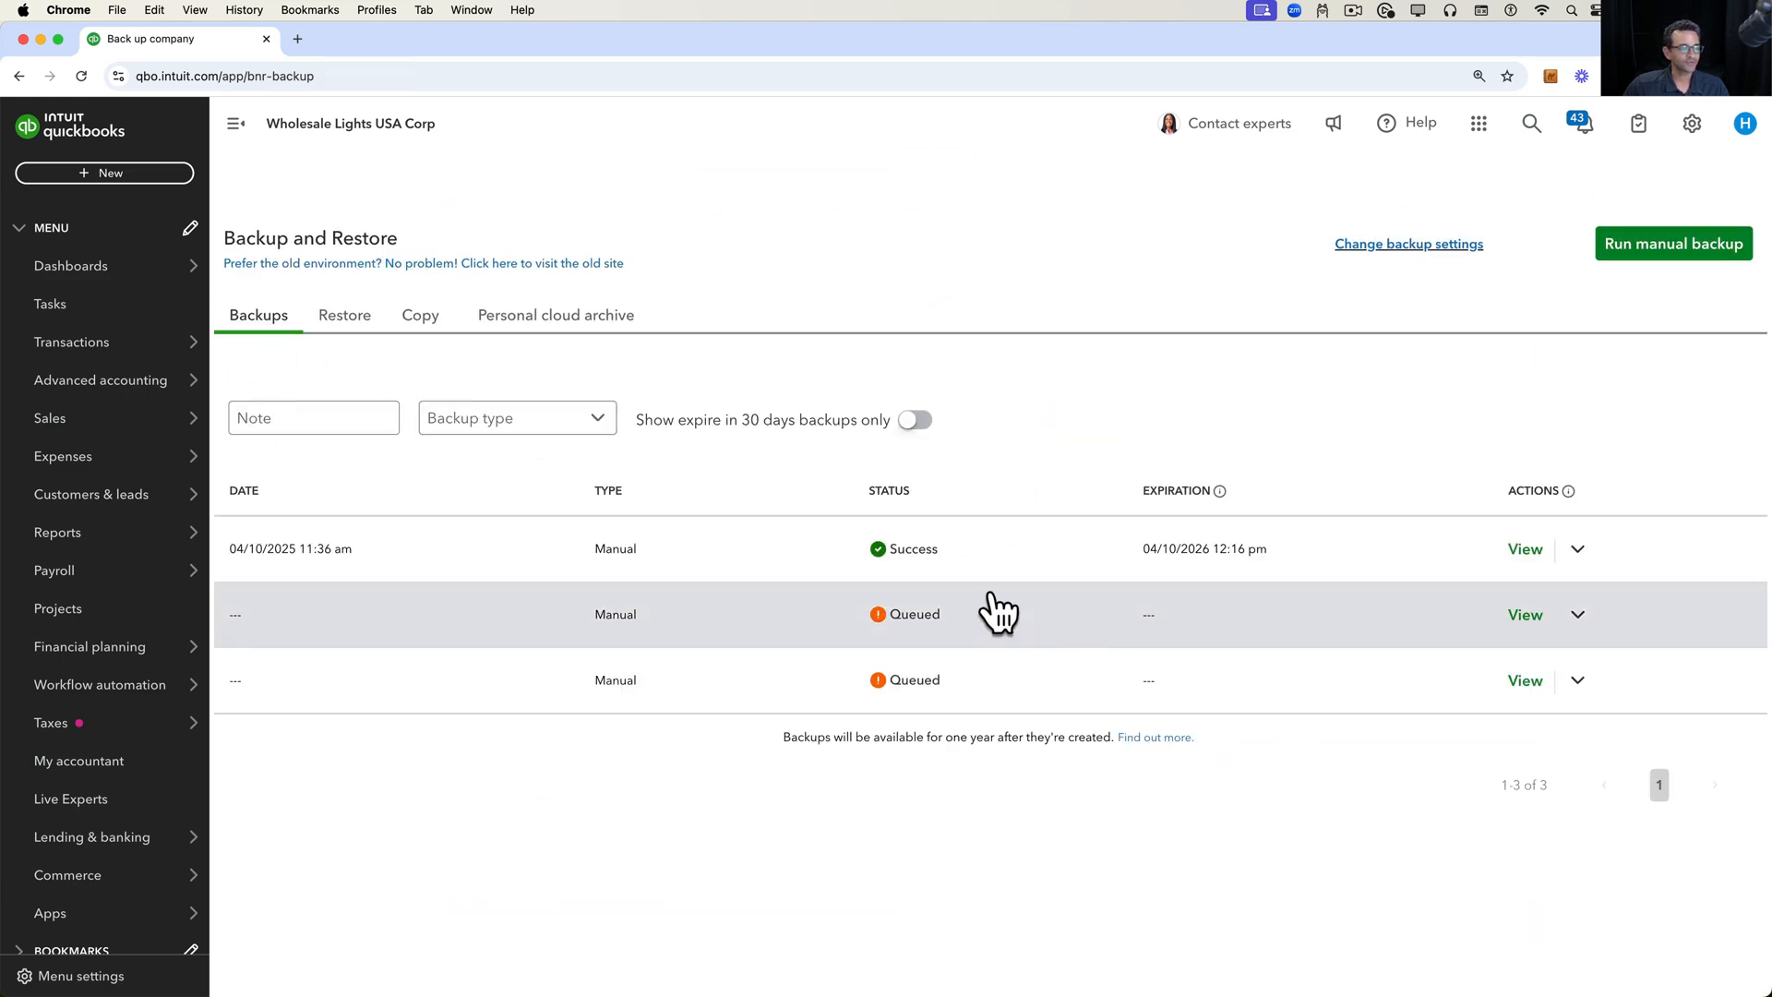
pyautogui.moveTo(419, 314)
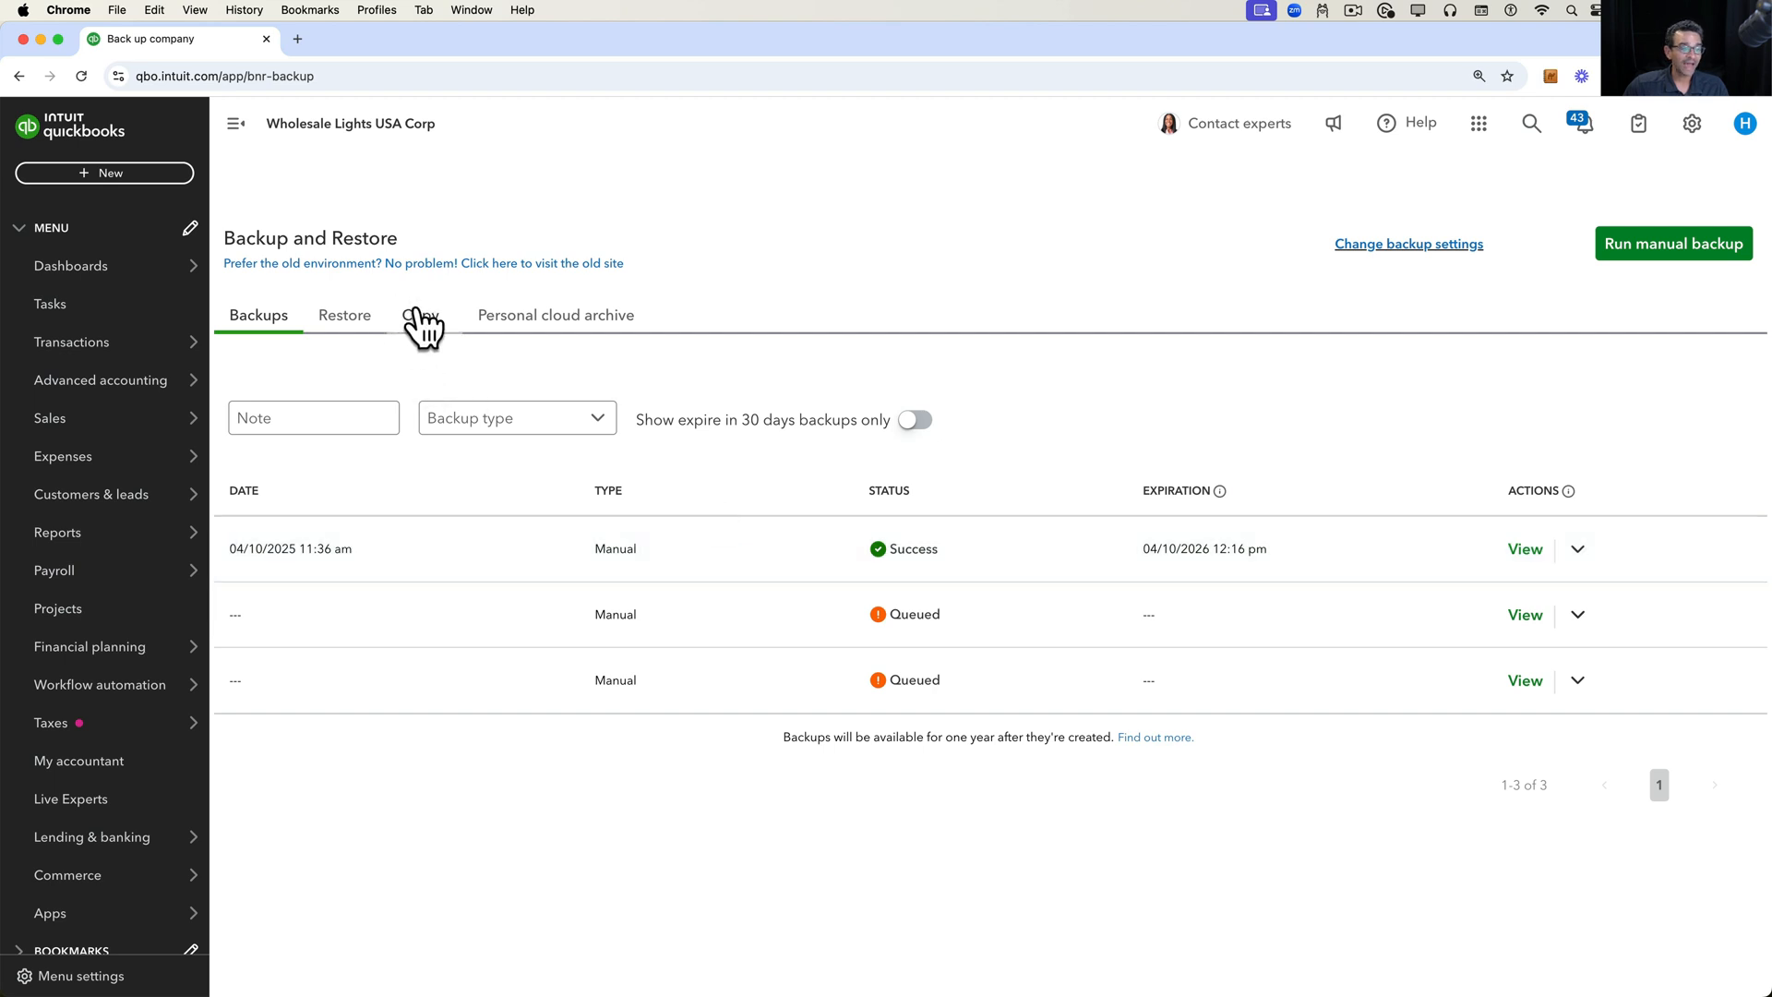
# - Create a new copy with Destination File as the Copy To company
pyautogui.click(421, 313)
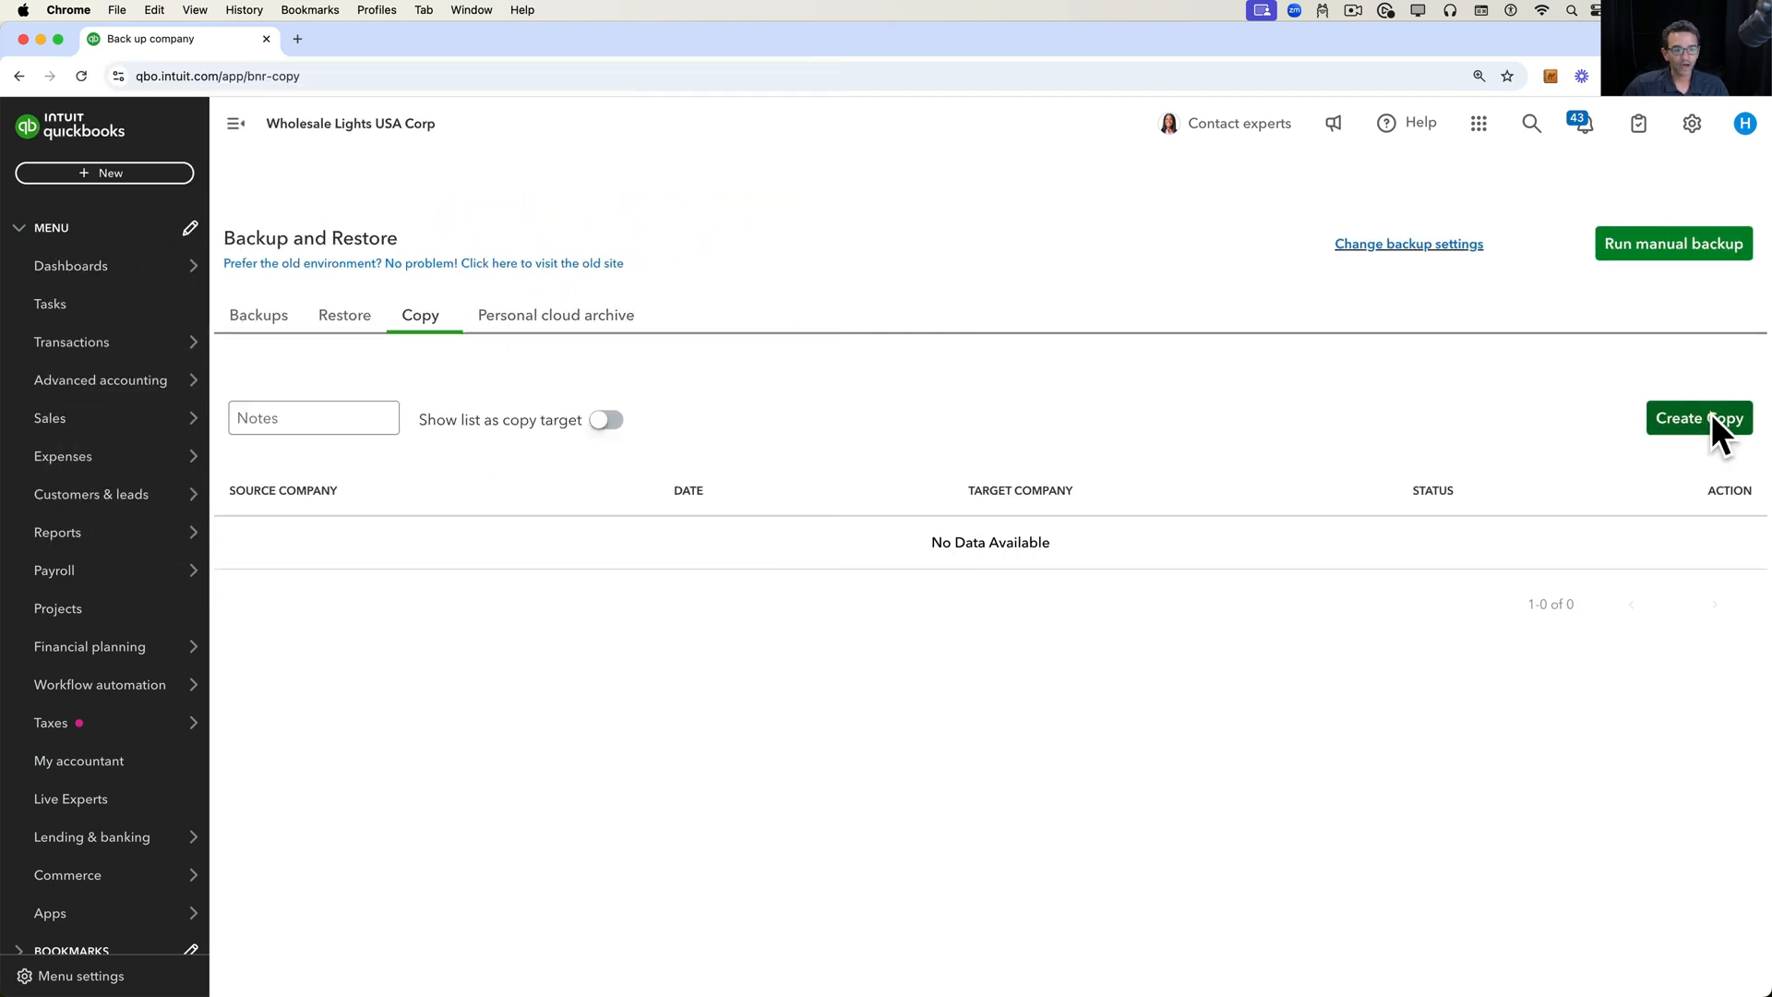
pyautogui.click(1696, 419)
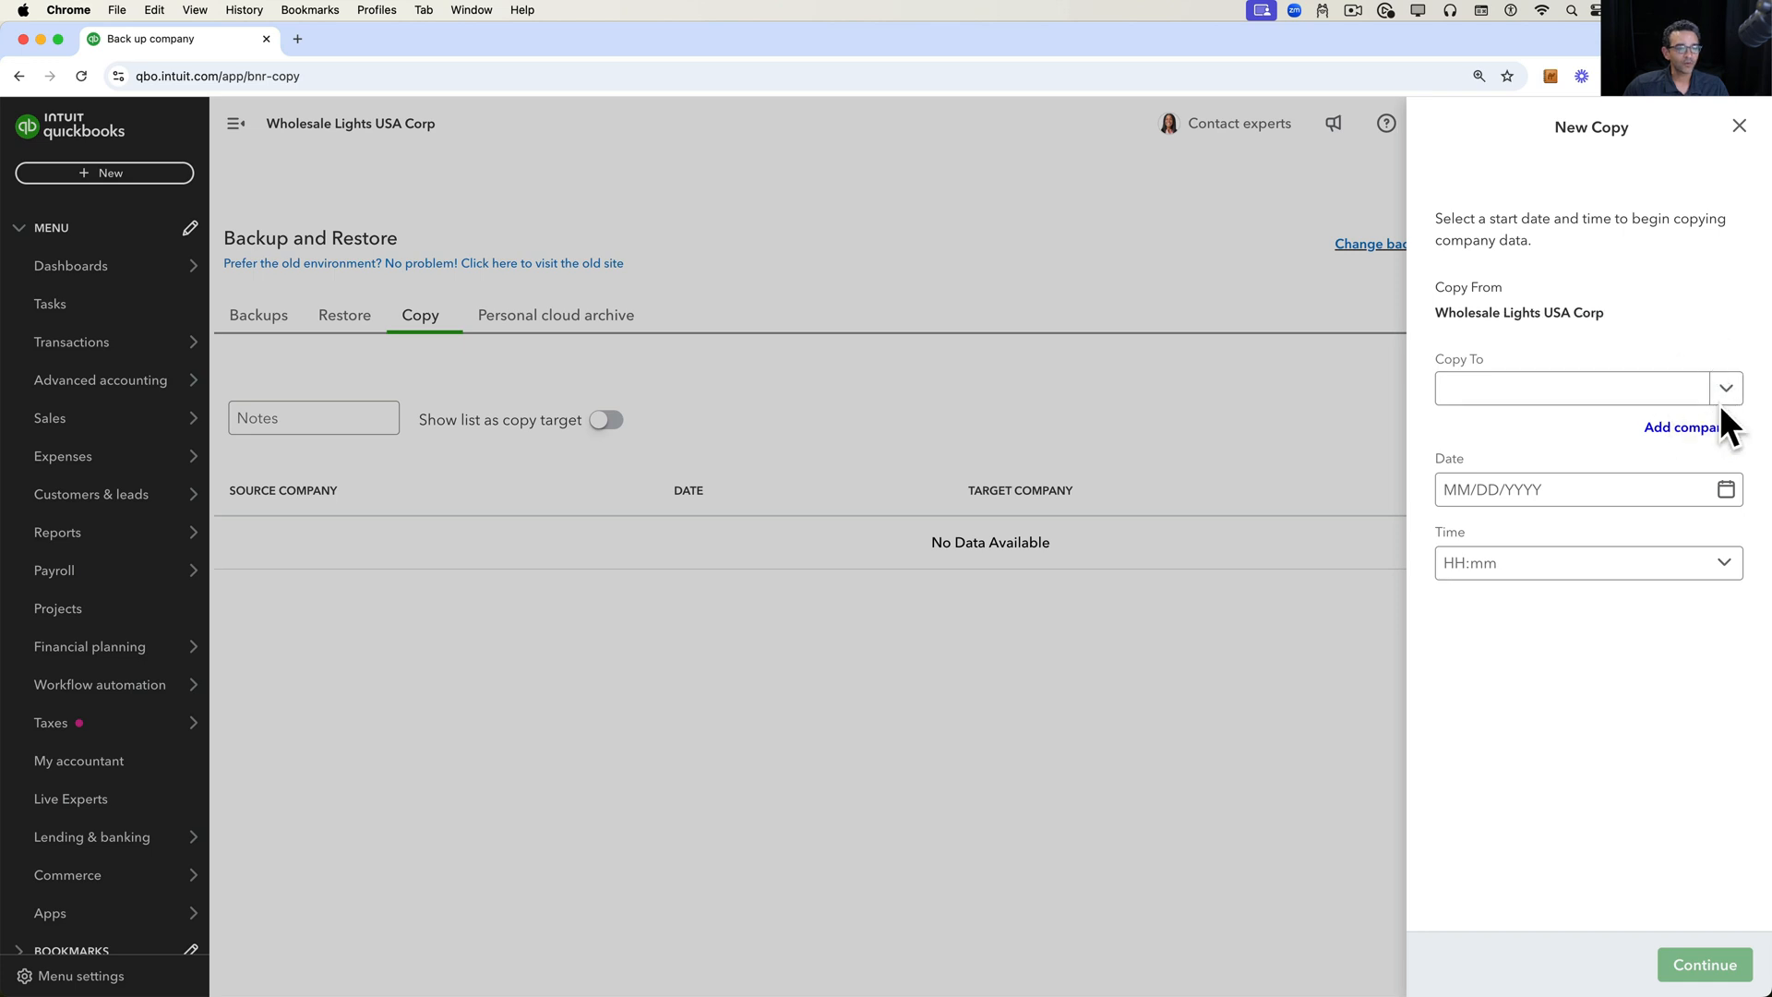
pyautogui.click(1724, 388)
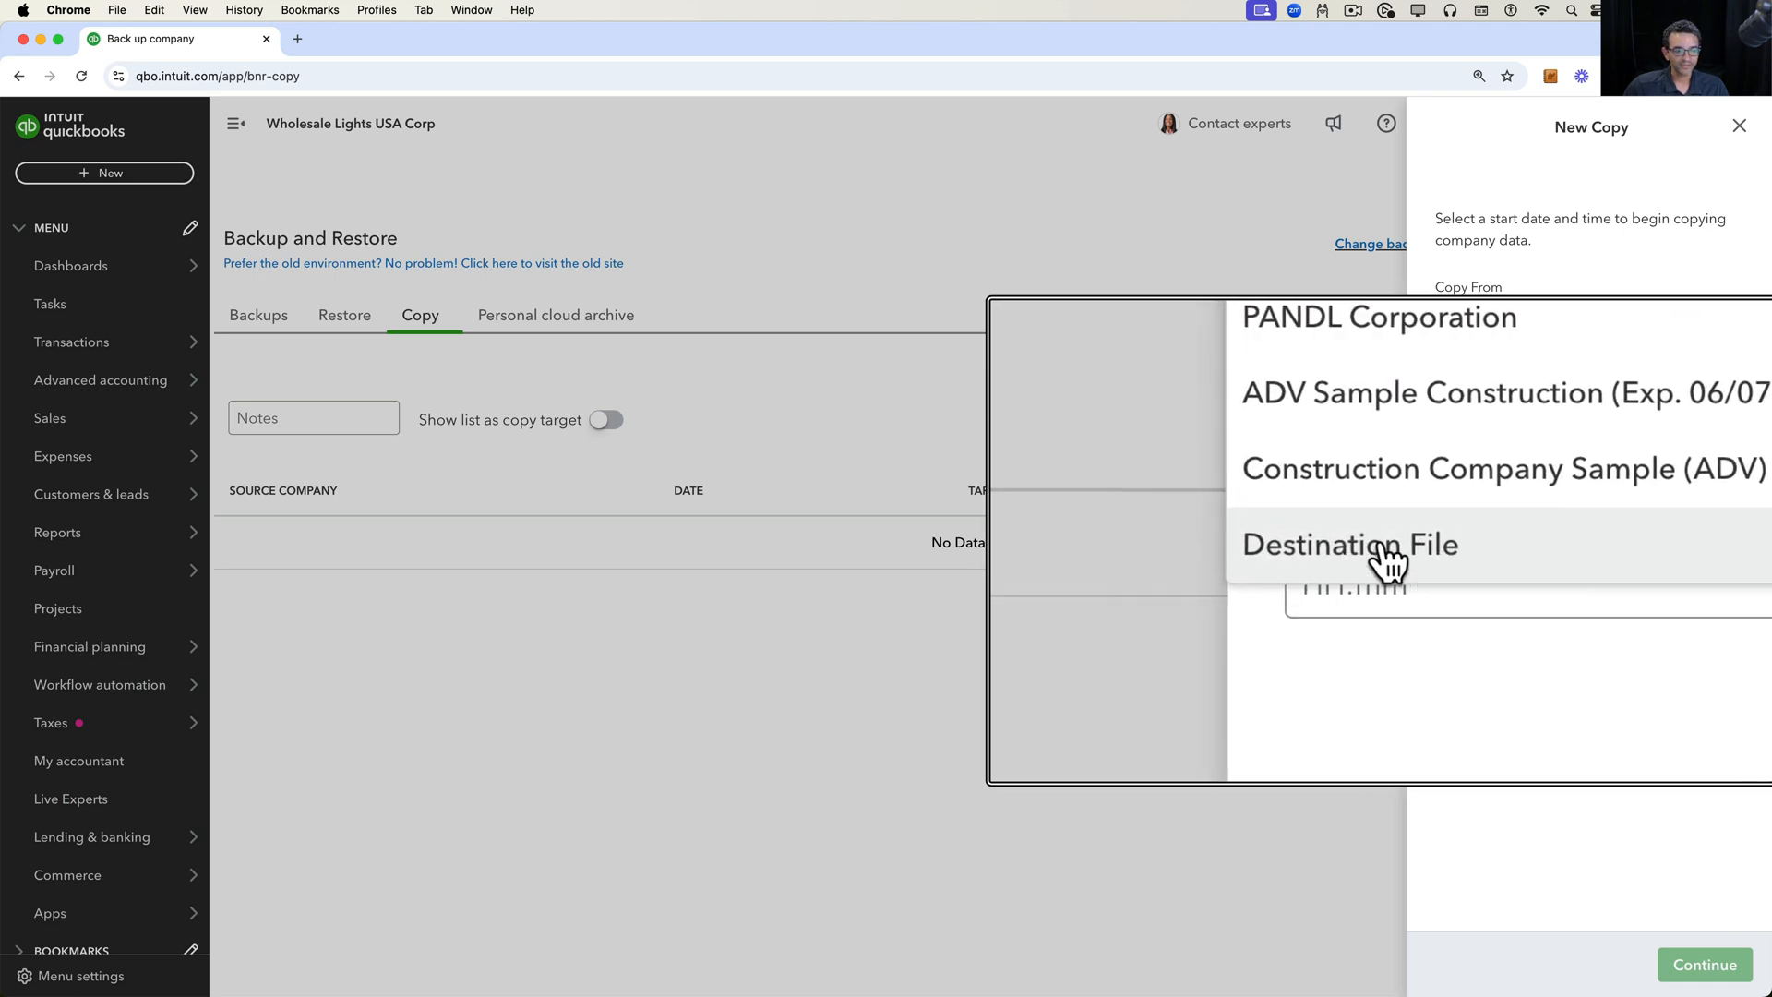
pyautogui.click(1347, 543)
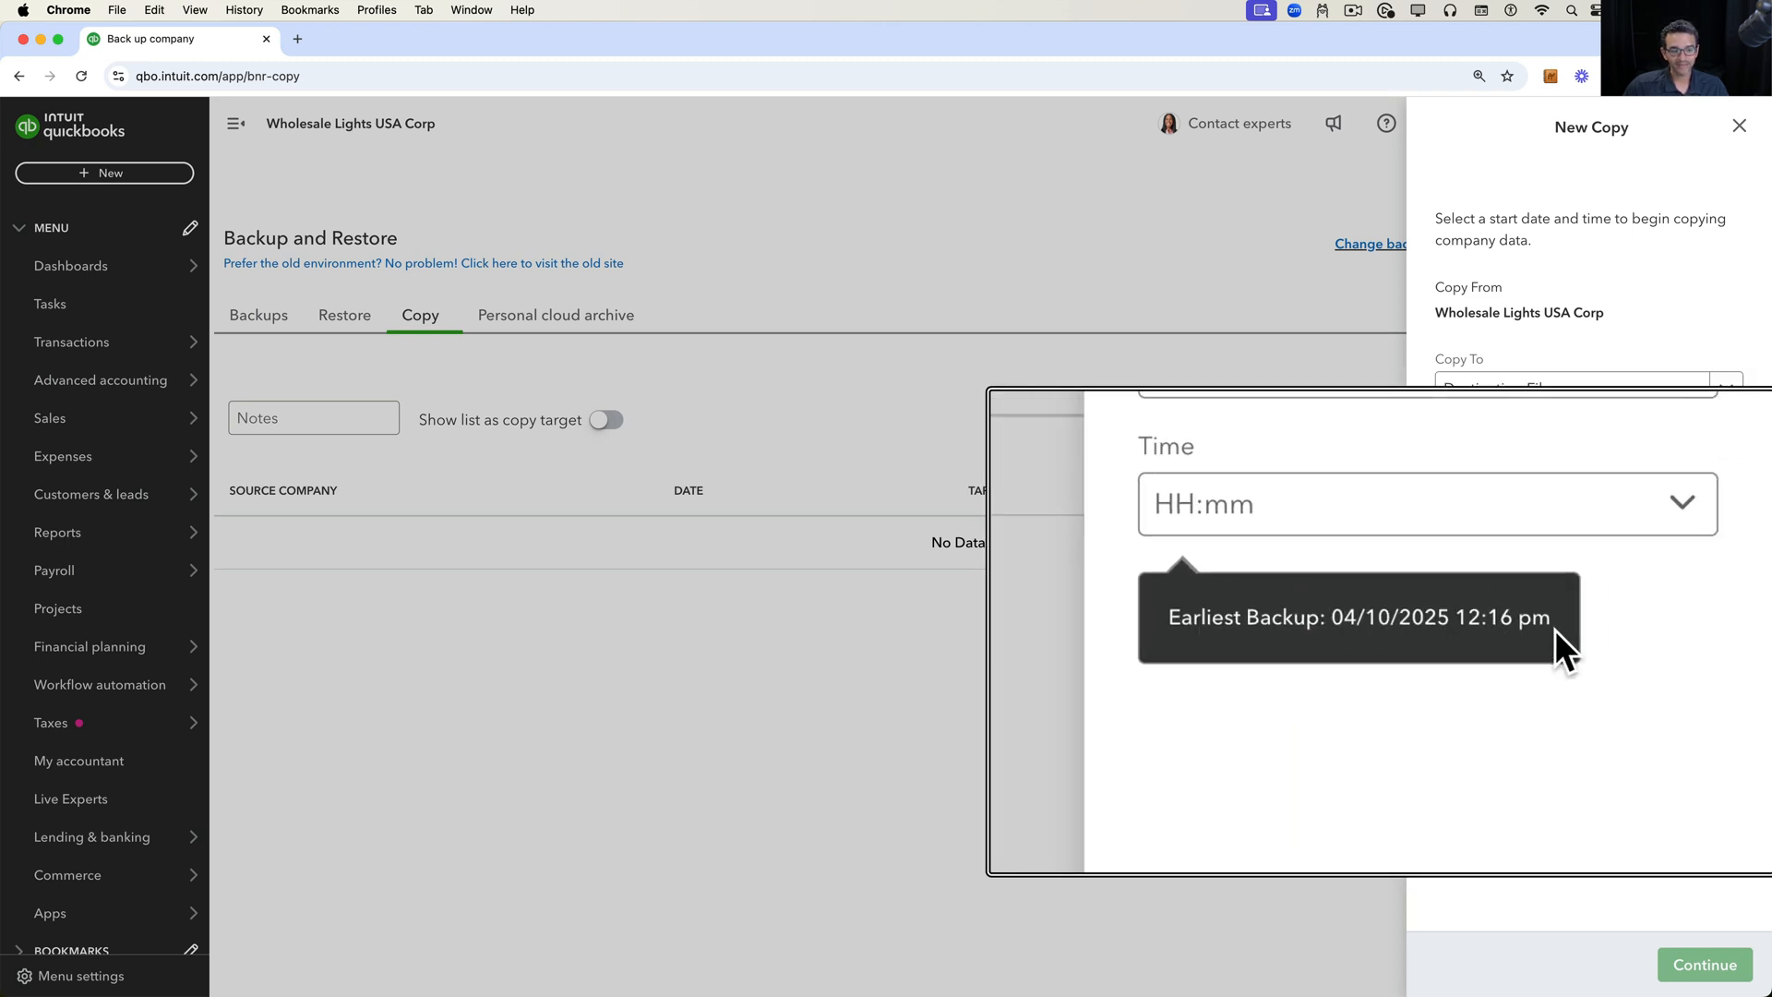
# - Set the copy start to 04/10/2025 at 12:16 and continue
pyautogui.write('04/10/2025')
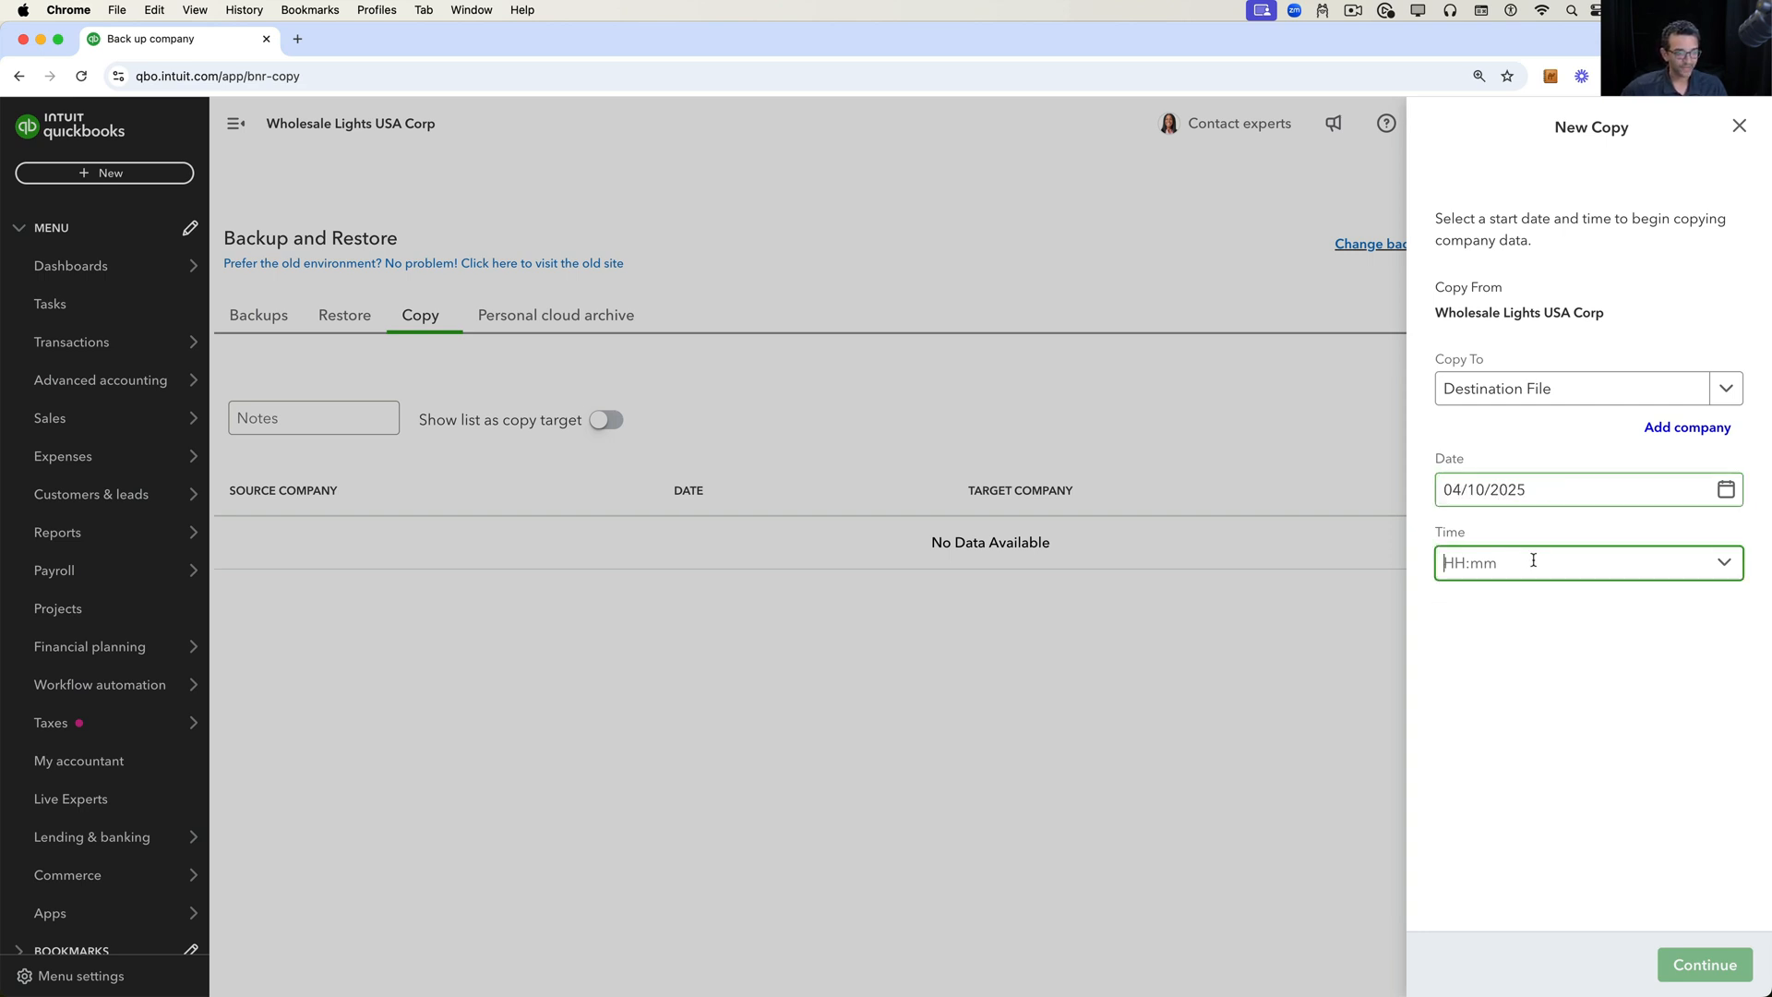
pyautogui.click(1581, 561)
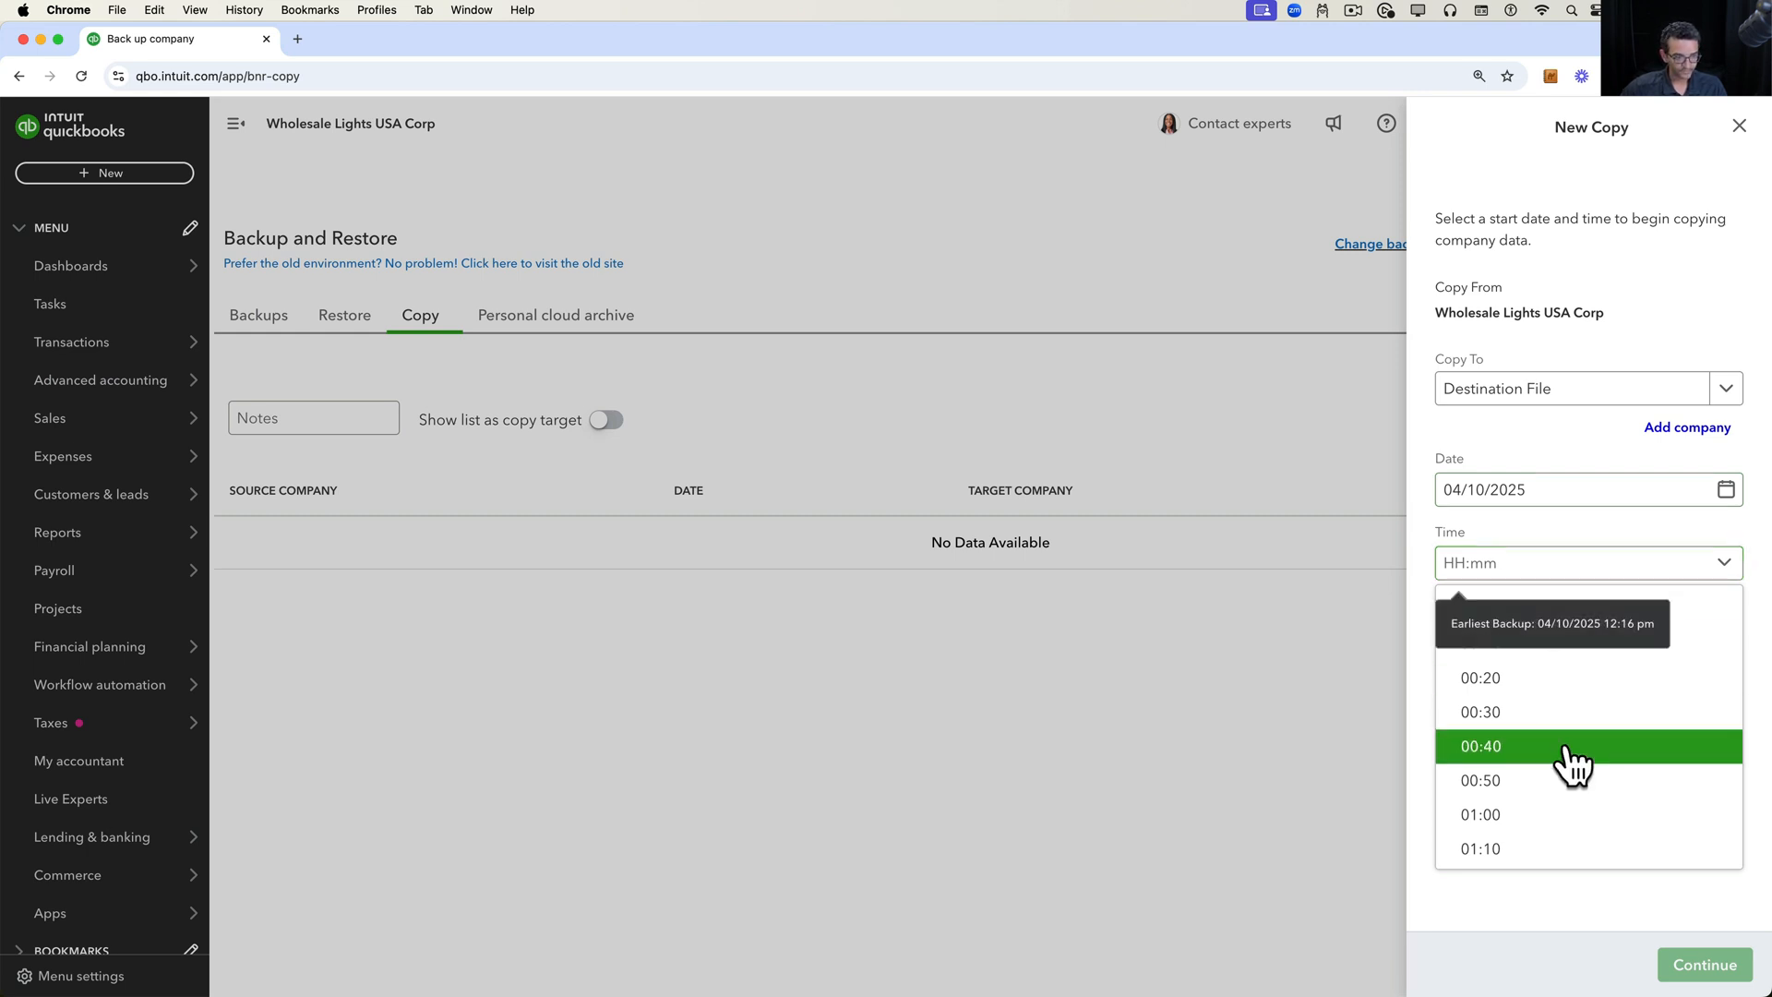
pyautogui.scroll(-3)
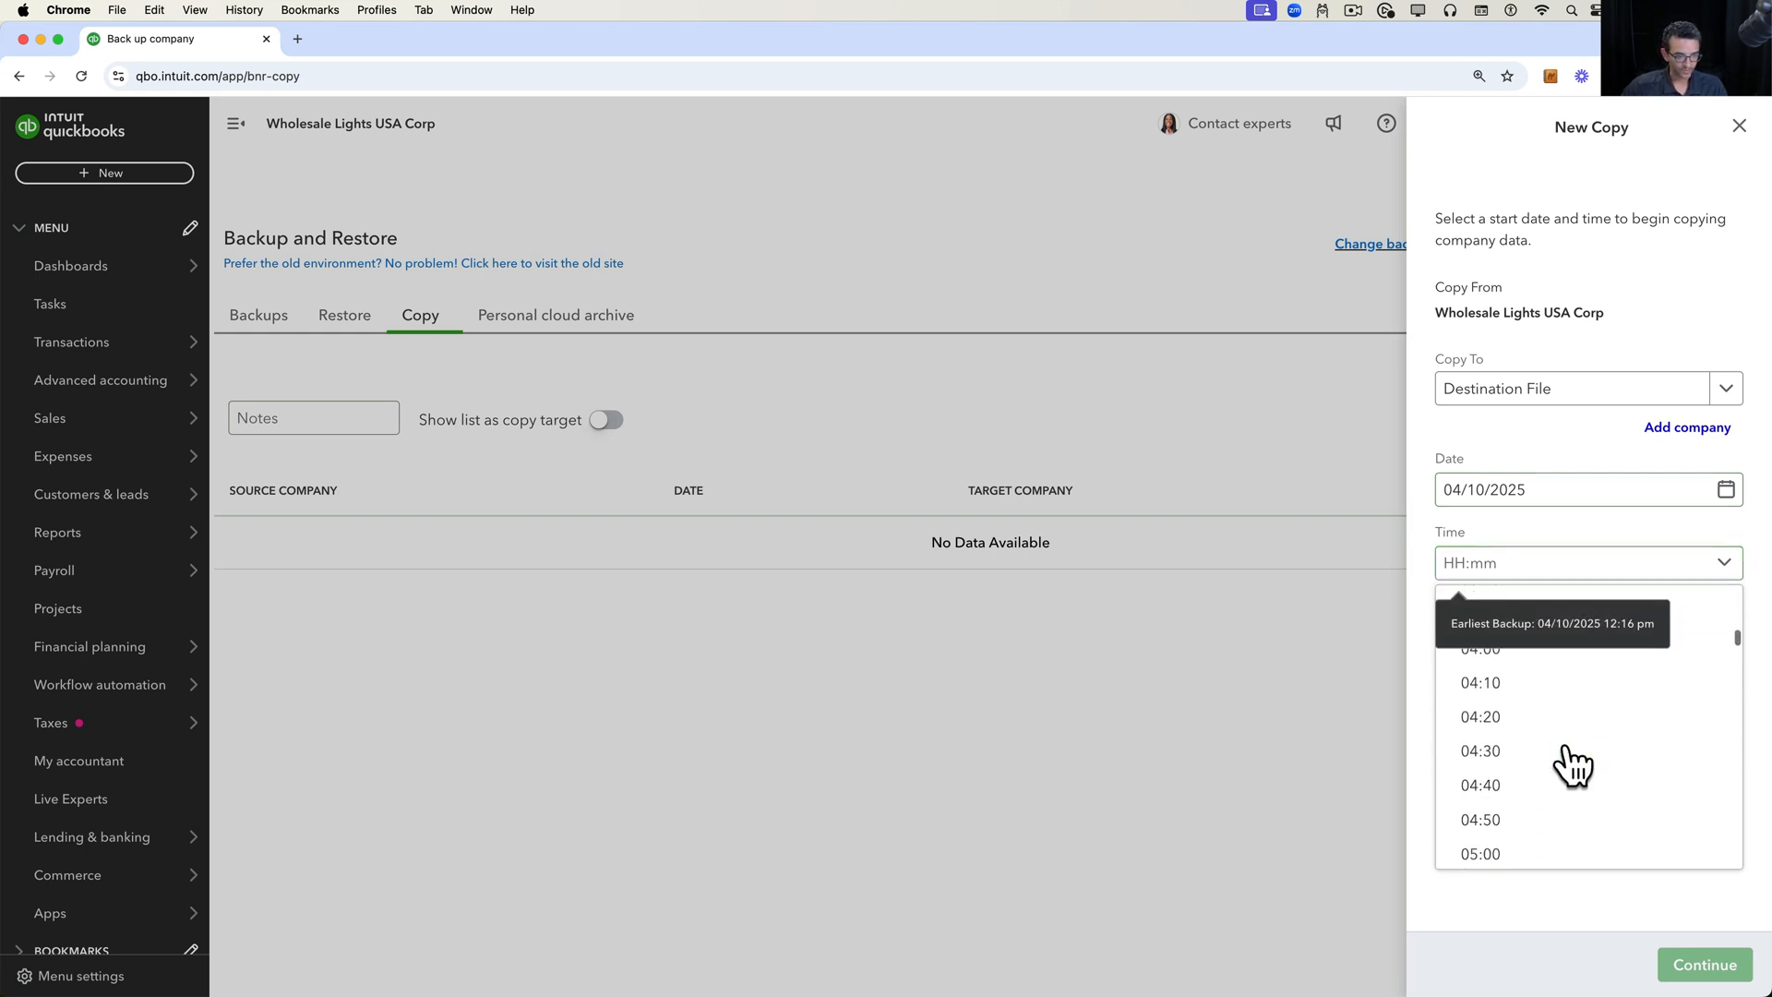
pyautogui.scroll(-3)
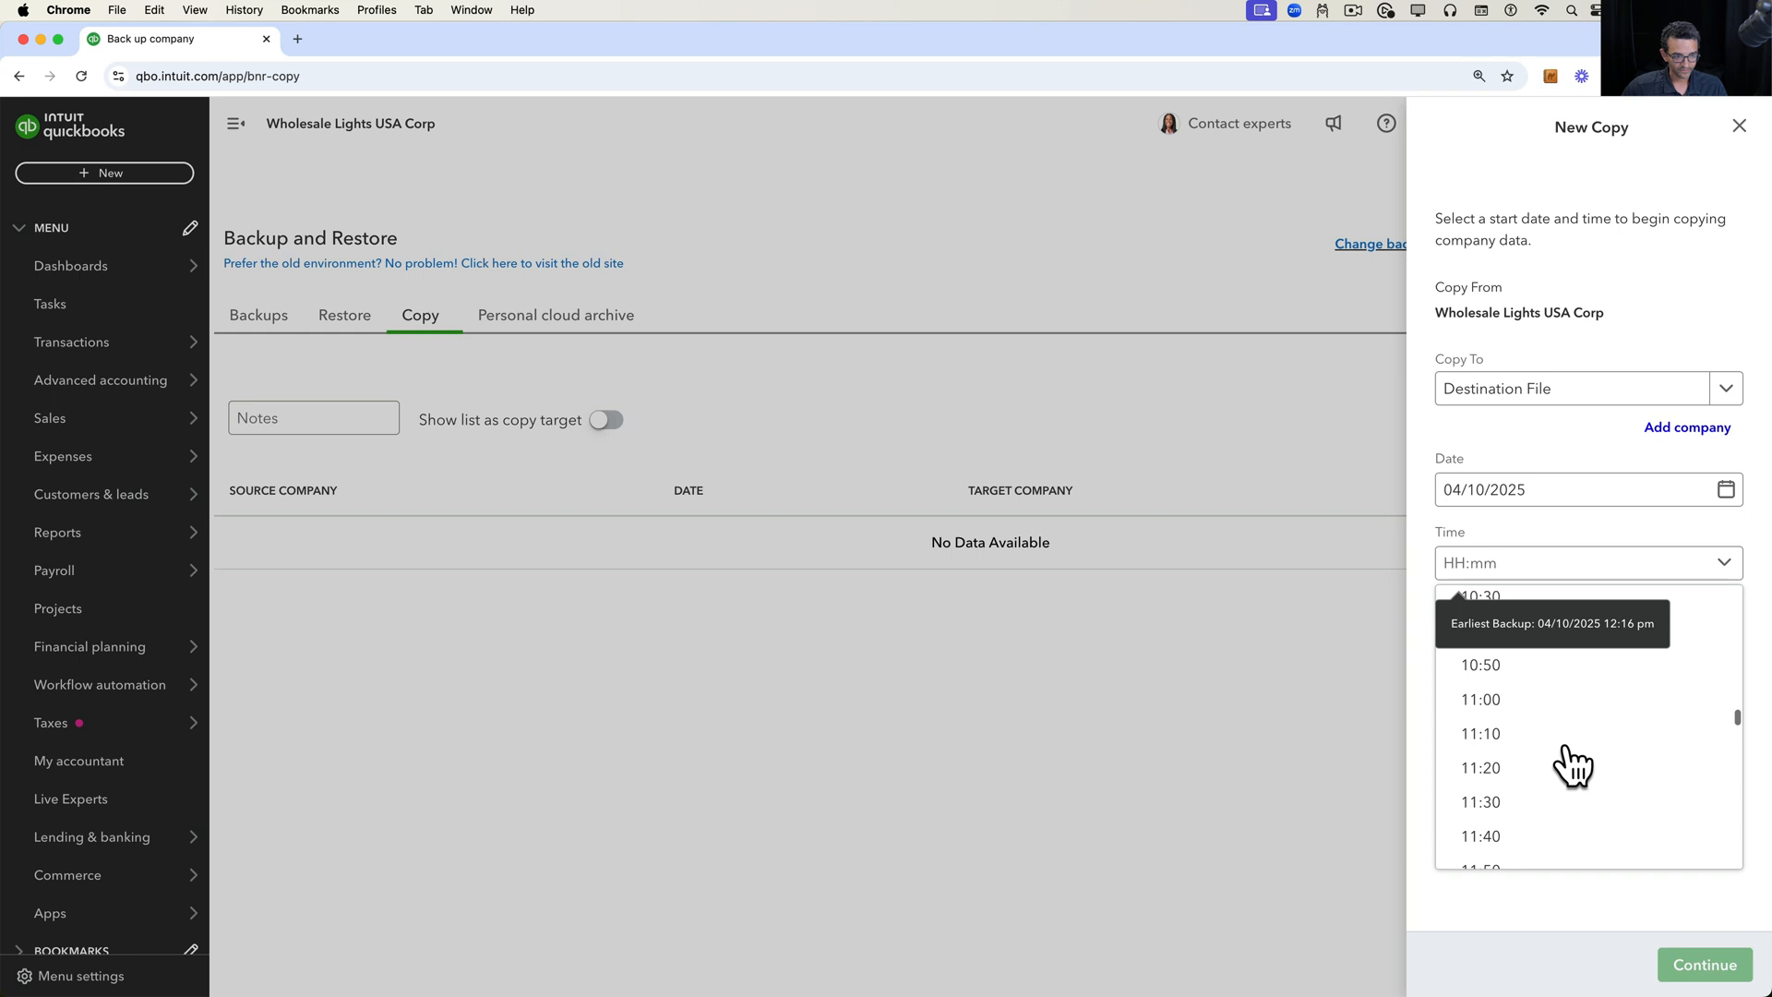
pyautogui.write('12:10')
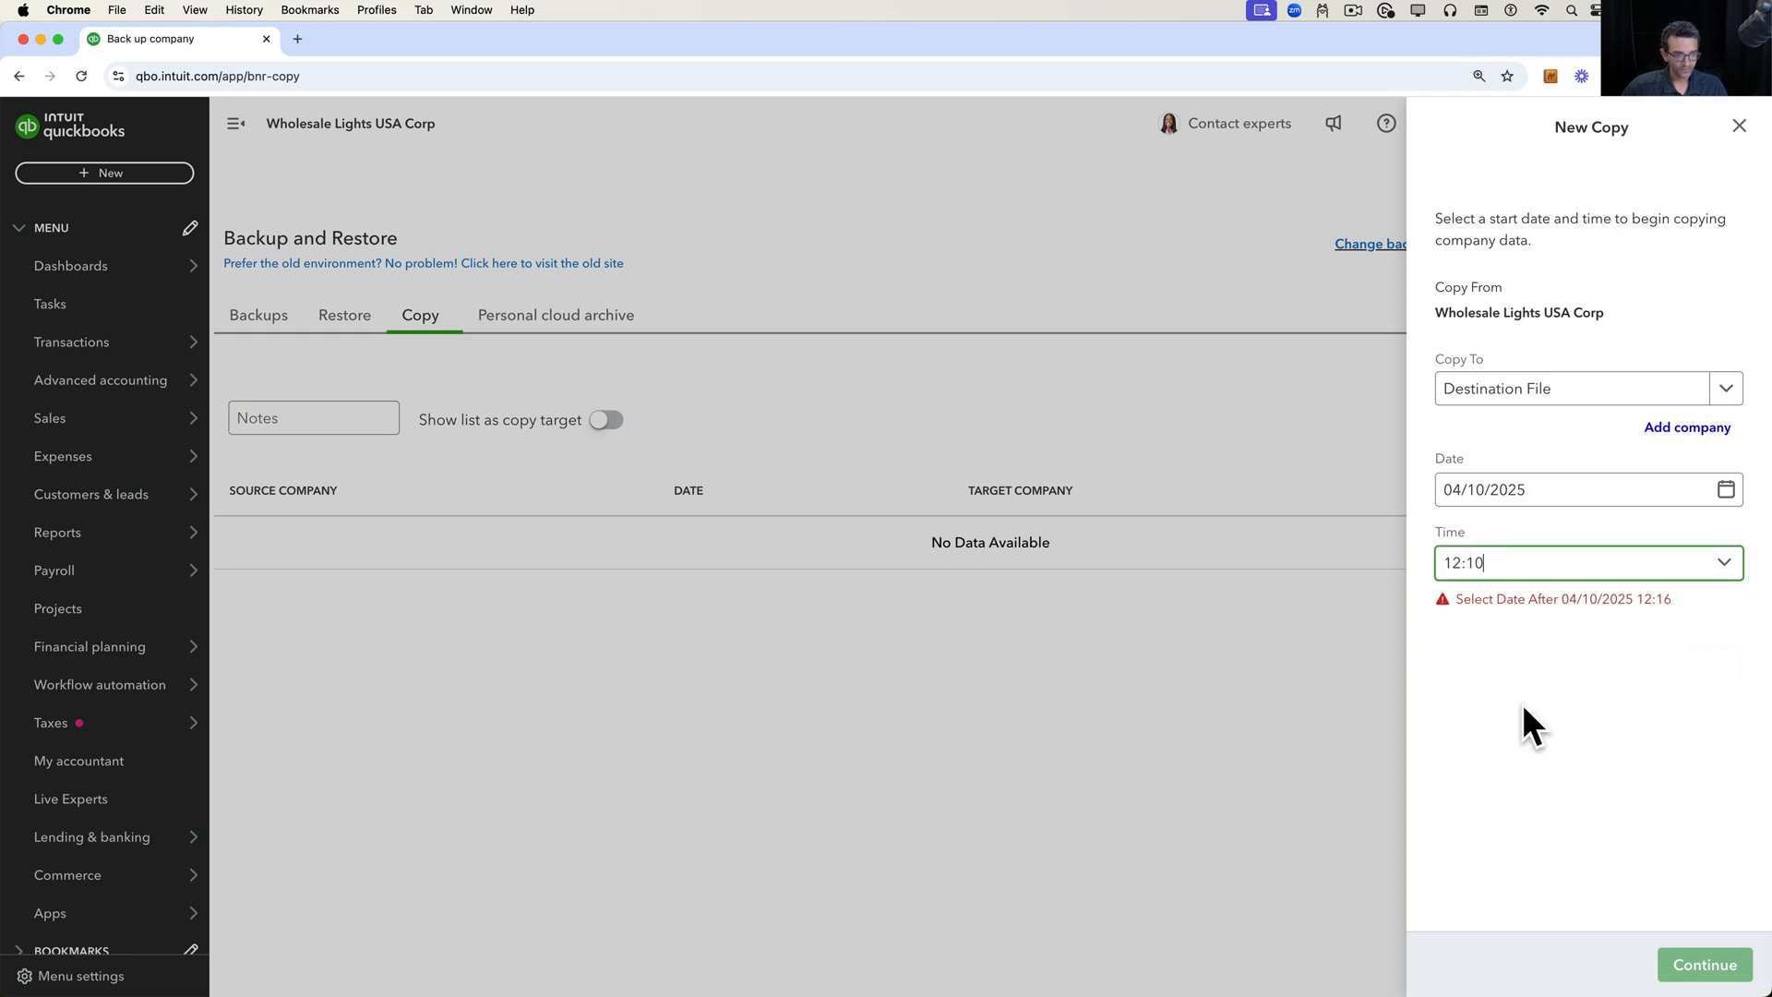
pyautogui.write('12:16')
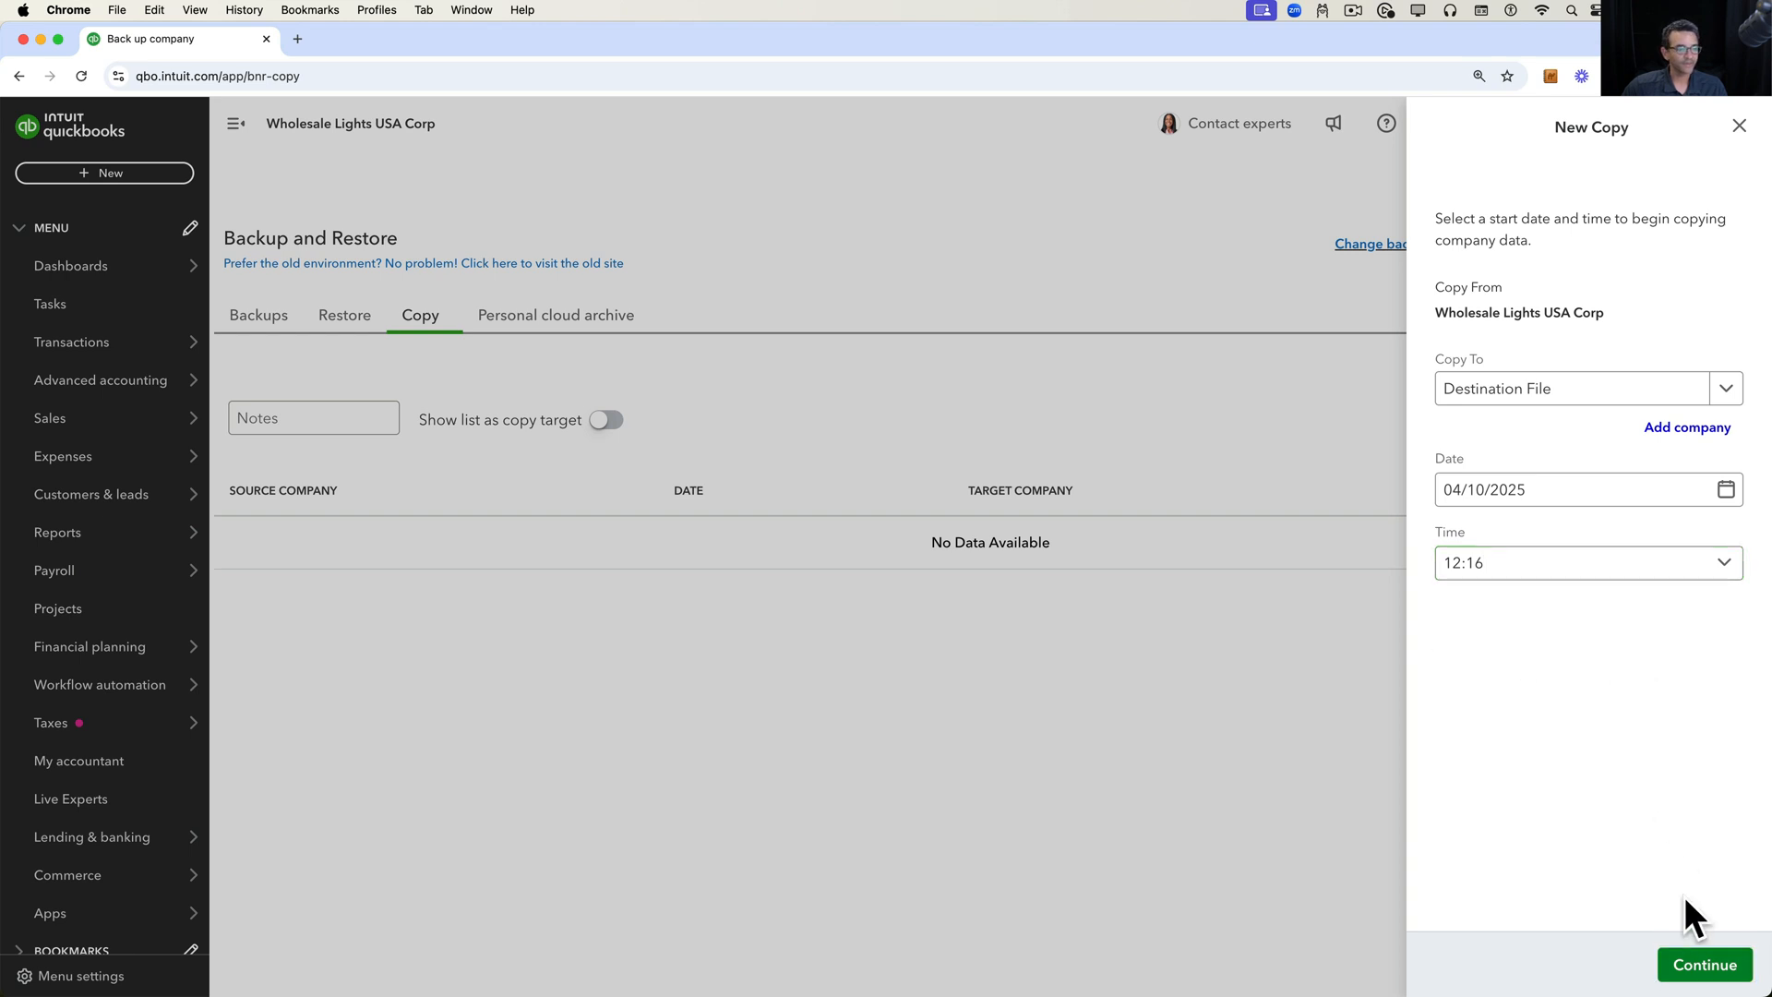
pyautogui.click(1702, 963)
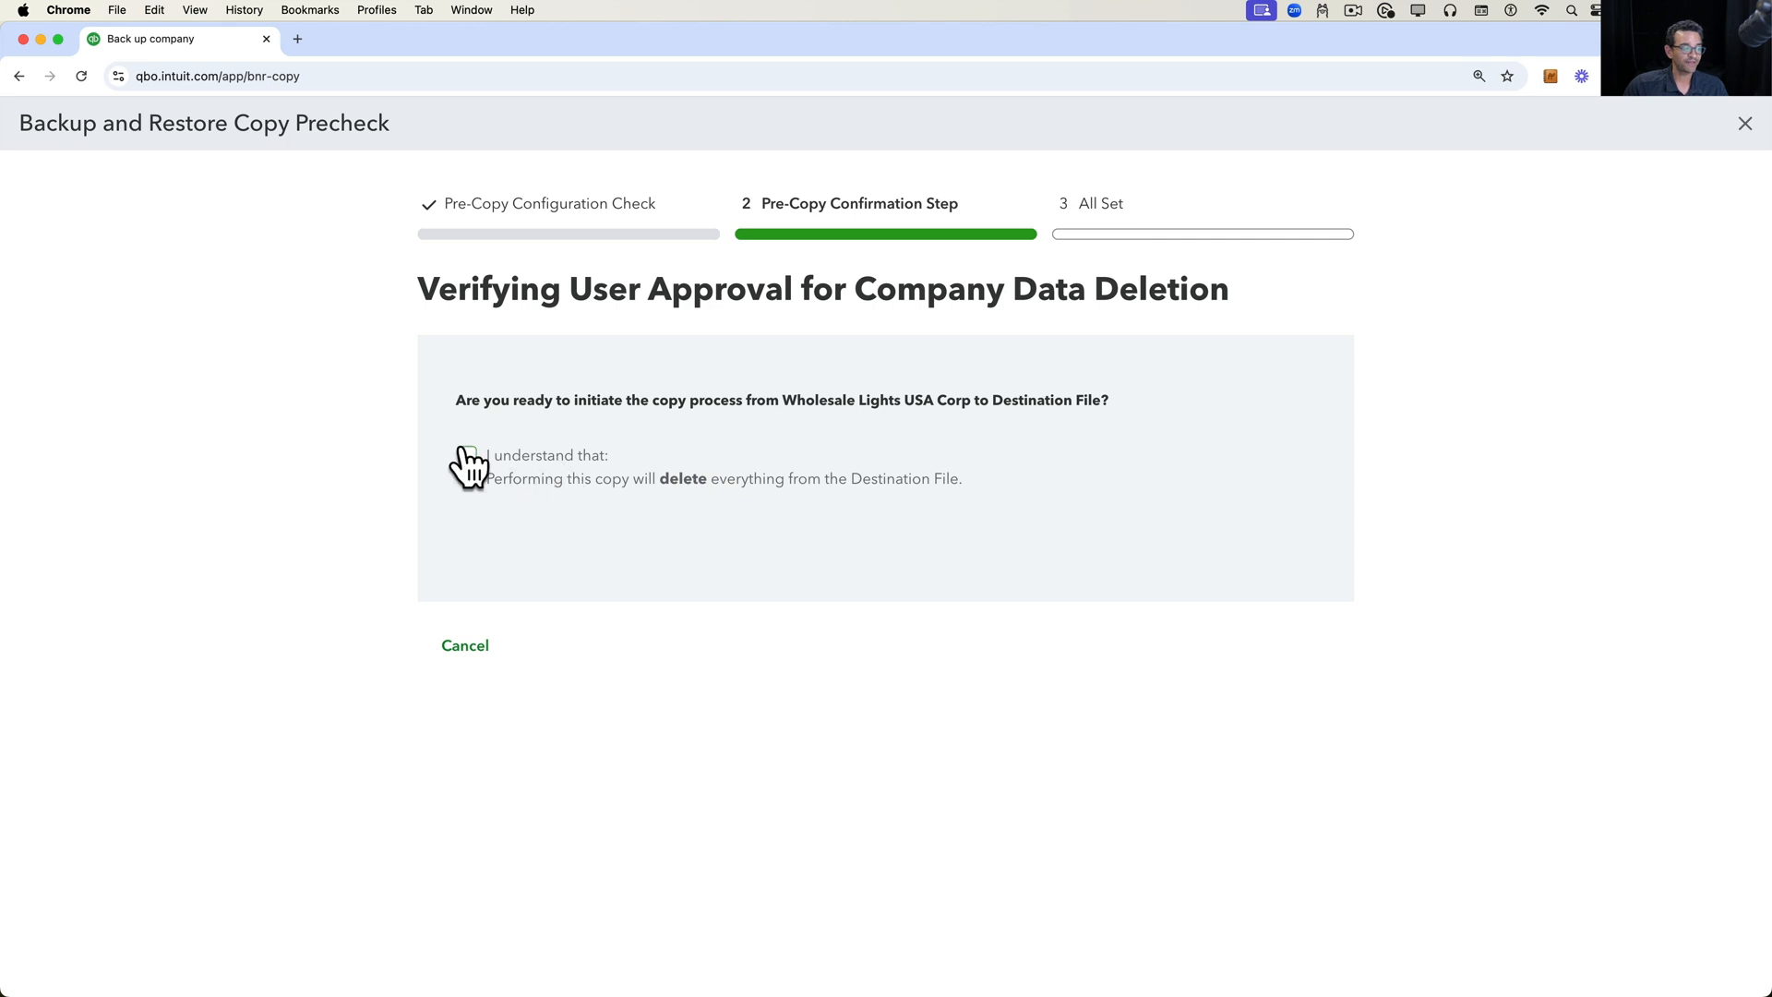
# - Acknowledge Destination File's data will be deleted and start the copy from Wholesale Lights USA Corp
pyautogui.click(467, 455)
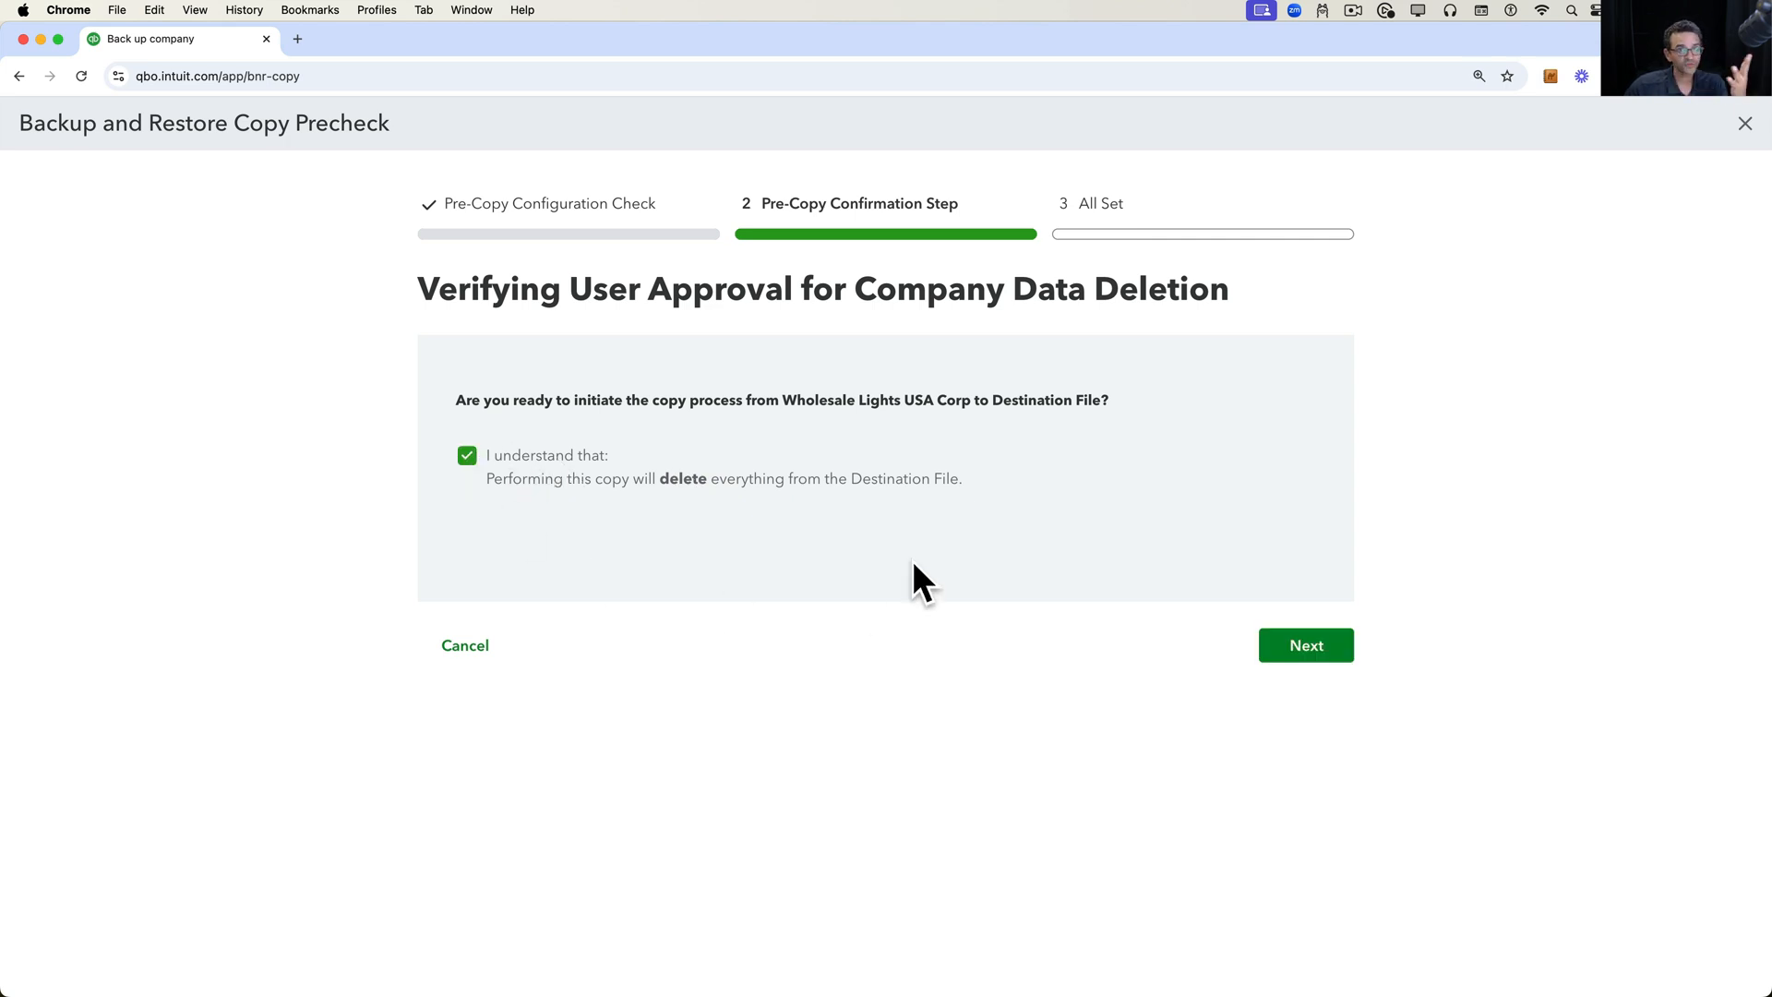
pyautogui.click(1305, 644)
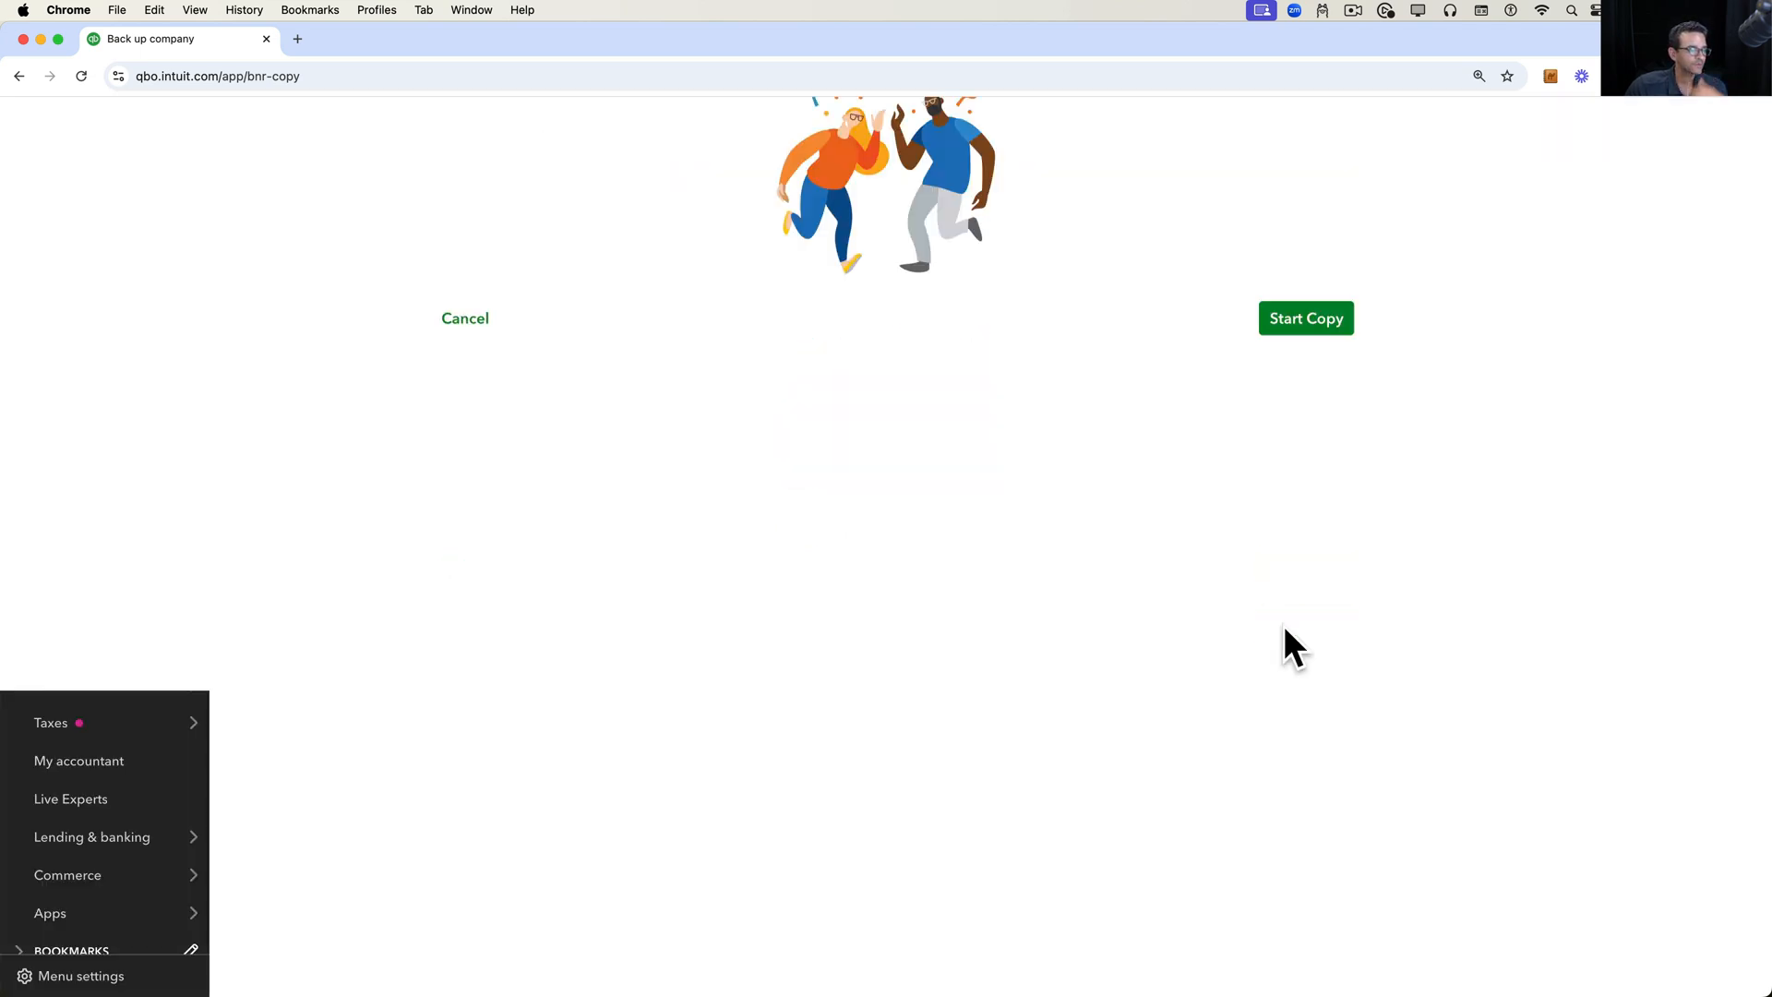
pyautogui.click(1304, 318)
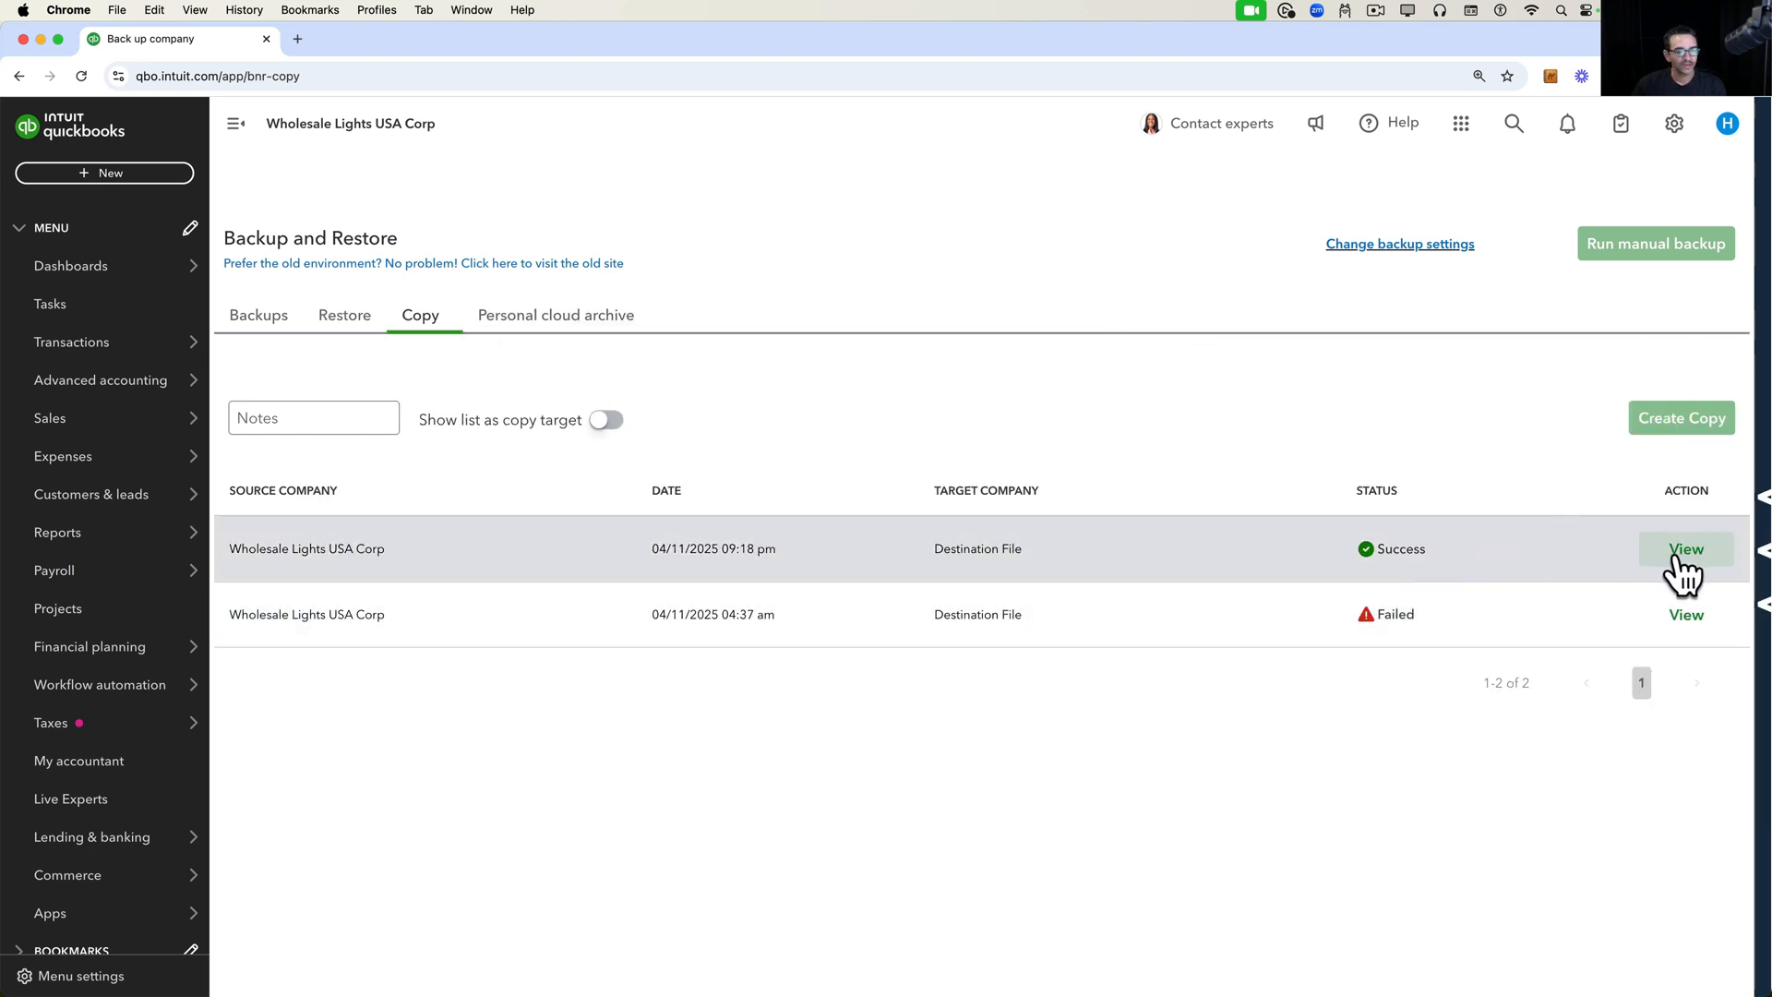
# - View the successful copy's full status page with its Automated Sales Tax change and record counts
pyautogui.click(1685, 548)
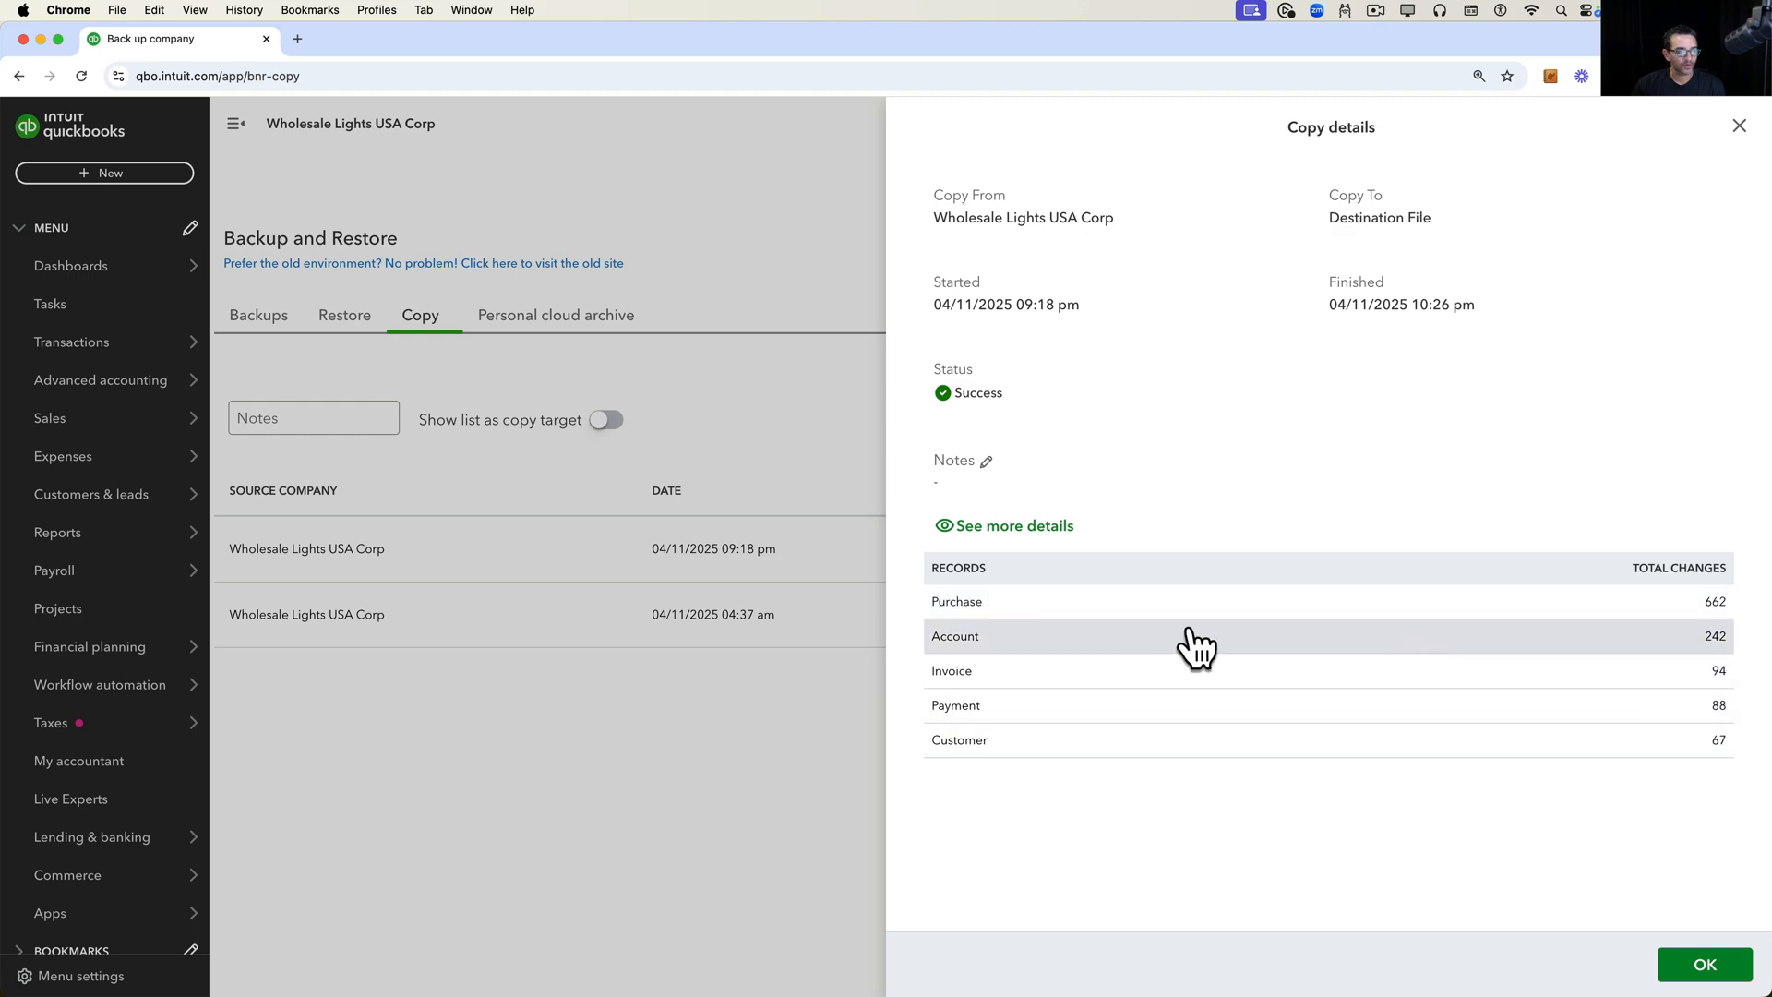
pyautogui.click(1002, 526)
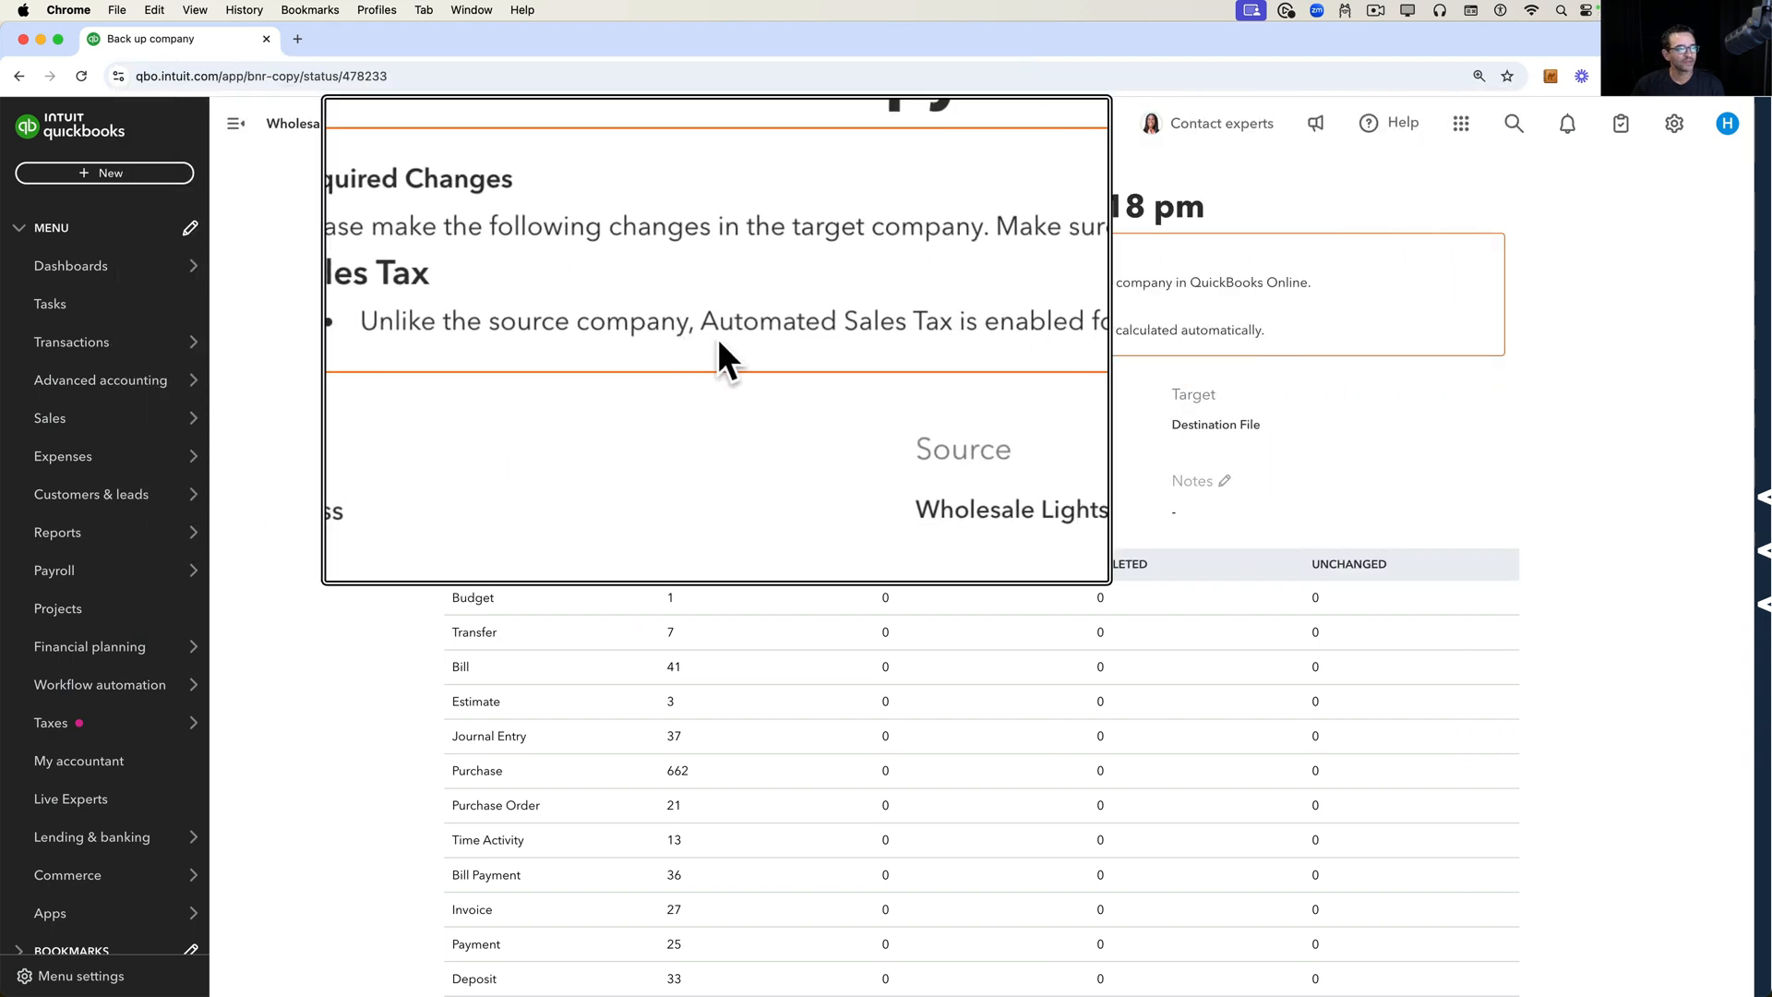
pyautogui.scroll(-3)
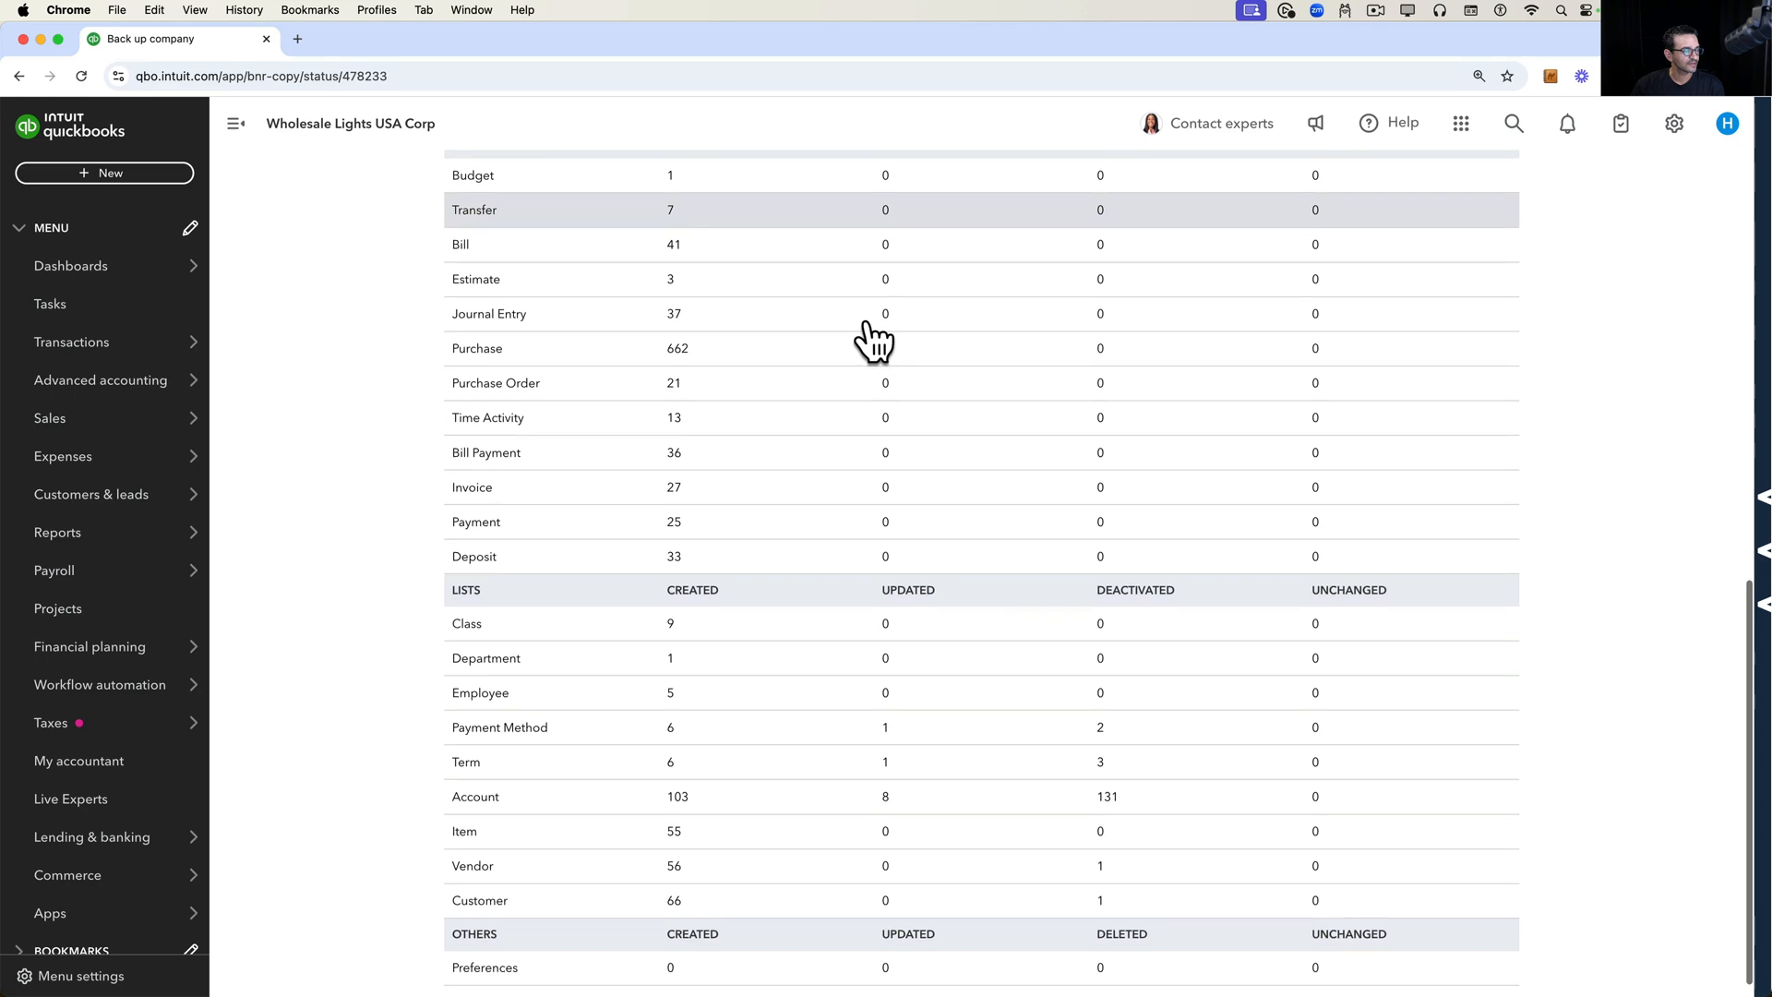
pyautogui.scroll(-3)
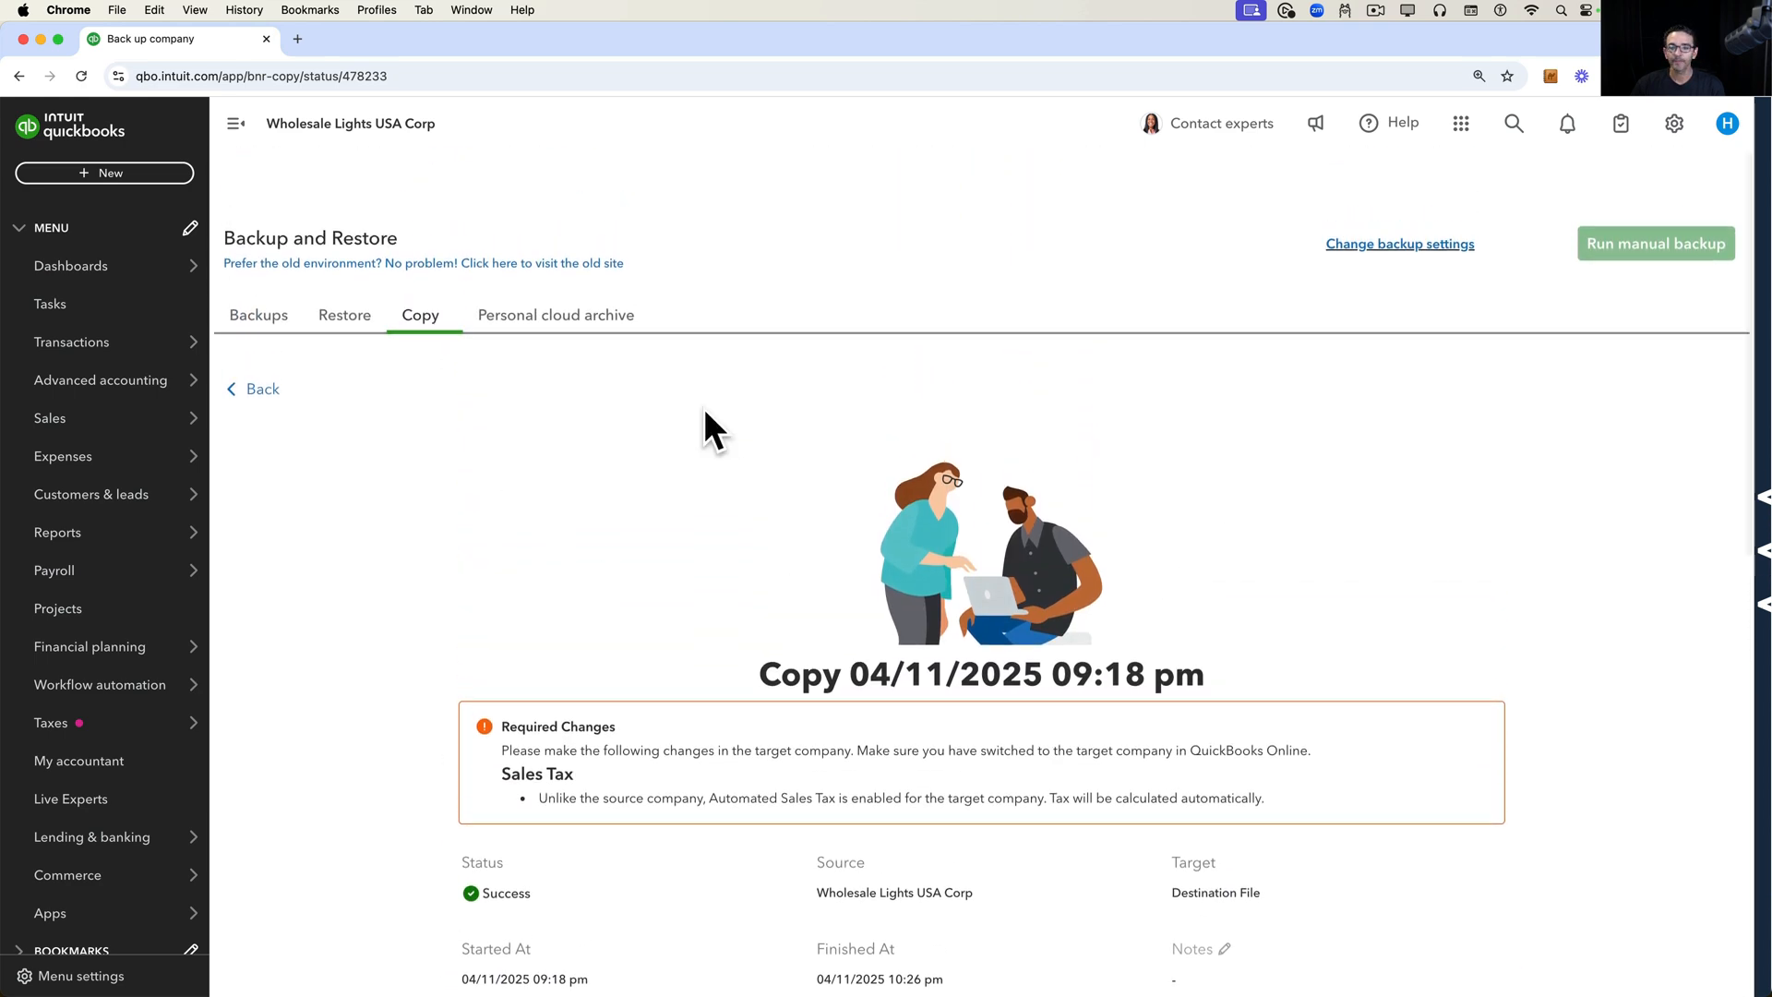
# - Switch company from the gear menu into Destination File via Recent selection
pyautogui.click(1674, 124)
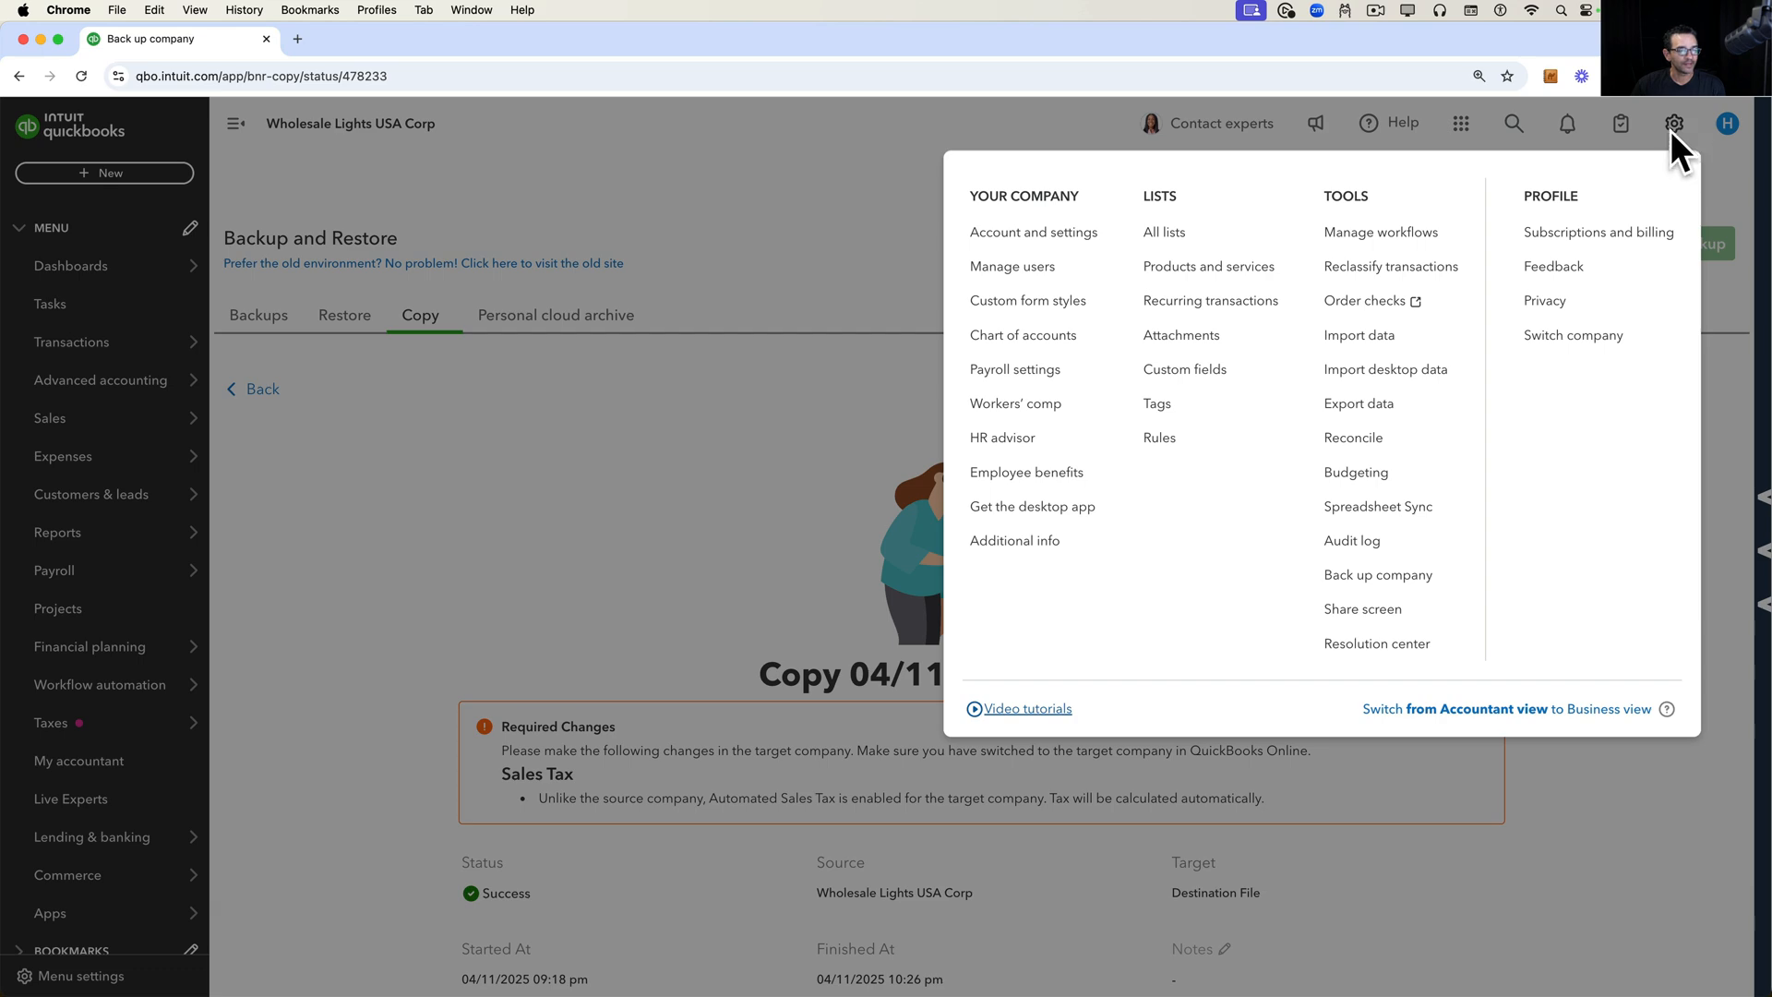
pyautogui.moveTo(1572, 334)
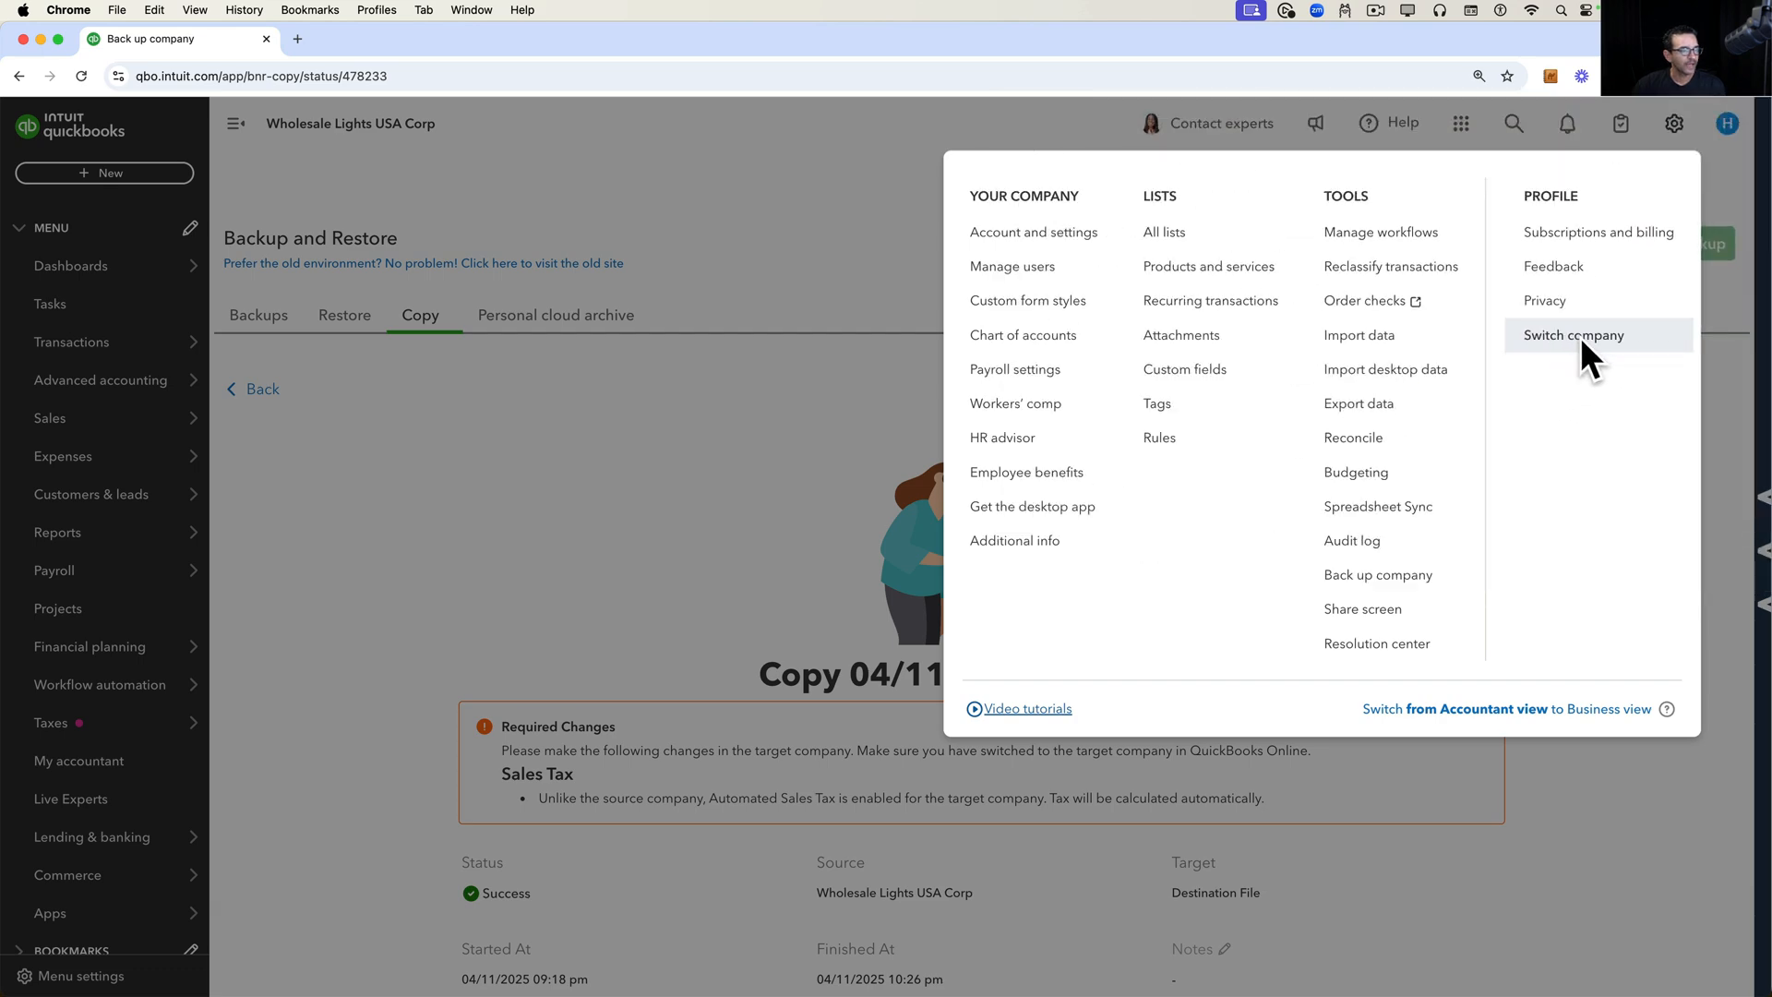
pyautogui.click(1572, 334)
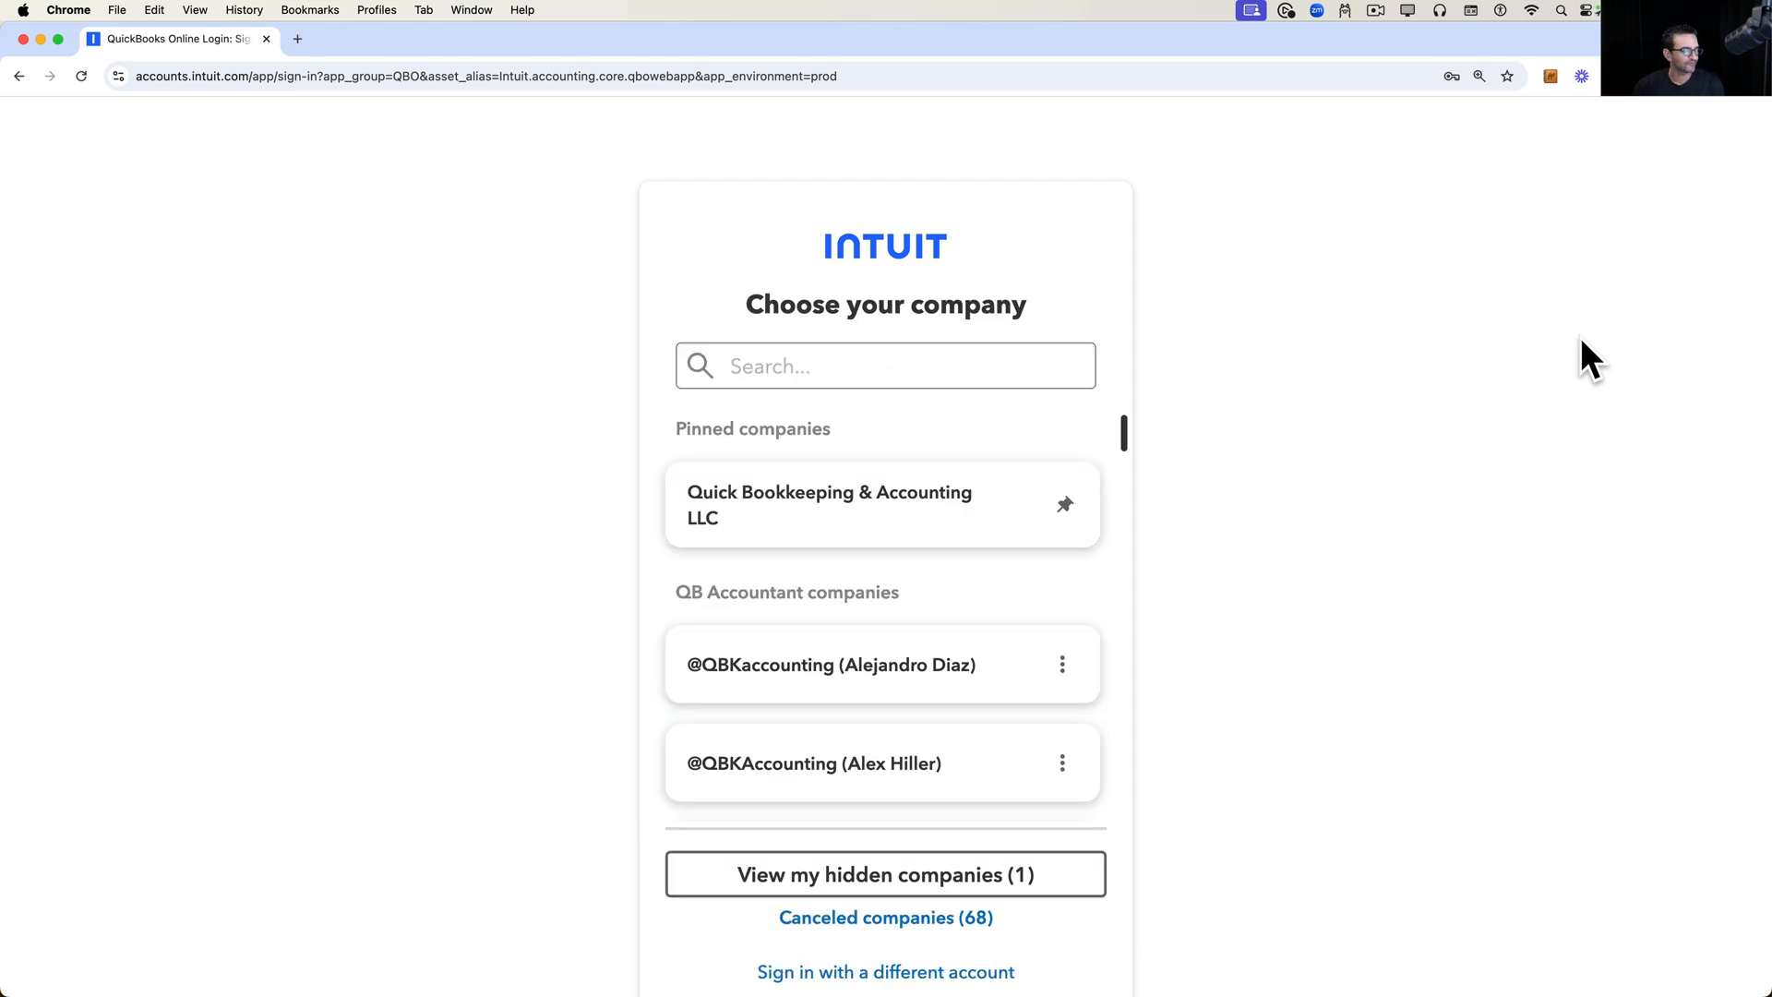
pyautogui.click(884, 365)
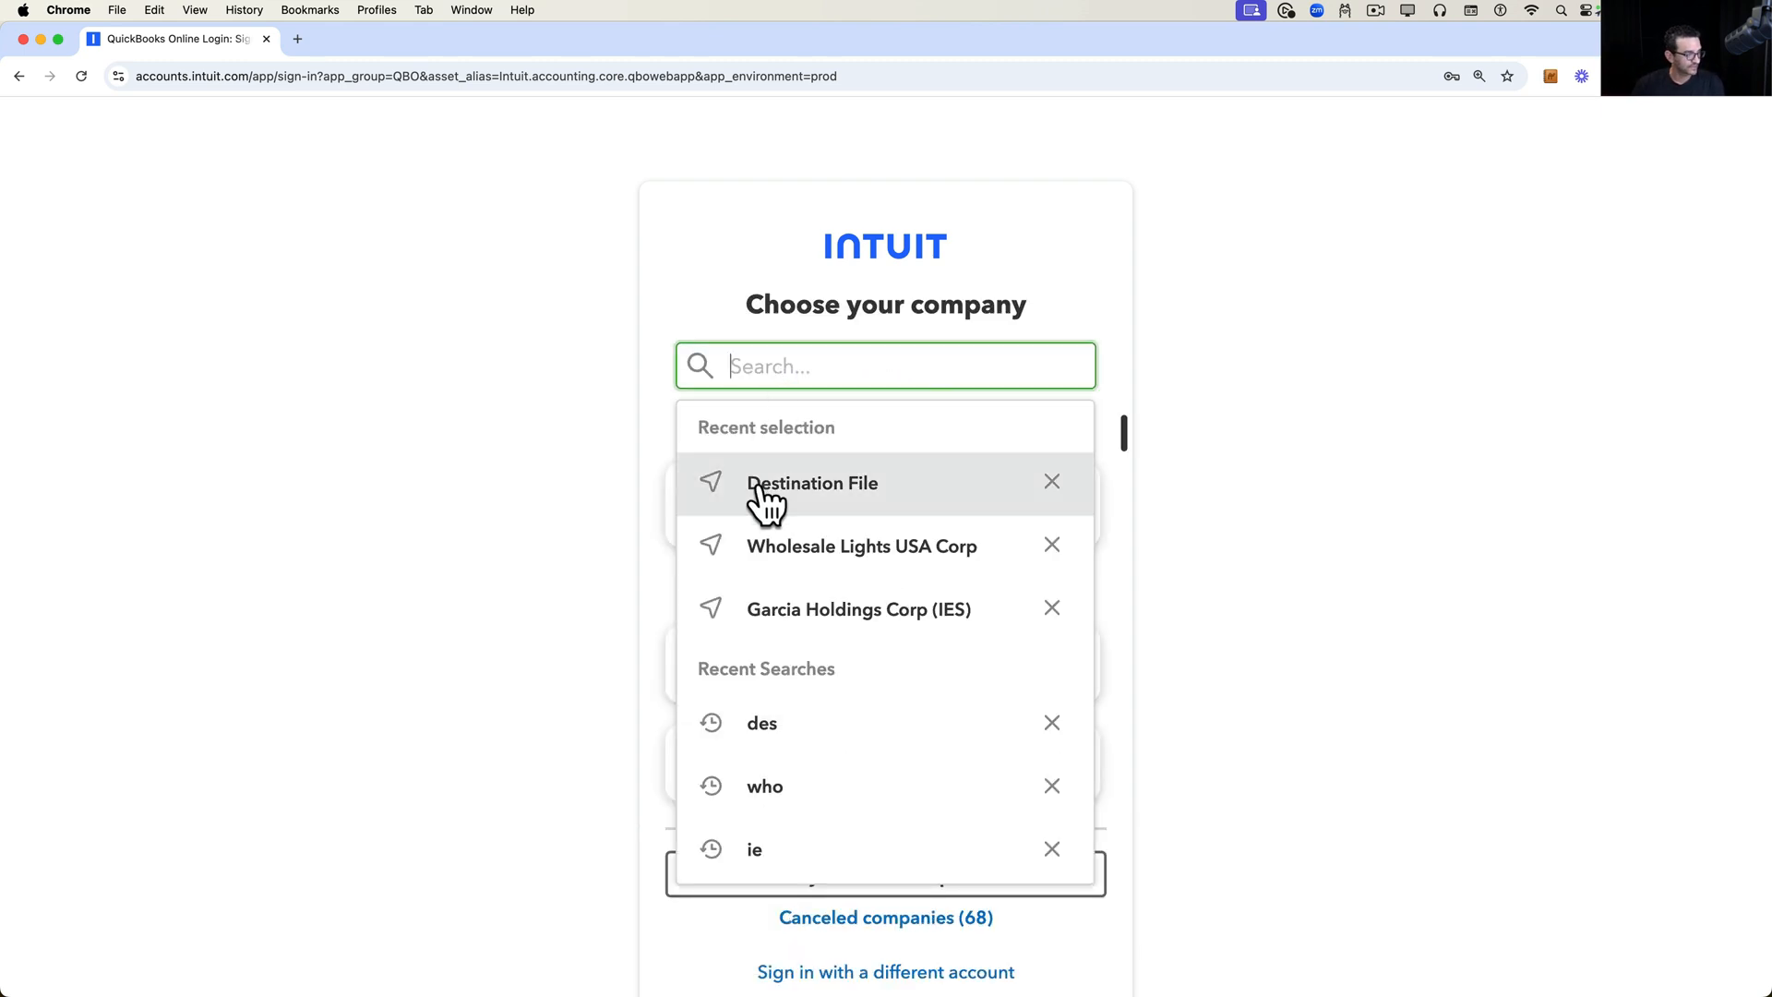
pyautogui.click(812, 482)
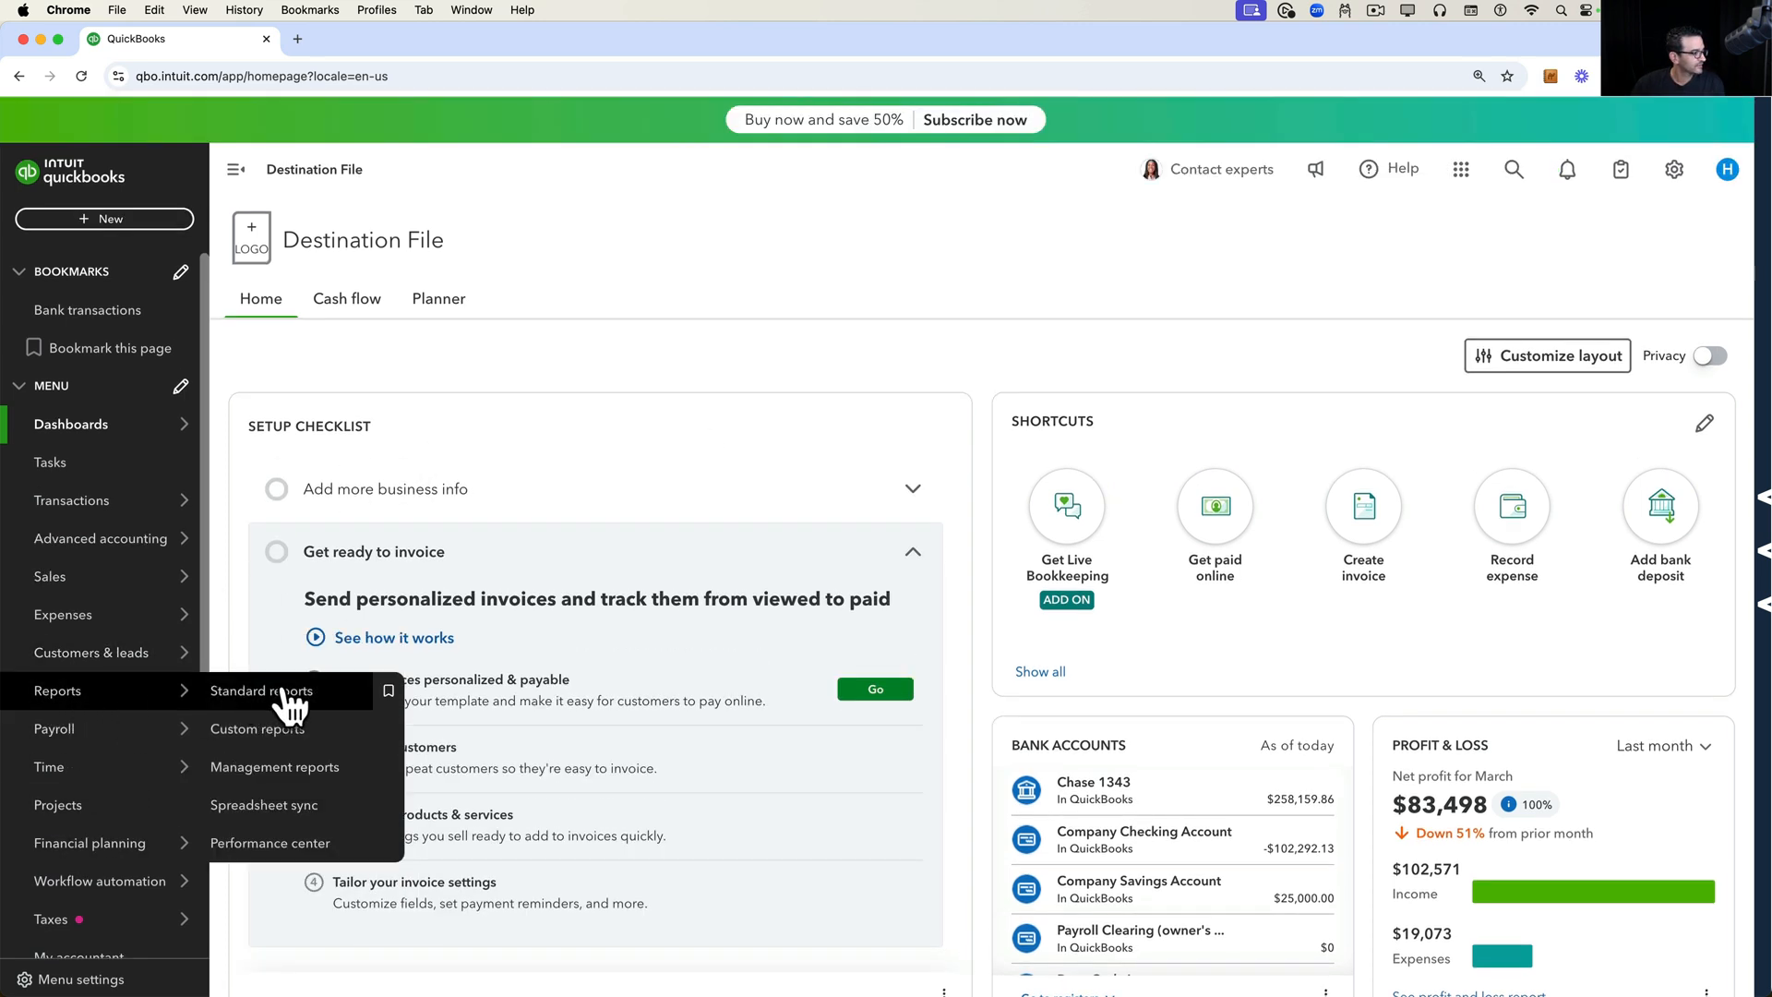
# - Run Destination File's Profit and Loss for All Dates, showing $815,631.18 total income
pyautogui.click(260, 691)
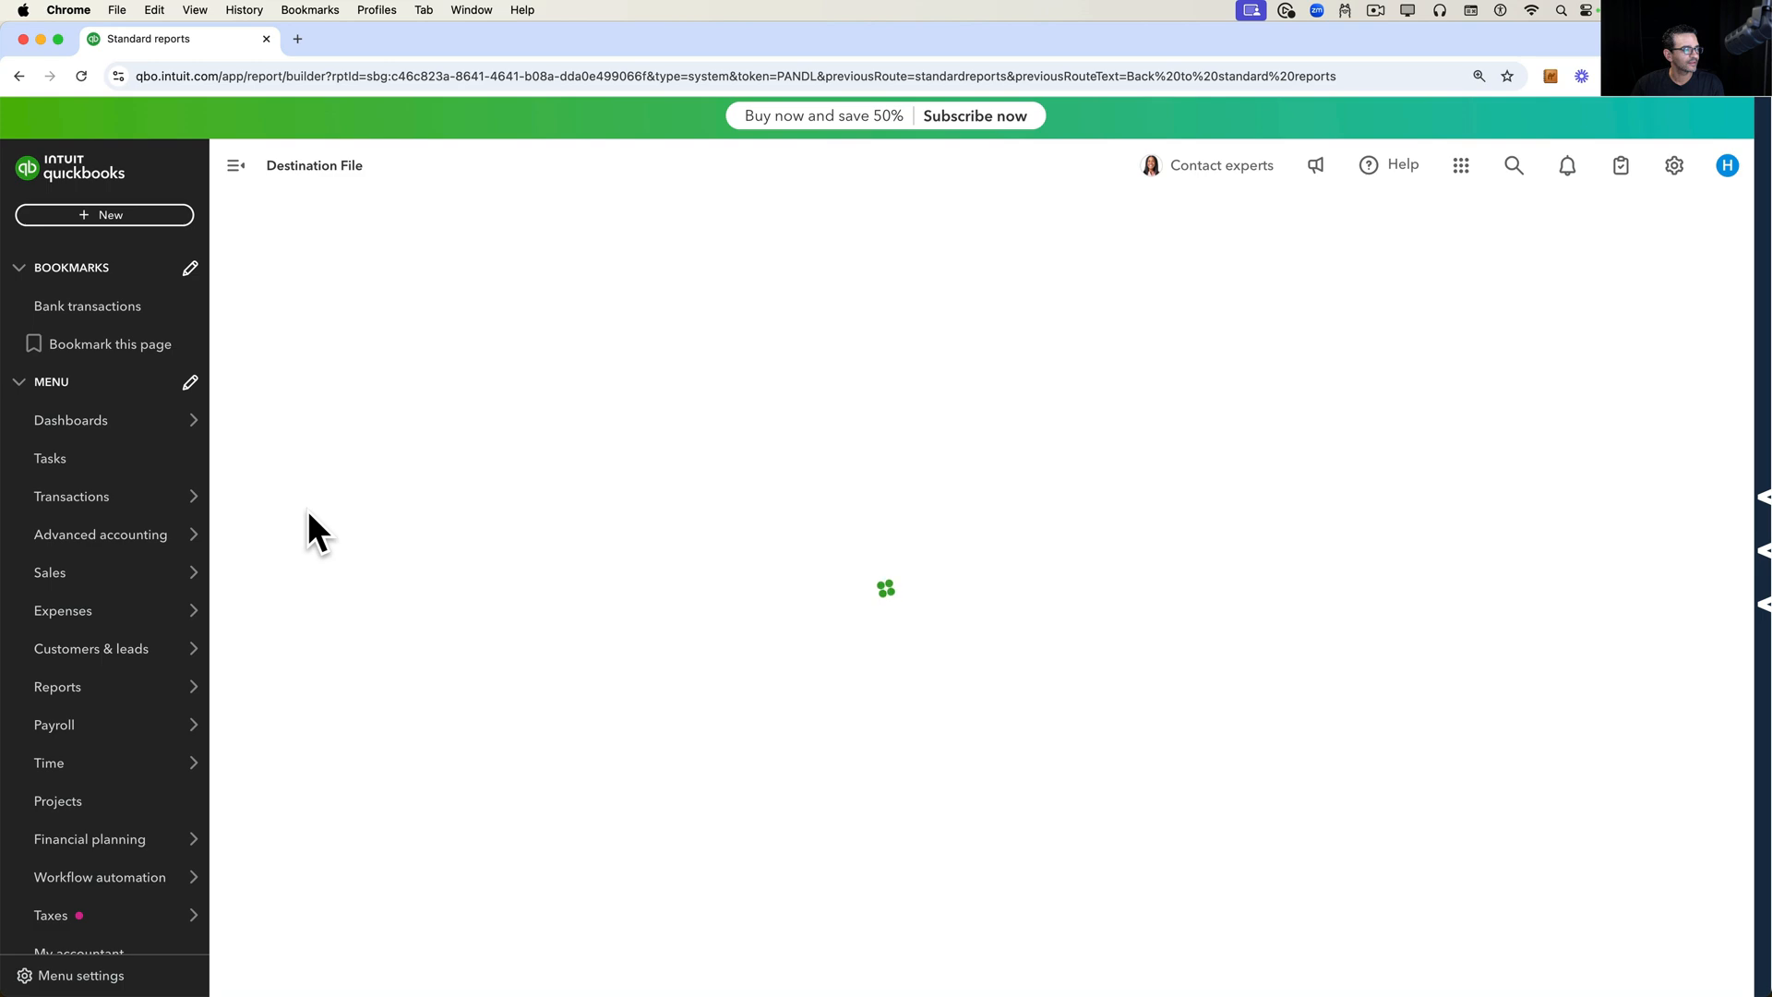
pyautogui.click(312, 314)
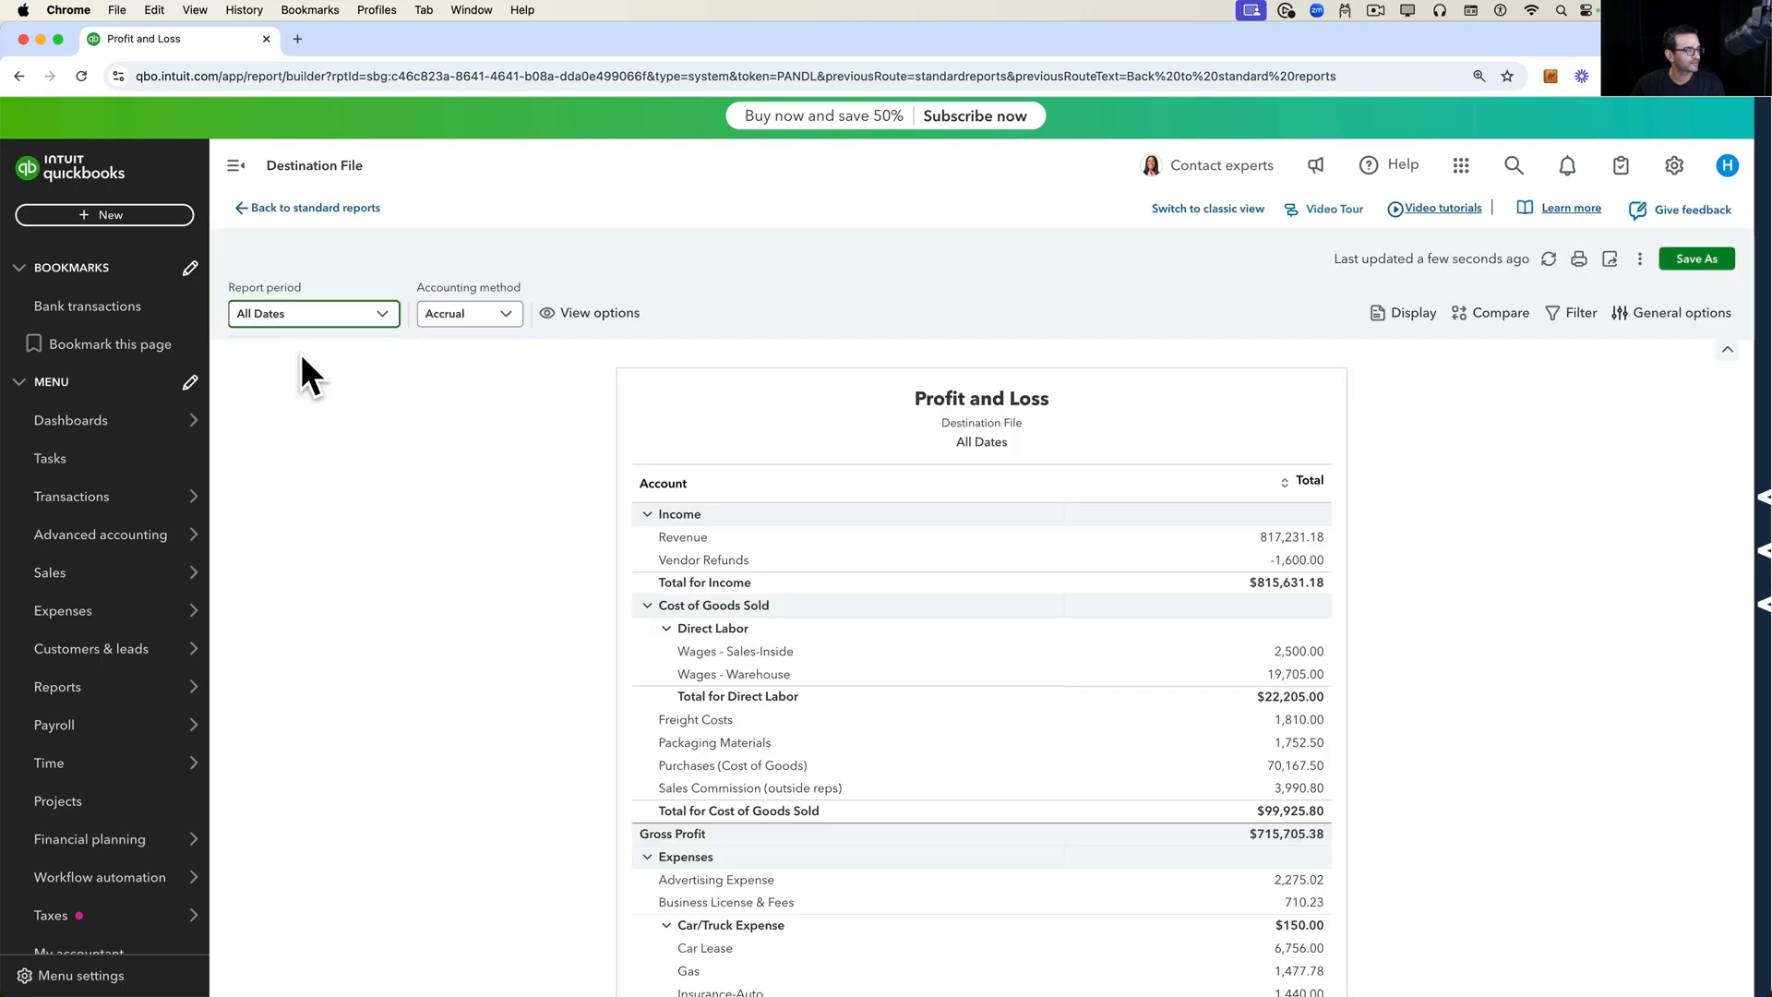
pyautogui.scroll(-3)
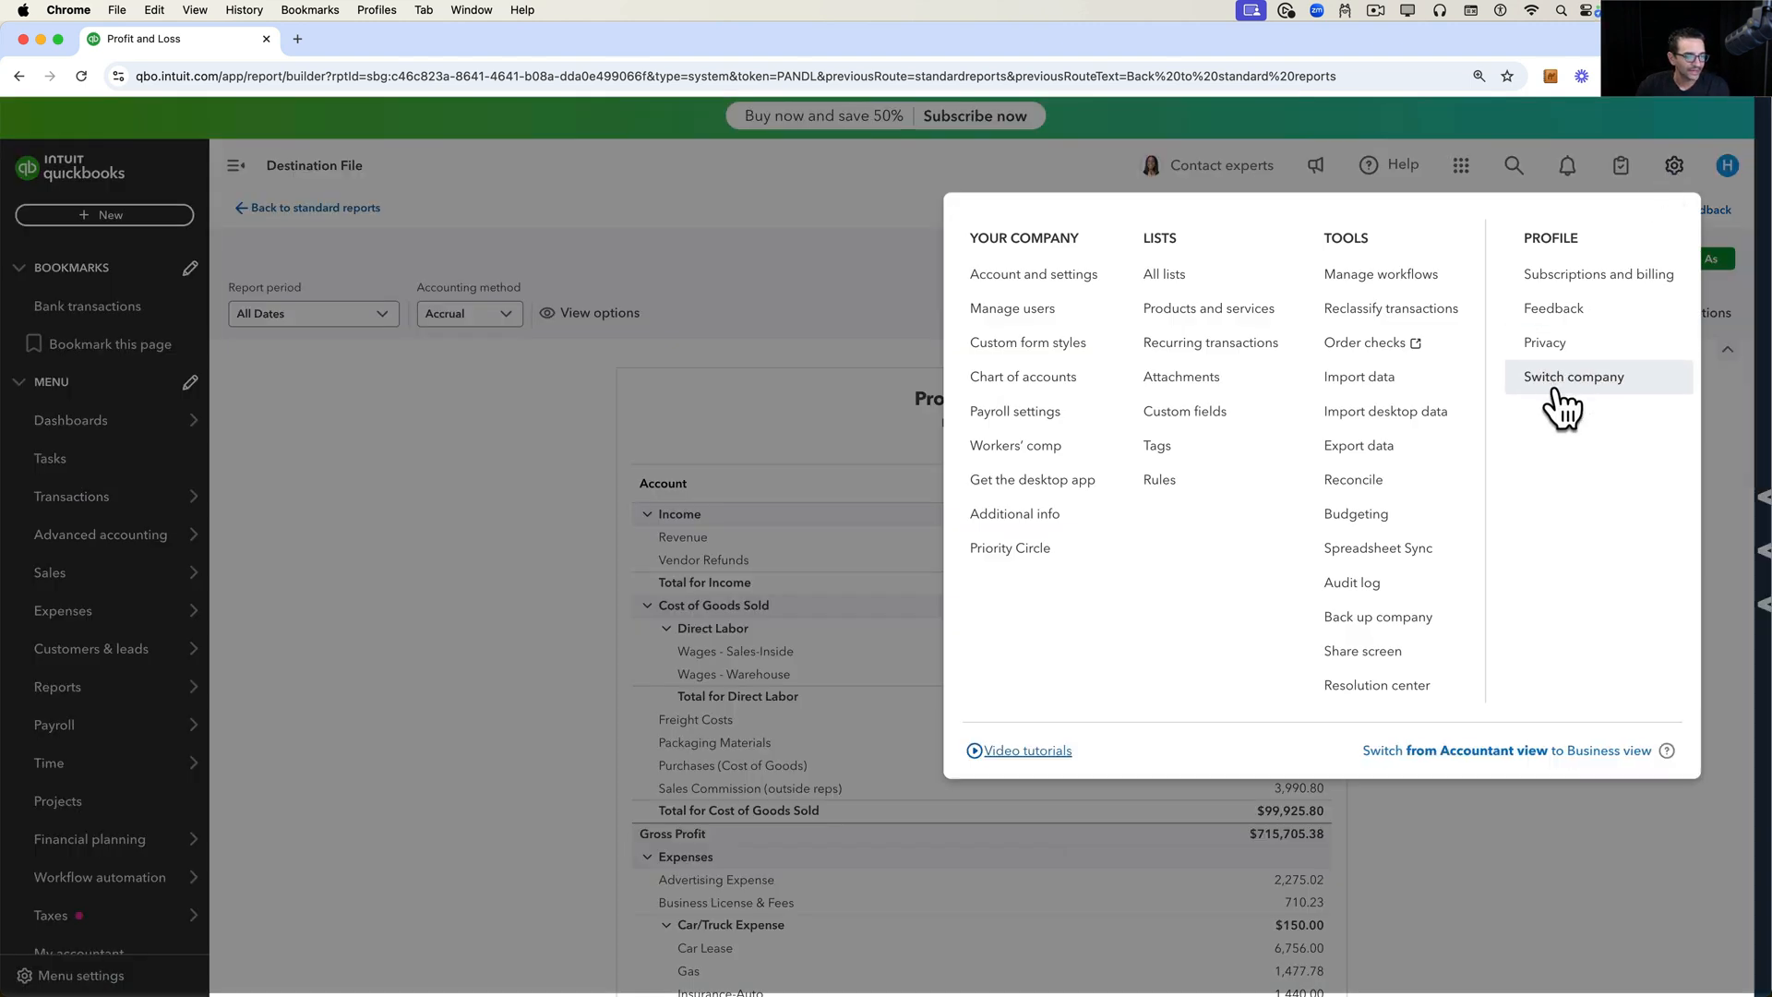
# - Switch company back to Wholesale Lights USA Corp, landing on its Backup and Restore page
pyautogui.click(1572, 377)
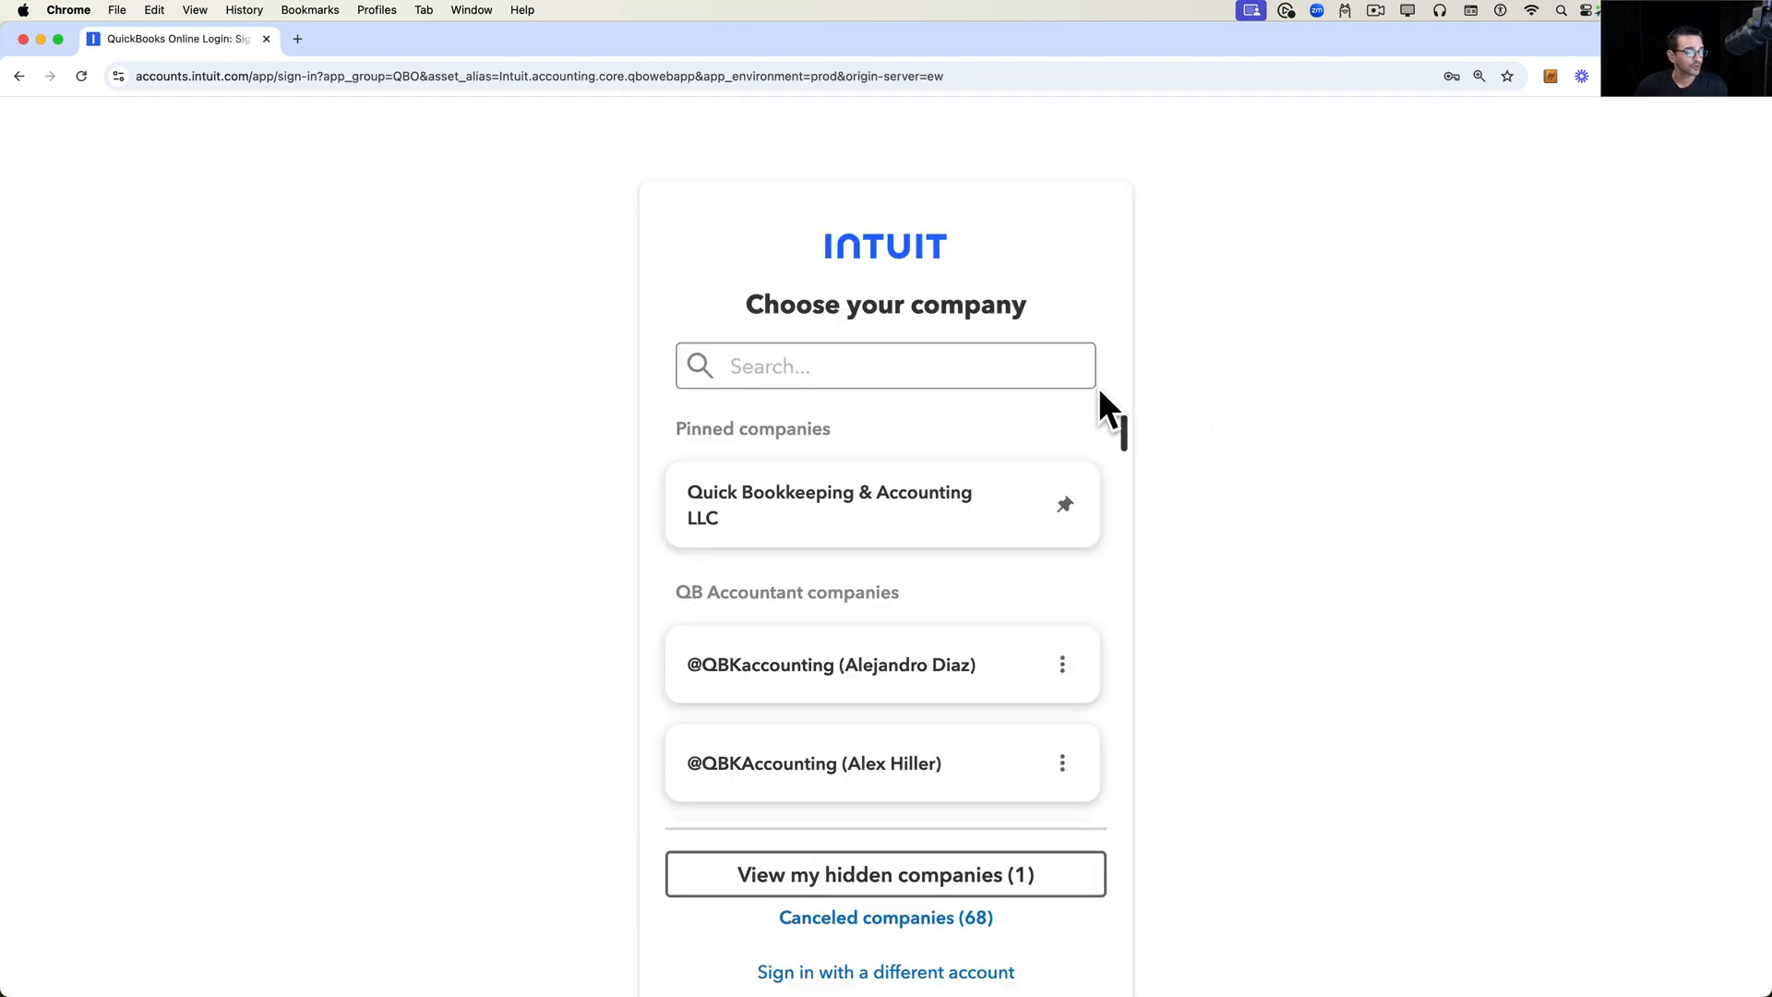
pyautogui.click(884, 365)
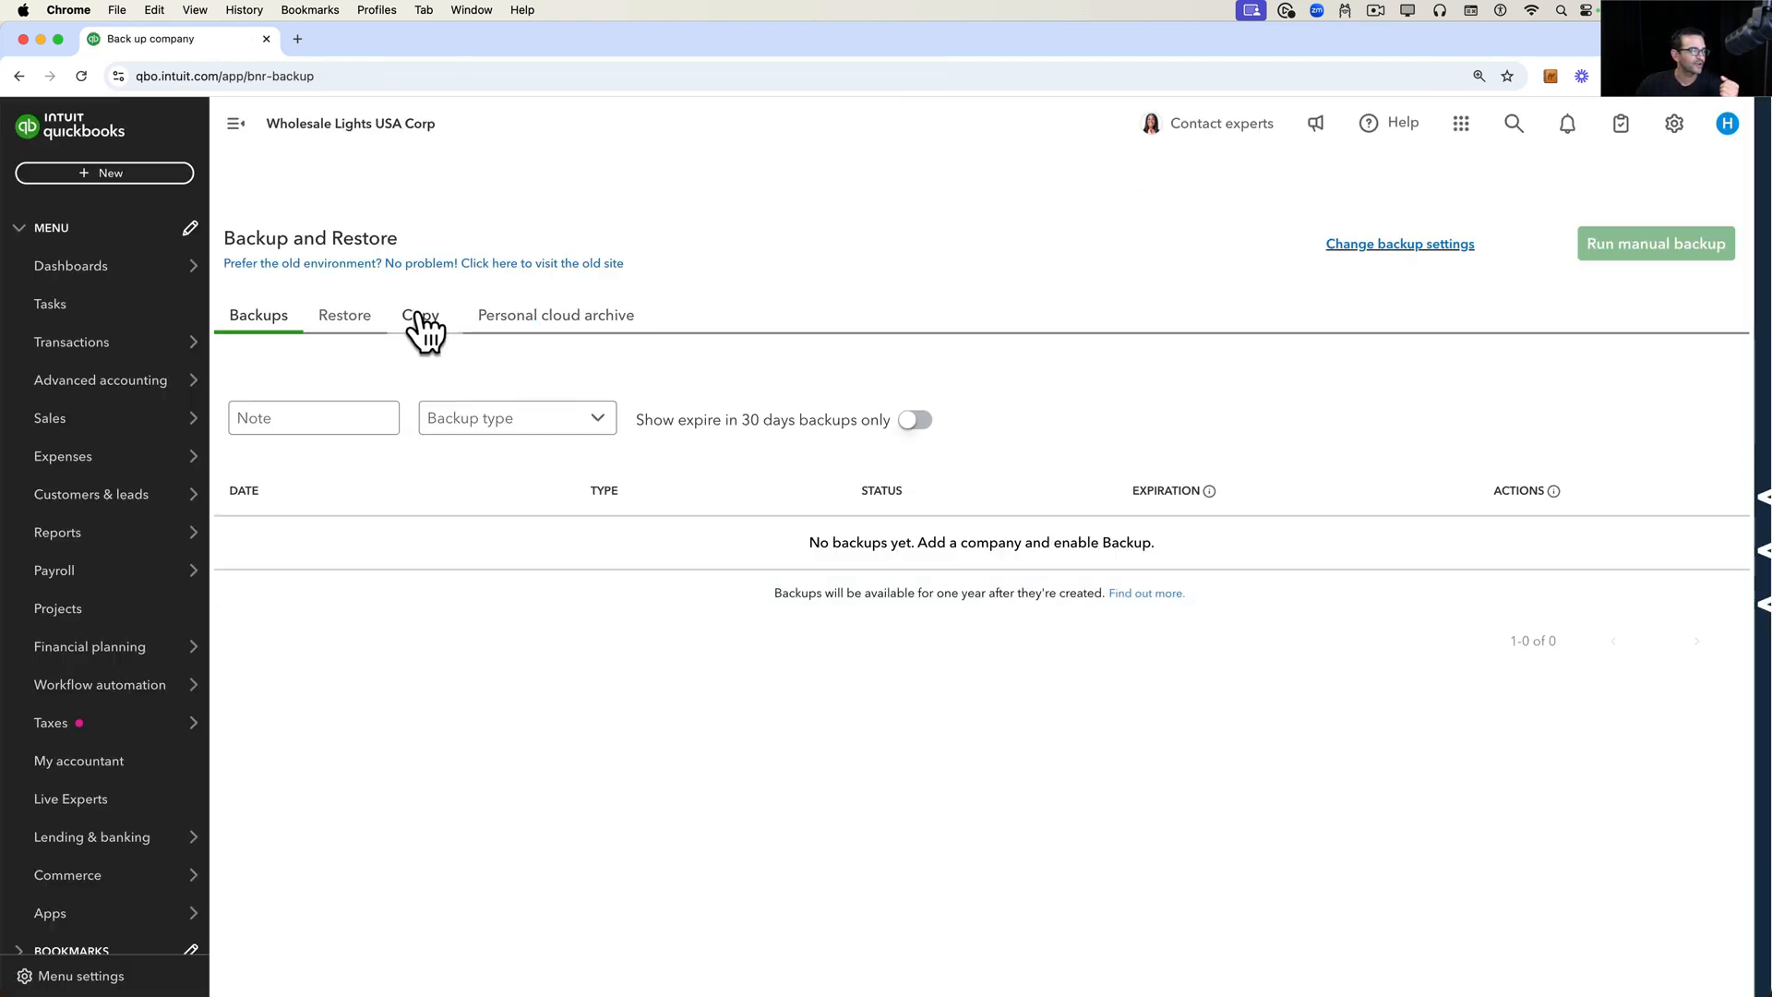
# - Review the successful copy's full status page from the Copy history, scrolling through the copied record counts
pyautogui.click(419, 314)
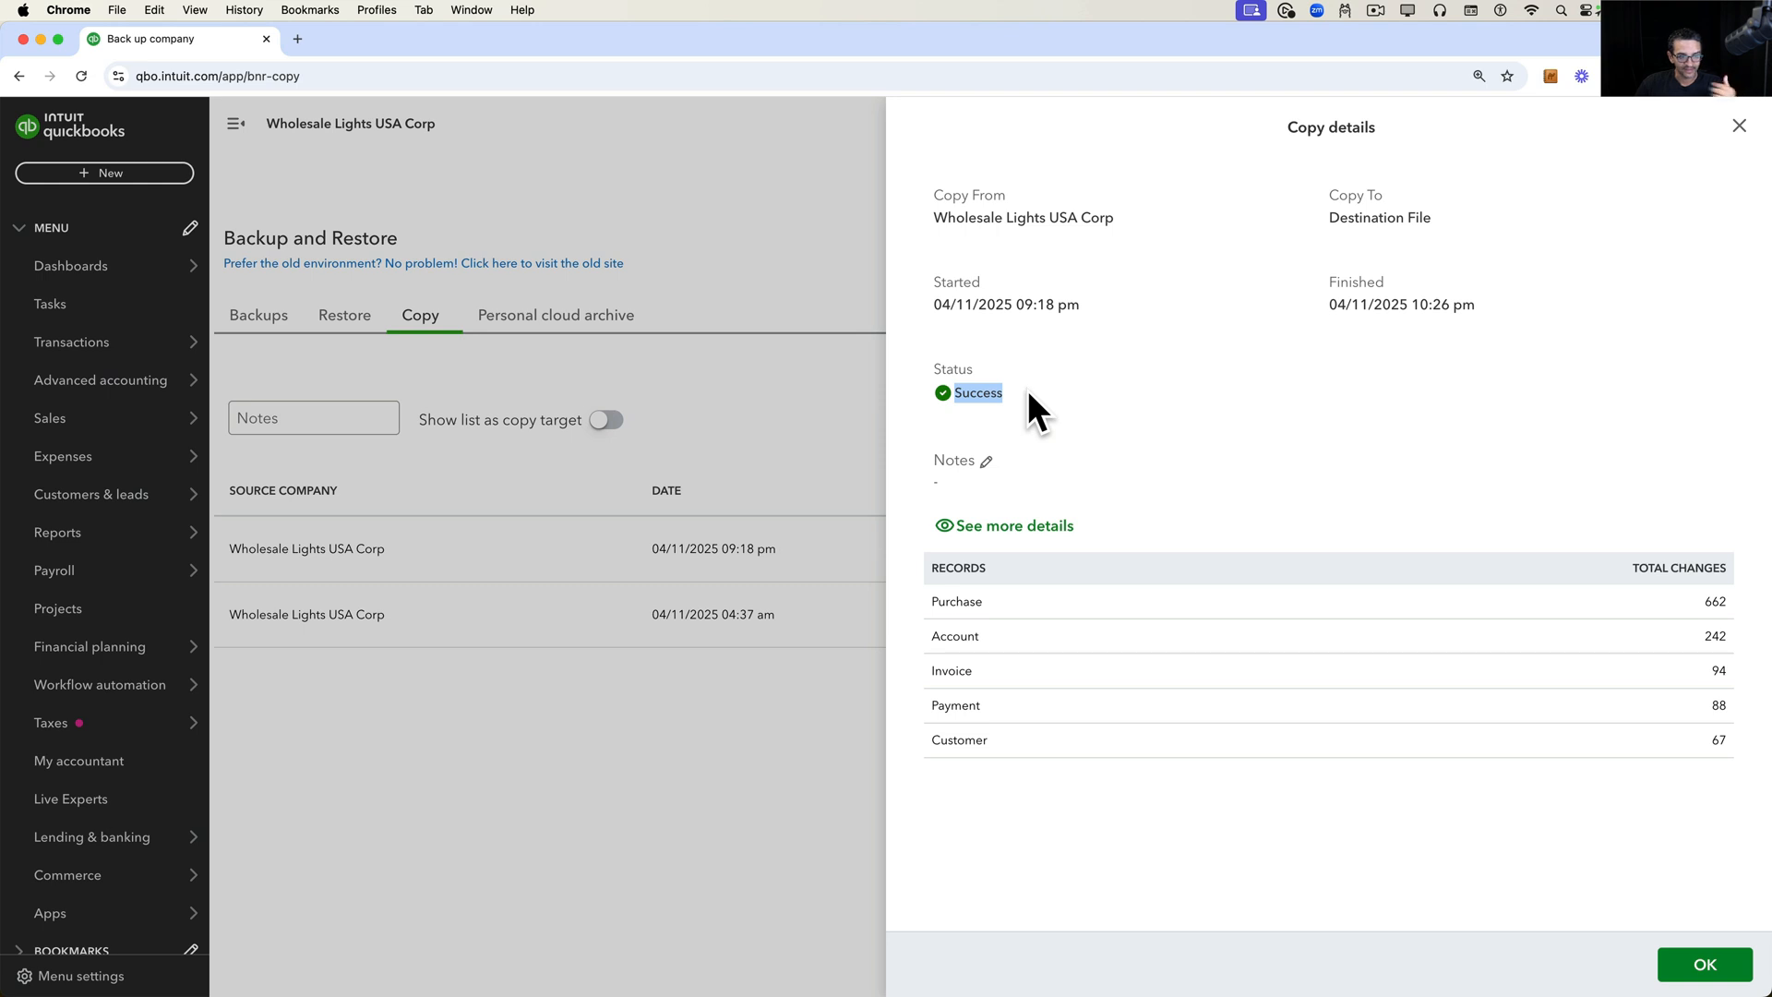
pyautogui.click(1009, 526)
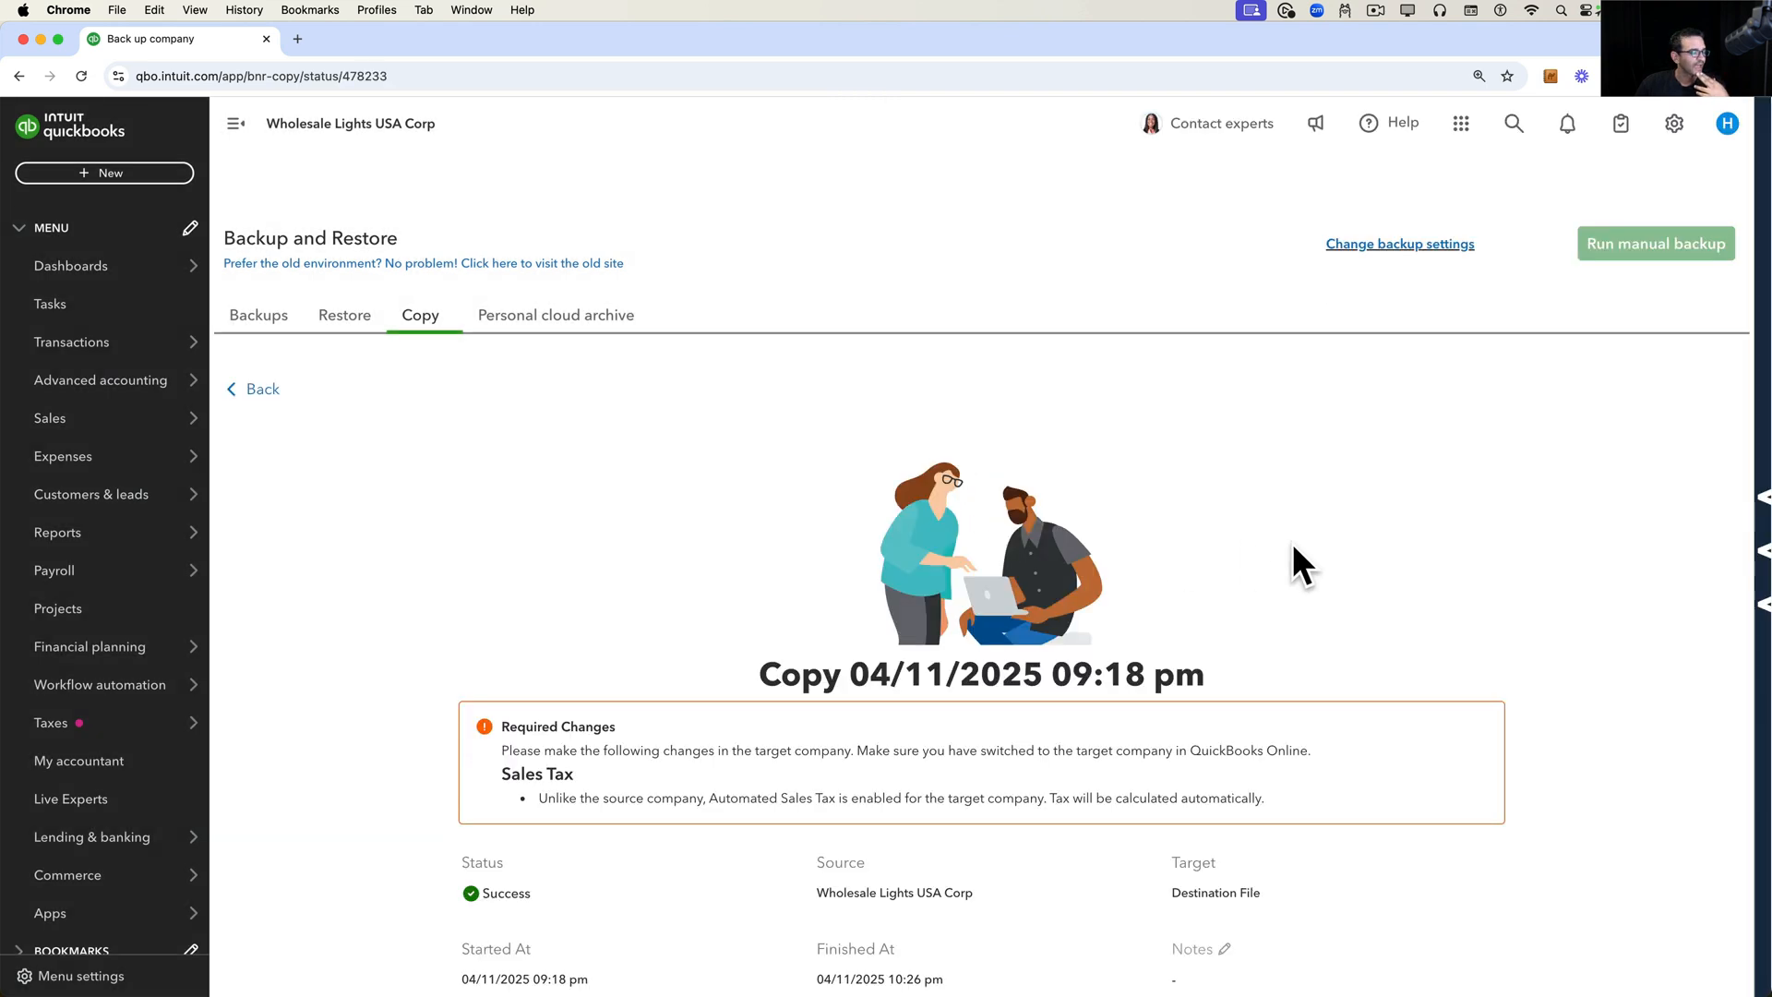
pyautogui.scroll(-3)
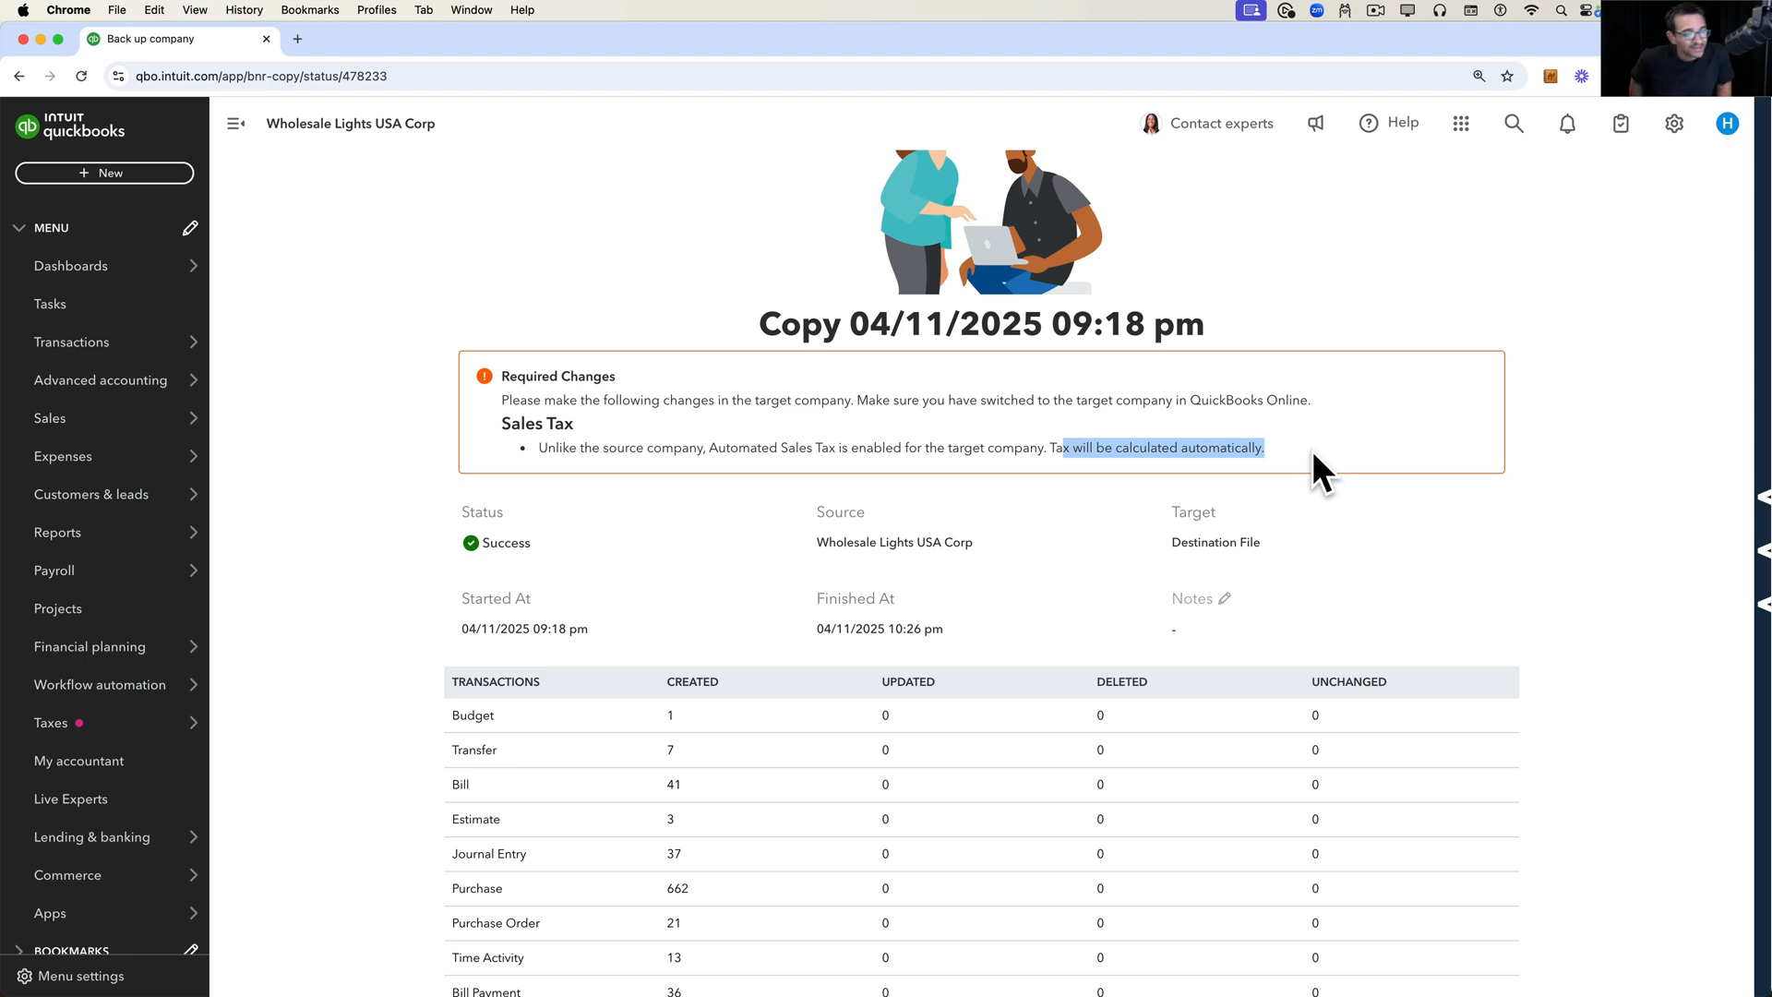
pyautogui.moveTo(1207, 638)
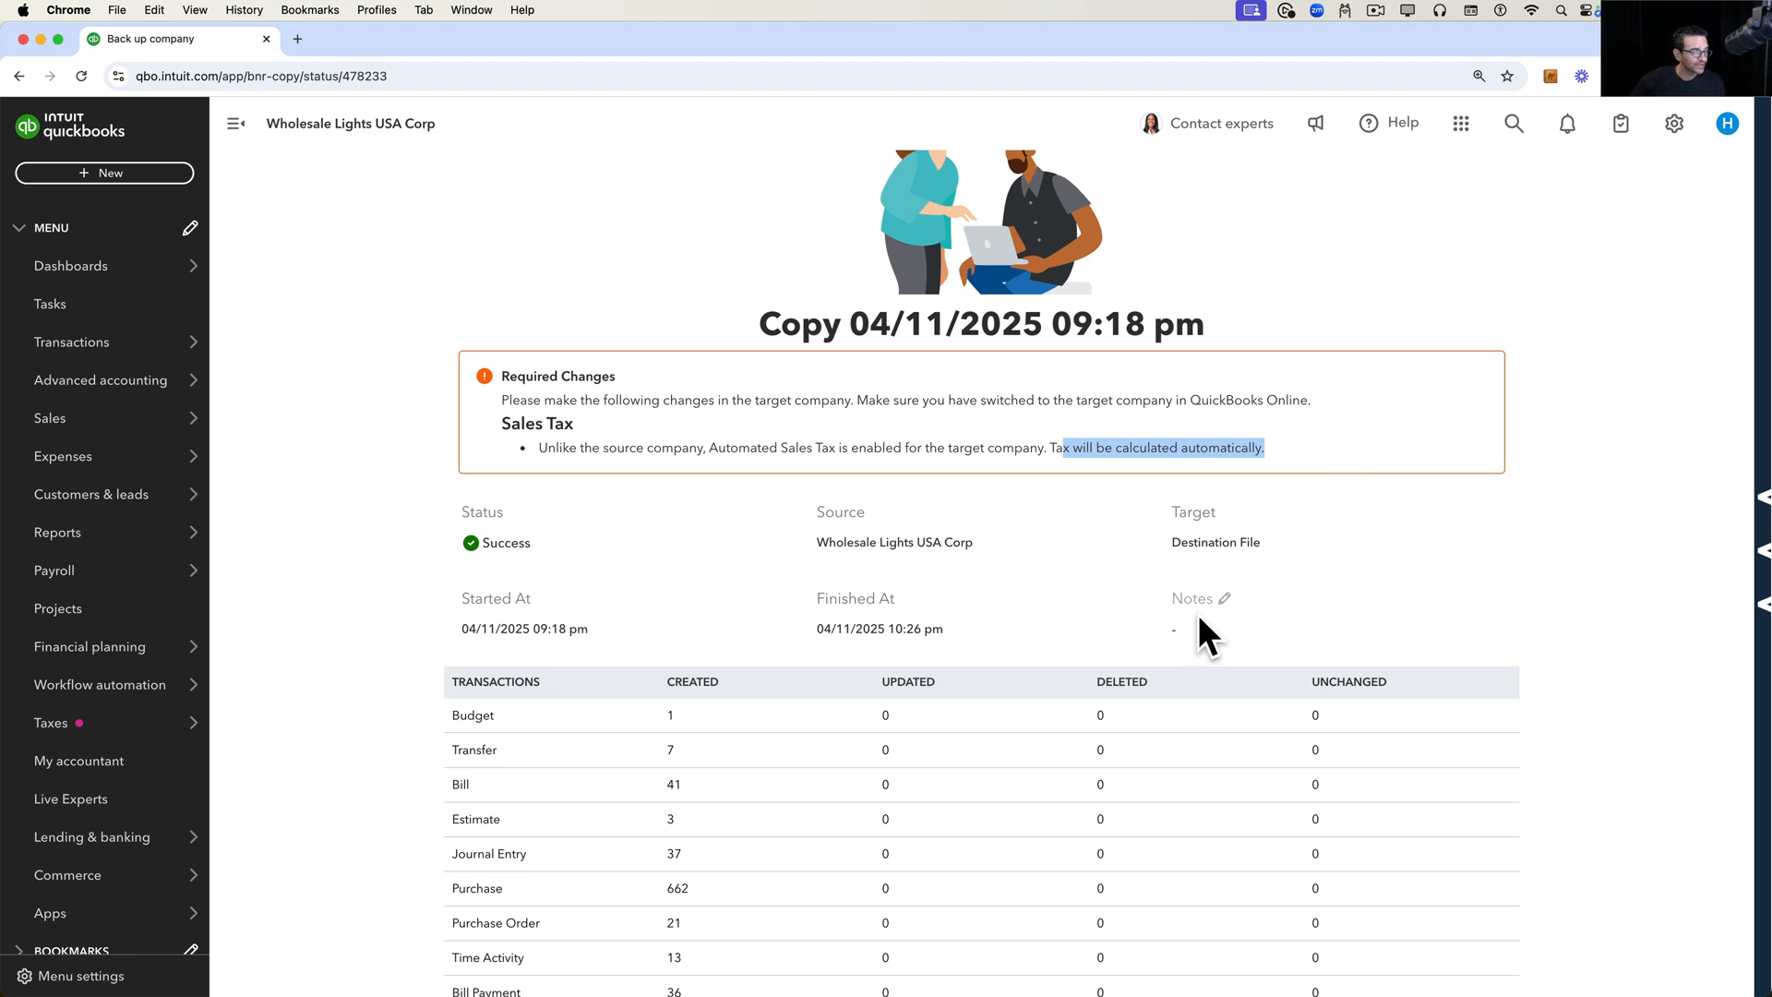
pyautogui.scroll(-3)
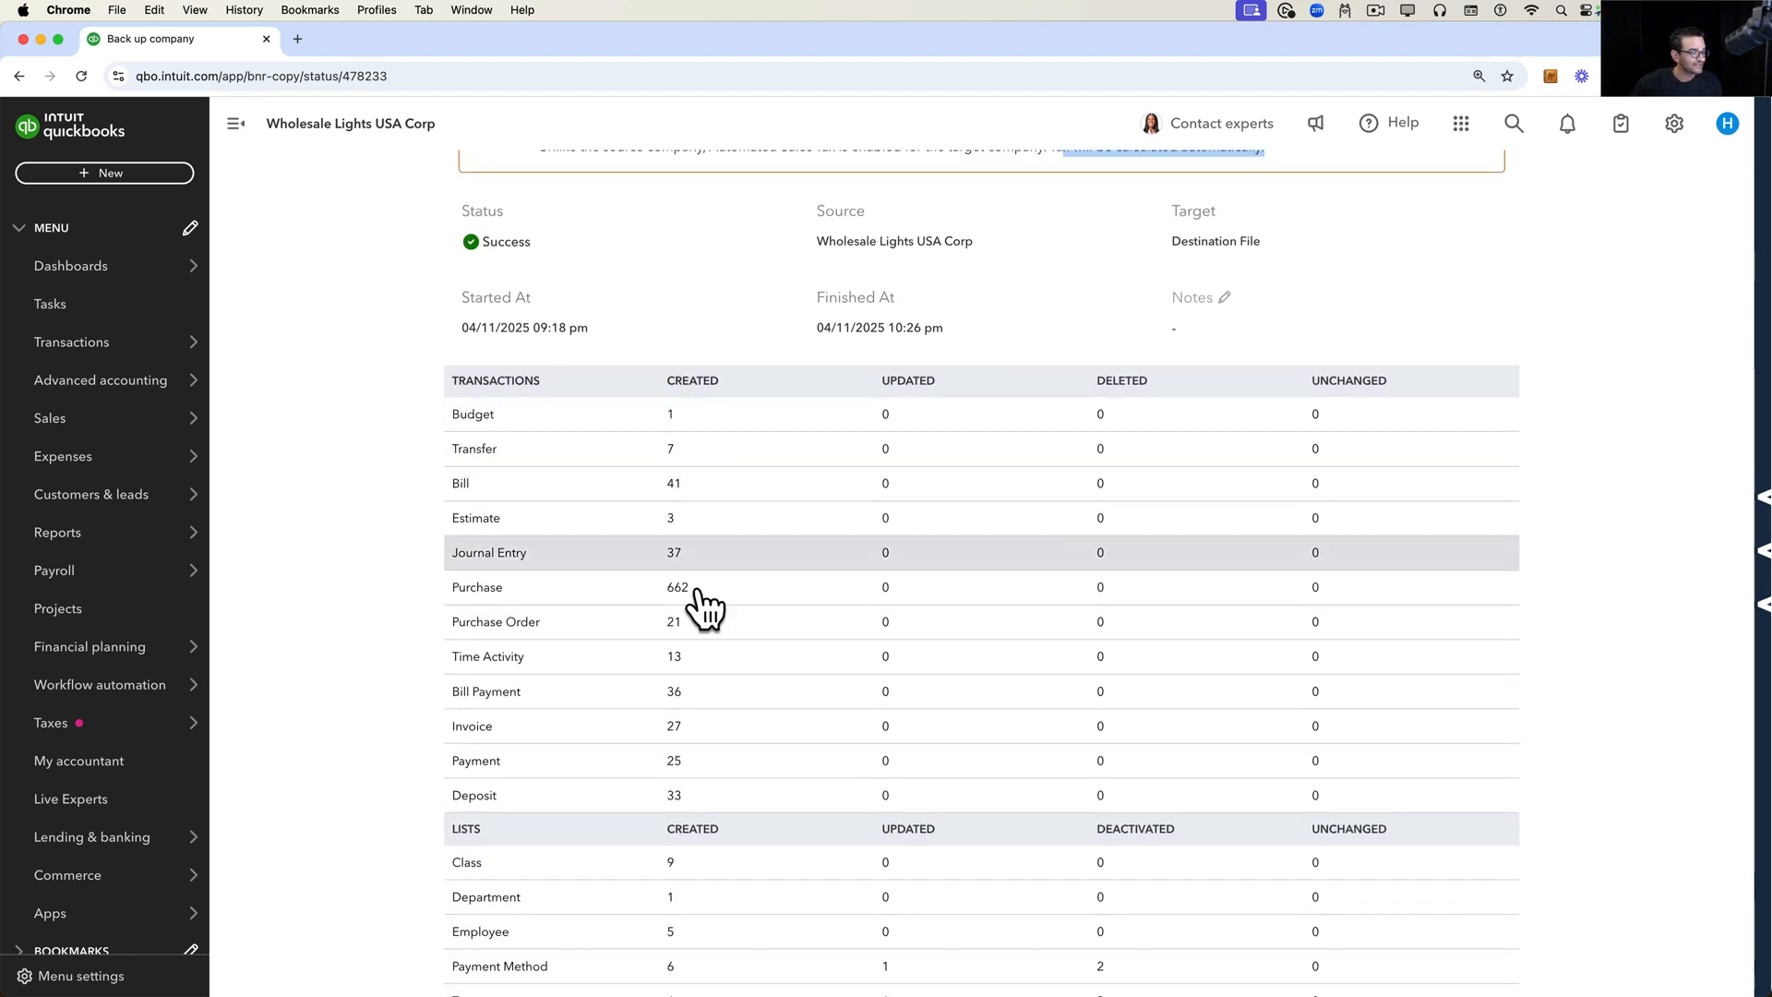
pyautogui.scroll(-3)
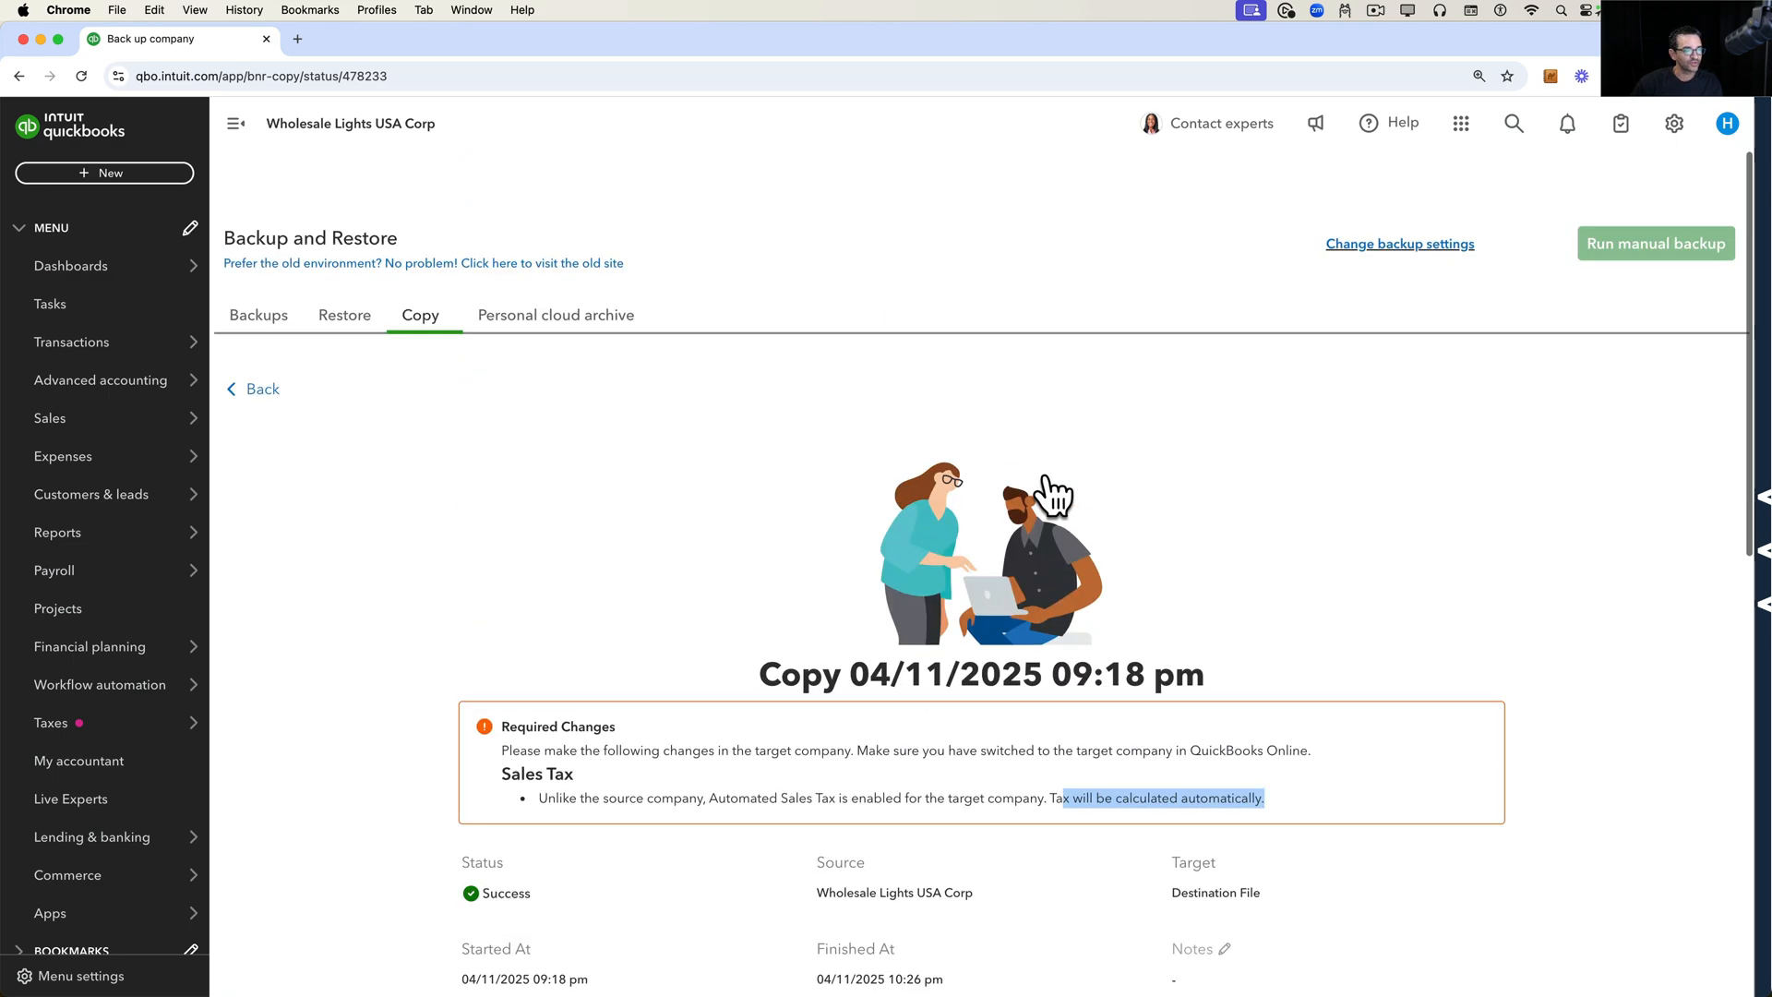
pyautogui.moveTo(1056, 495)
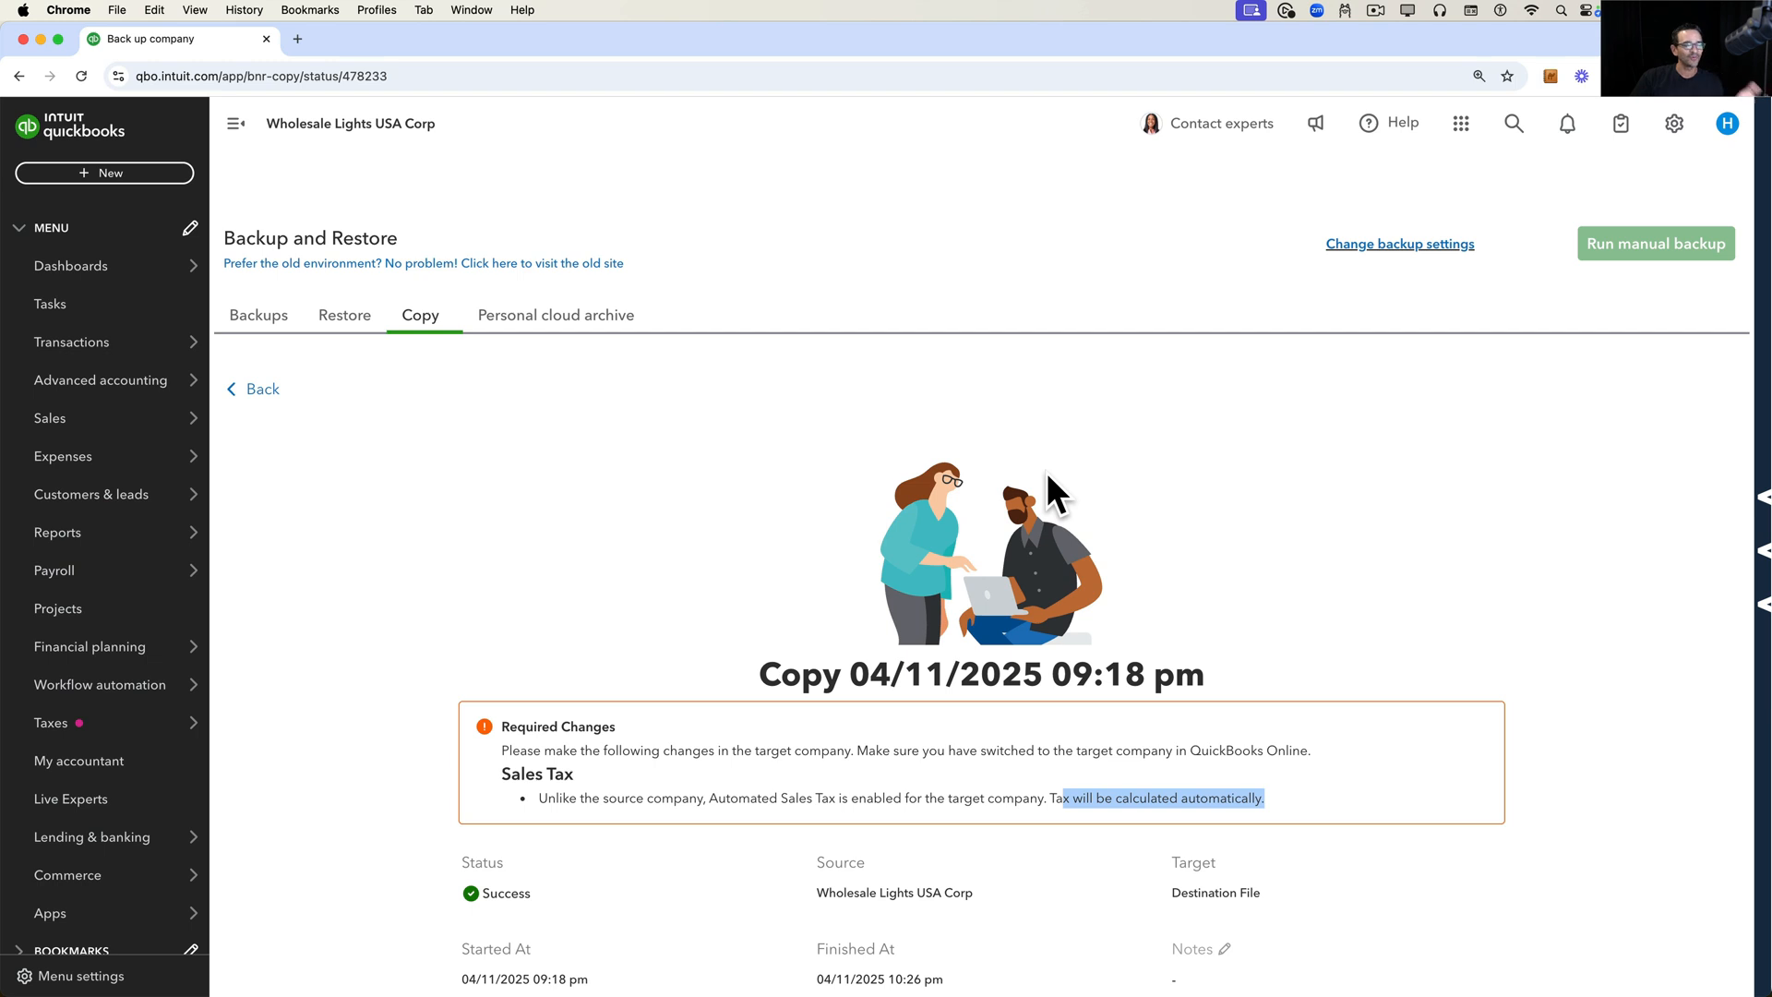
pyautogui.moveTo(1113, 135)
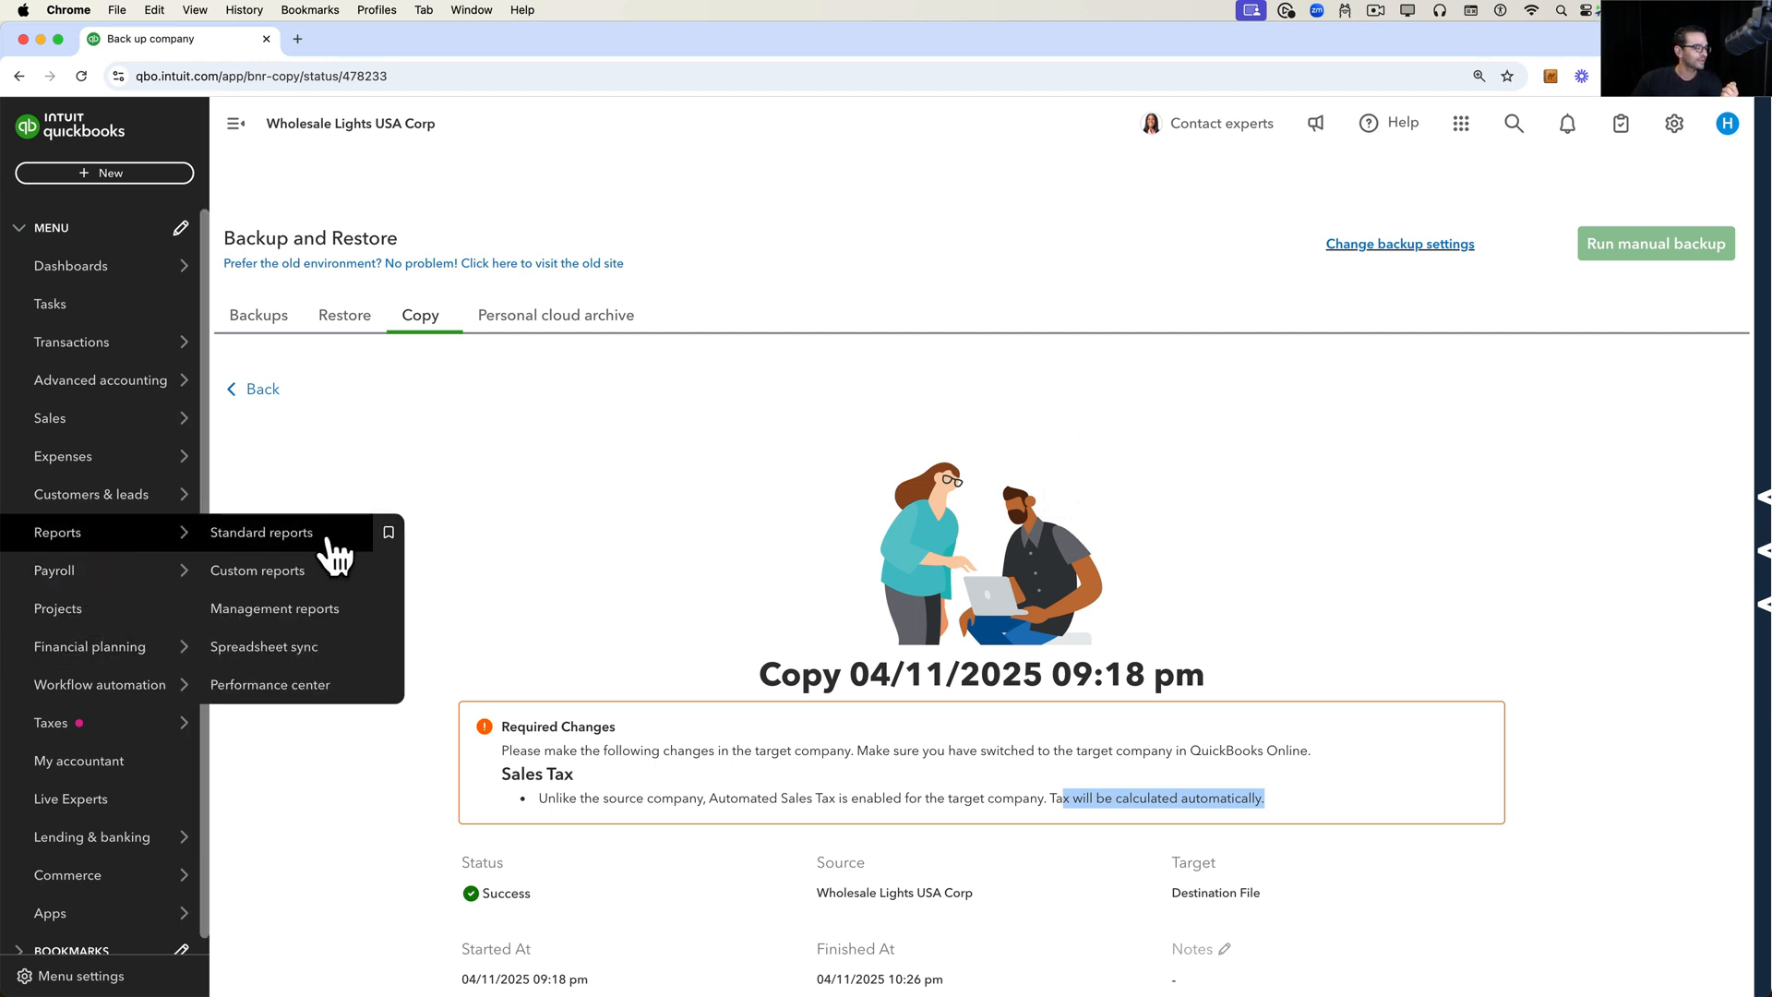
# - Run the standard Profit and Loss report and set its report period to All Dates
pyautogui.click(260, 531)
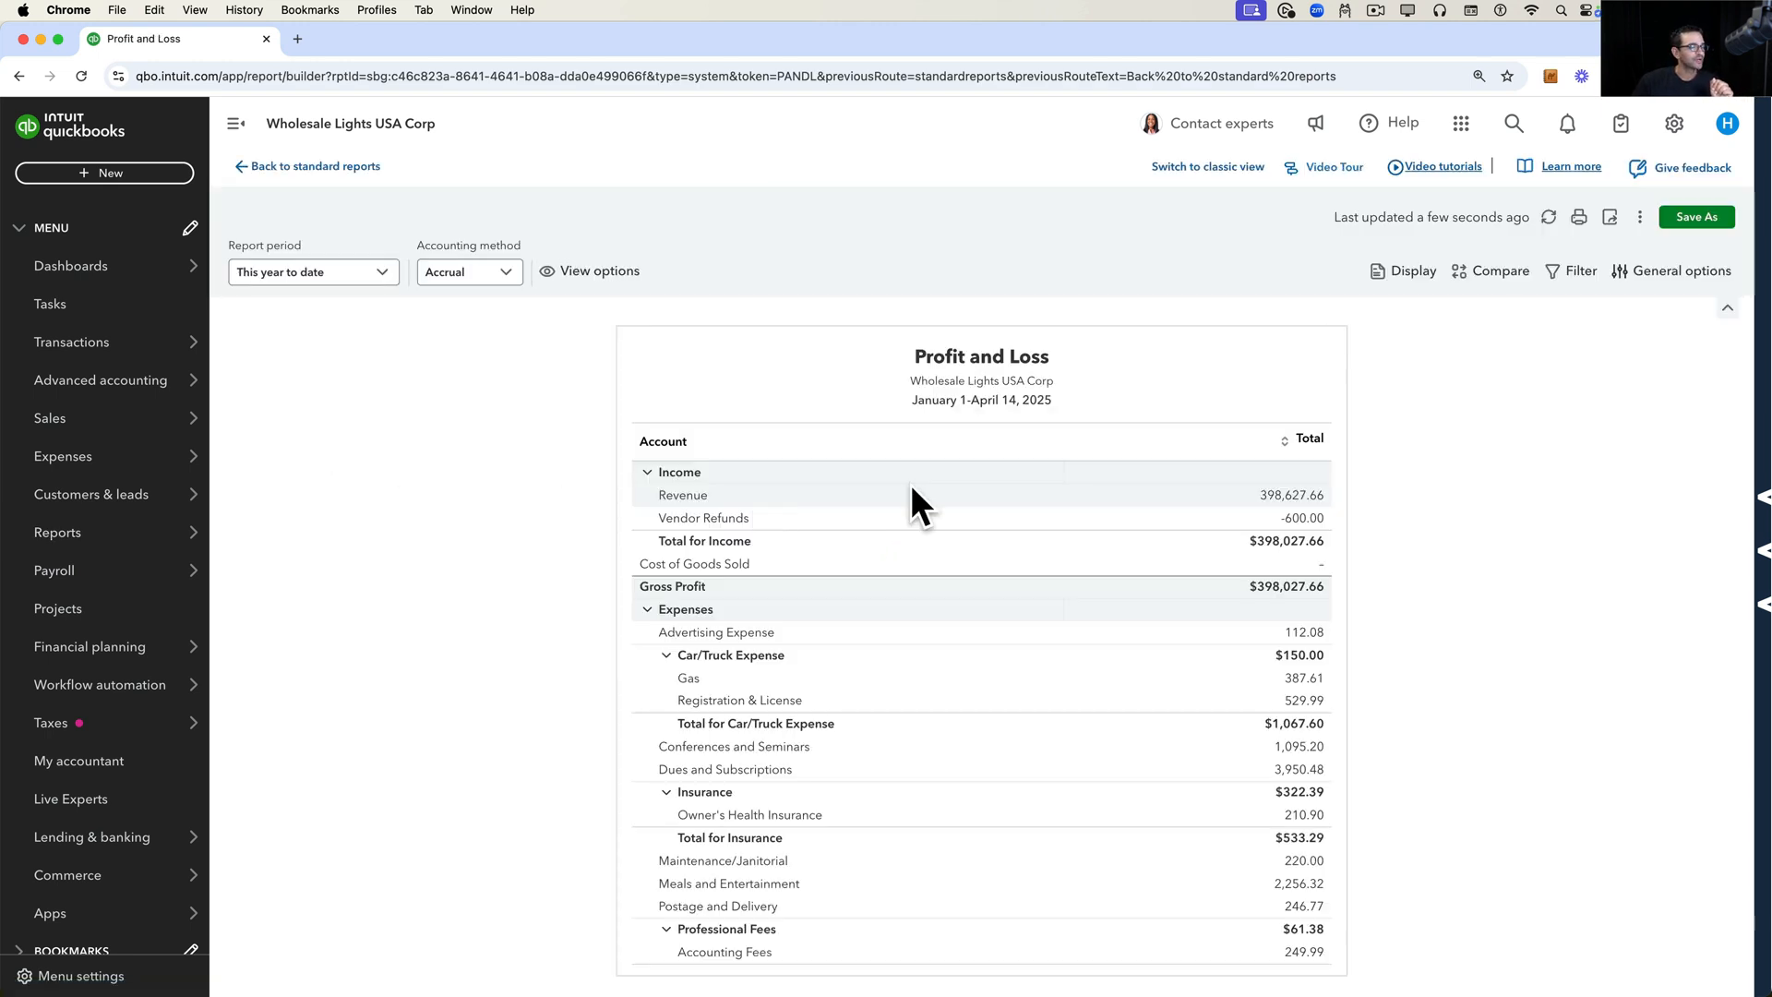
pyautogui.click(311, 271)
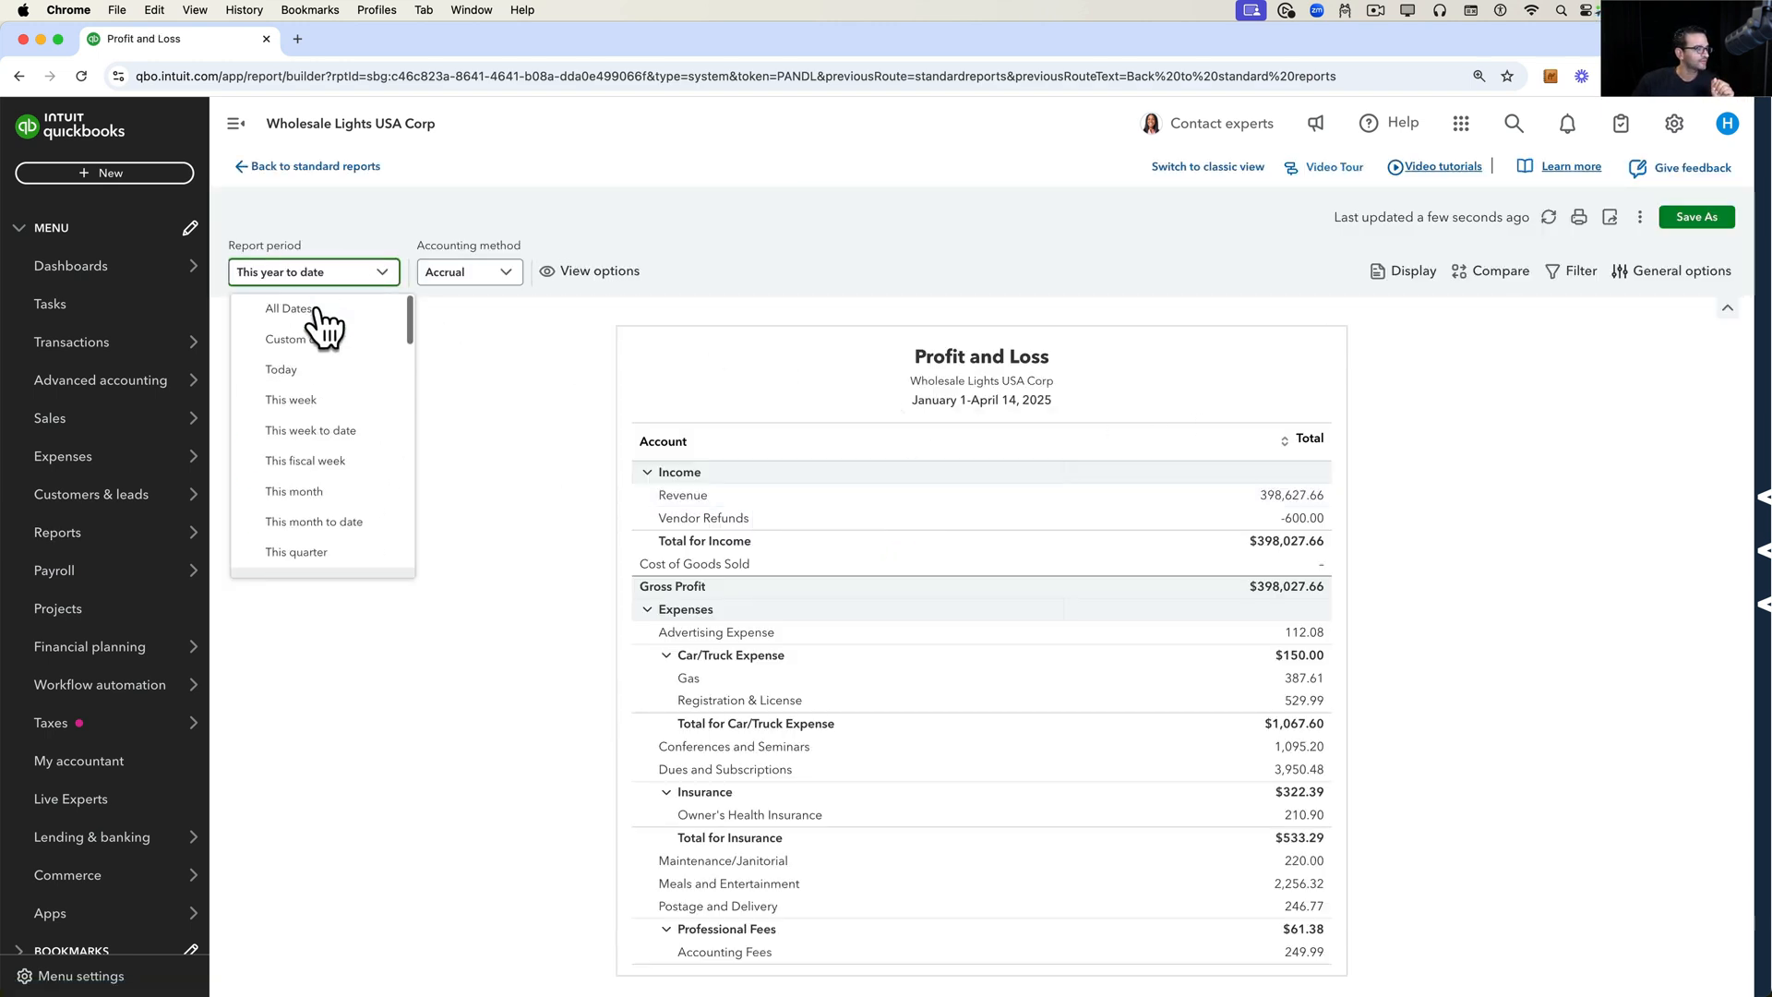
pyautogui.click(288, 308)
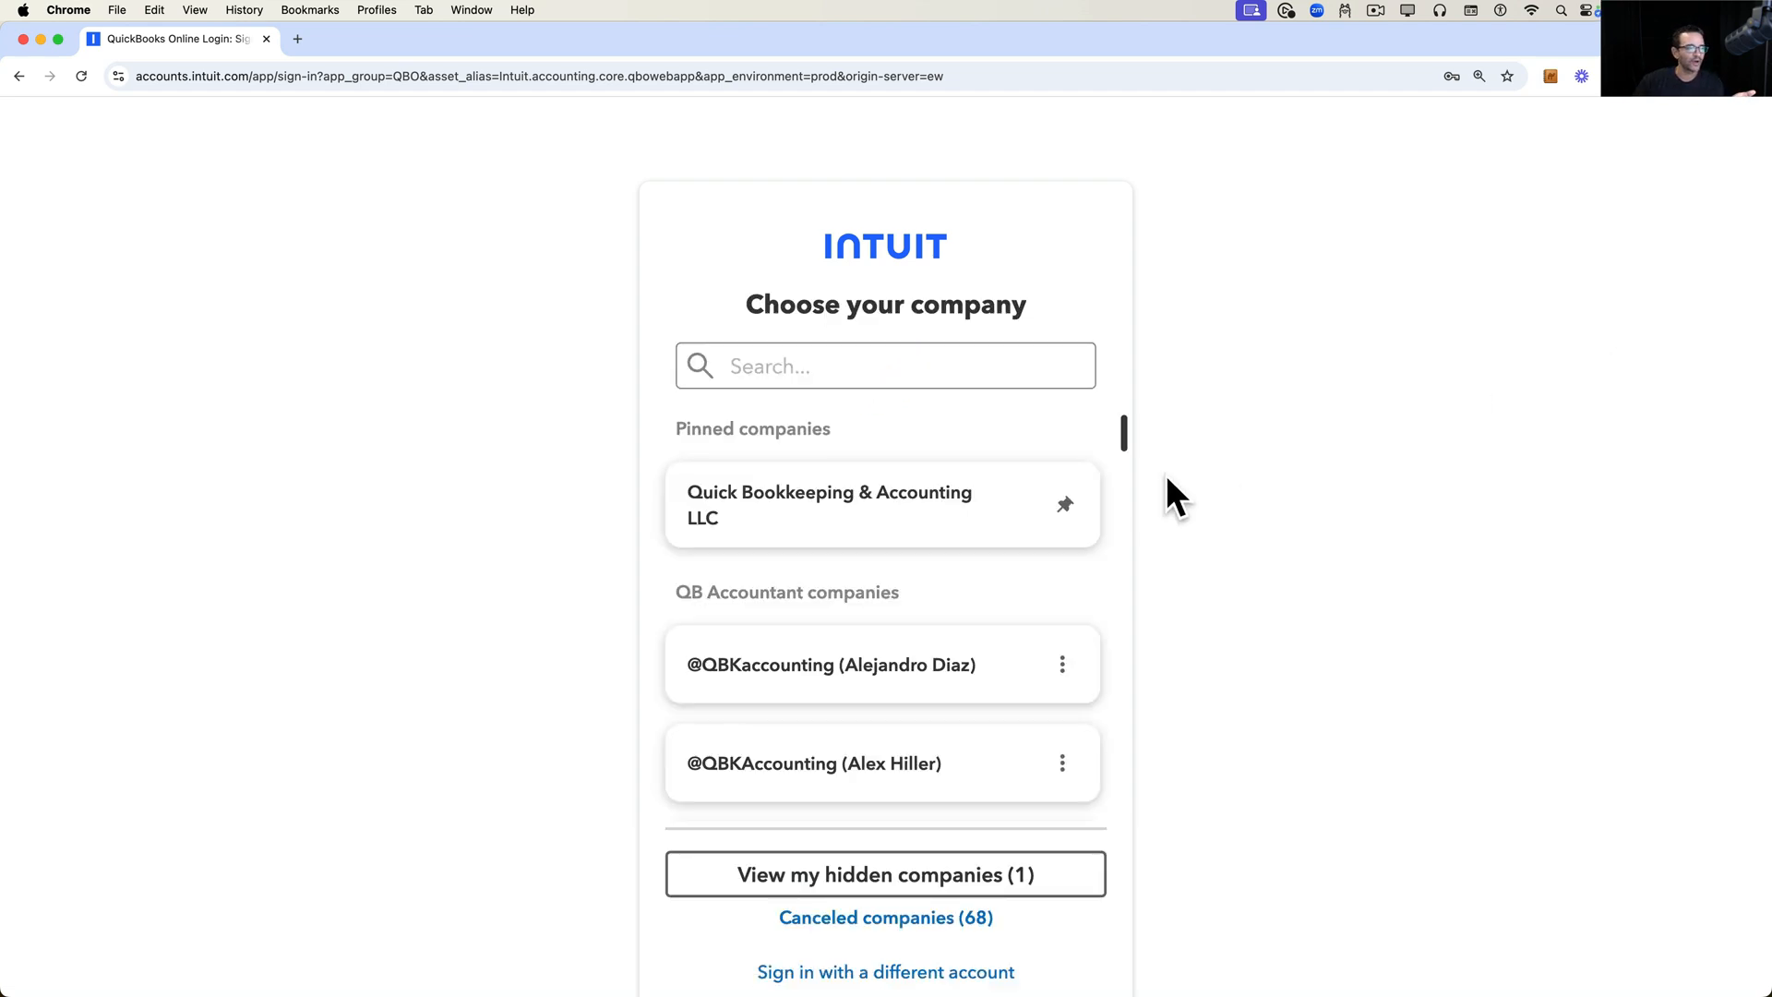
pyautogui.moveTo(786, 484)
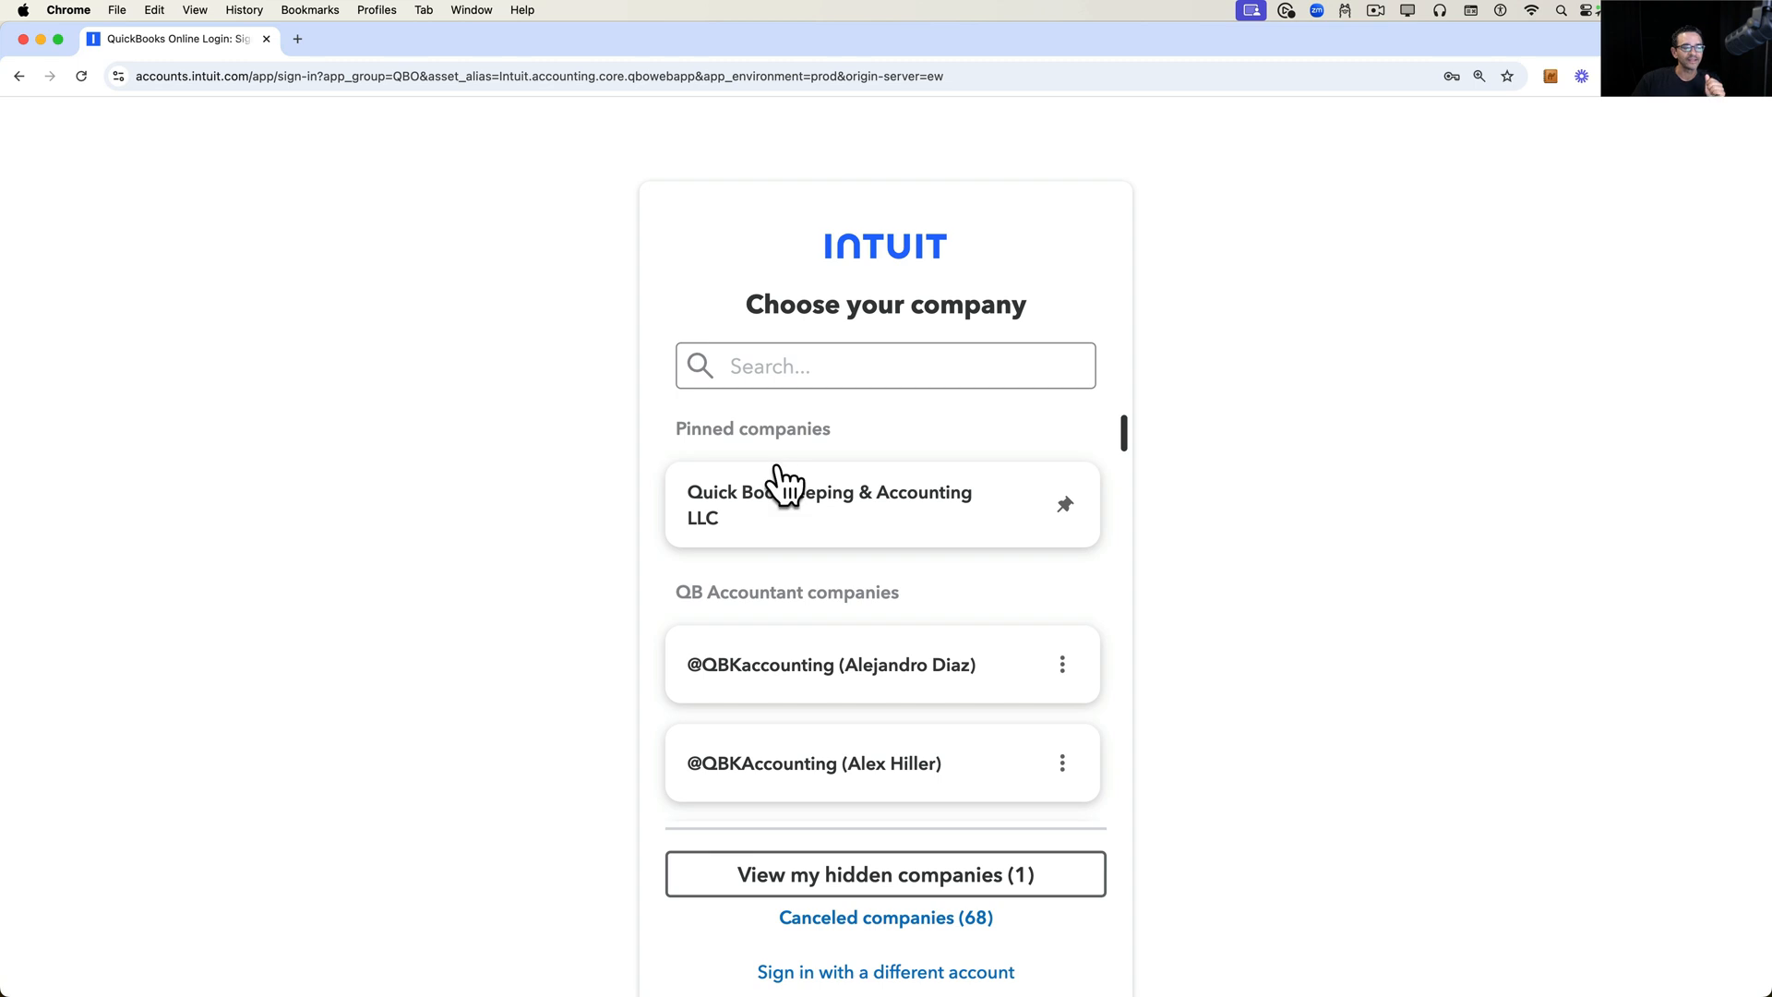
# - Choose the pinned Quick Bookkeeping & Accounting LLC company to load it
pyautogui.click(829, 503)
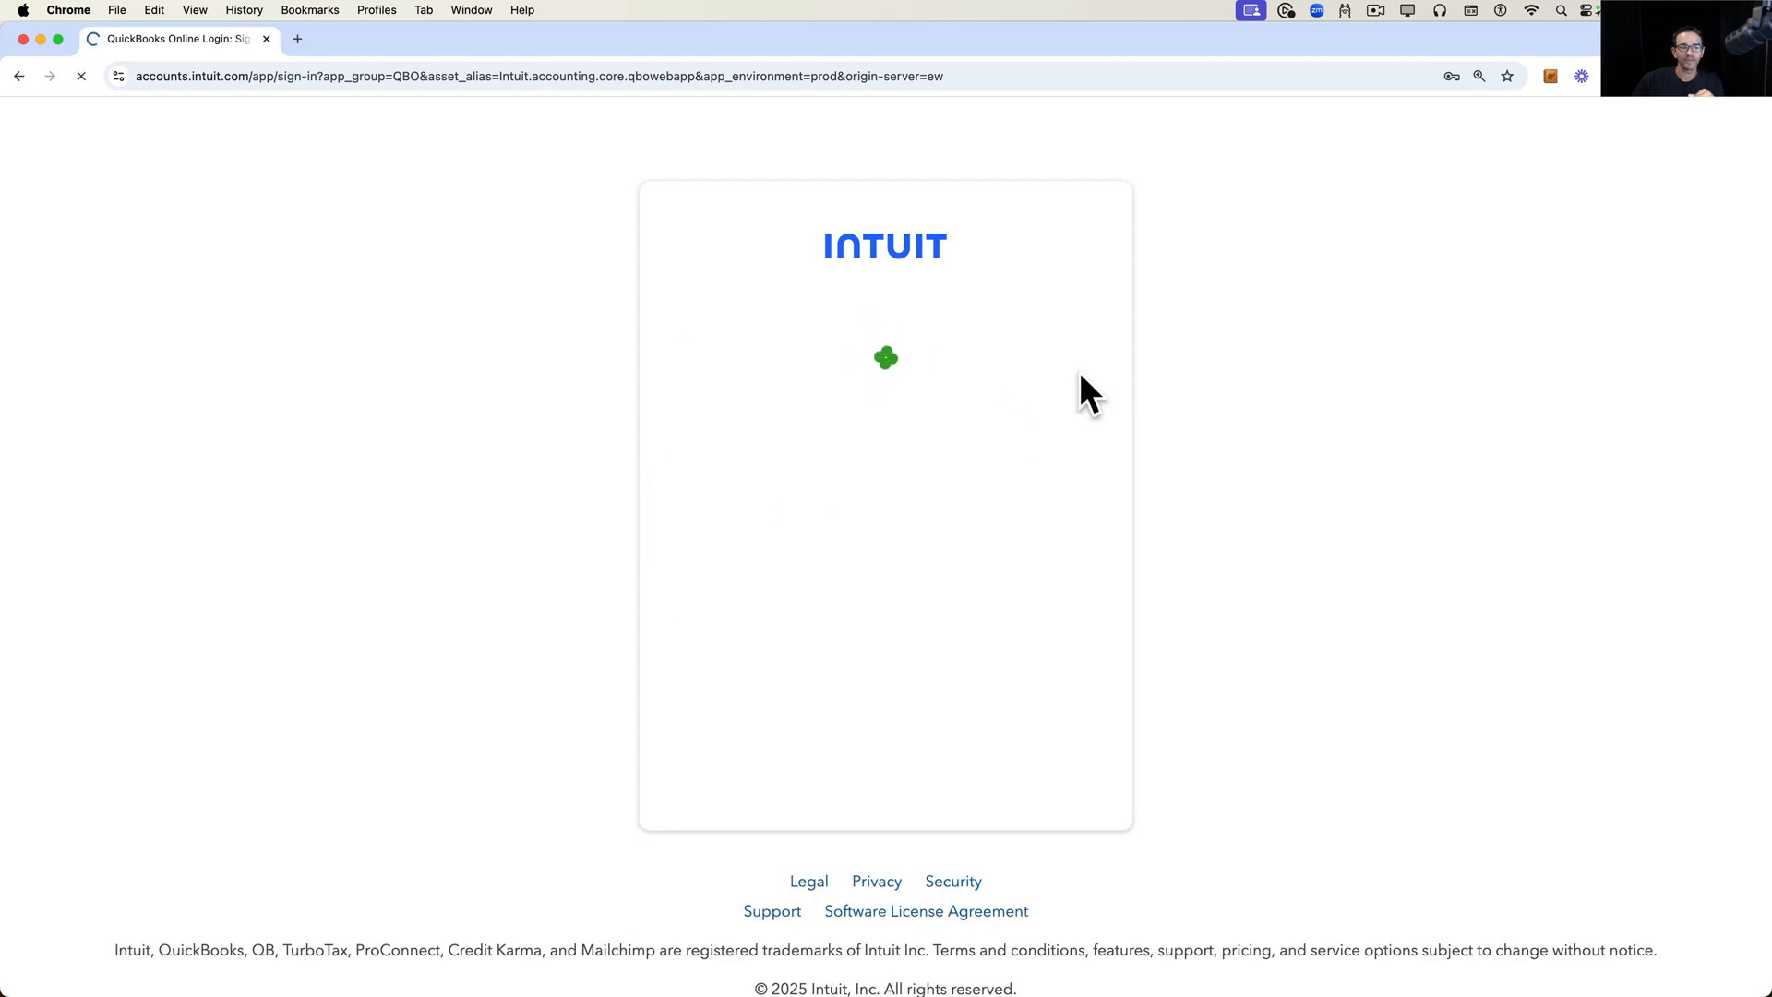